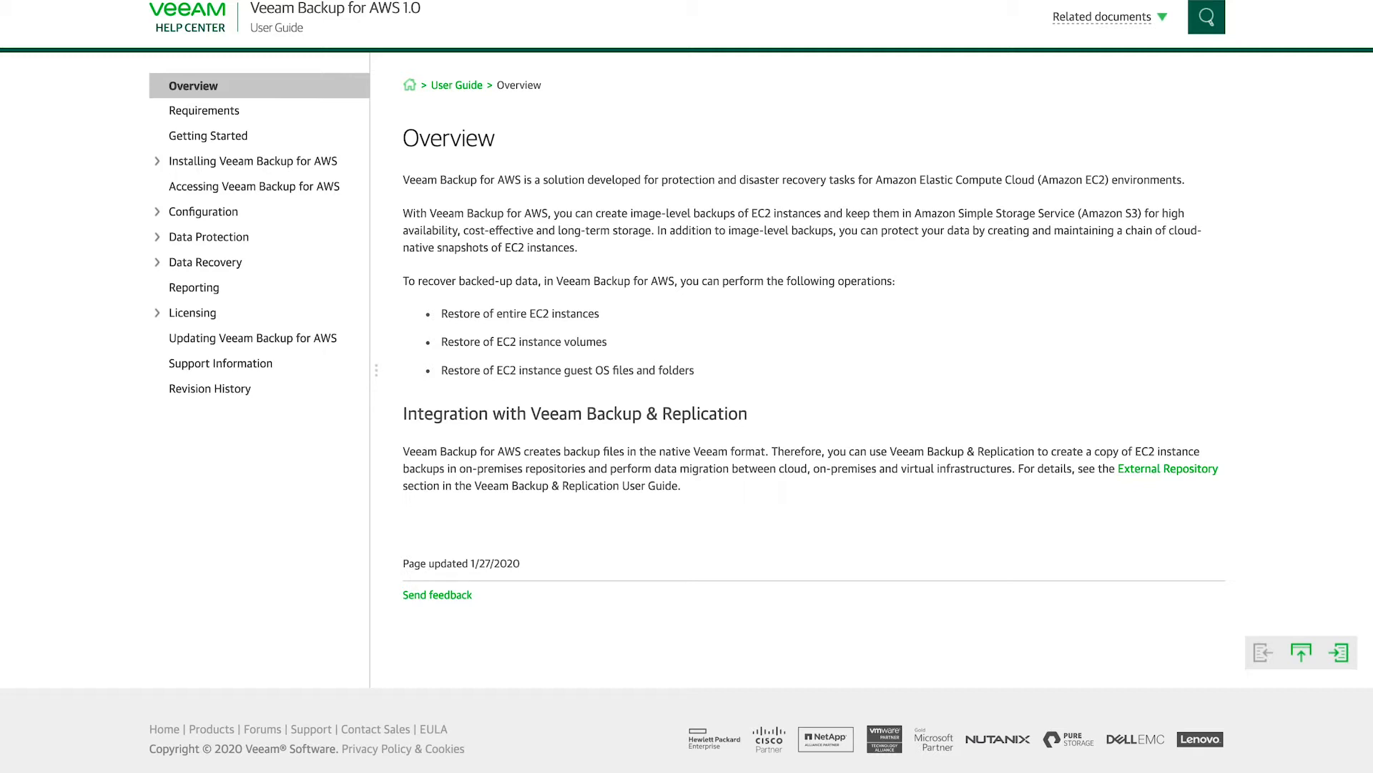
mouse_move(278, 333)
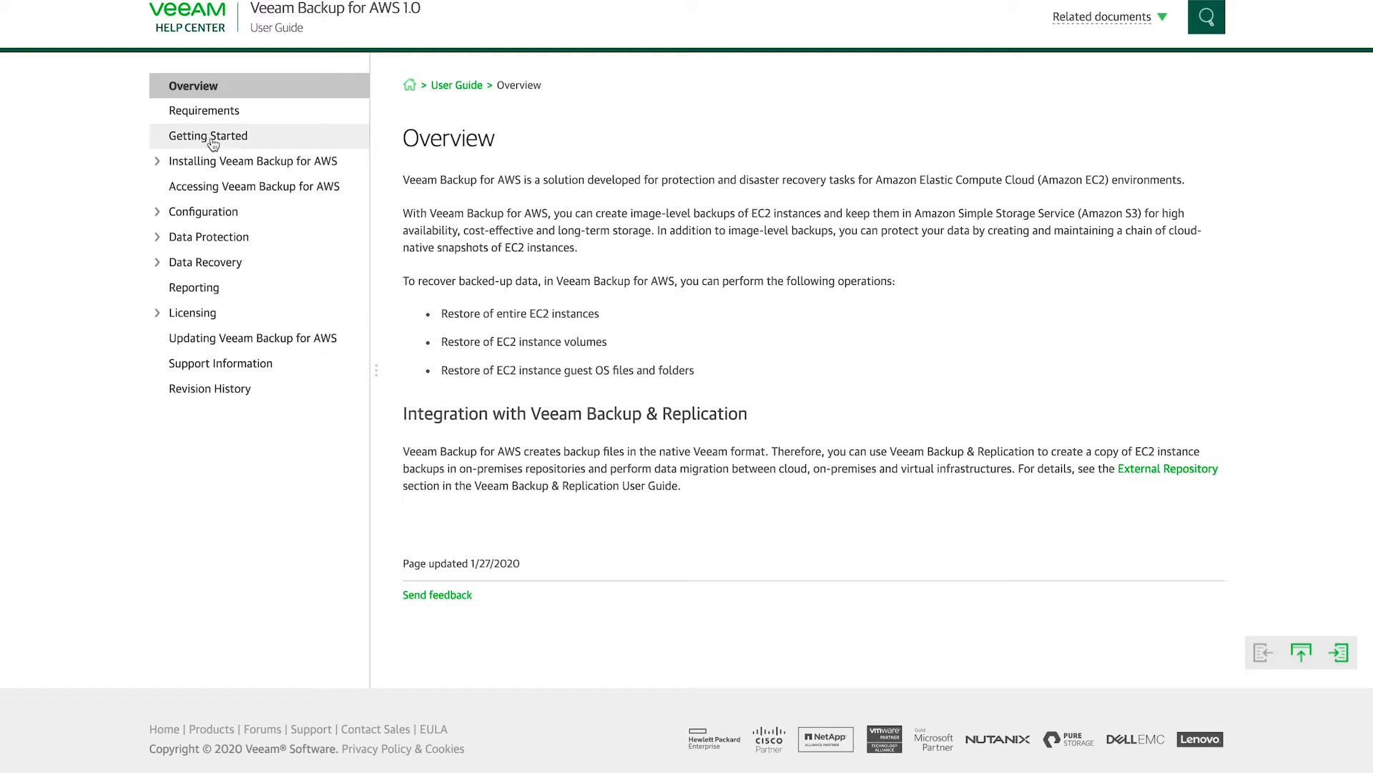
mouse_move(500, 207)
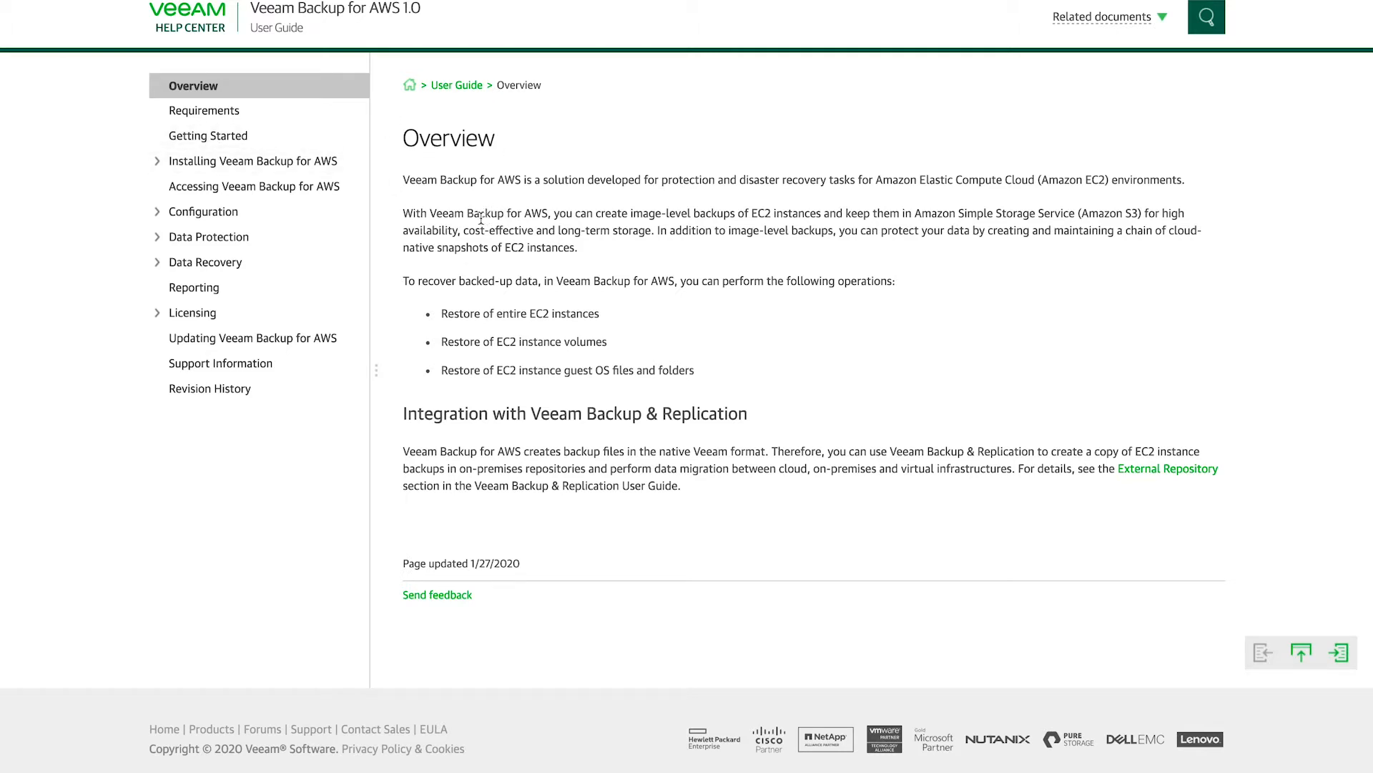
mouse_move(208, 136)
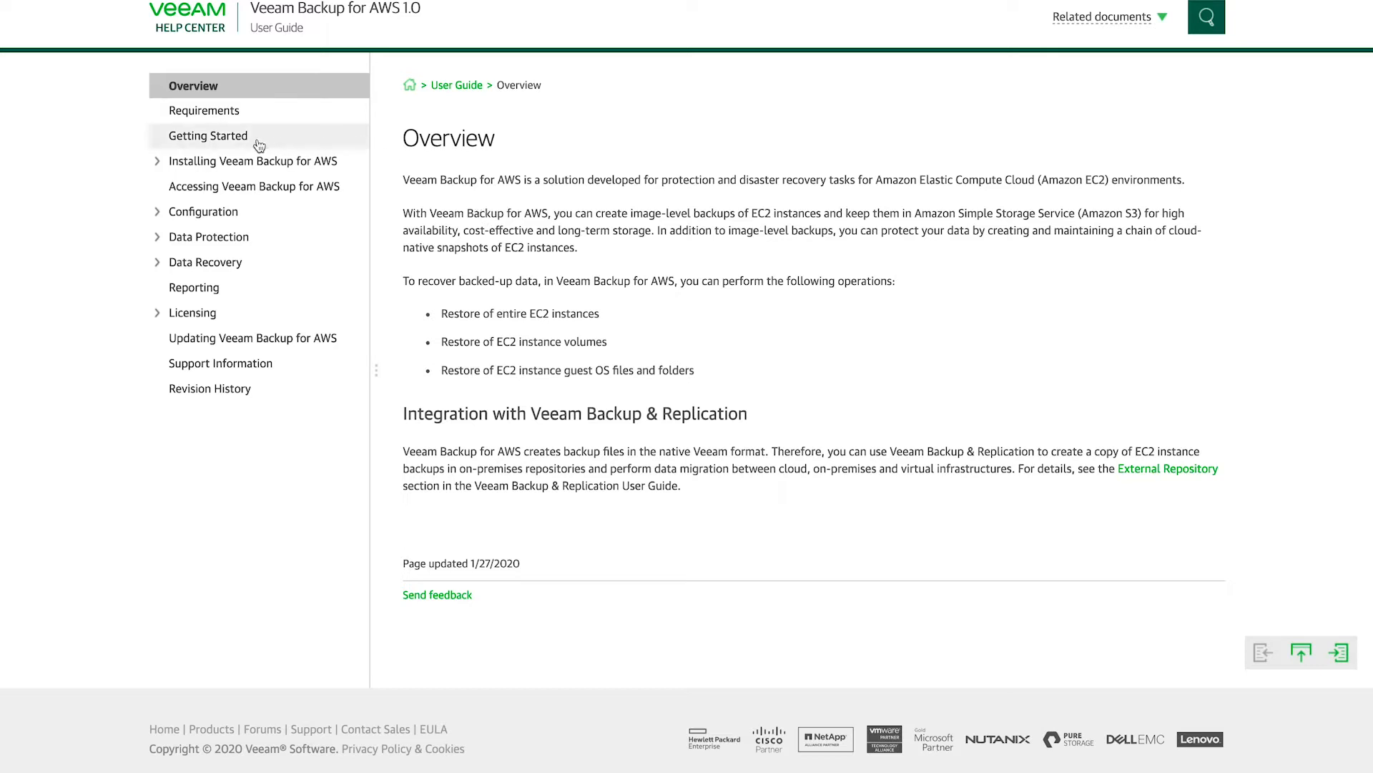
Step: Read the Getting Started page through its five setup steps and return to the top
click(207, 136)
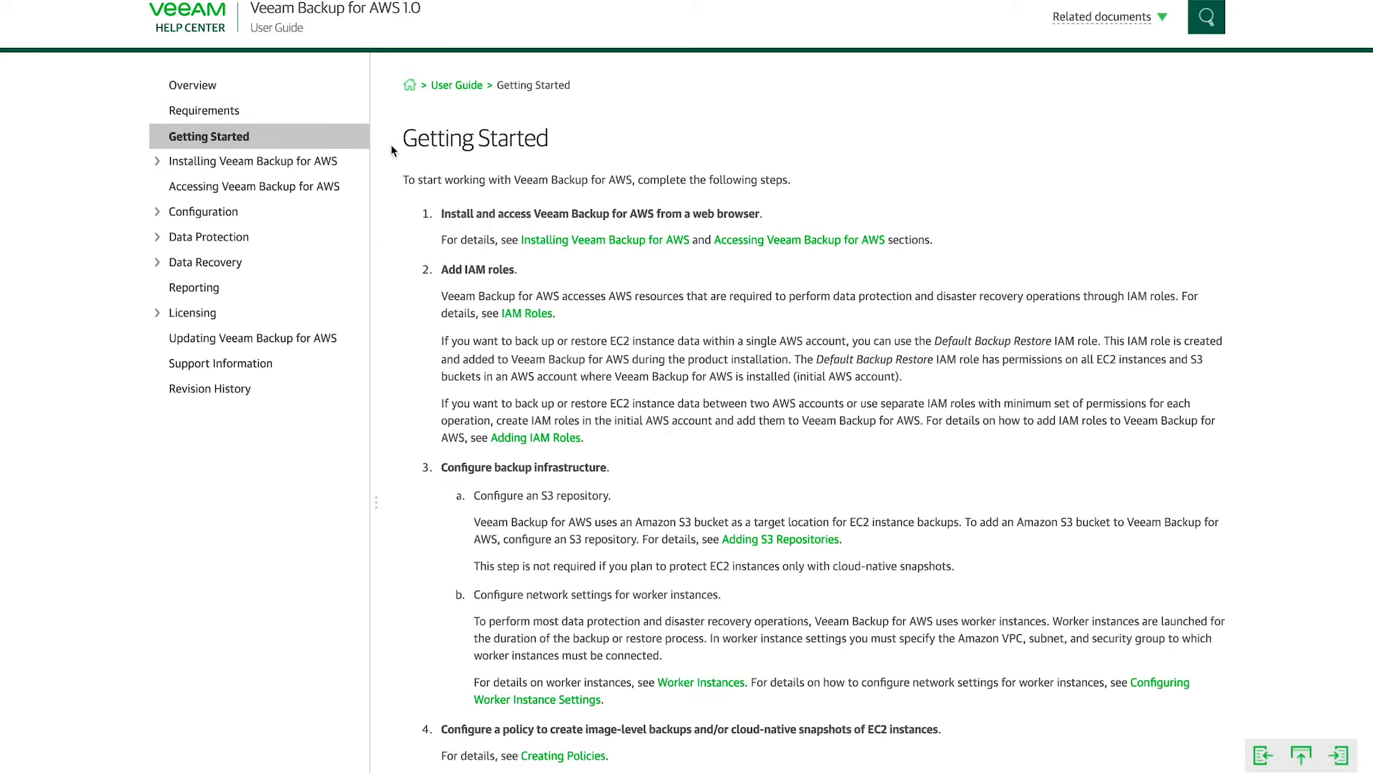
mouse_move(422, 204)
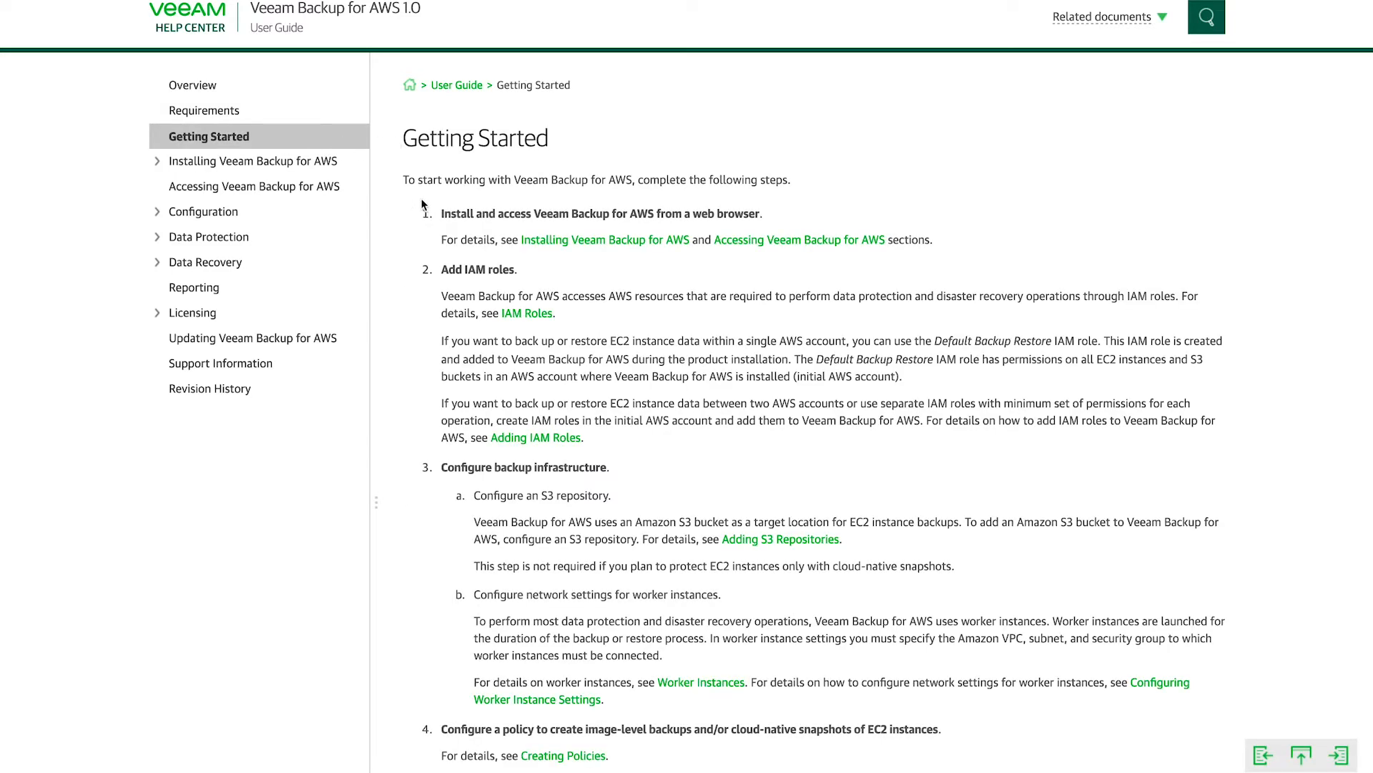
scroll(down, 3)
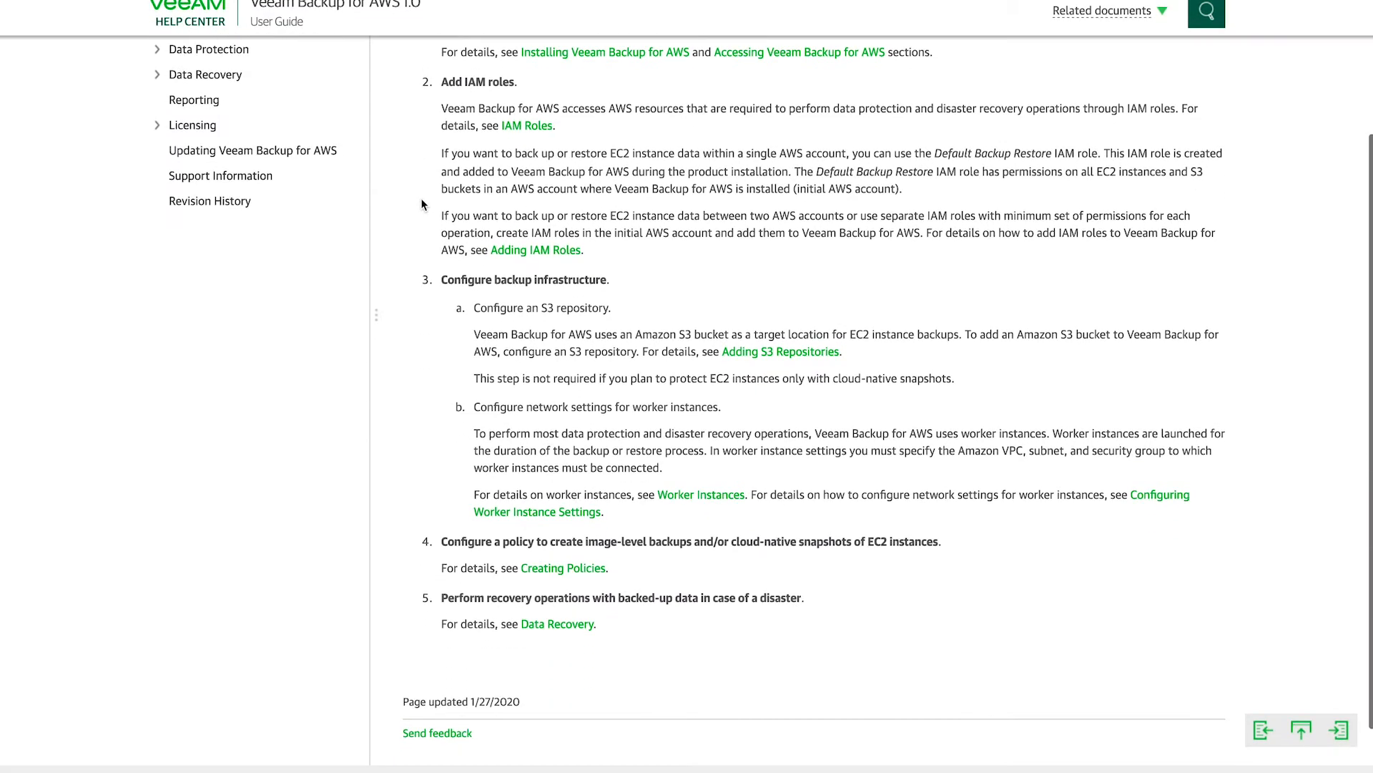
scroll(up, 3)
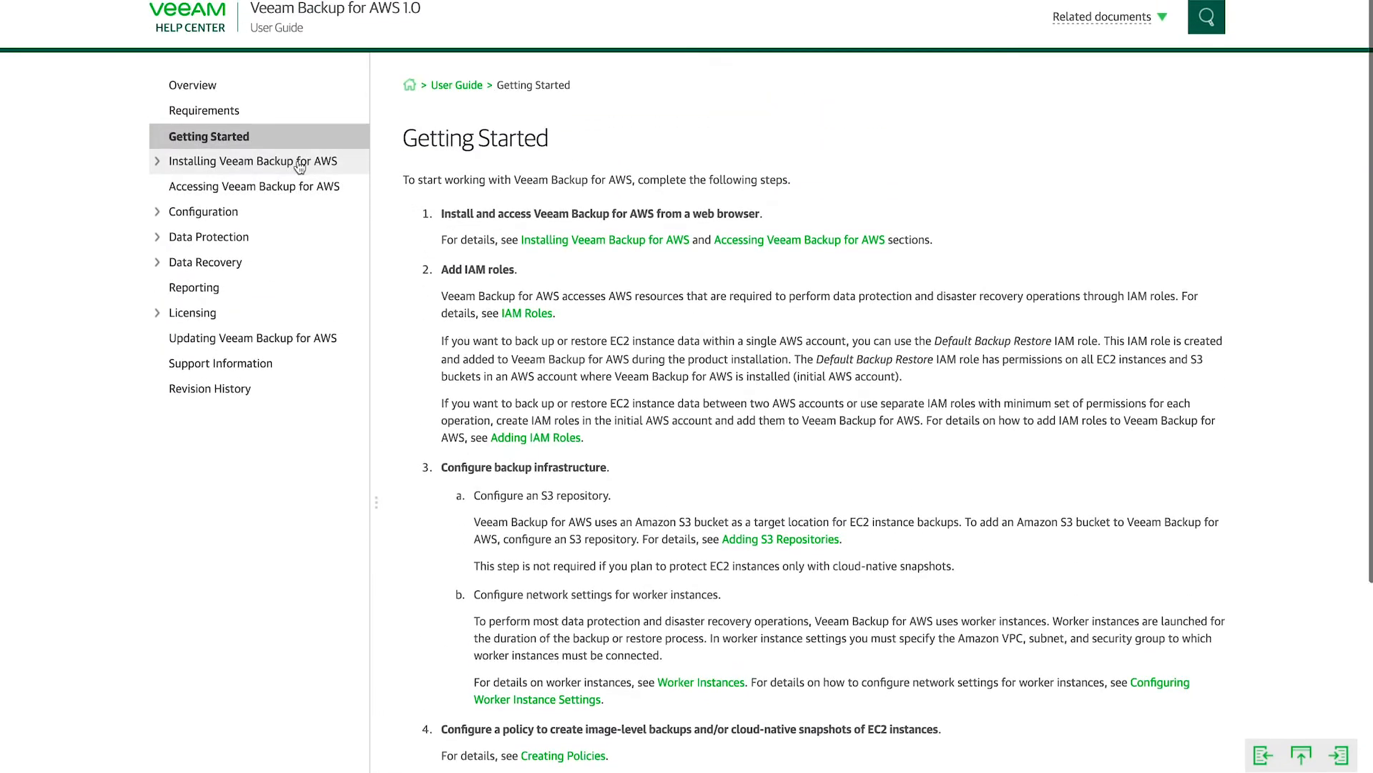
Step: Skim the Installing Veeam Backup for AWS page and expand the Configuration subtopics
click(254, 161)
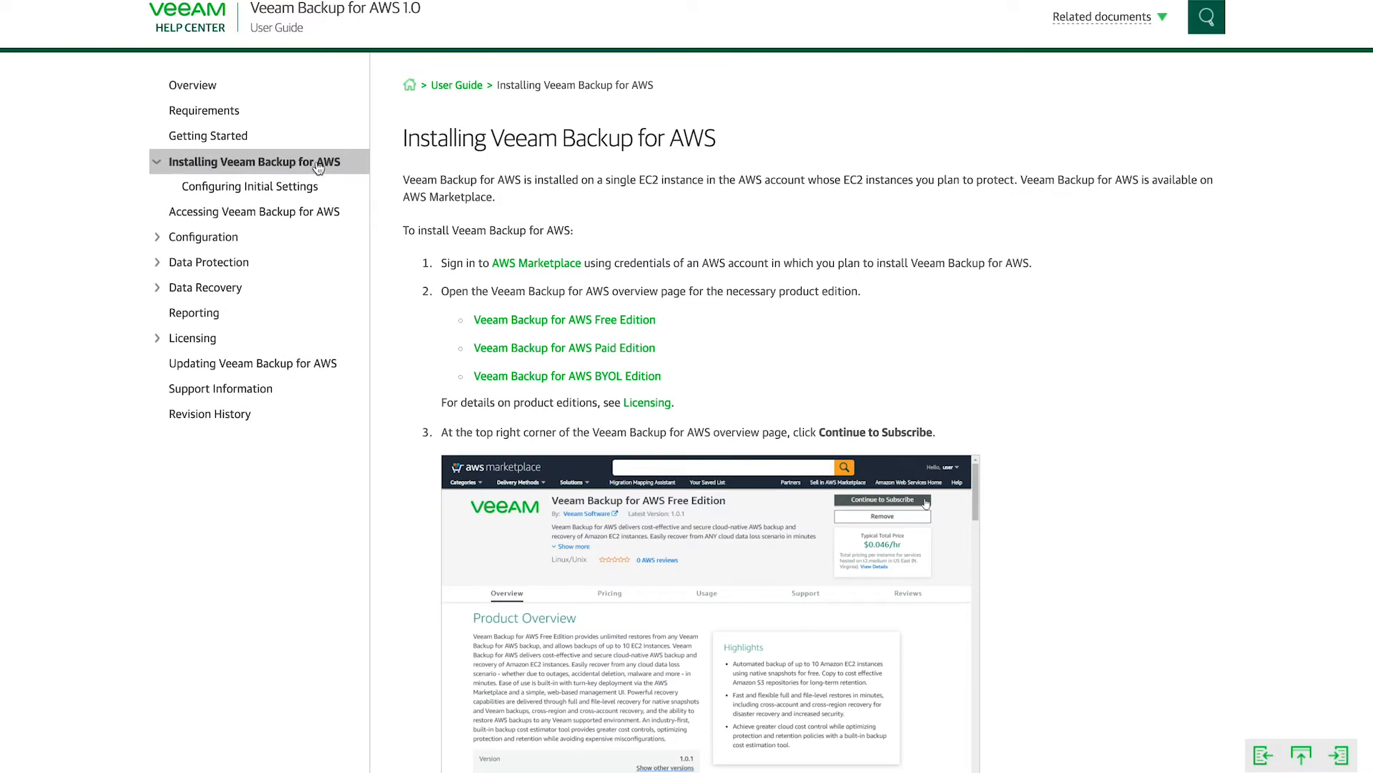
mouse_move(402, 168)
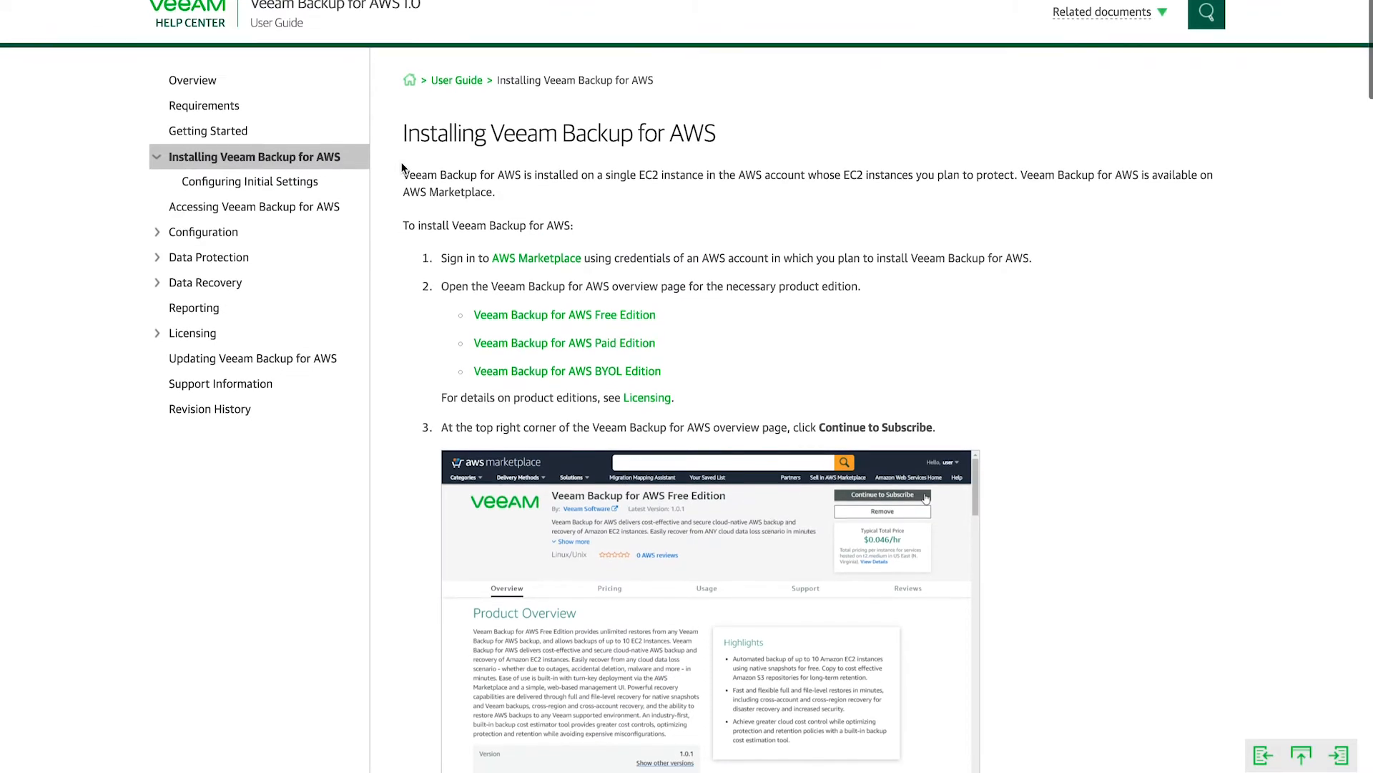
scroll(down, 3)
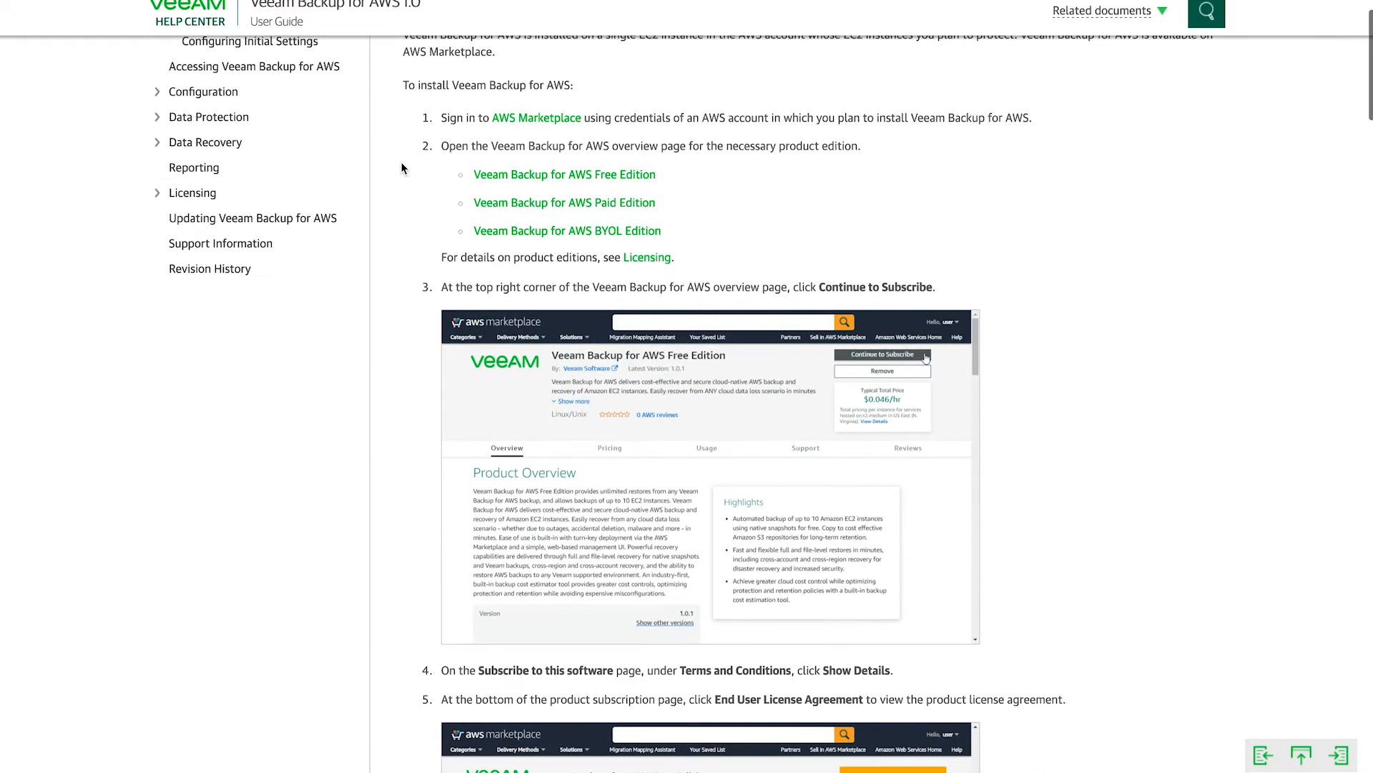
scroll(down, 3)
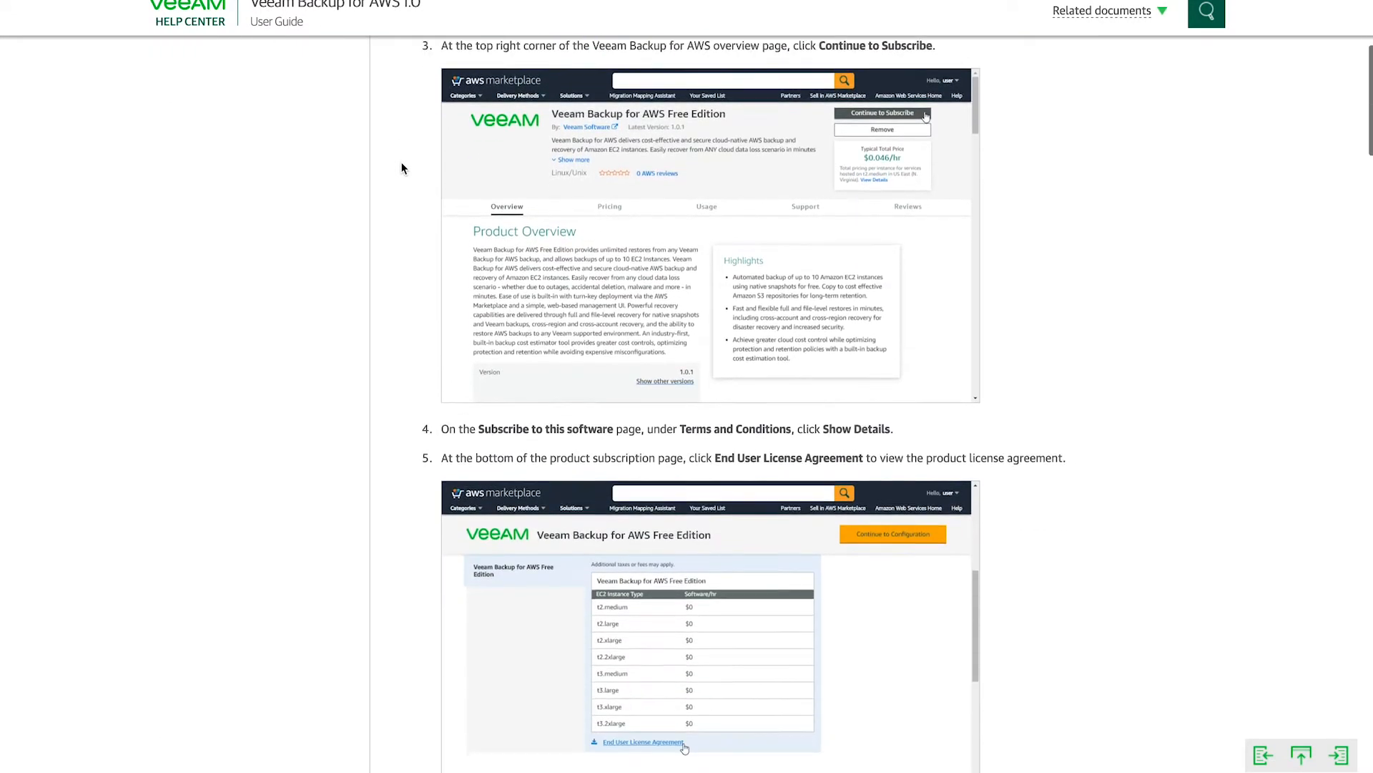
scroll(down, 3)
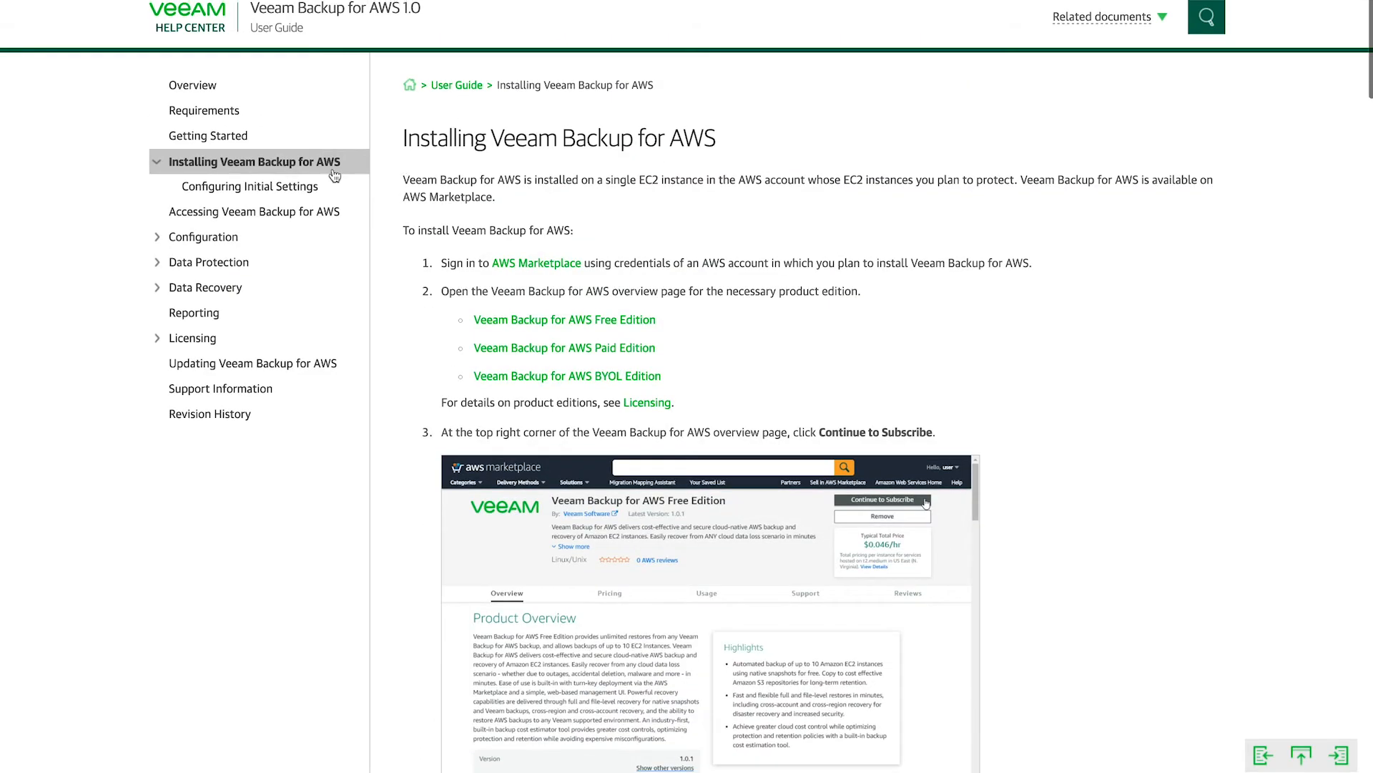
mouse_move(203, 237)
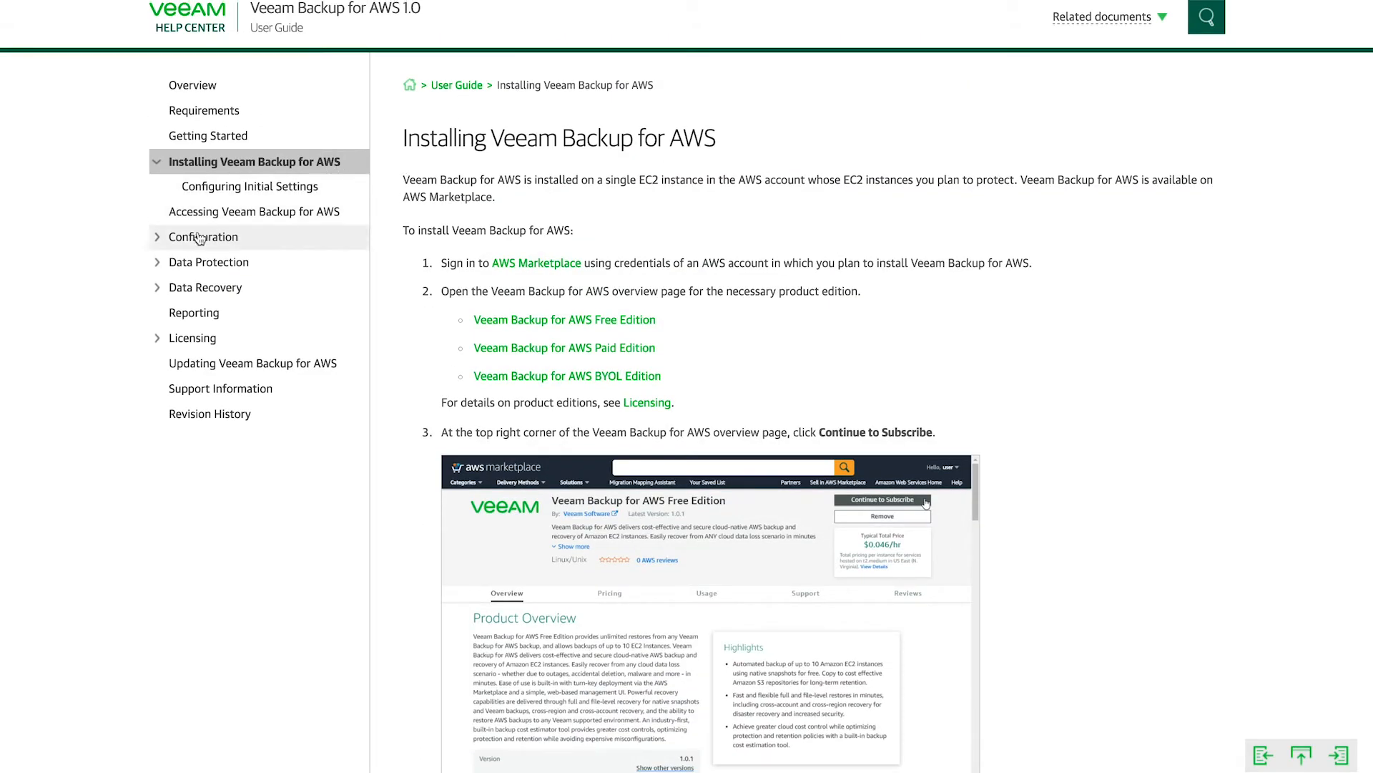
click(202, 237)
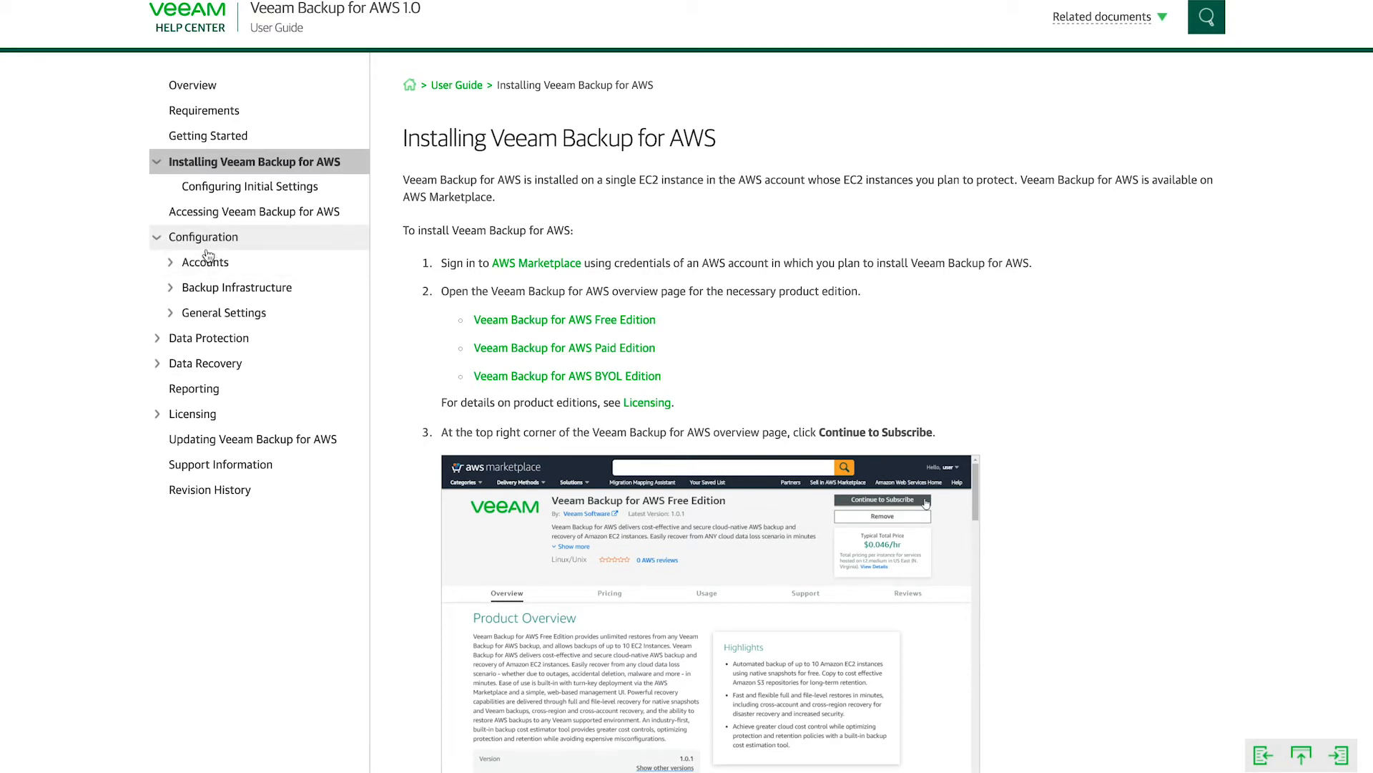
Step: View the Accounts configuration page and expand the Backup Infrastructure subtopics
click(205, 261)
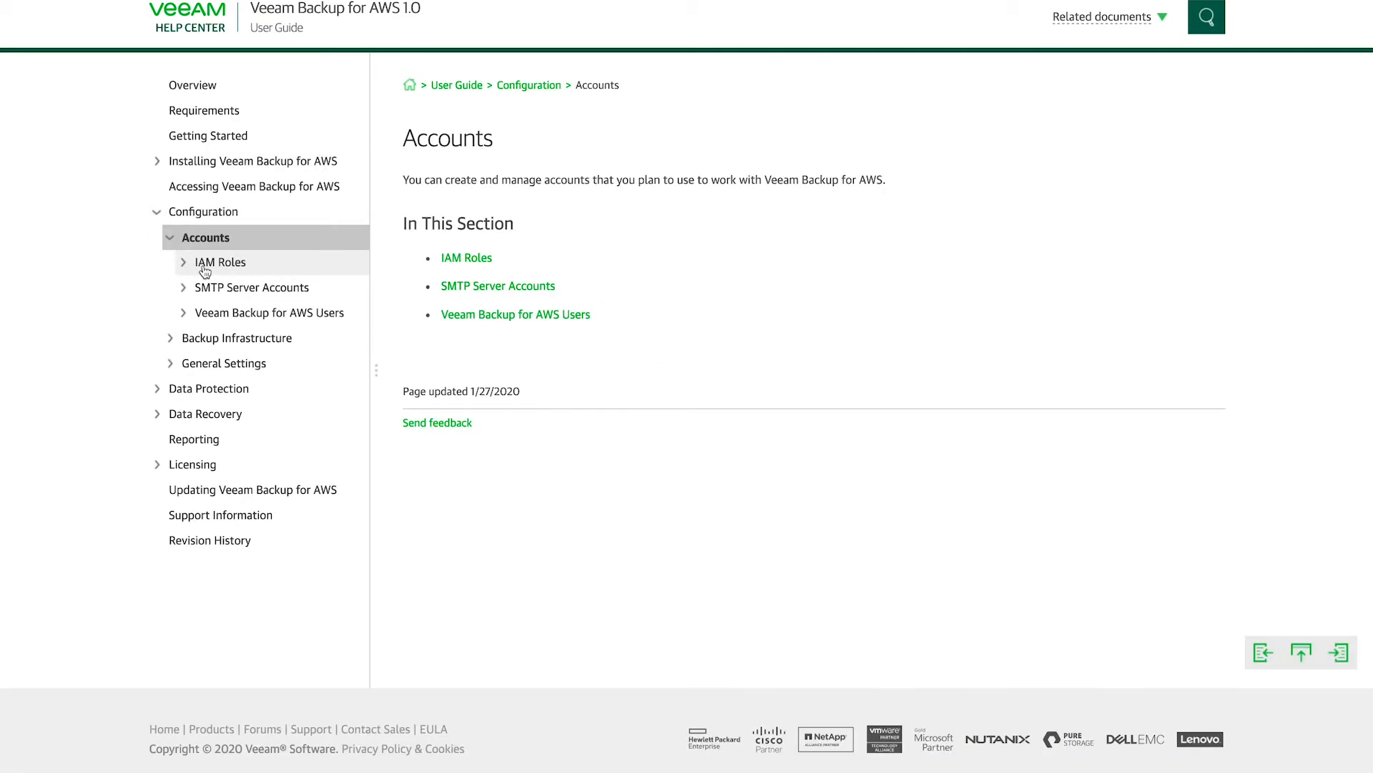
mouse_move(498, 266)
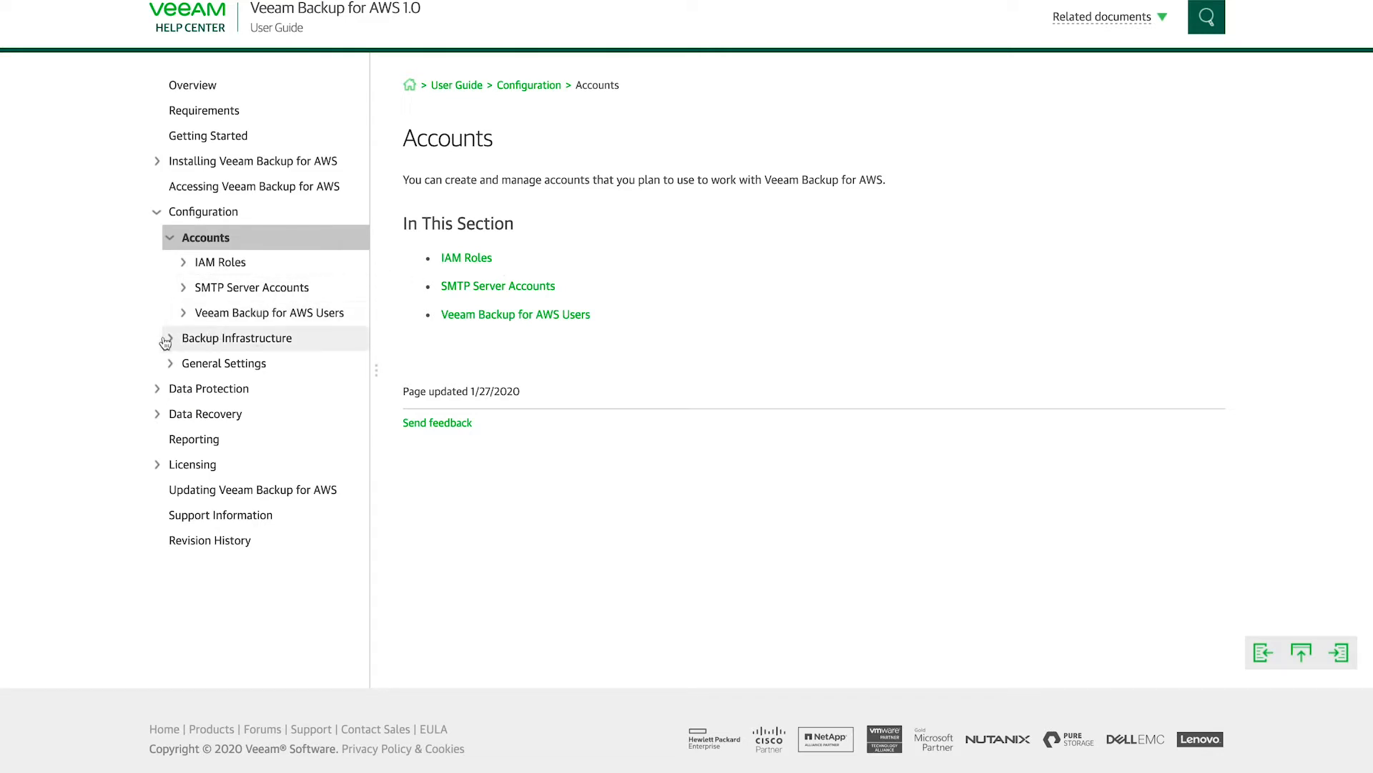
click(235, 338)
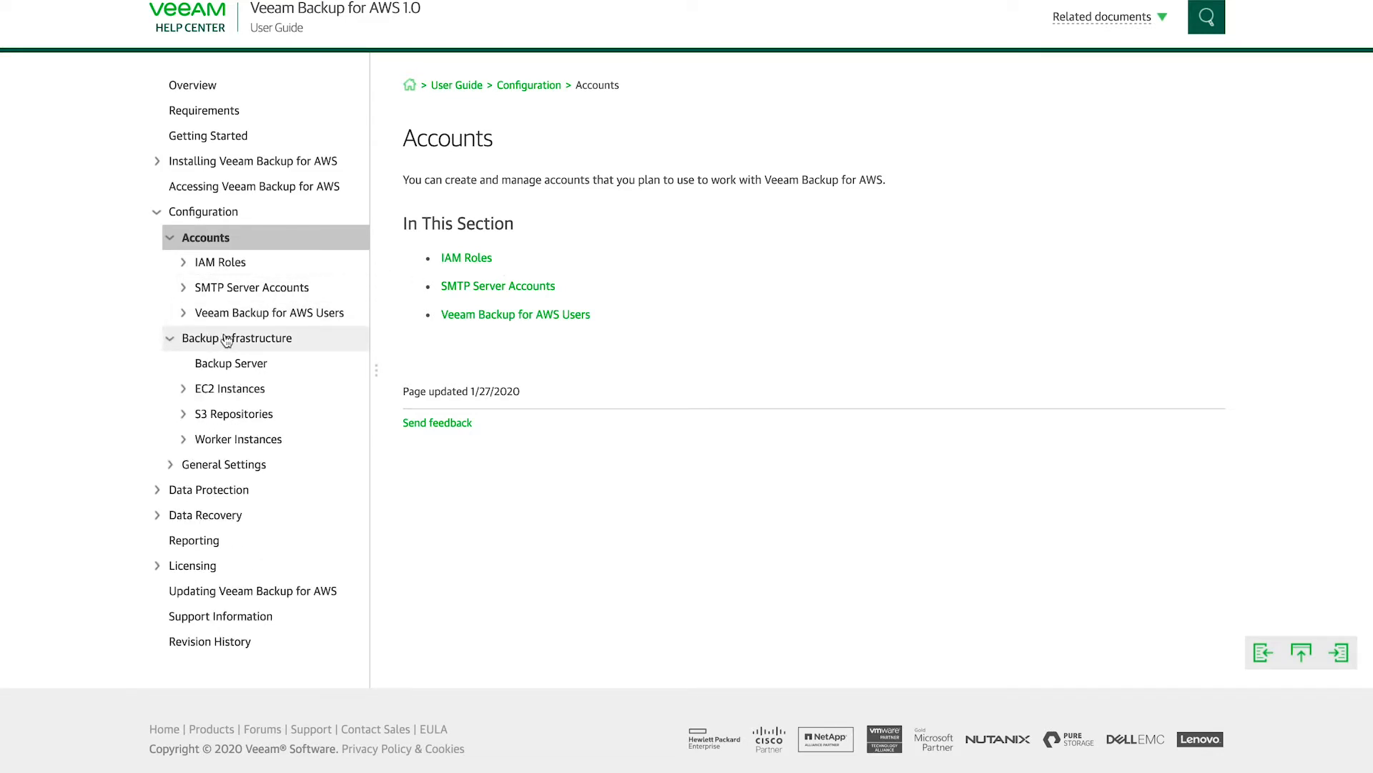
Step: View the Backup Infrastructure page describing the backup server, S3 repositories and workers
click(242, 338)
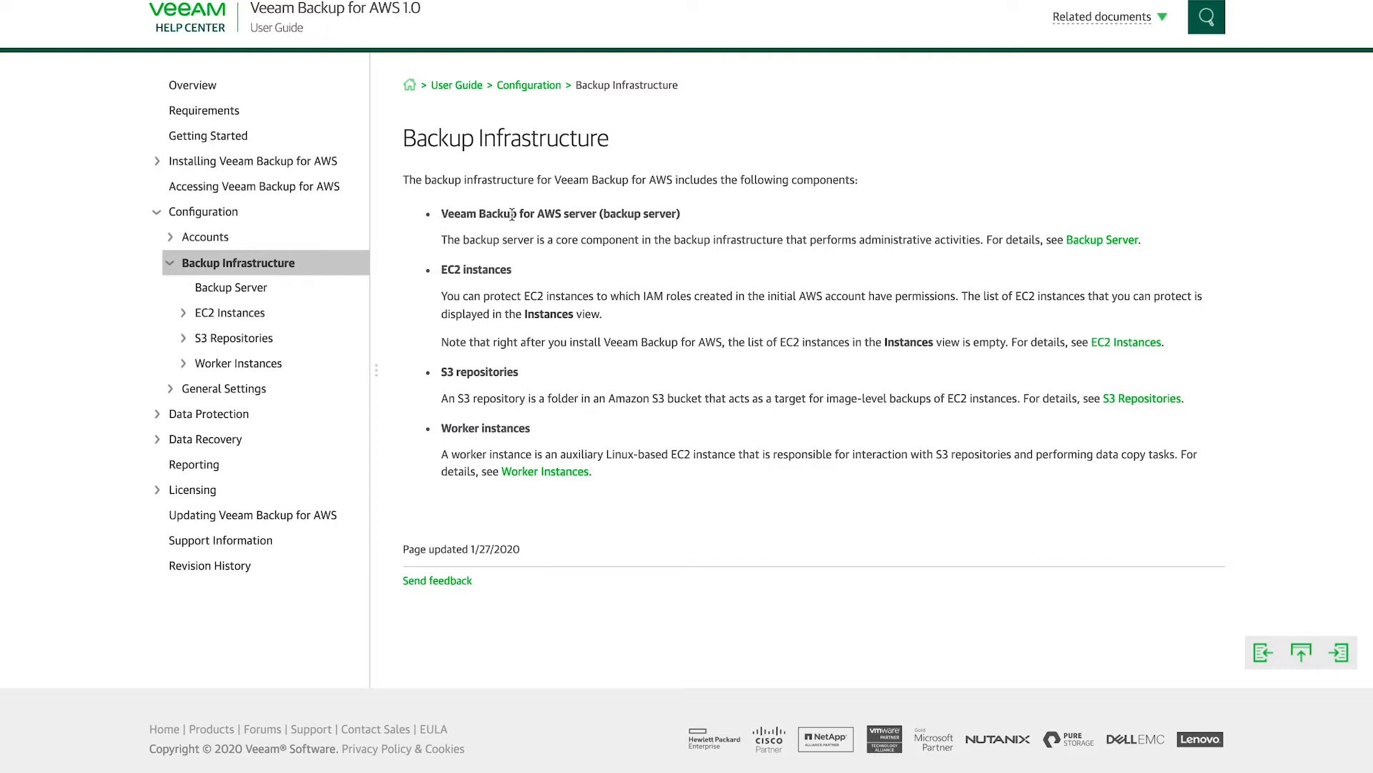
mouse_move(605, 212)
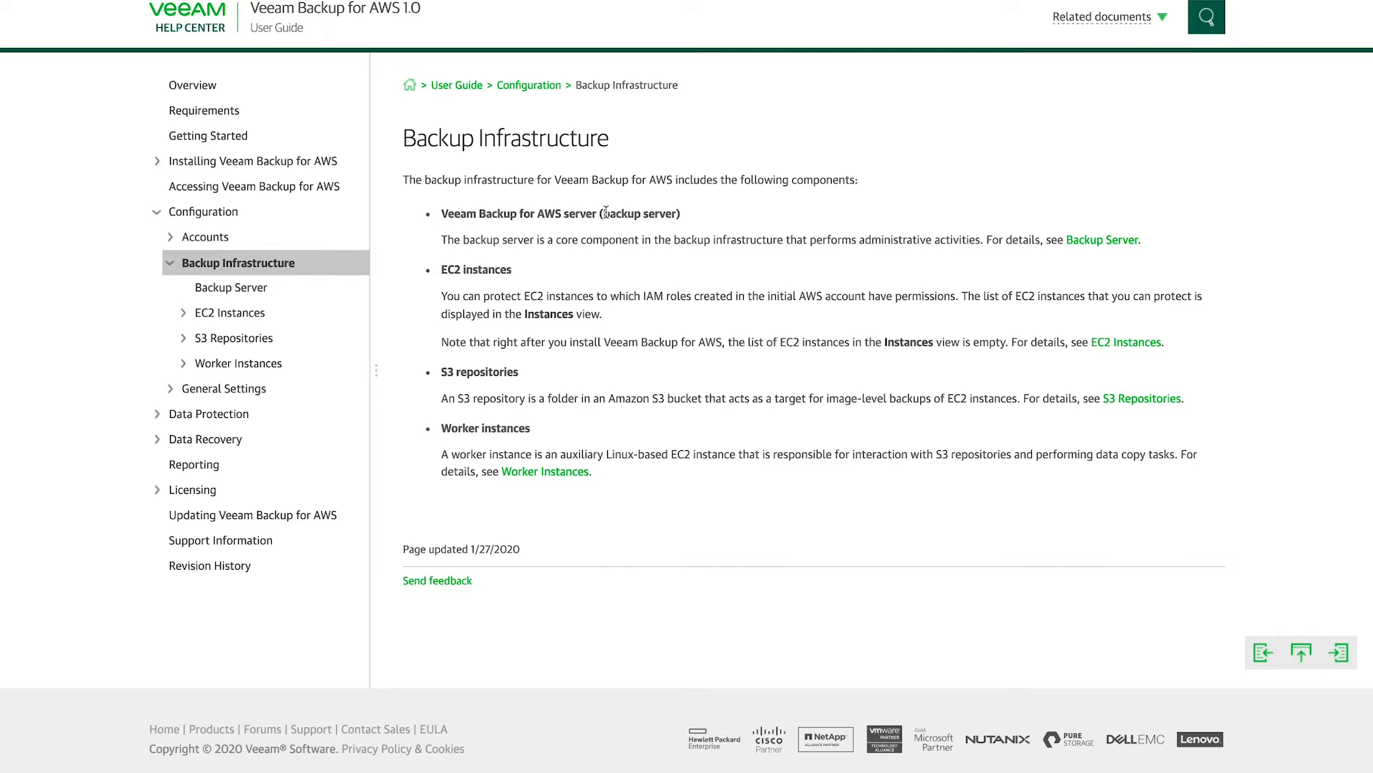
mouse_move(722, 206)
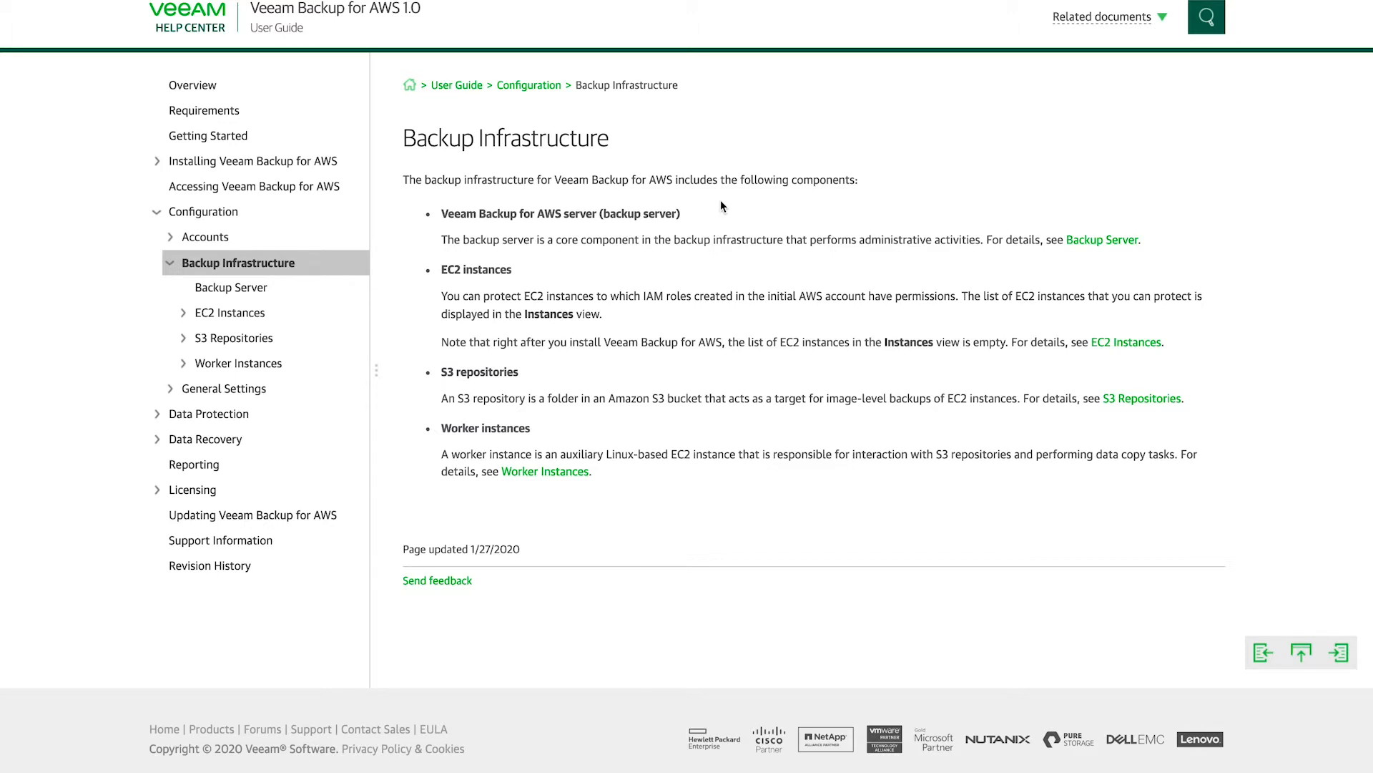
mouse_move(702, 208)
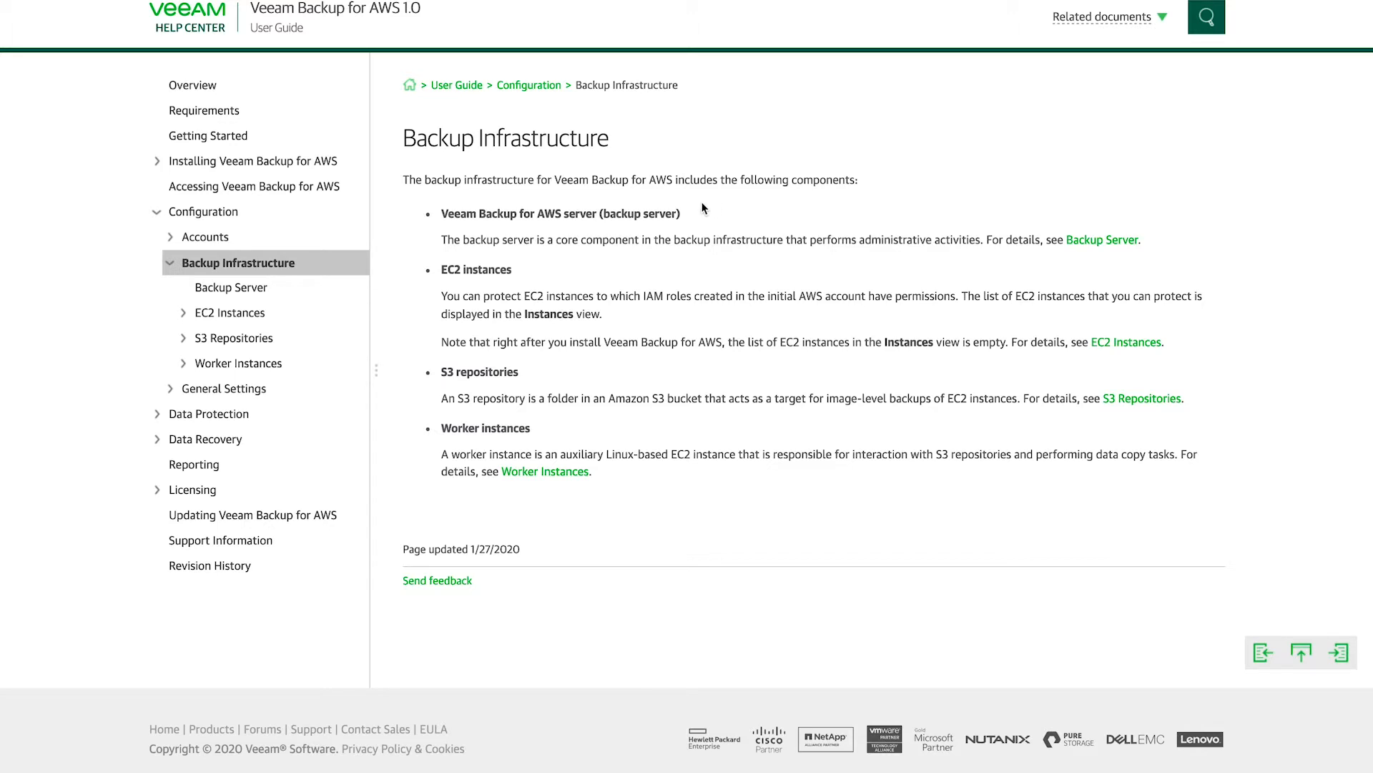
mouse_move(503, 284)
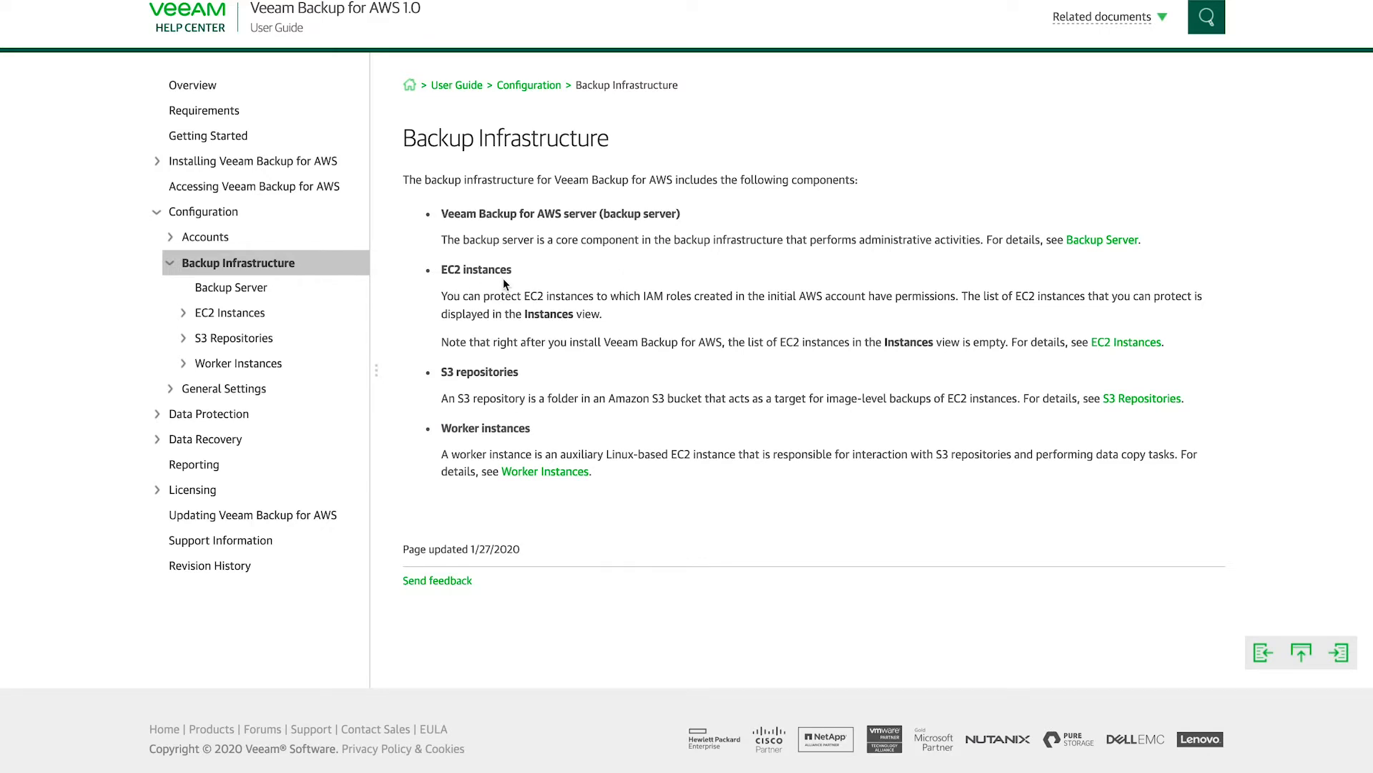
mouse_move(429, 391)
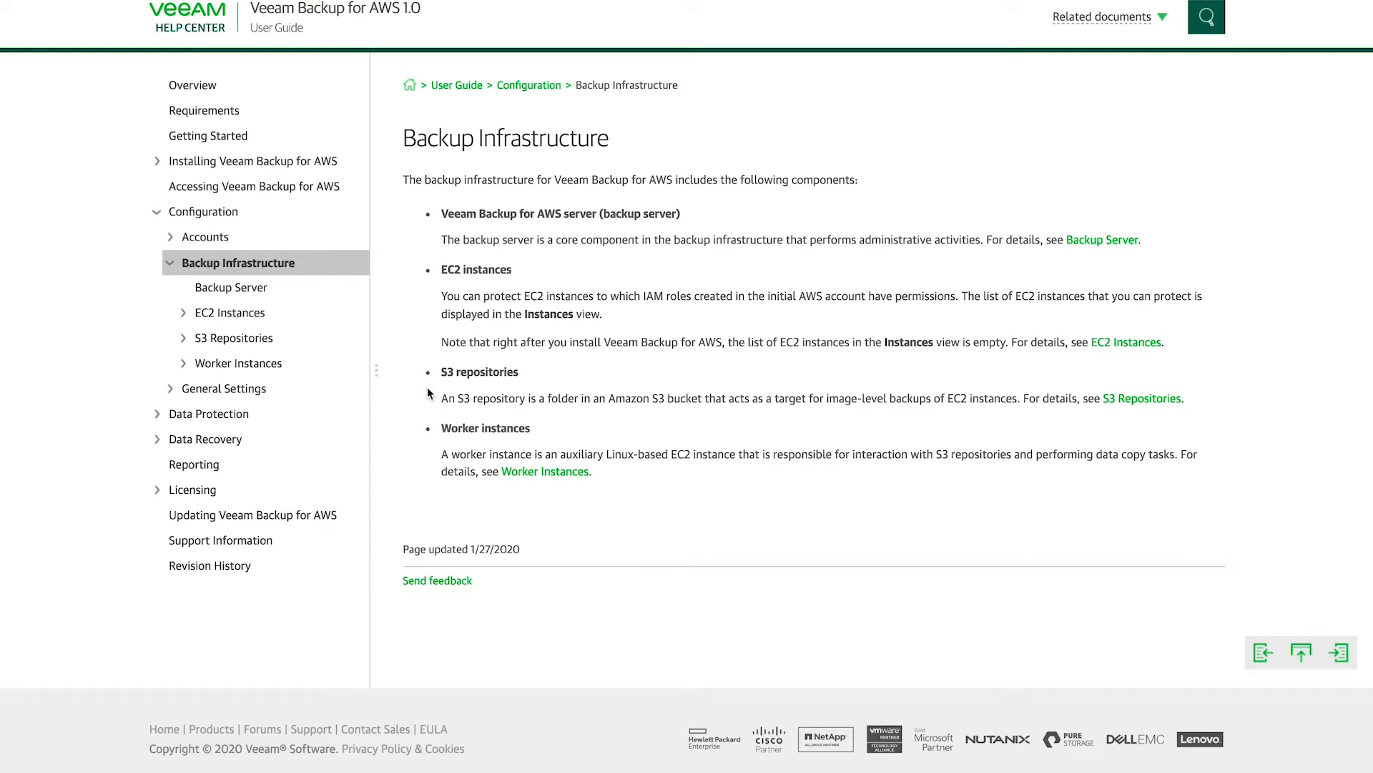
mouse_move(477, 446)
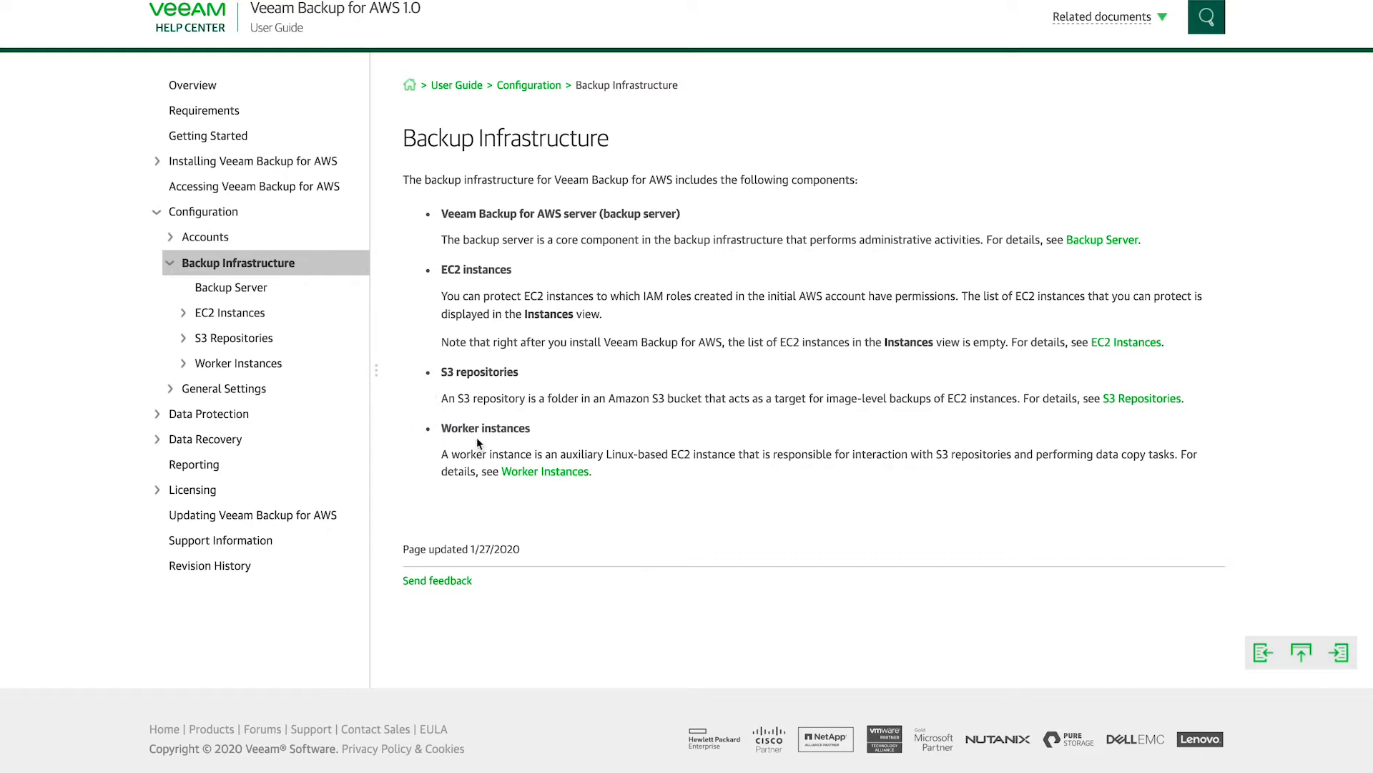
mouse_move(420, 442)
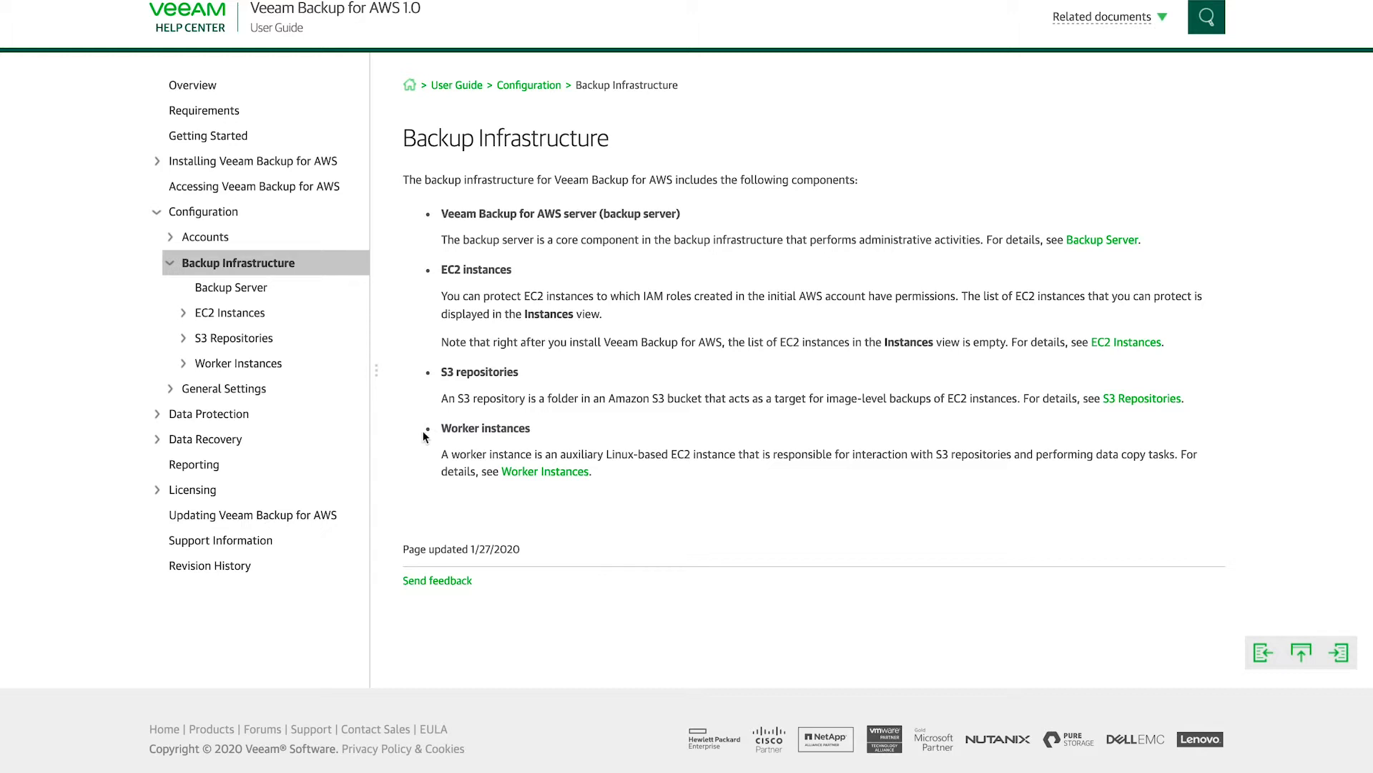
mouse_move(237, 362)
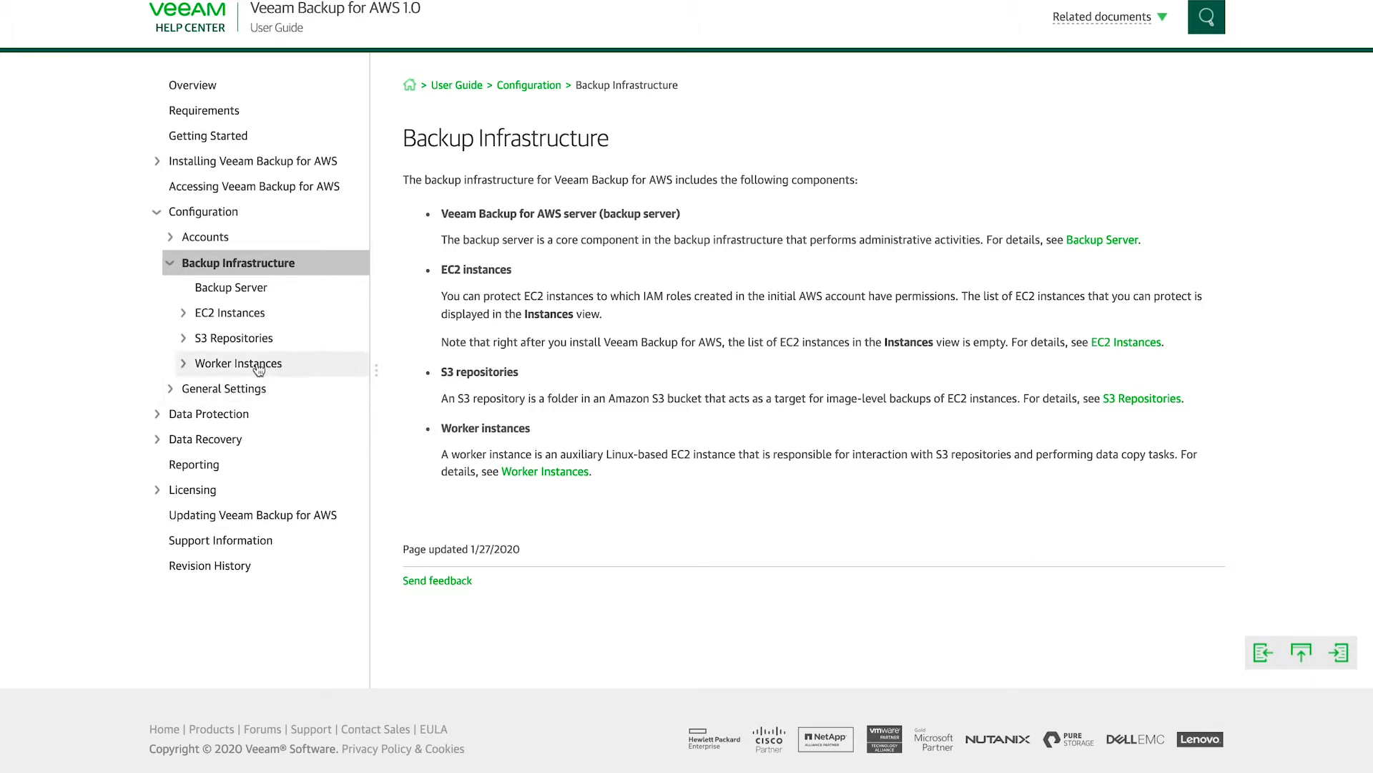
click(237, 362)
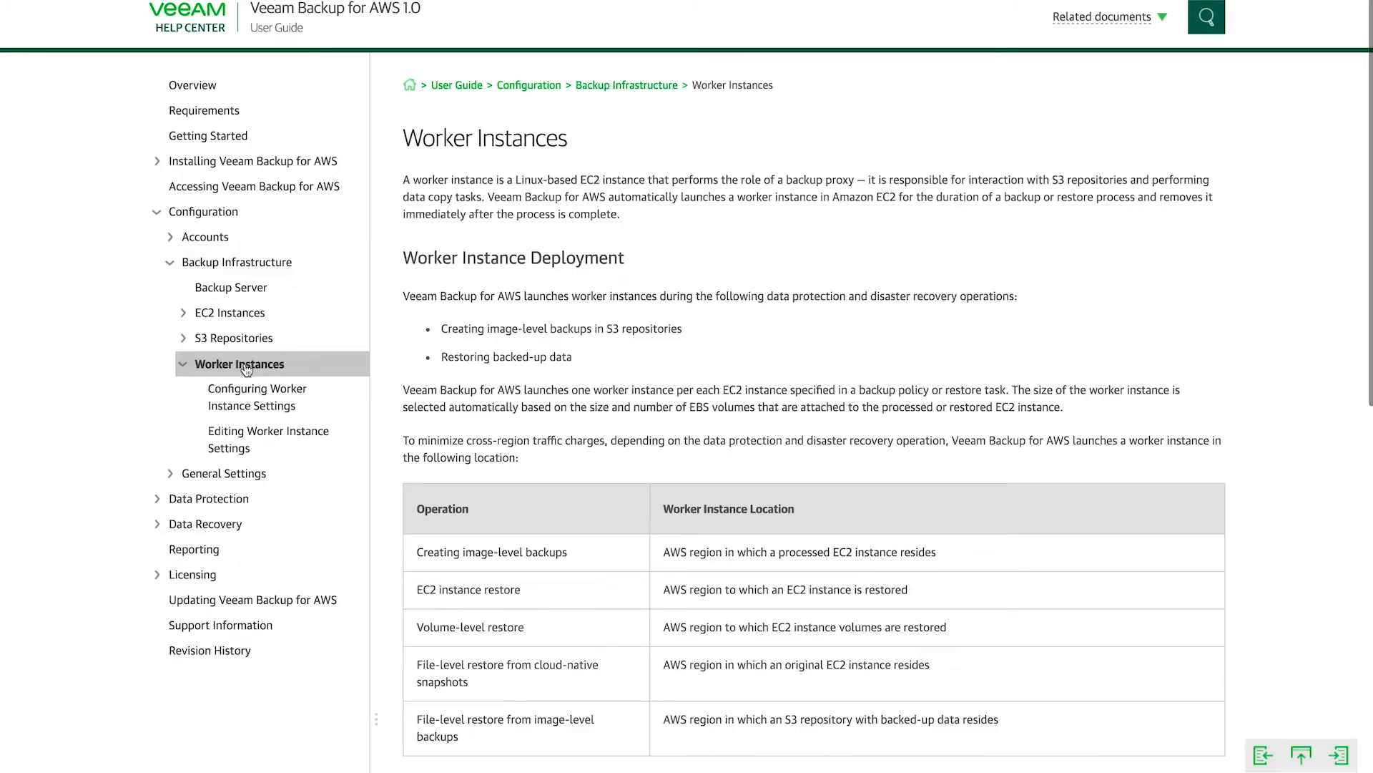
scroll(down, 3)
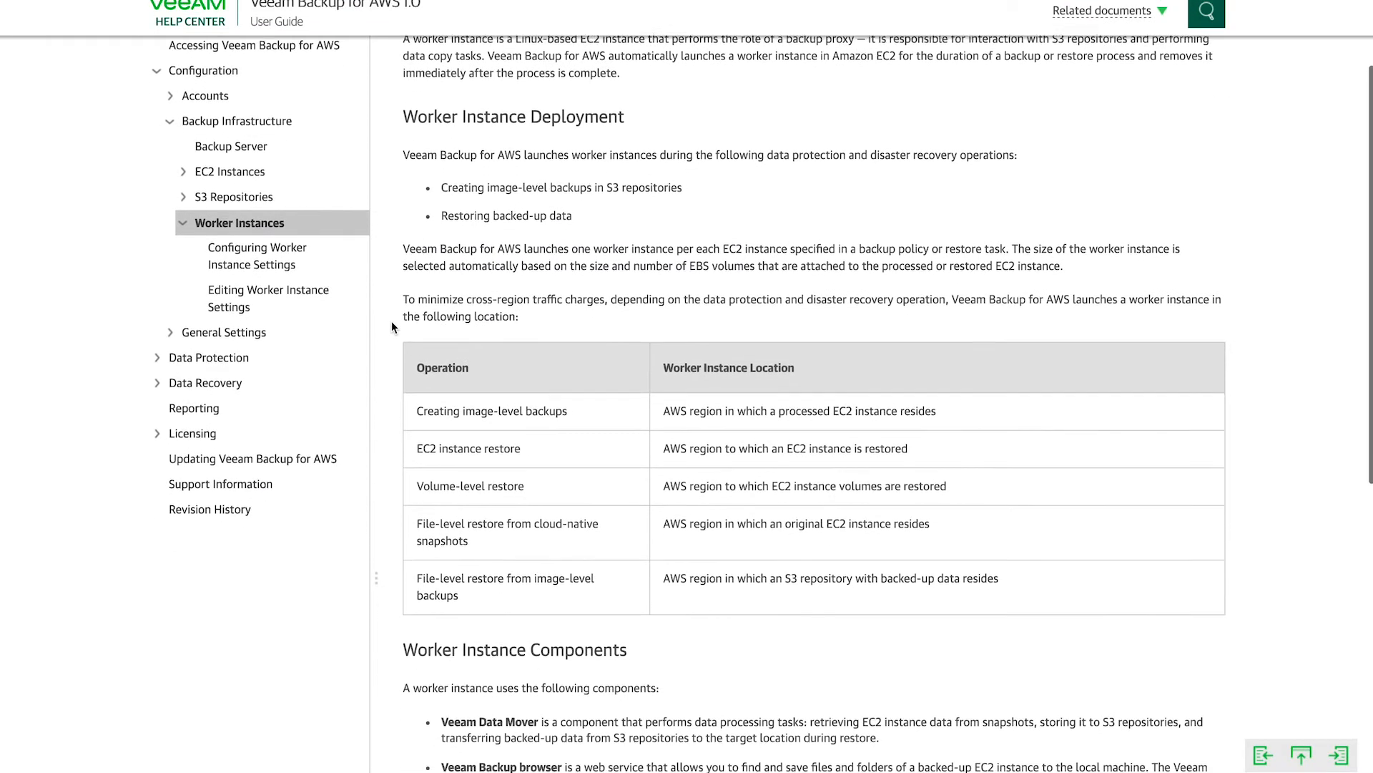
scroll(down, 3)
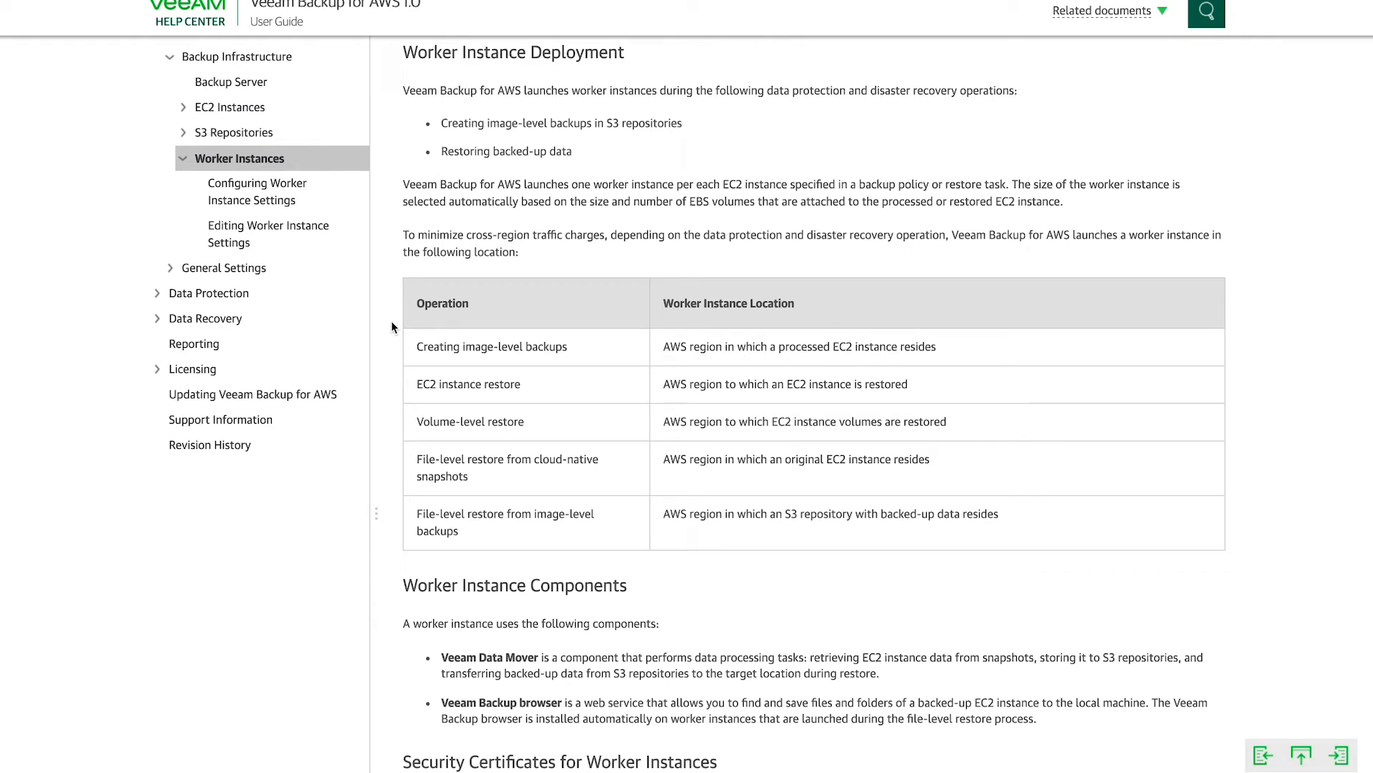
mouse_move(453, 167)
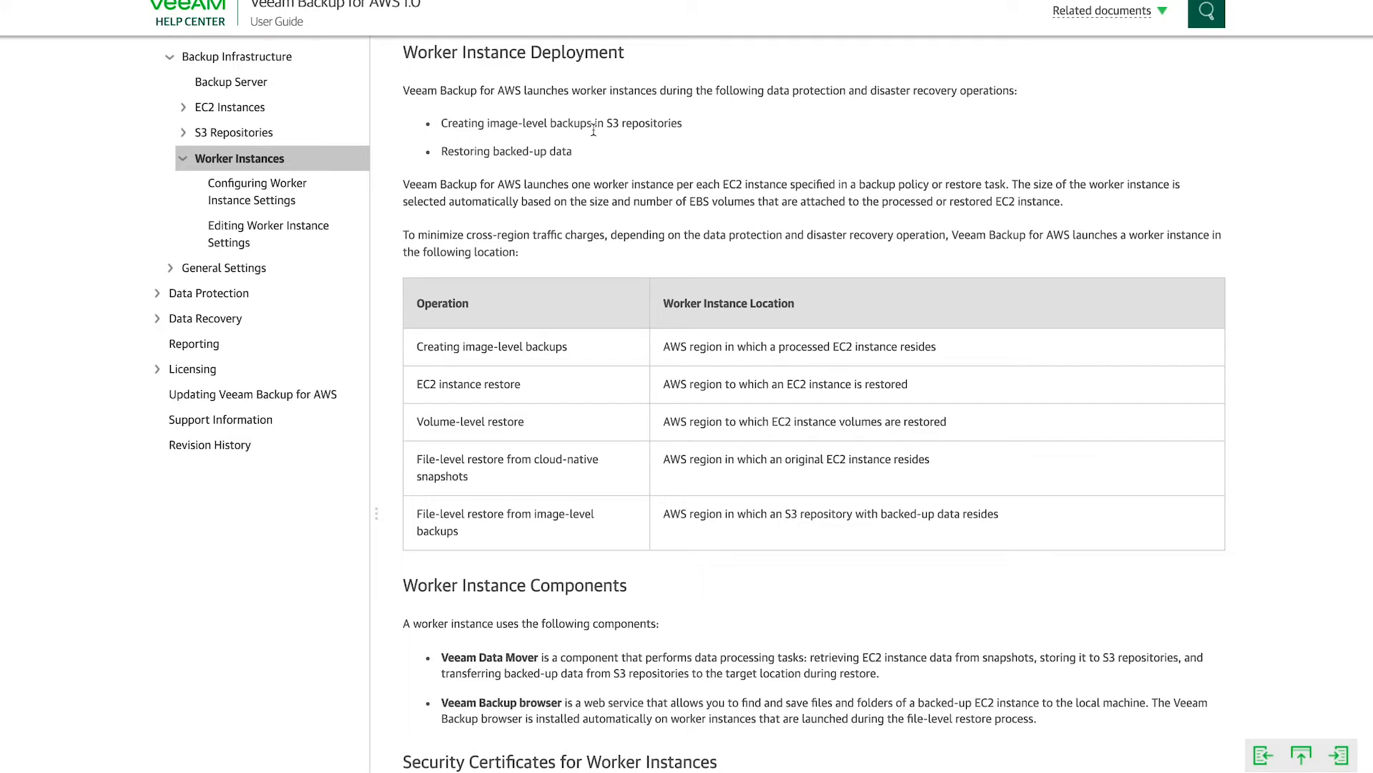
mouse_move(660, 129)
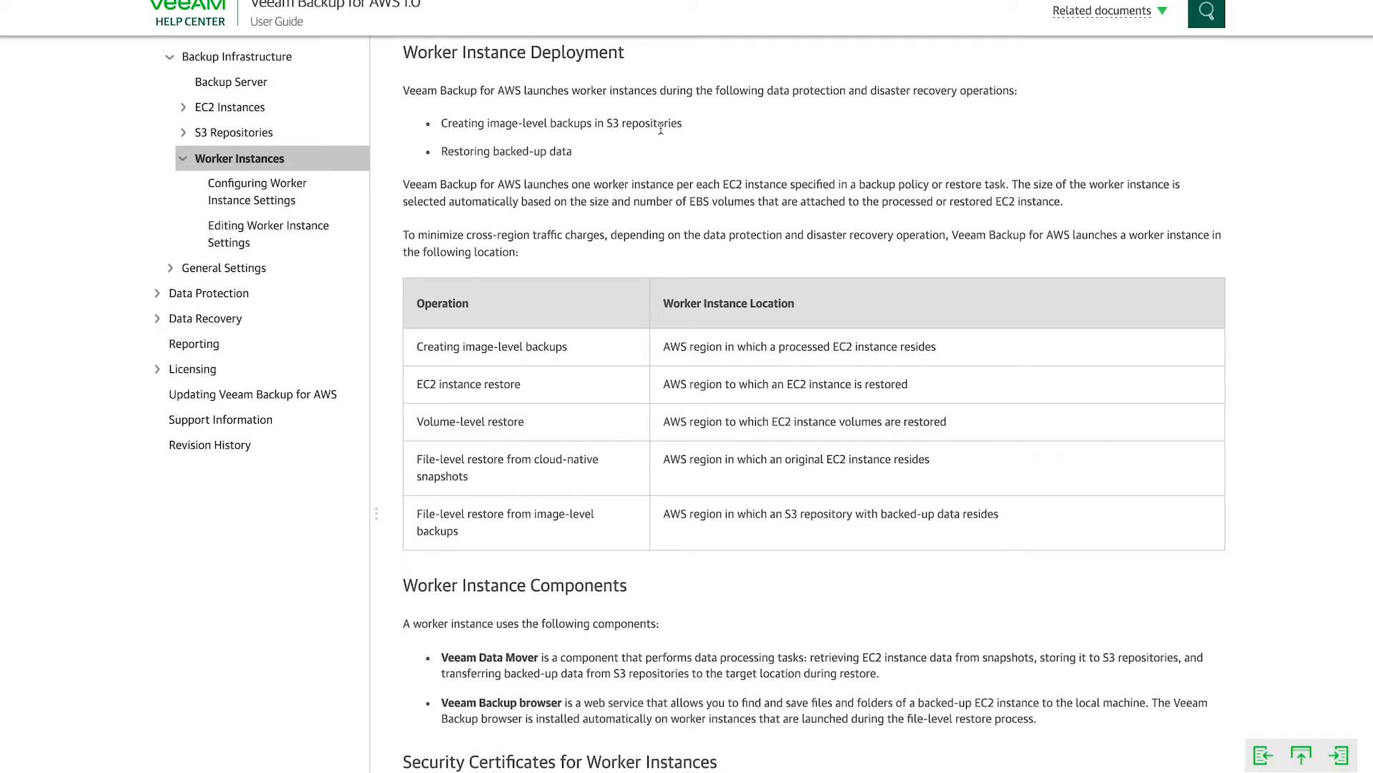
mouse_move(569, 155)
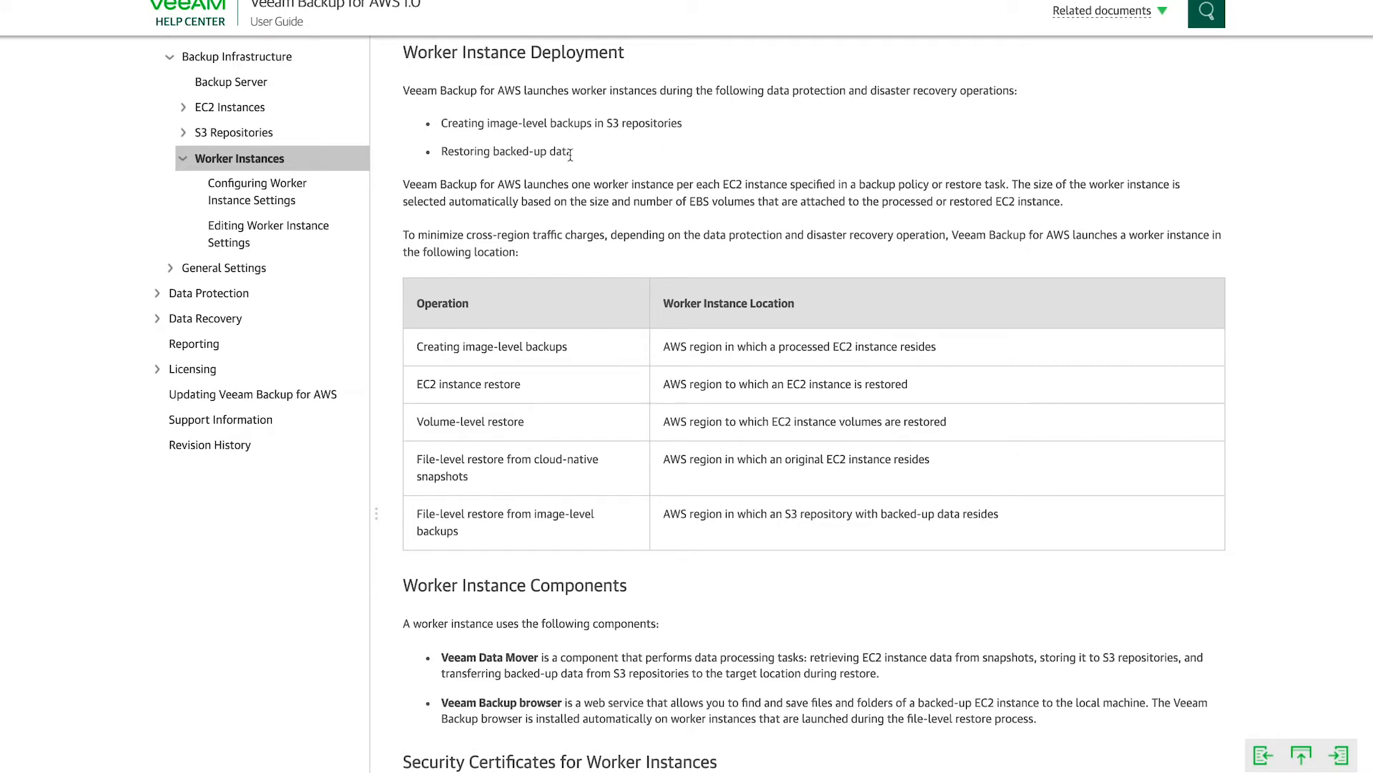
mouse_move(491, 186)
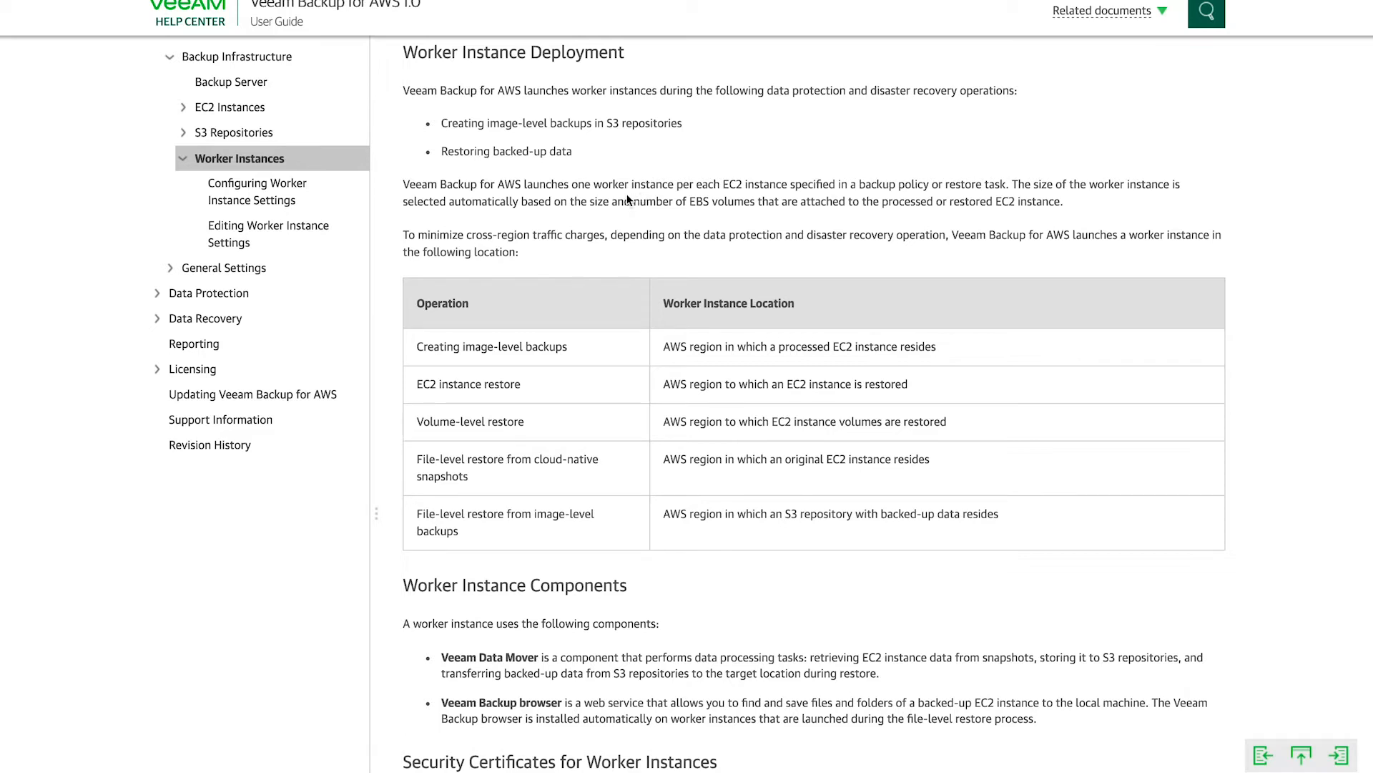
mouse_move(505, 218)
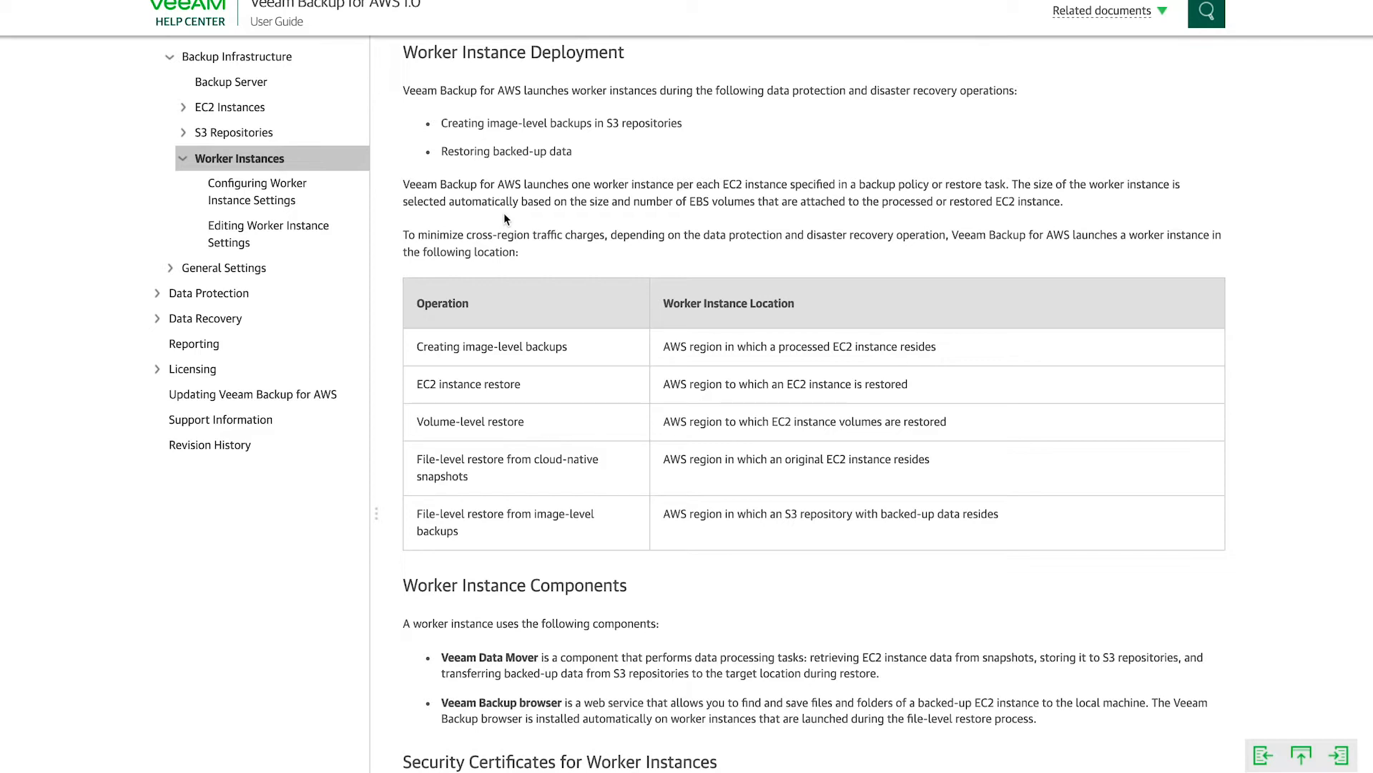
mouse_move(451, 224)
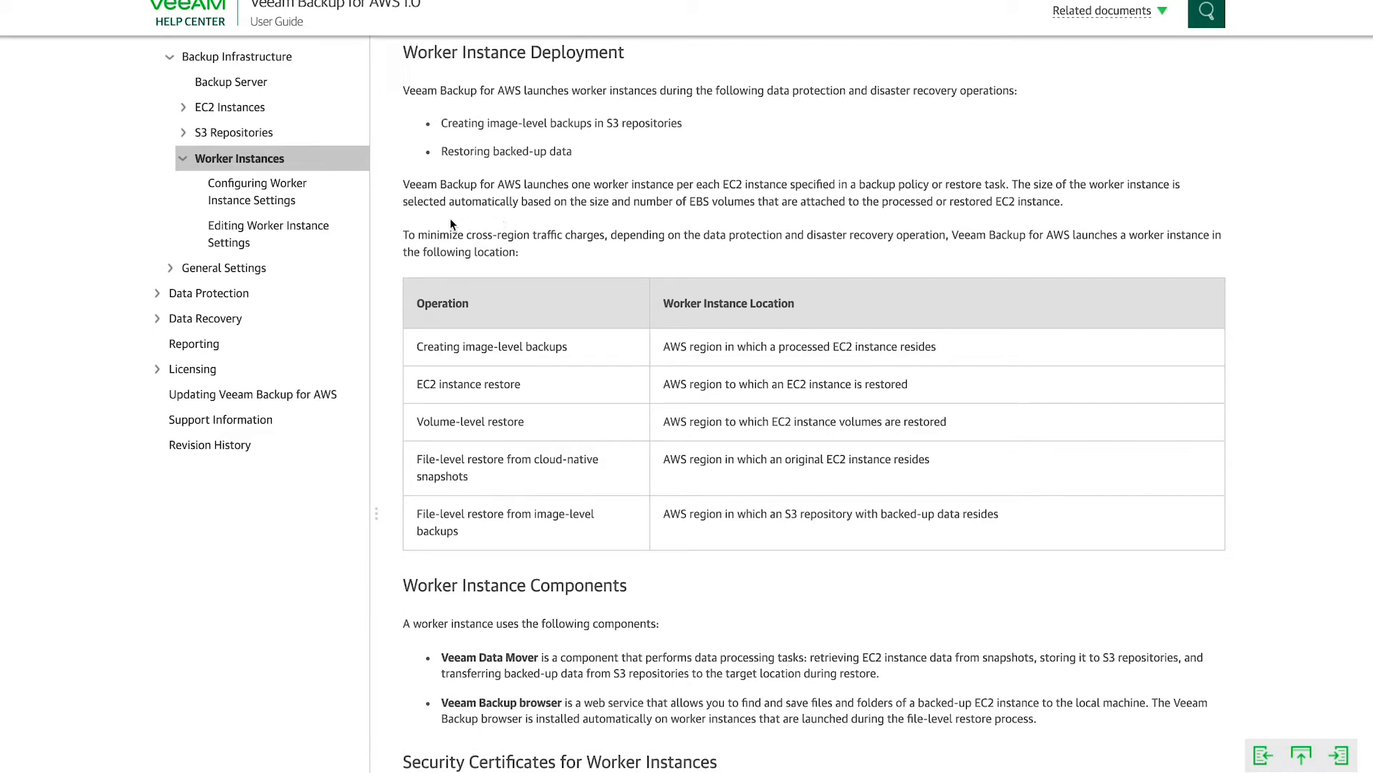
mouse_move(398, 377)
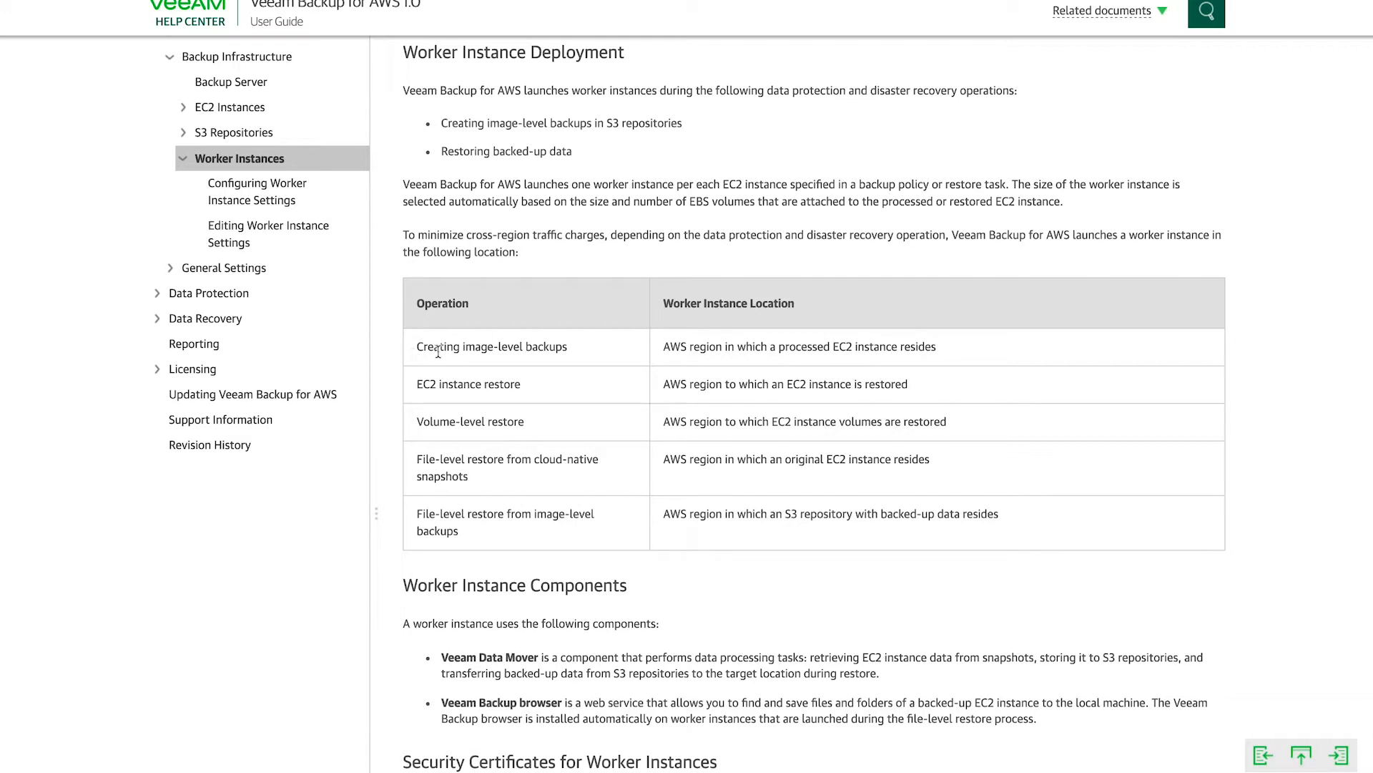
mouse_move(575, 386)
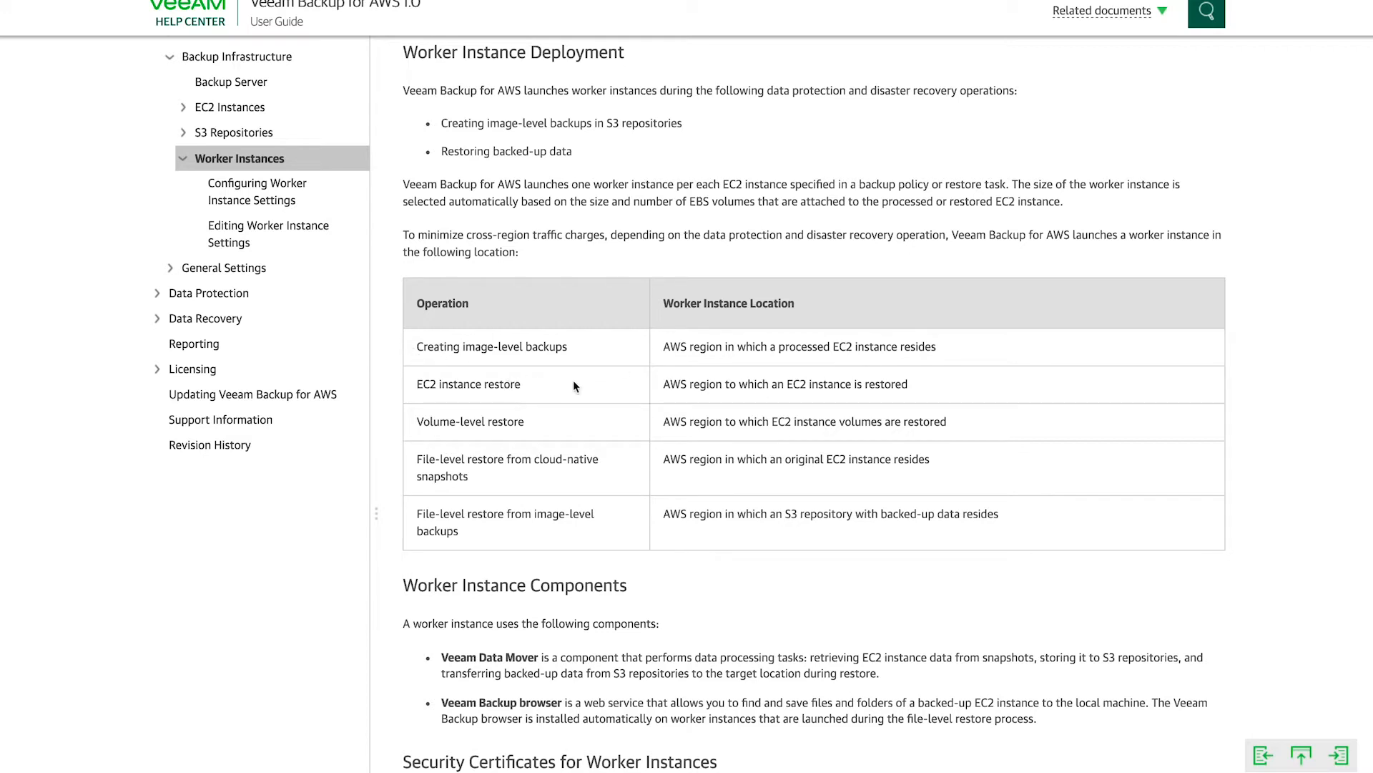
mouse_move(664, 426)
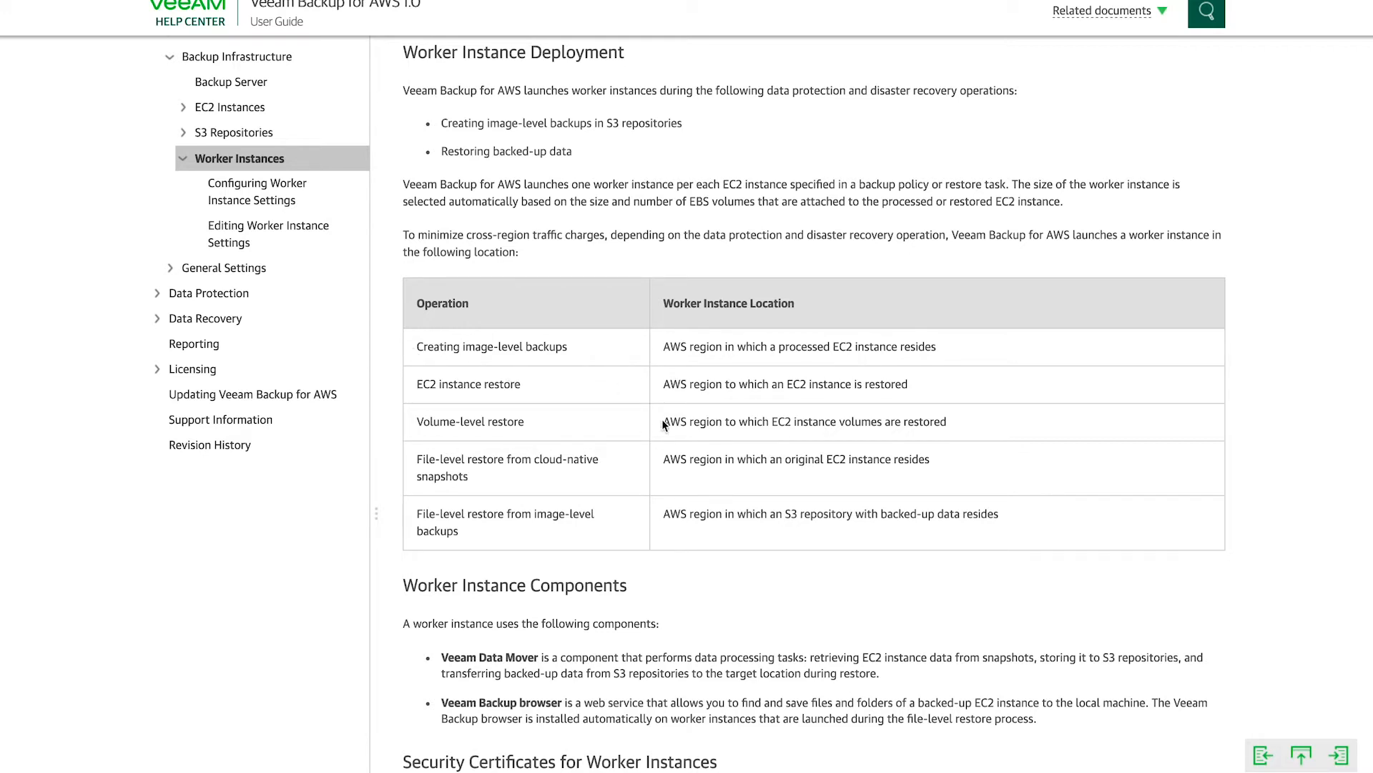
mouse_move(583, 480)
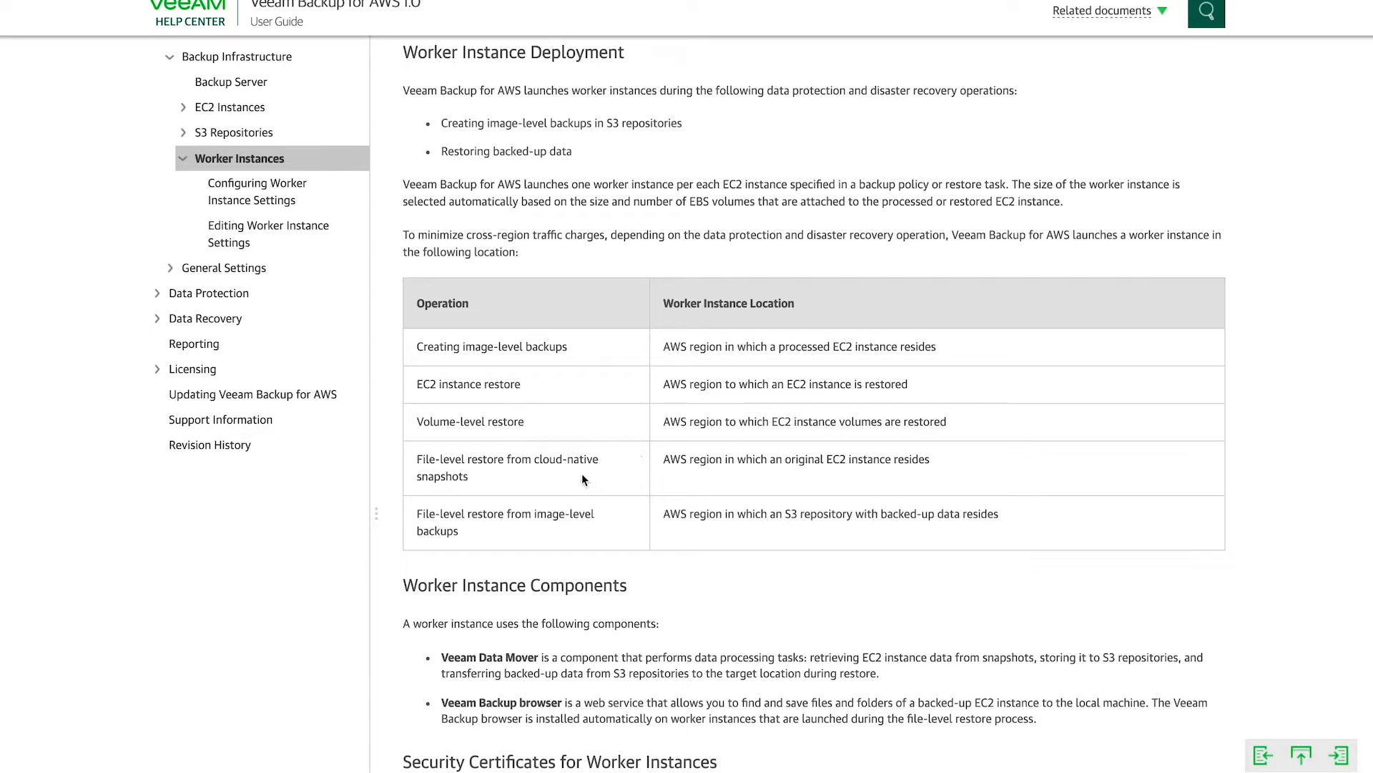
mouse_move(685, 487)
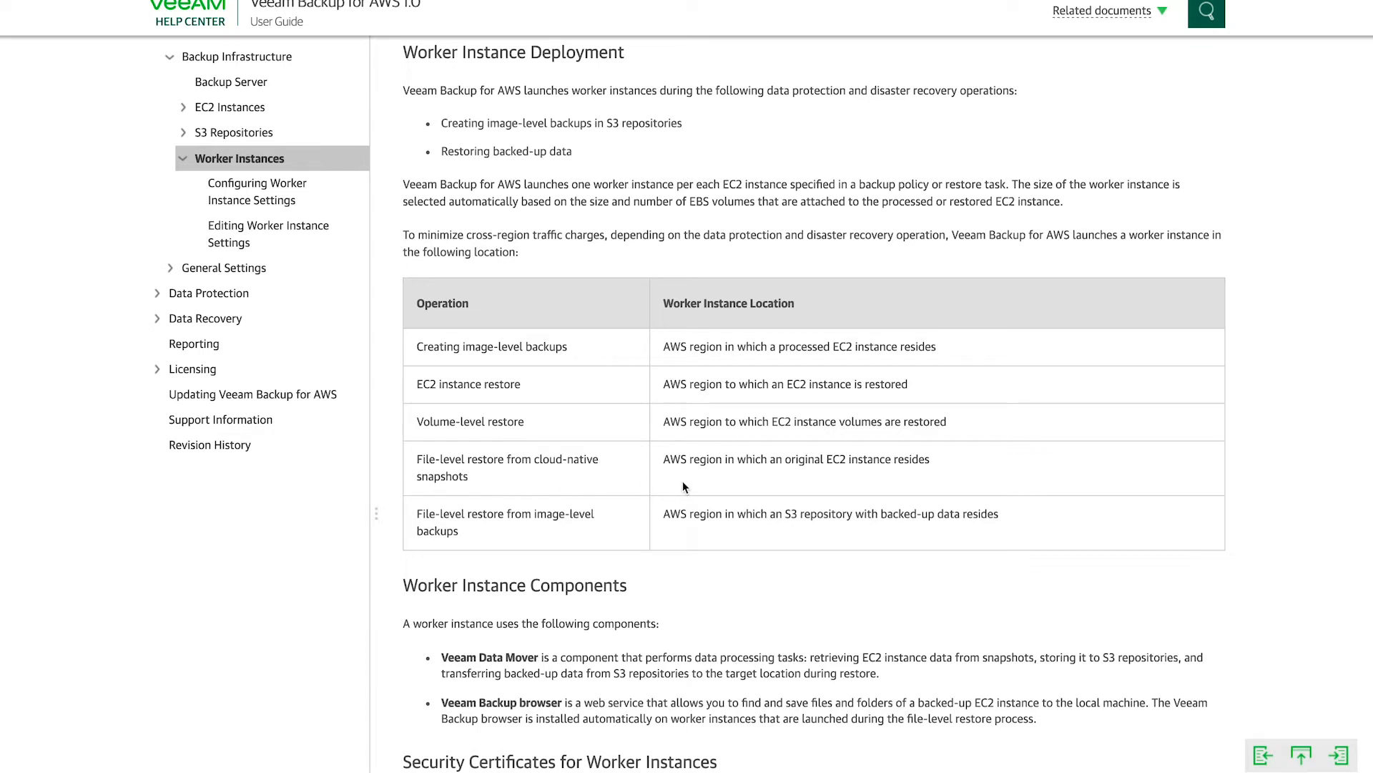
mouse_move(722, 532)
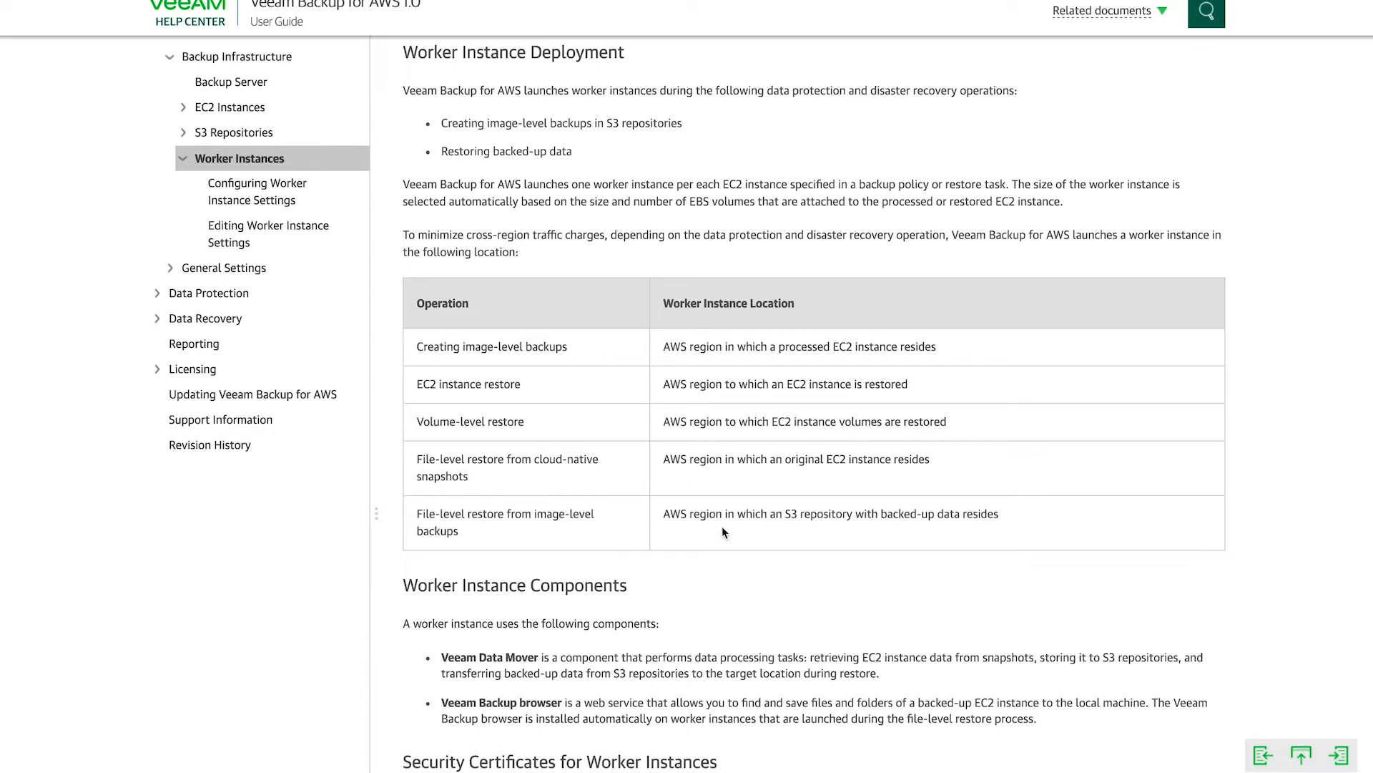
mouse_move(493, 464)
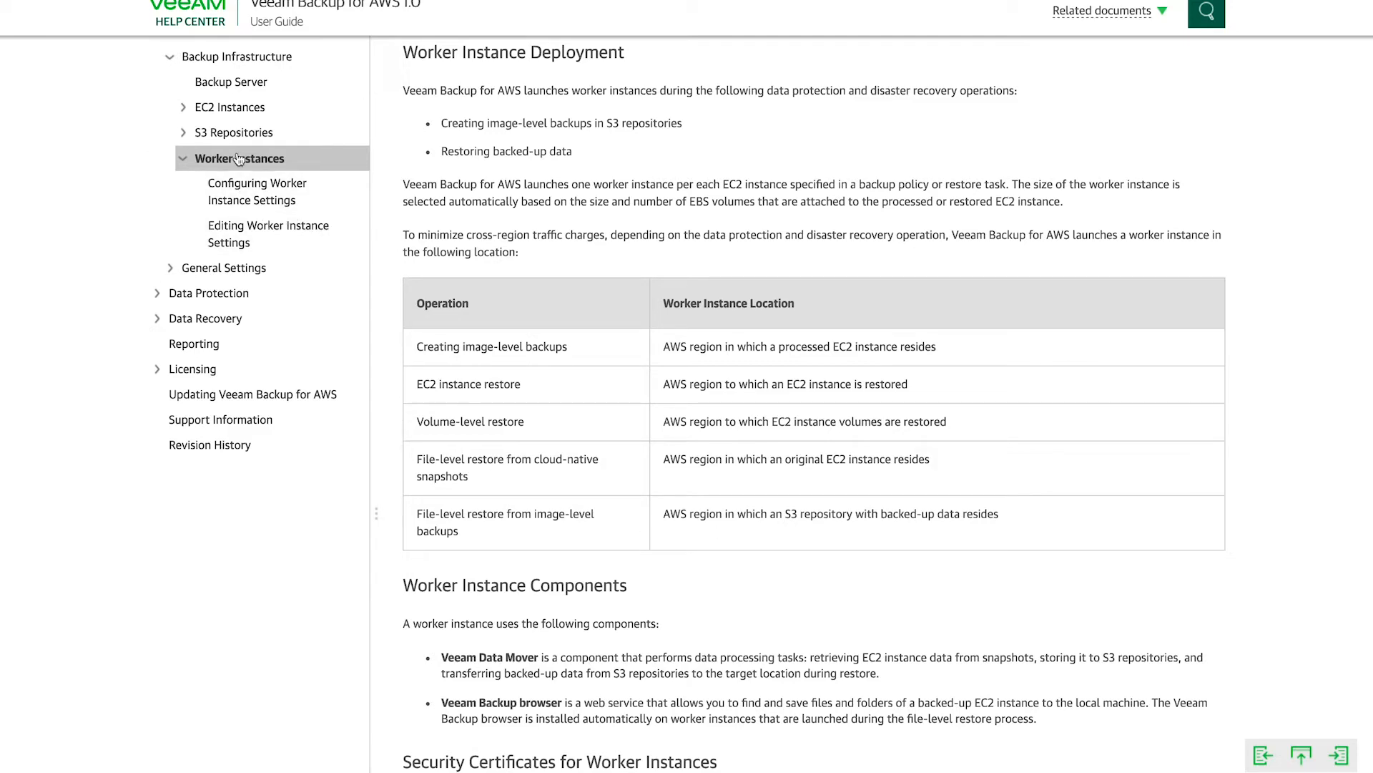
scroll(up, 3)
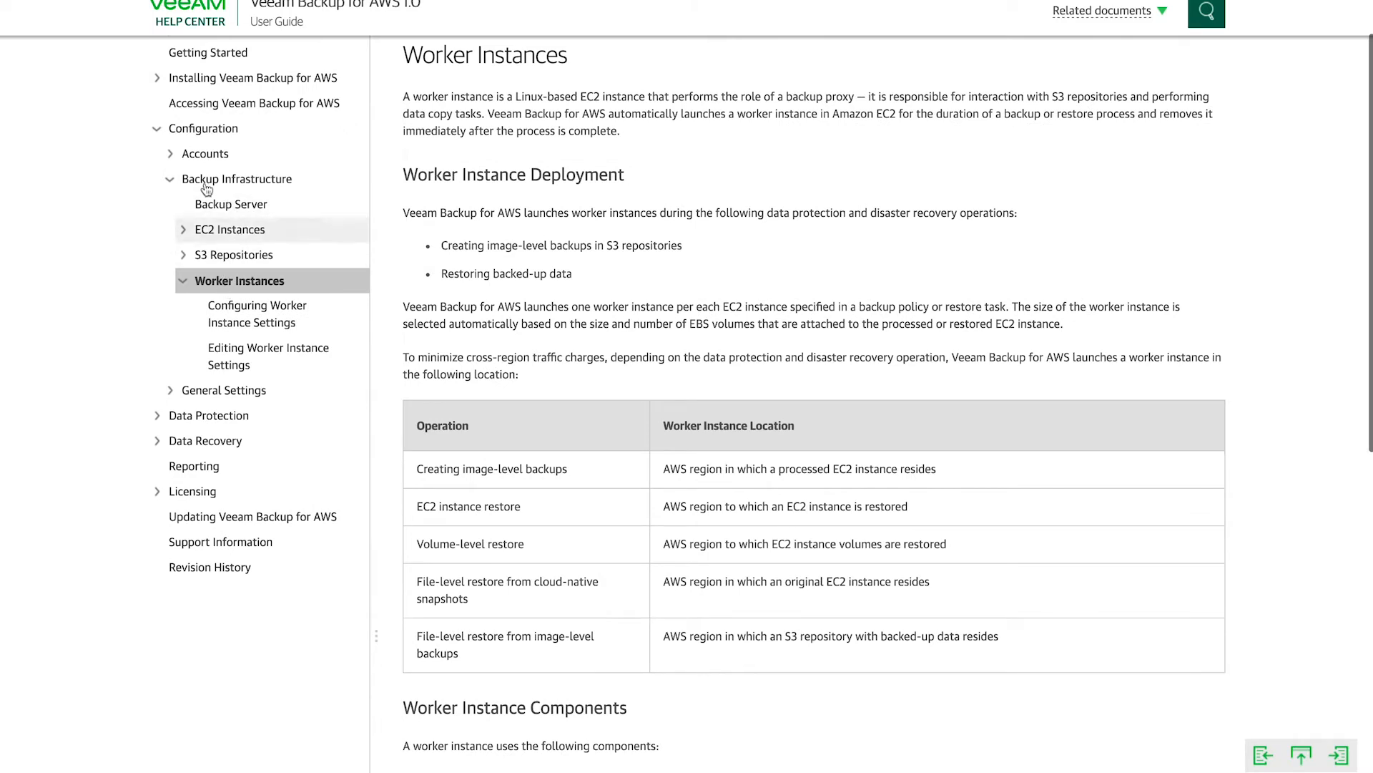
scroll(up, 3)
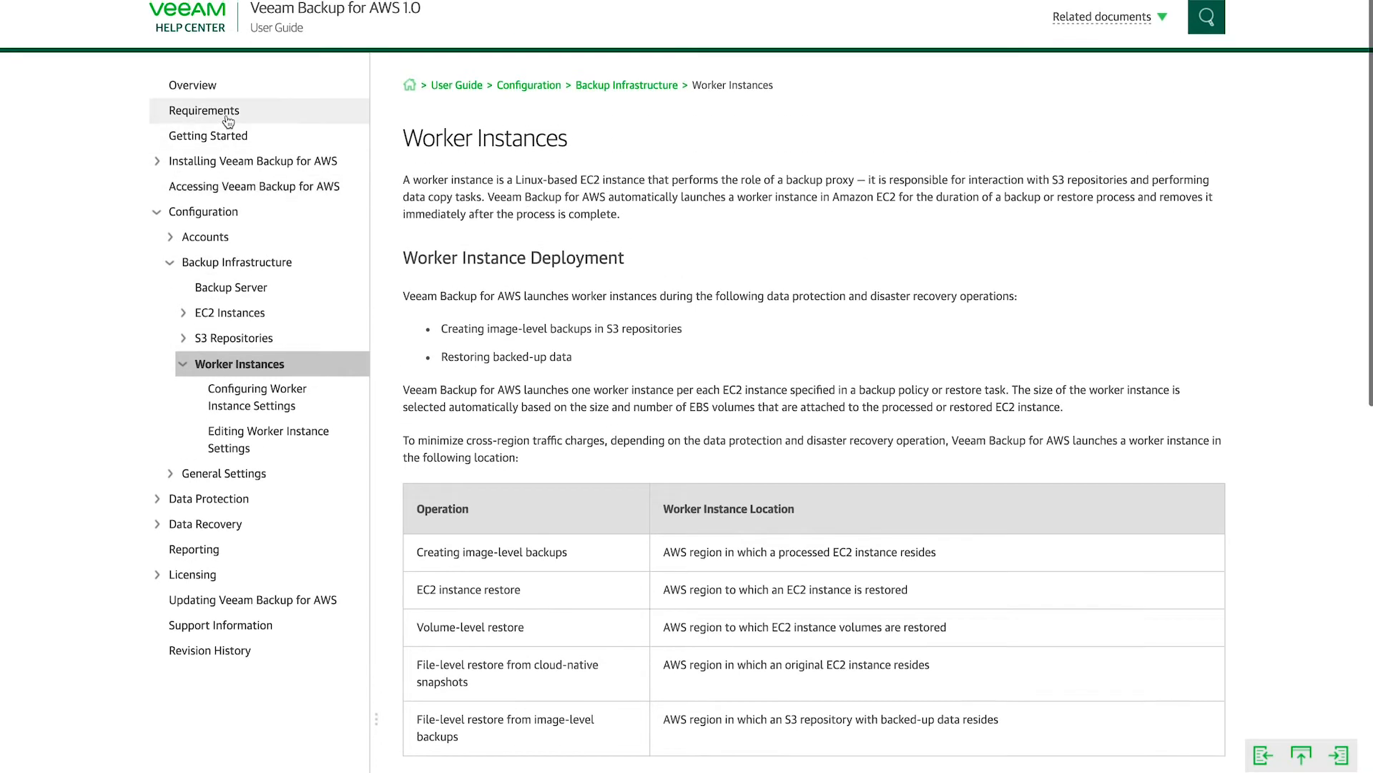
click(203, 110)
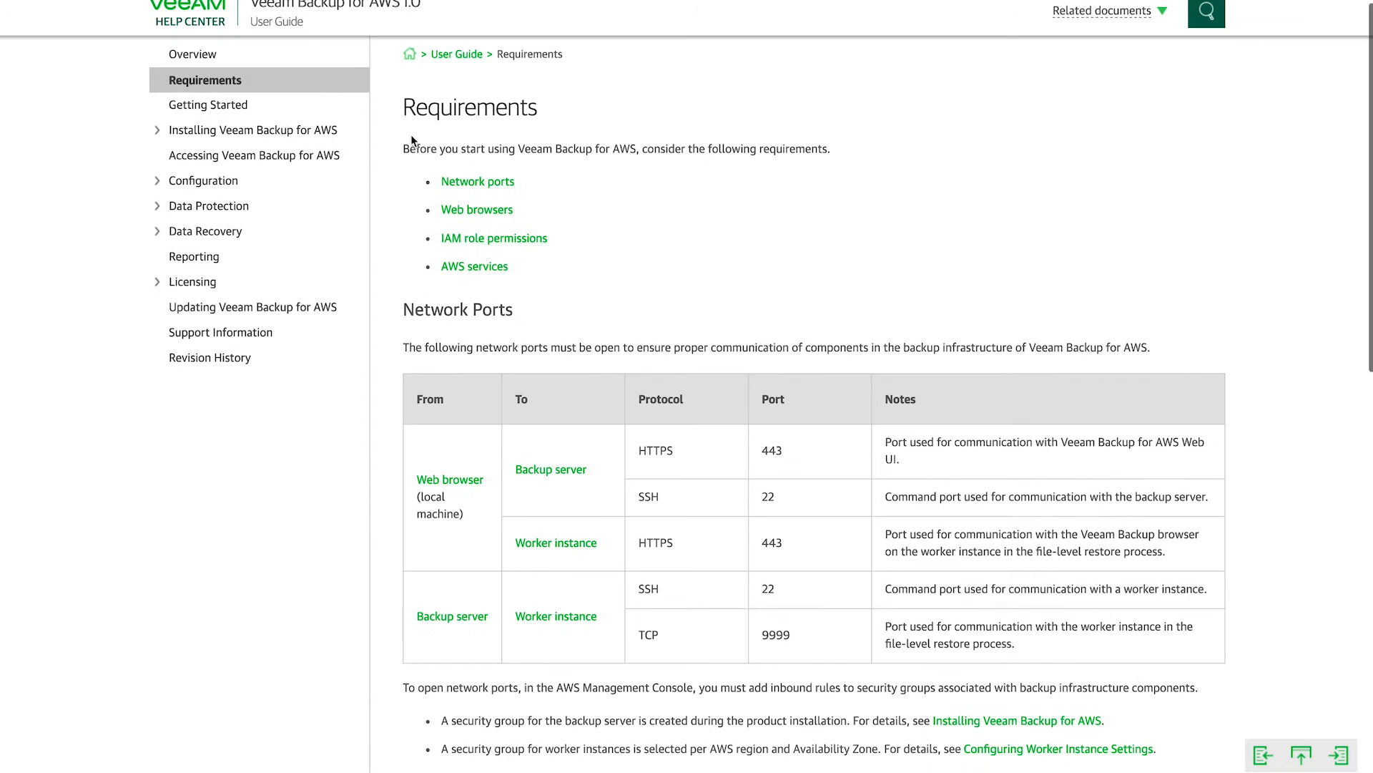
scroll(down, 3)
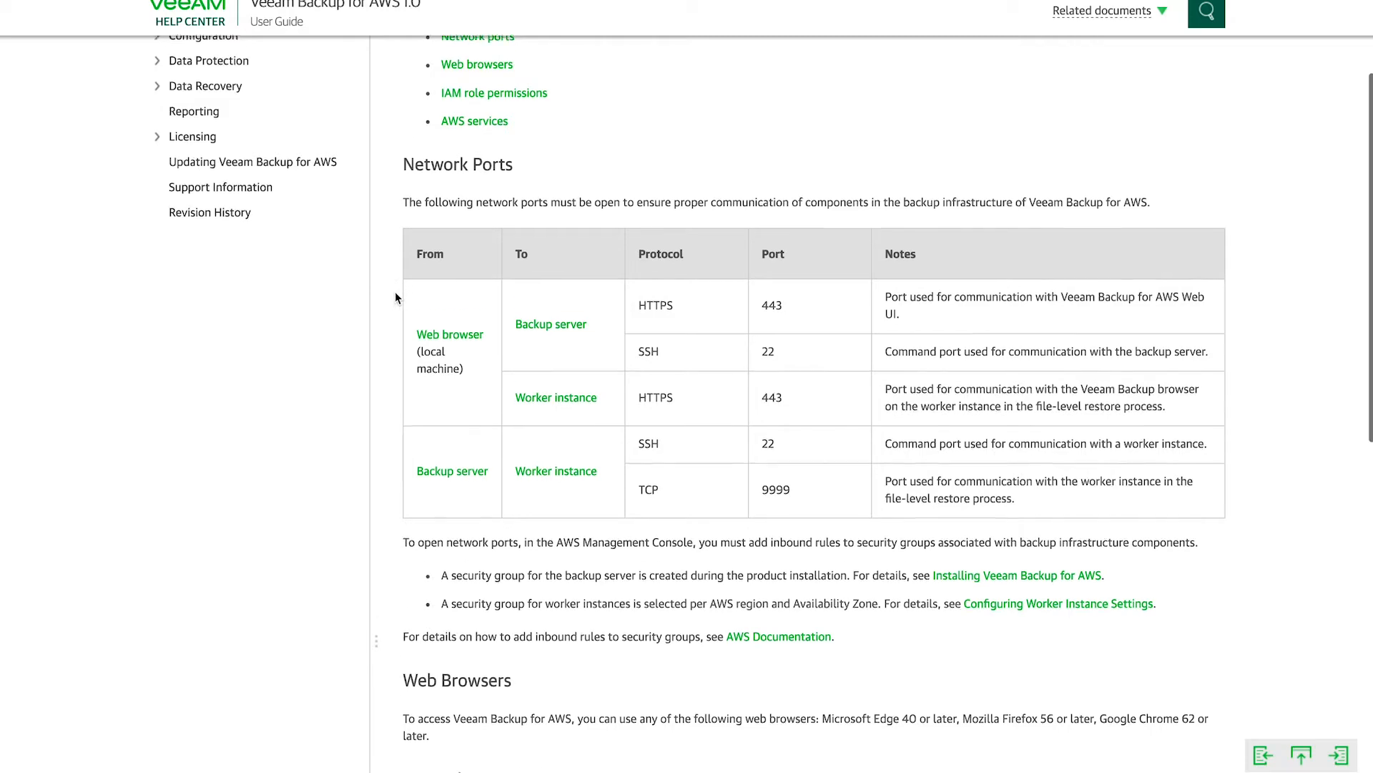
scroll(down, 3)
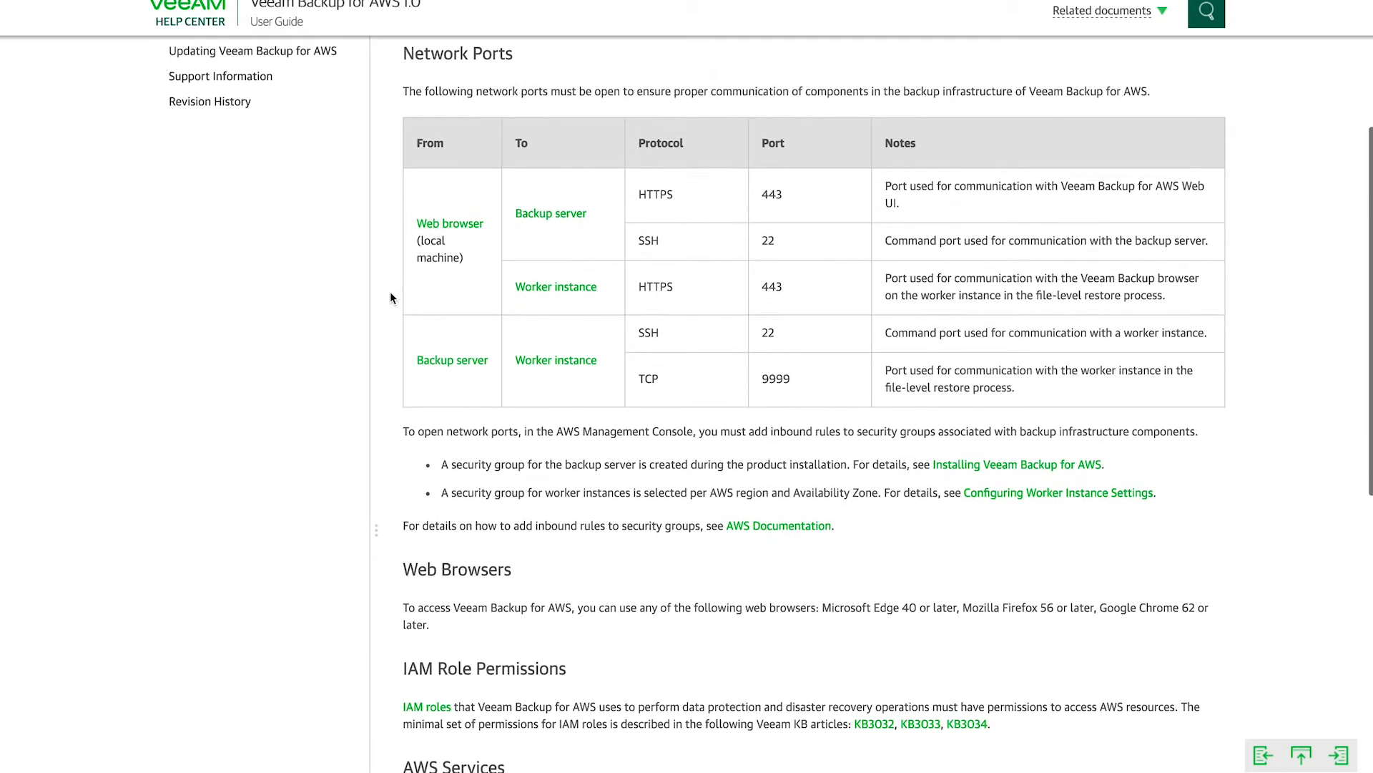
mouse_move(394, 261)
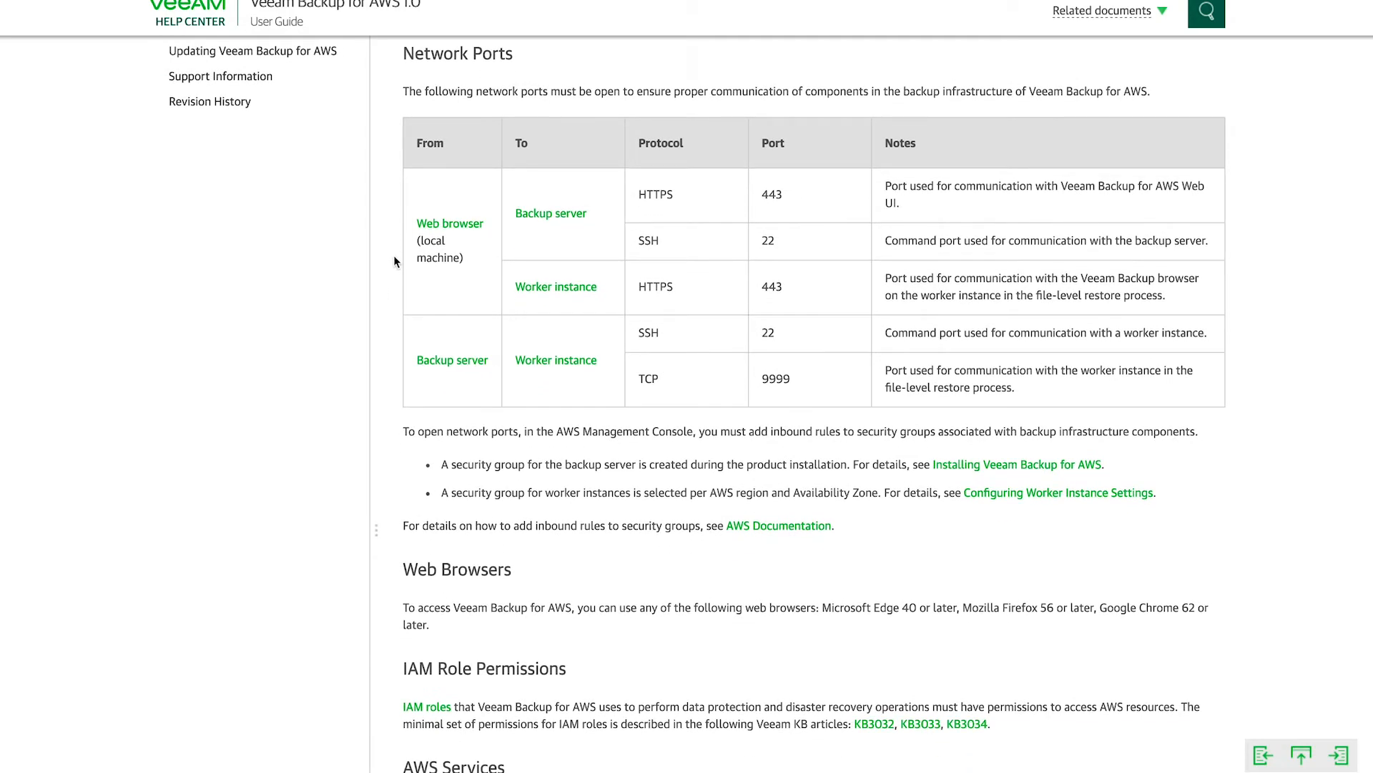
mouse_move(465, 275)
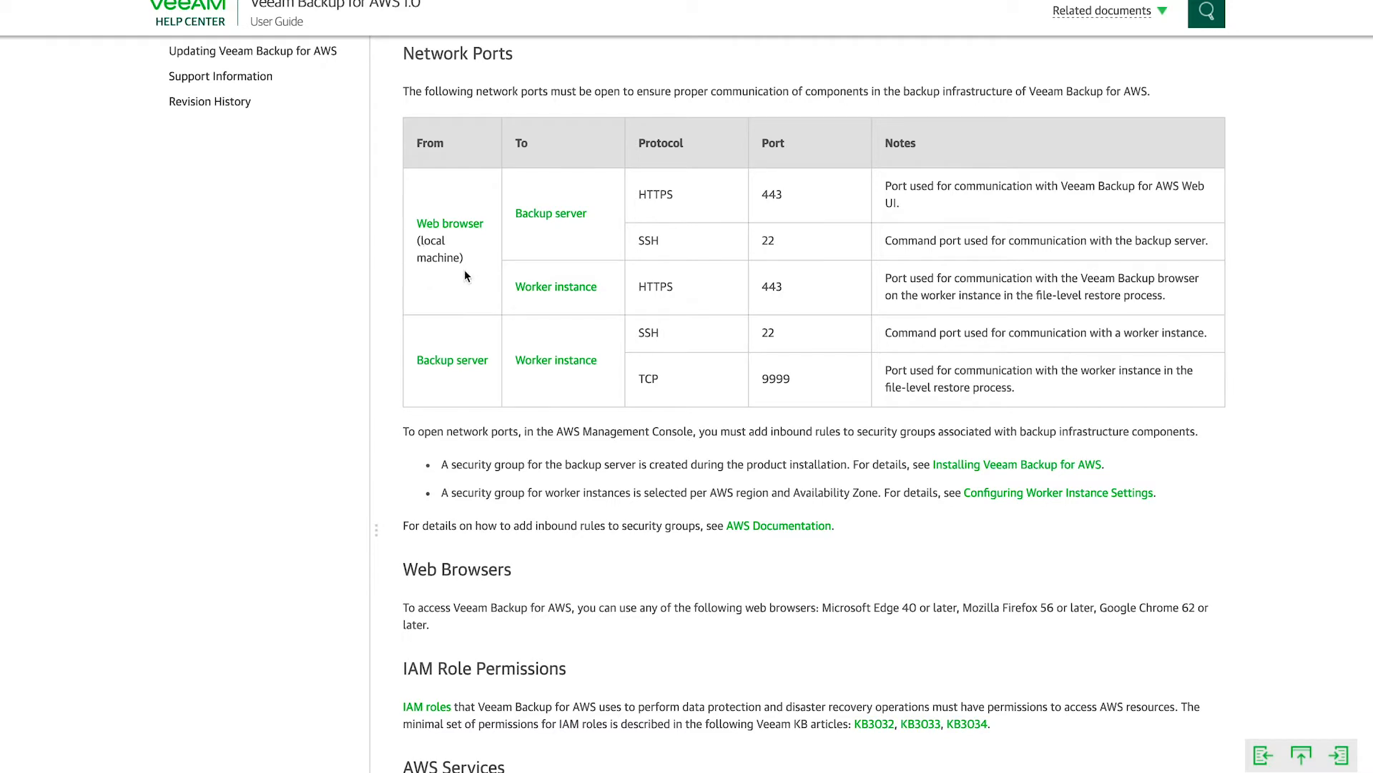
mouse_move(454, 253)
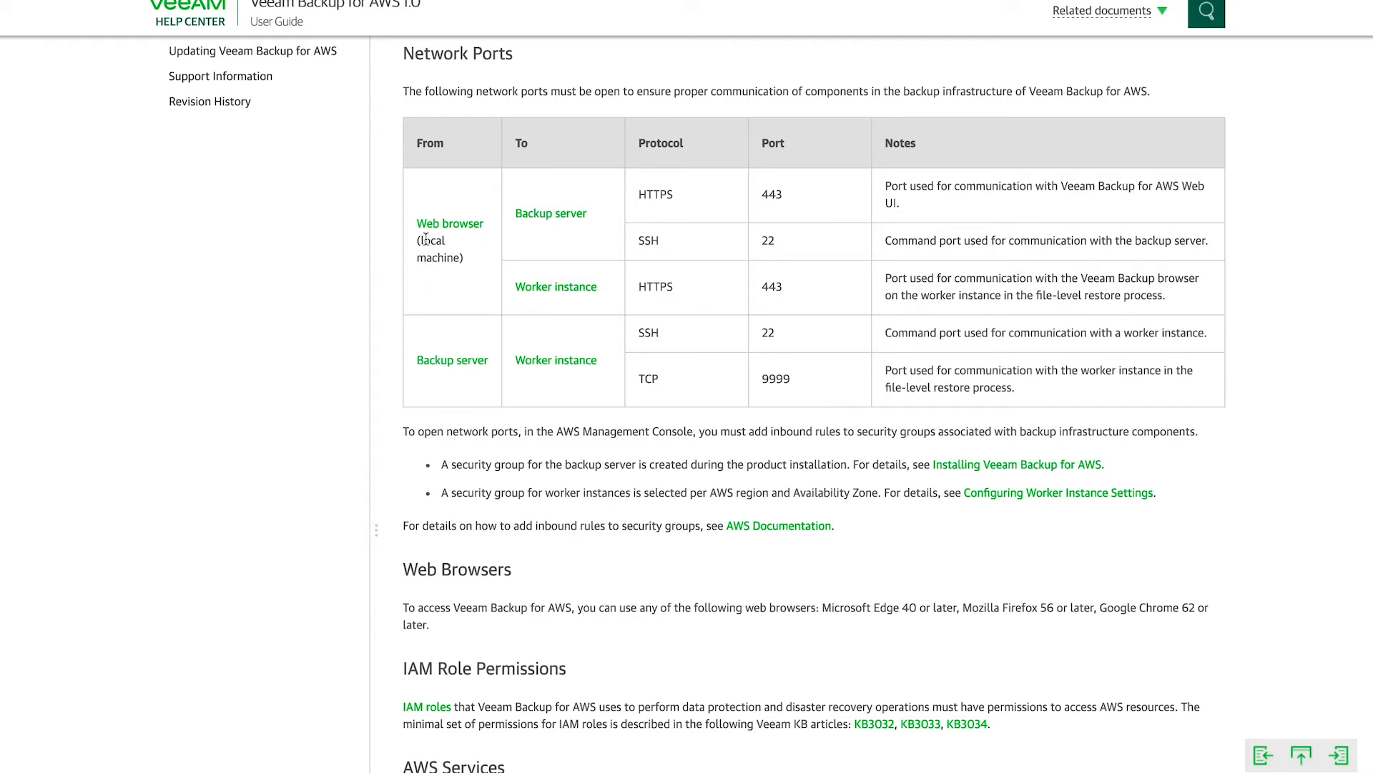
mouse_move(477, 238)
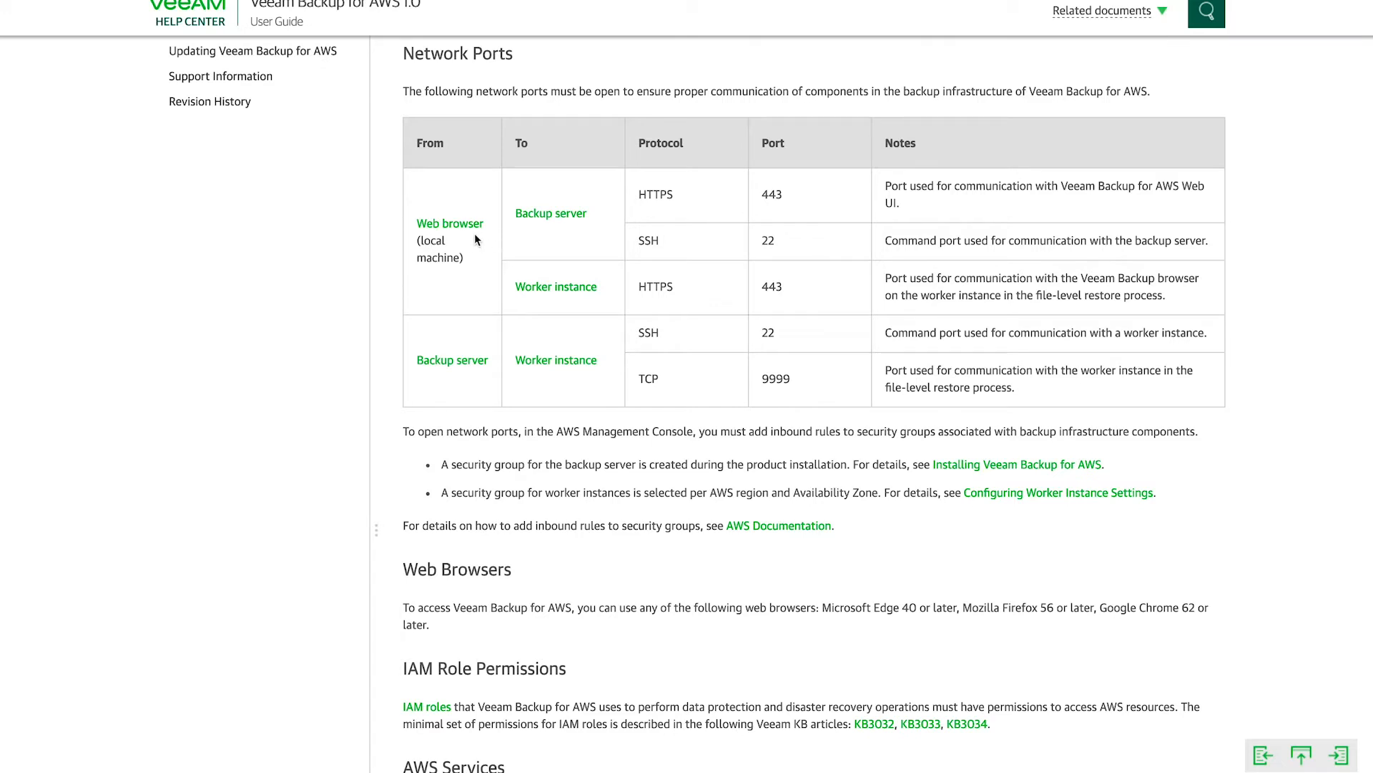
mouse_move(534, 238)
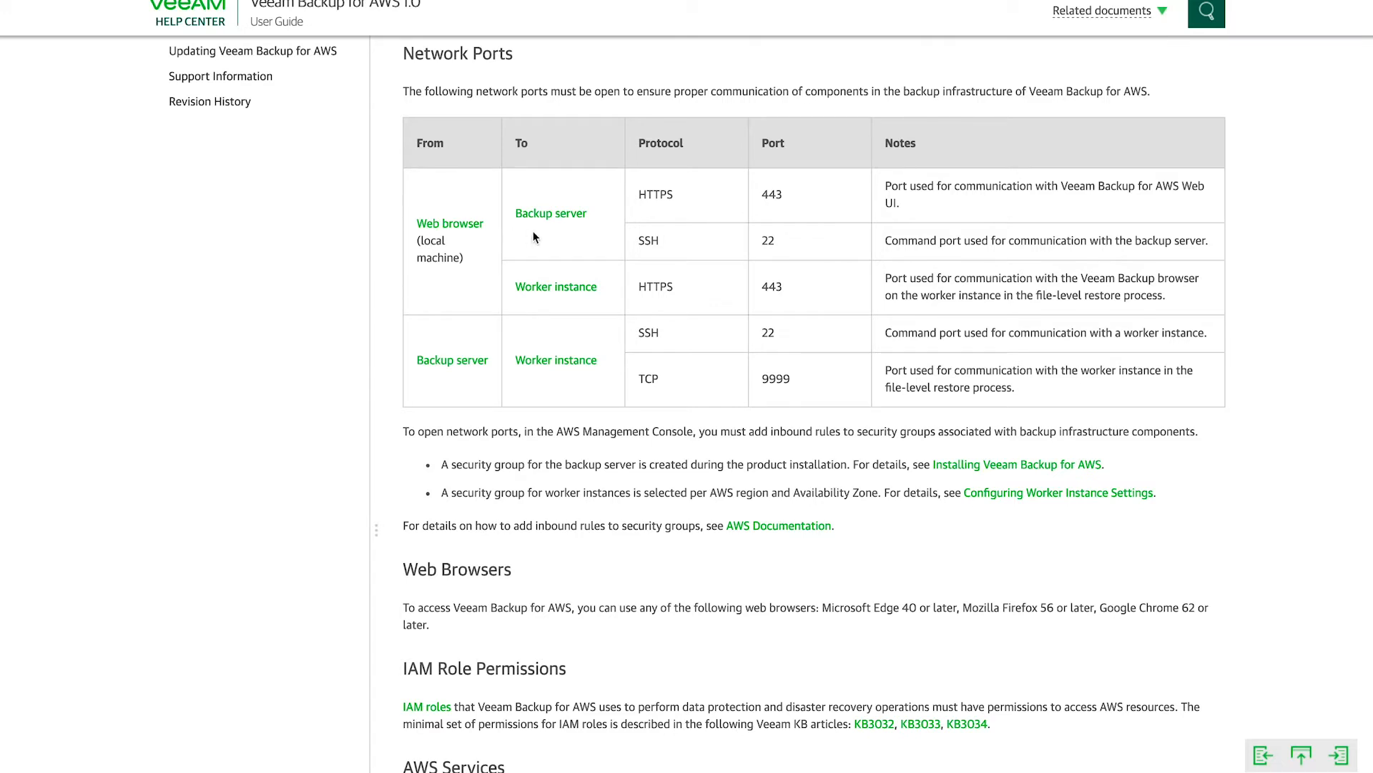
mouse_move(758, 205)
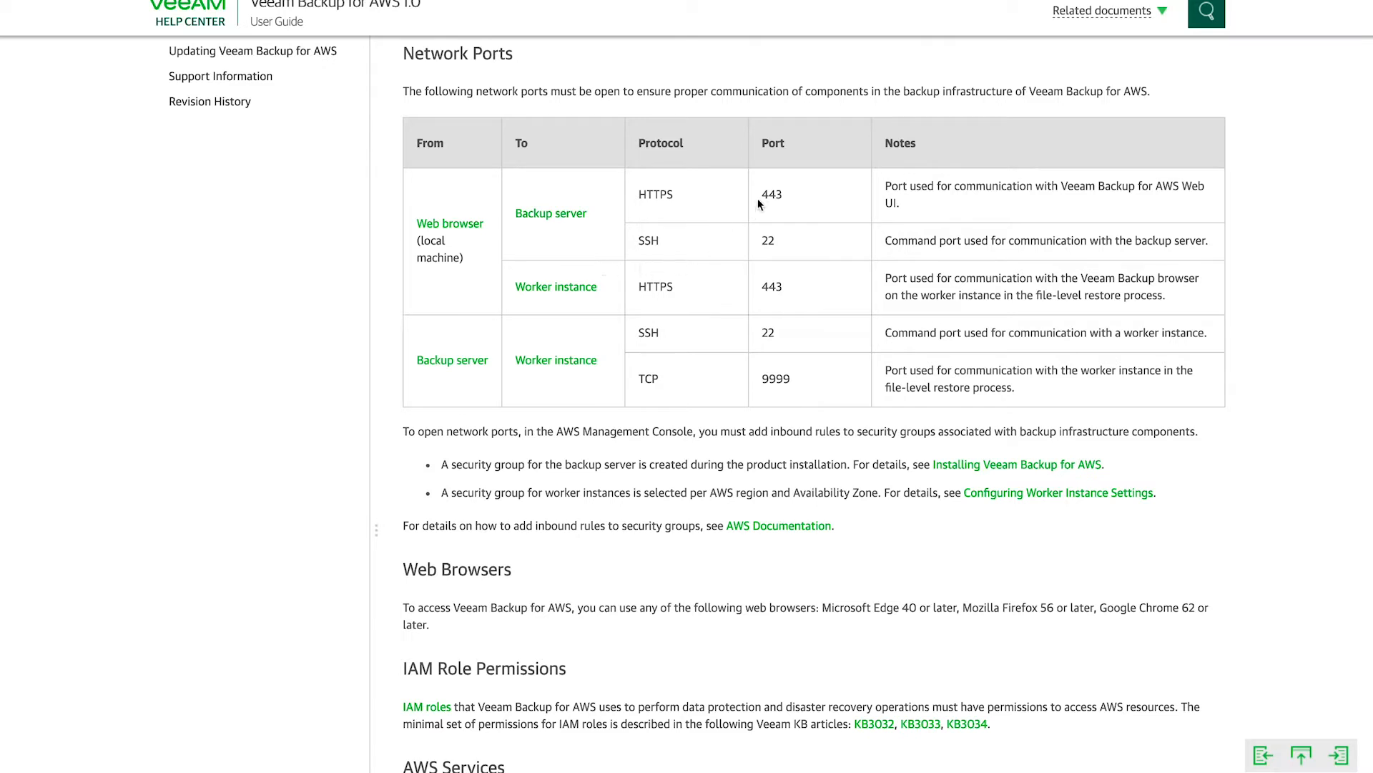
mouse_move(768, 289)
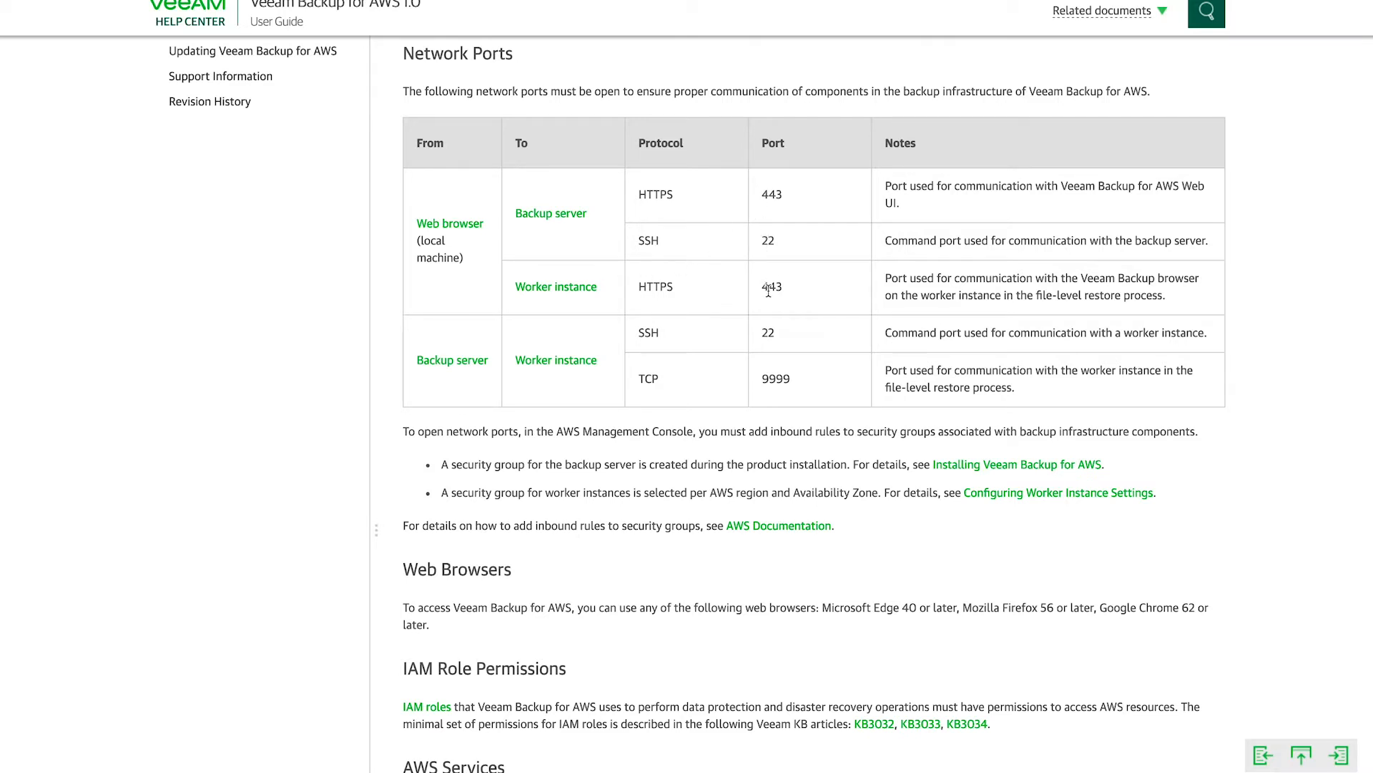
mouse_move(1154, 293)
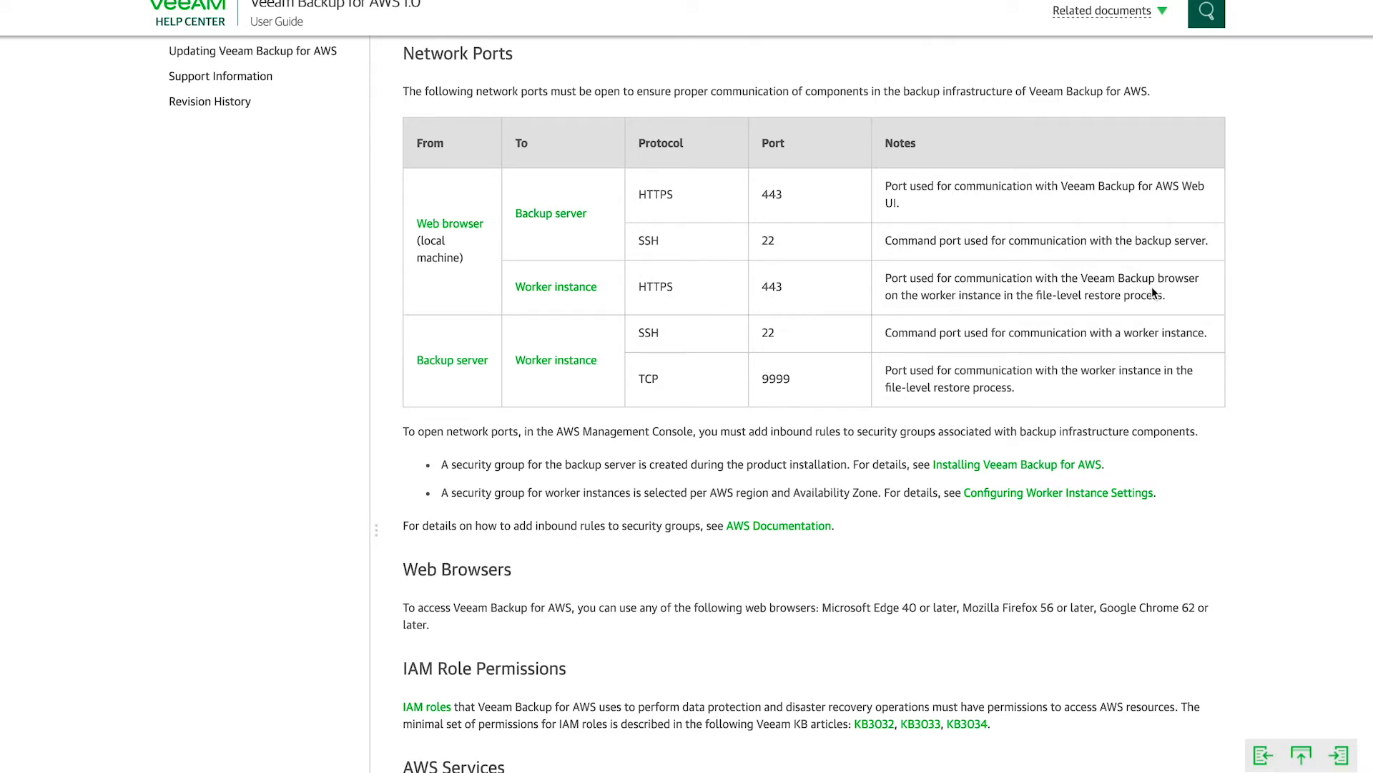
mouse_move(718, 427)
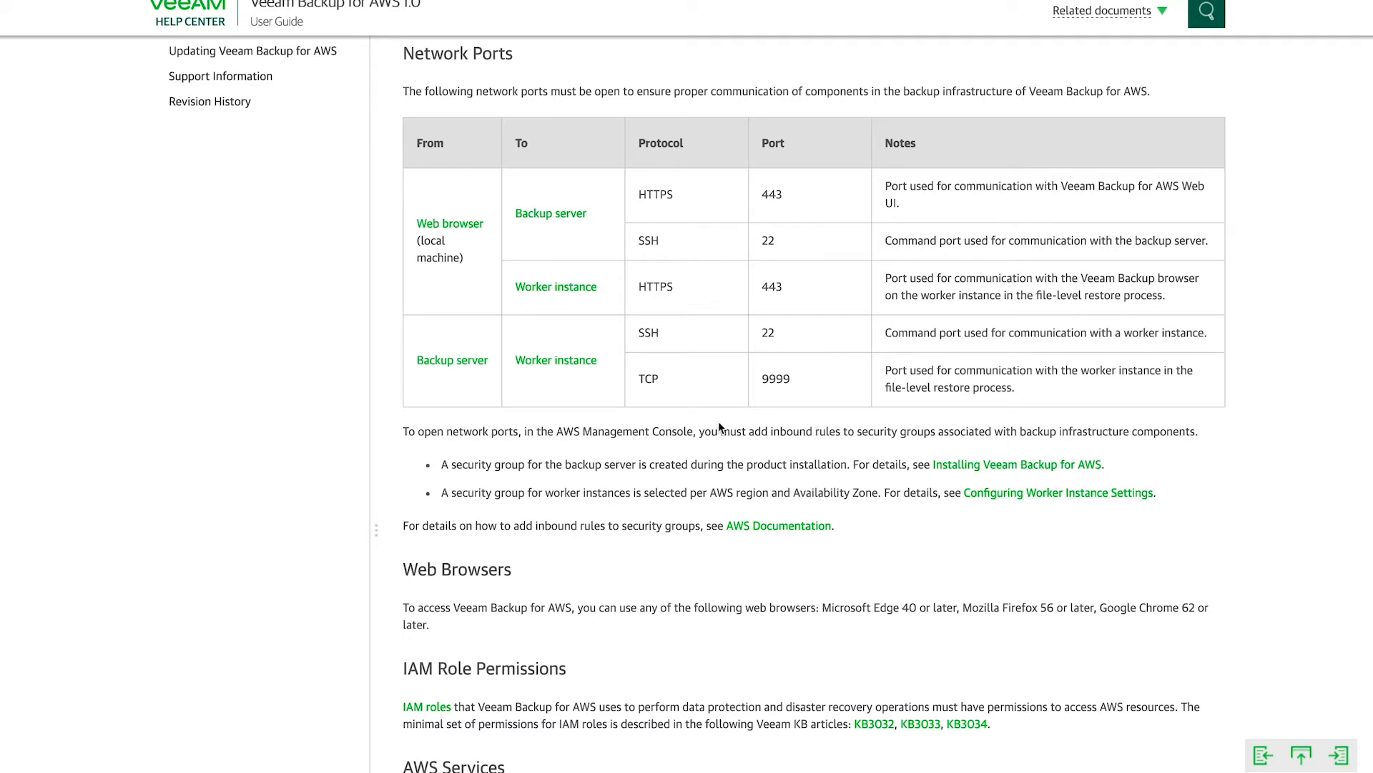
mouse_move(514, 377)
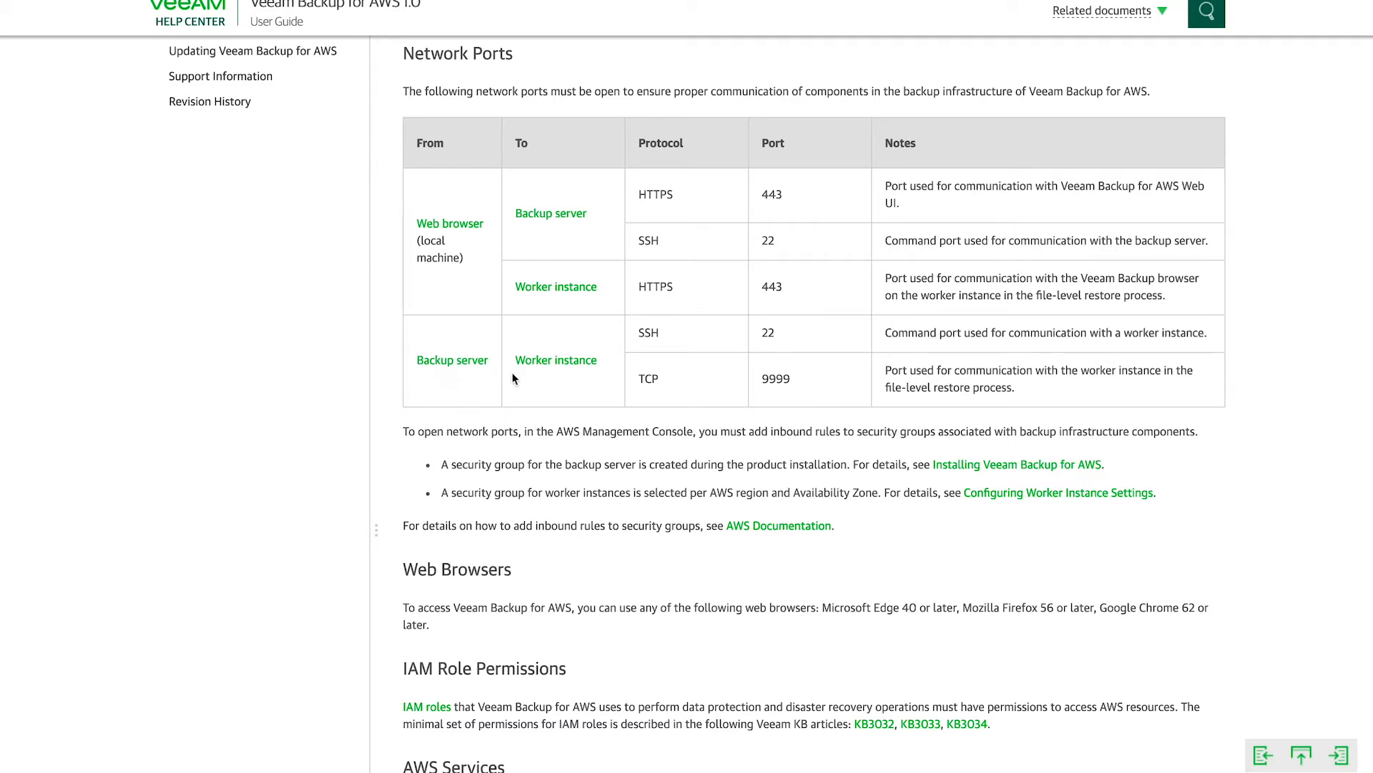
mouse_move(549, 382)
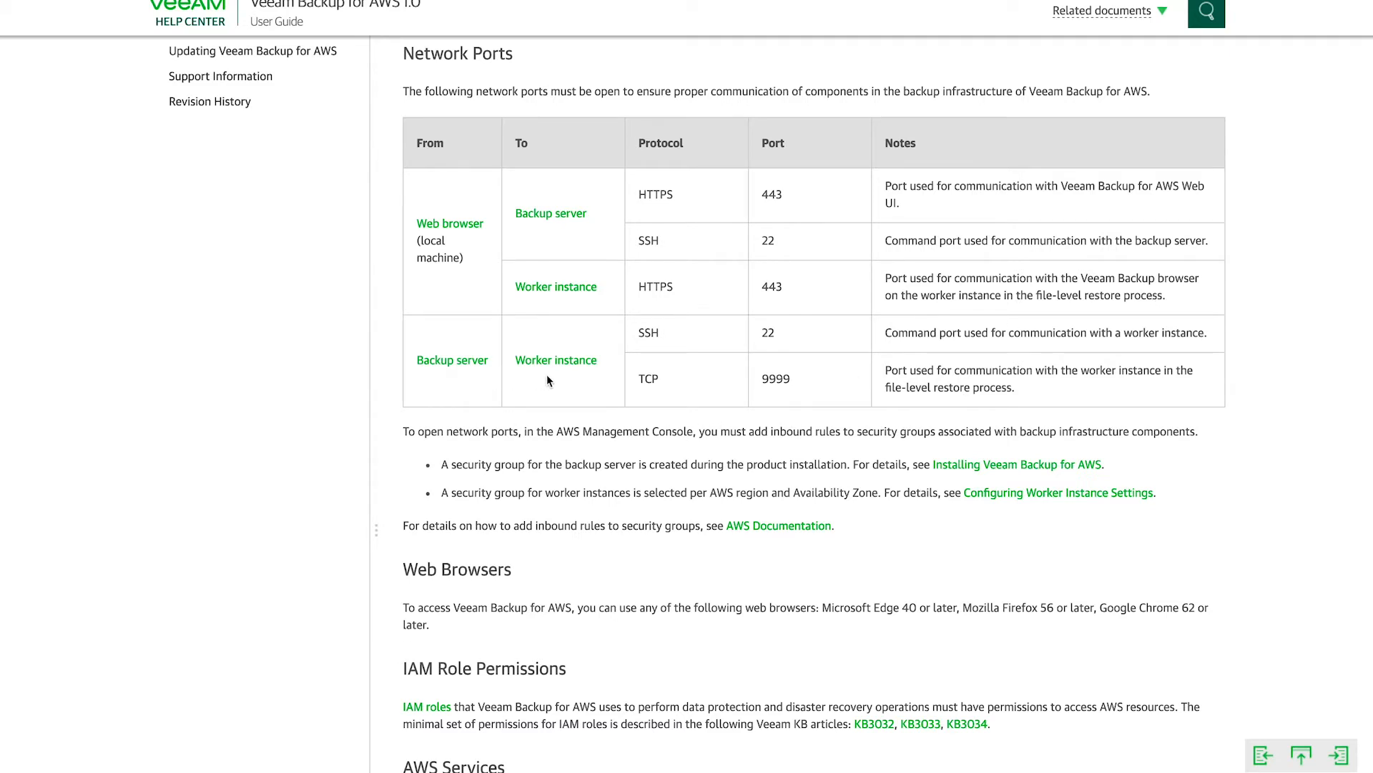
mouse_move(709, 375)
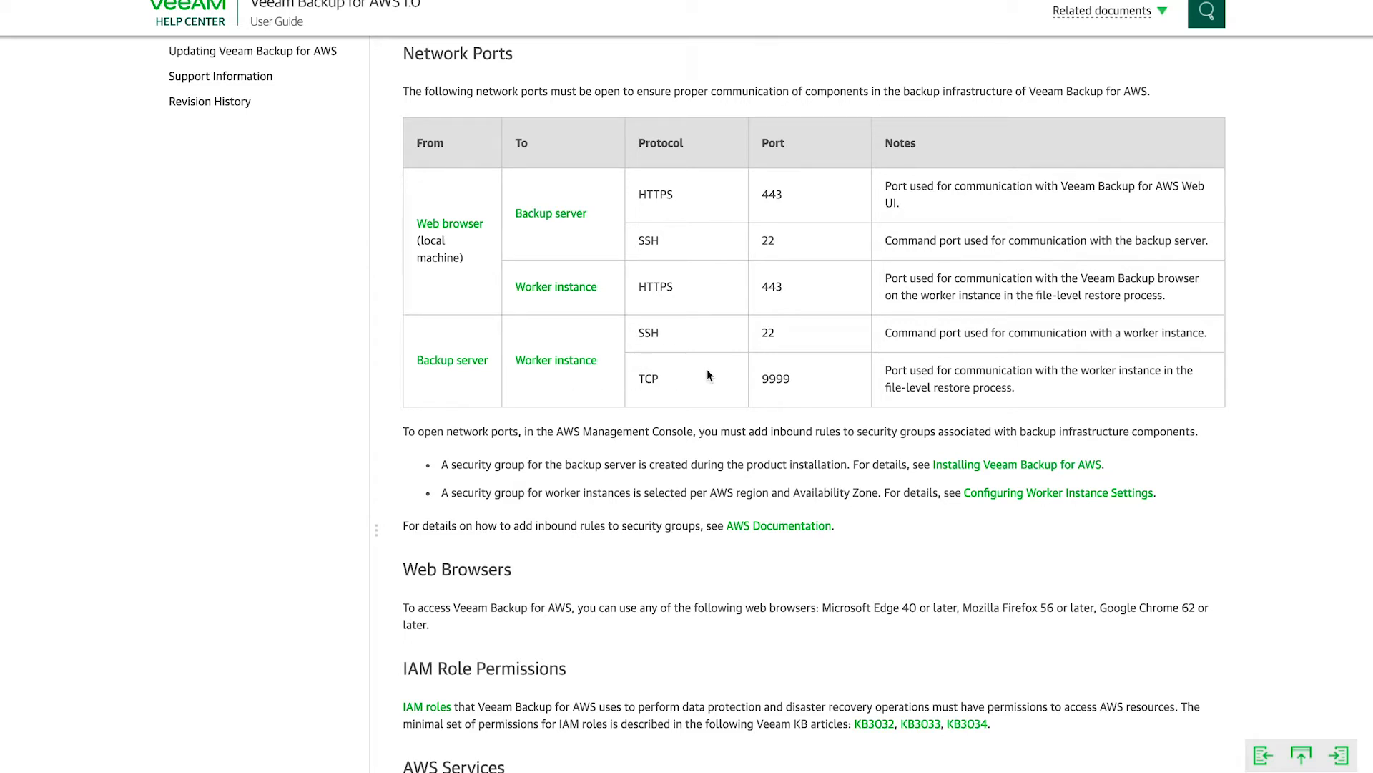
mouse_move(838, 376)
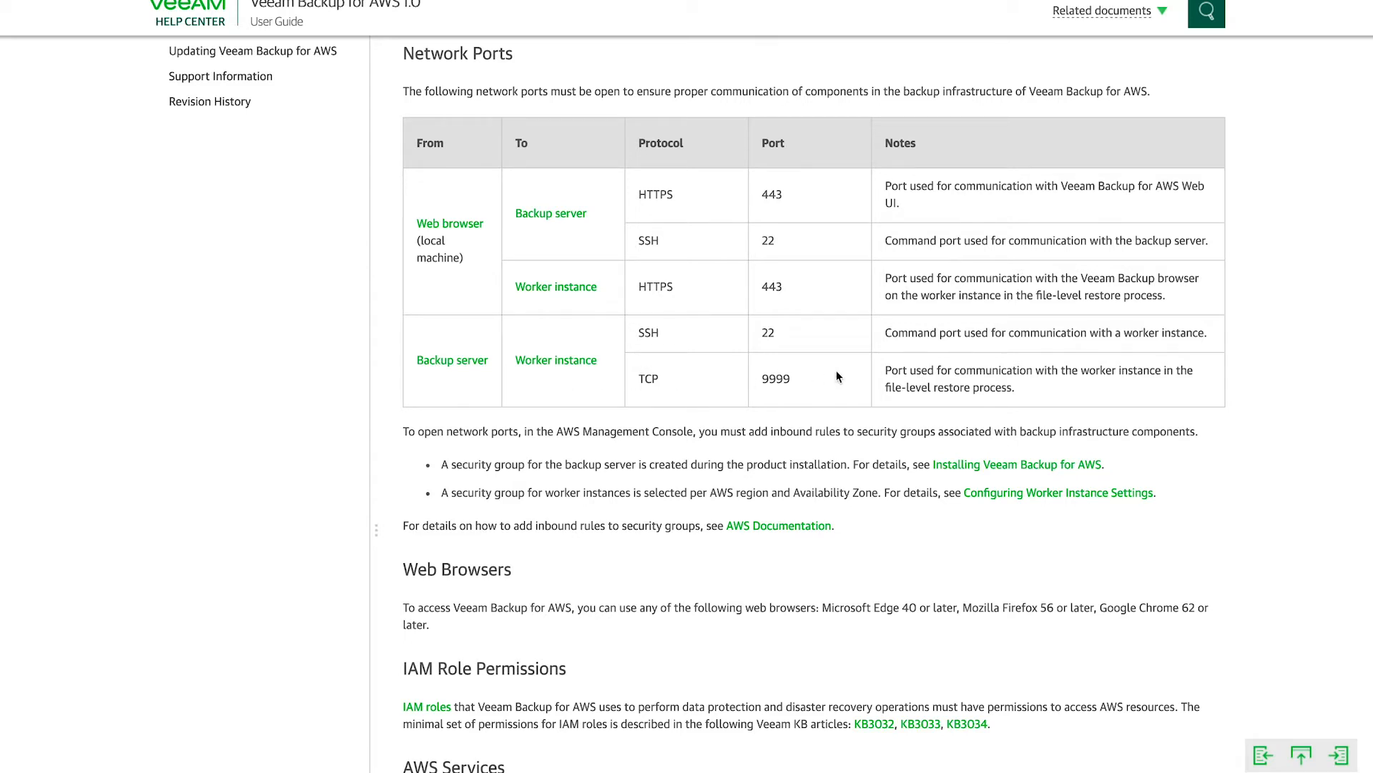
mouse_move(758, 336)
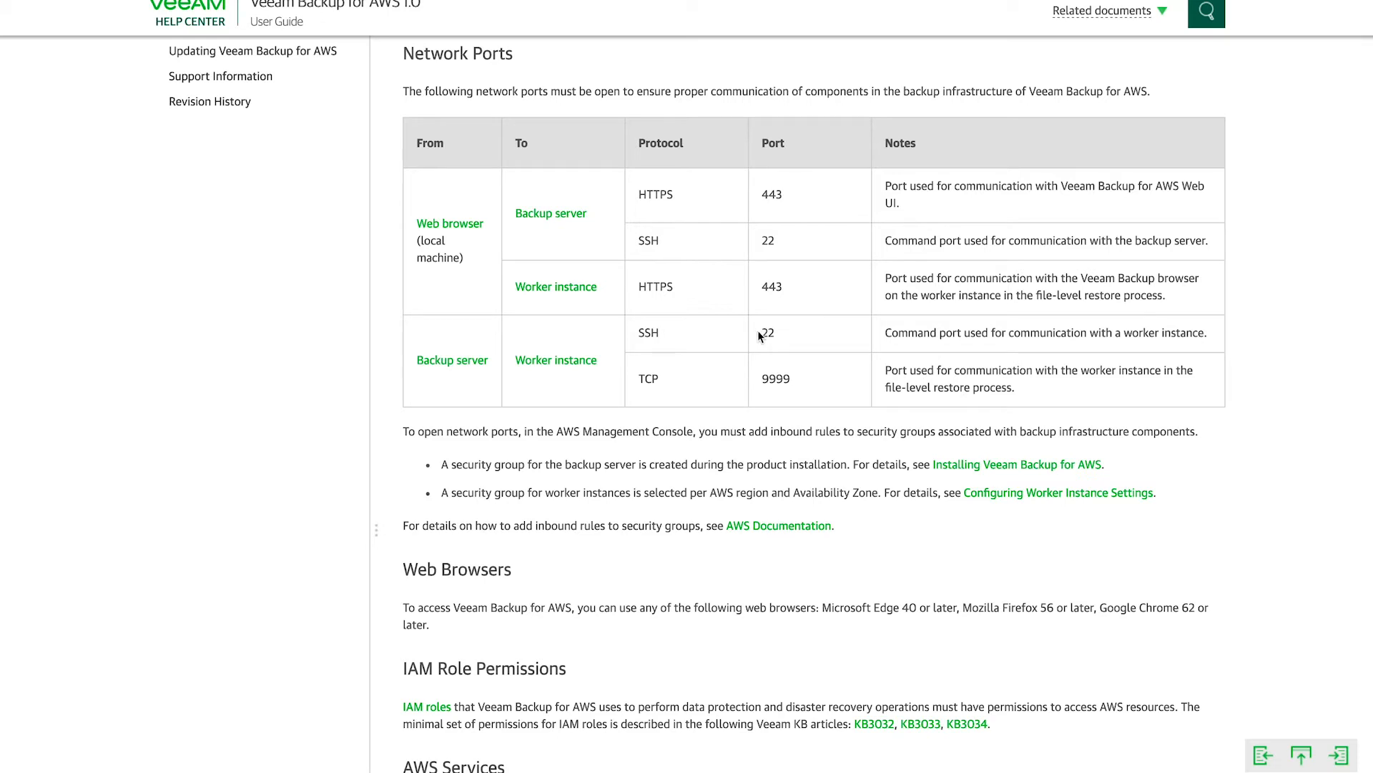
mouse_move(691, 368)
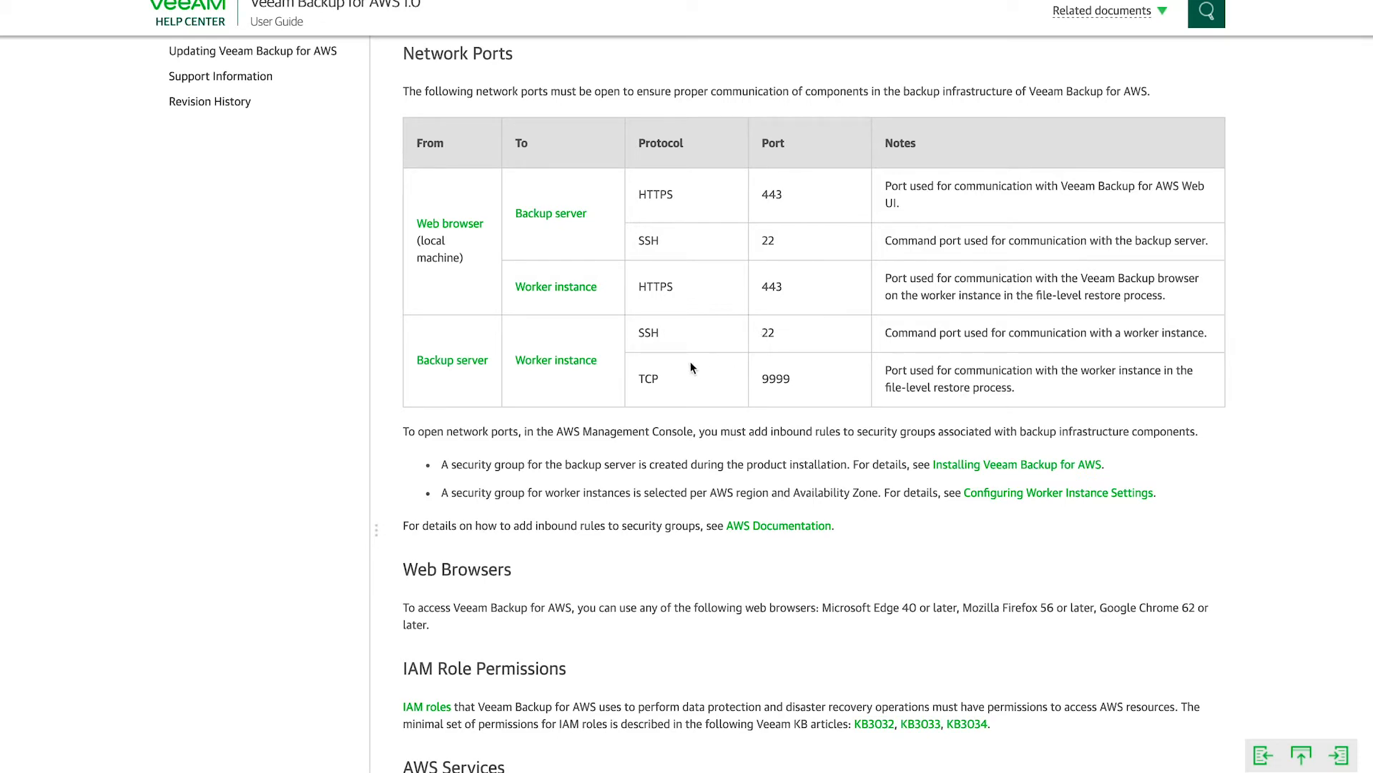
mouse_move(776, 374)
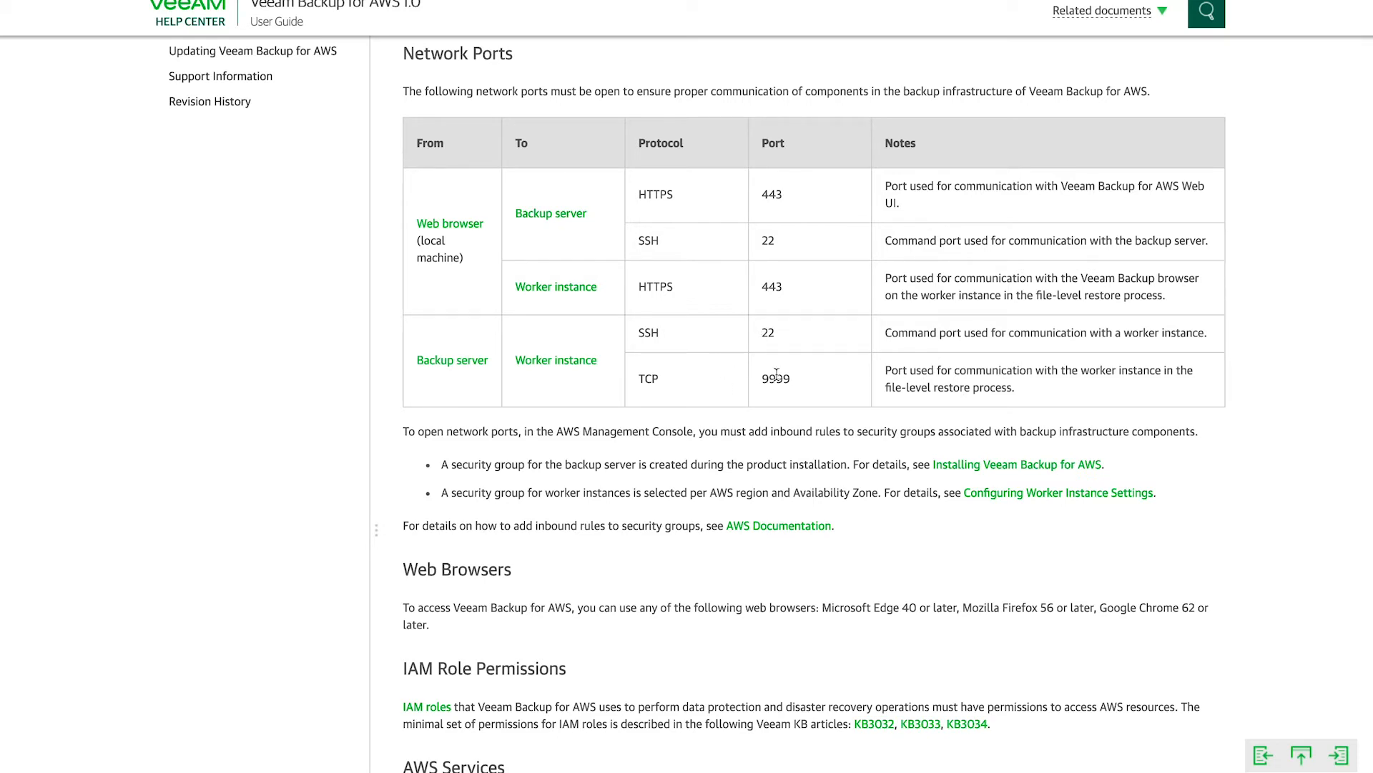
mouse_move(635, 394)
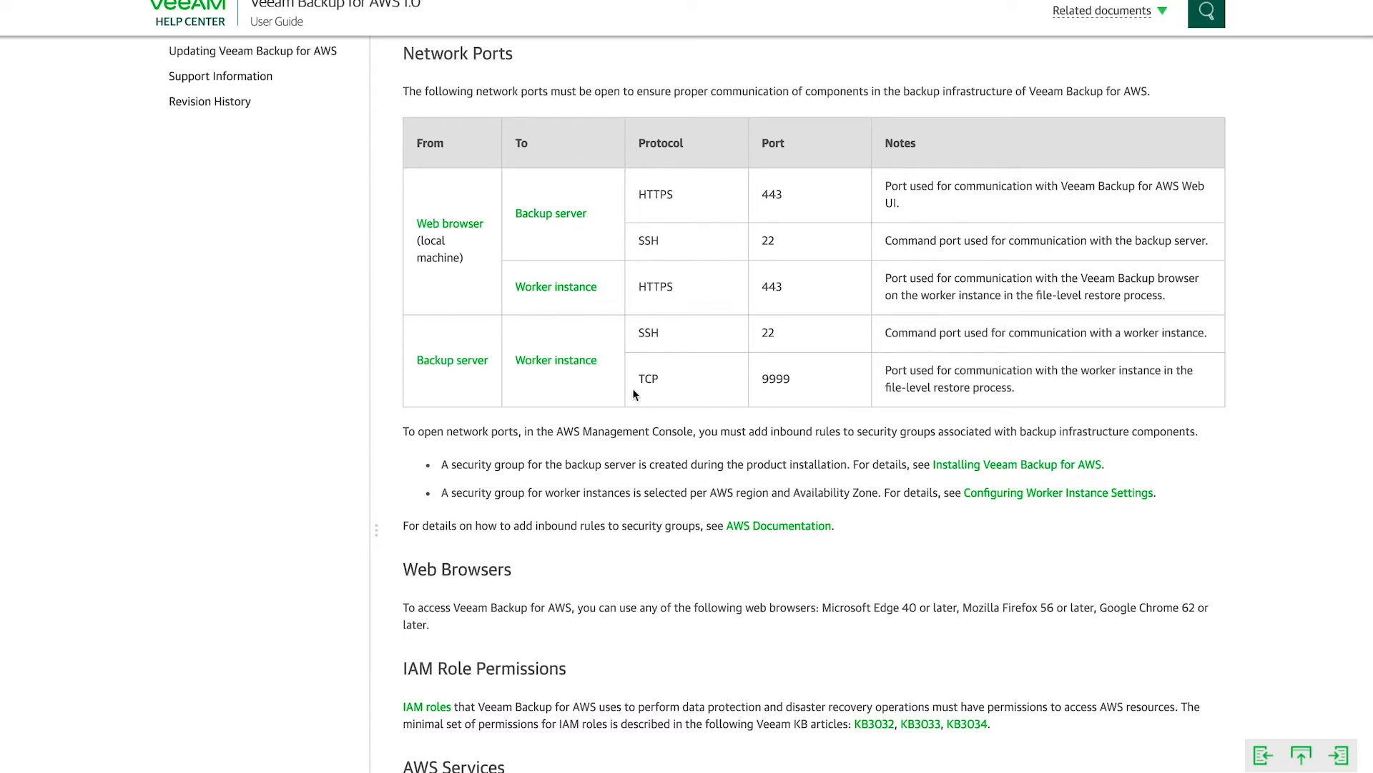
mouse_move(441, 375)
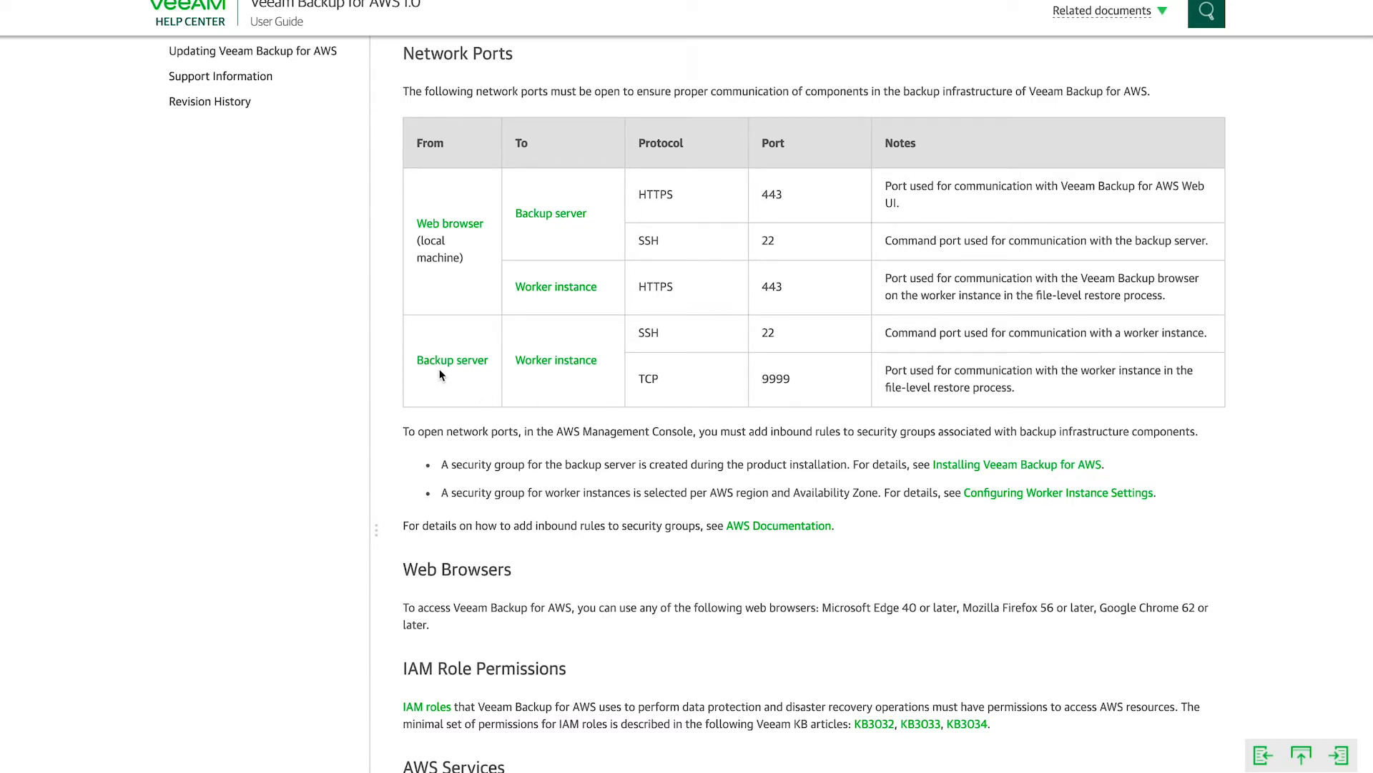
mouse_move(574, 381)
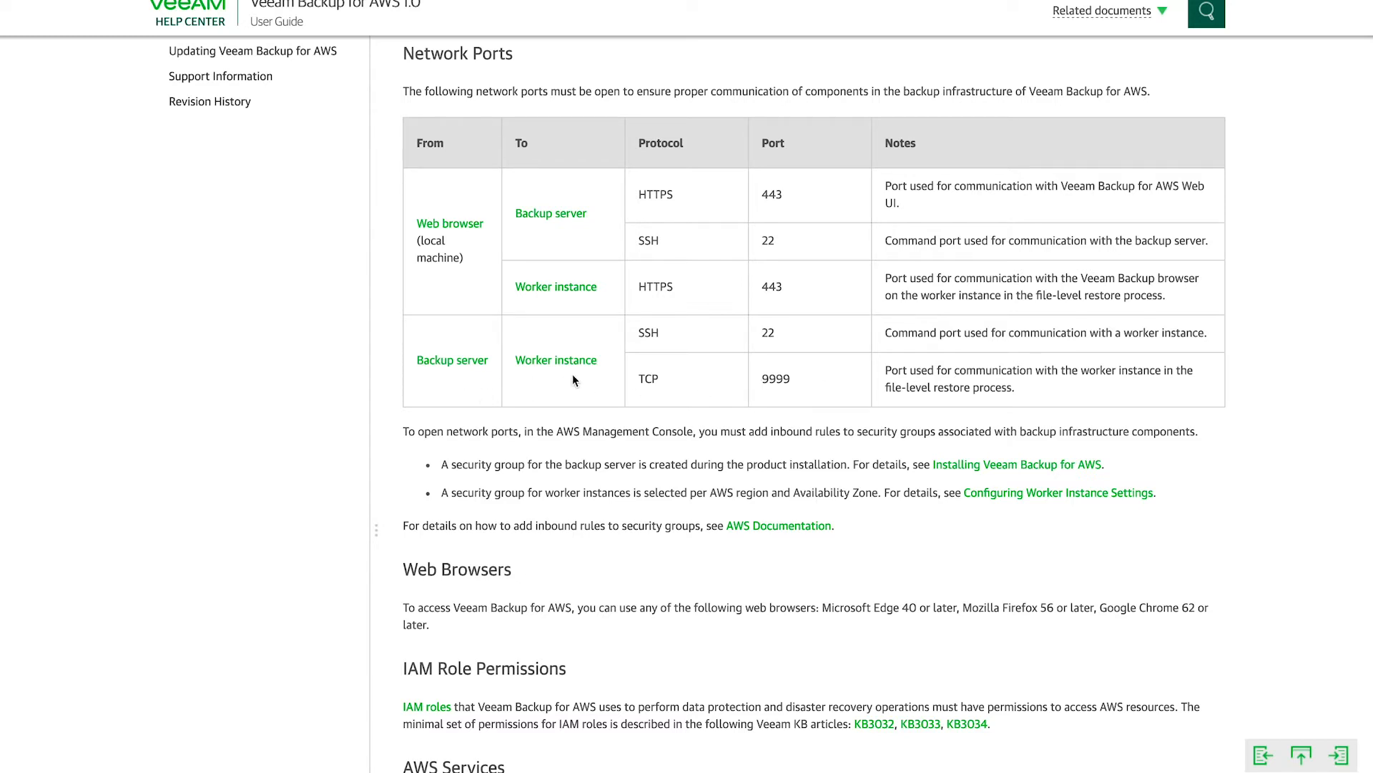
mouse_move(639, 391)
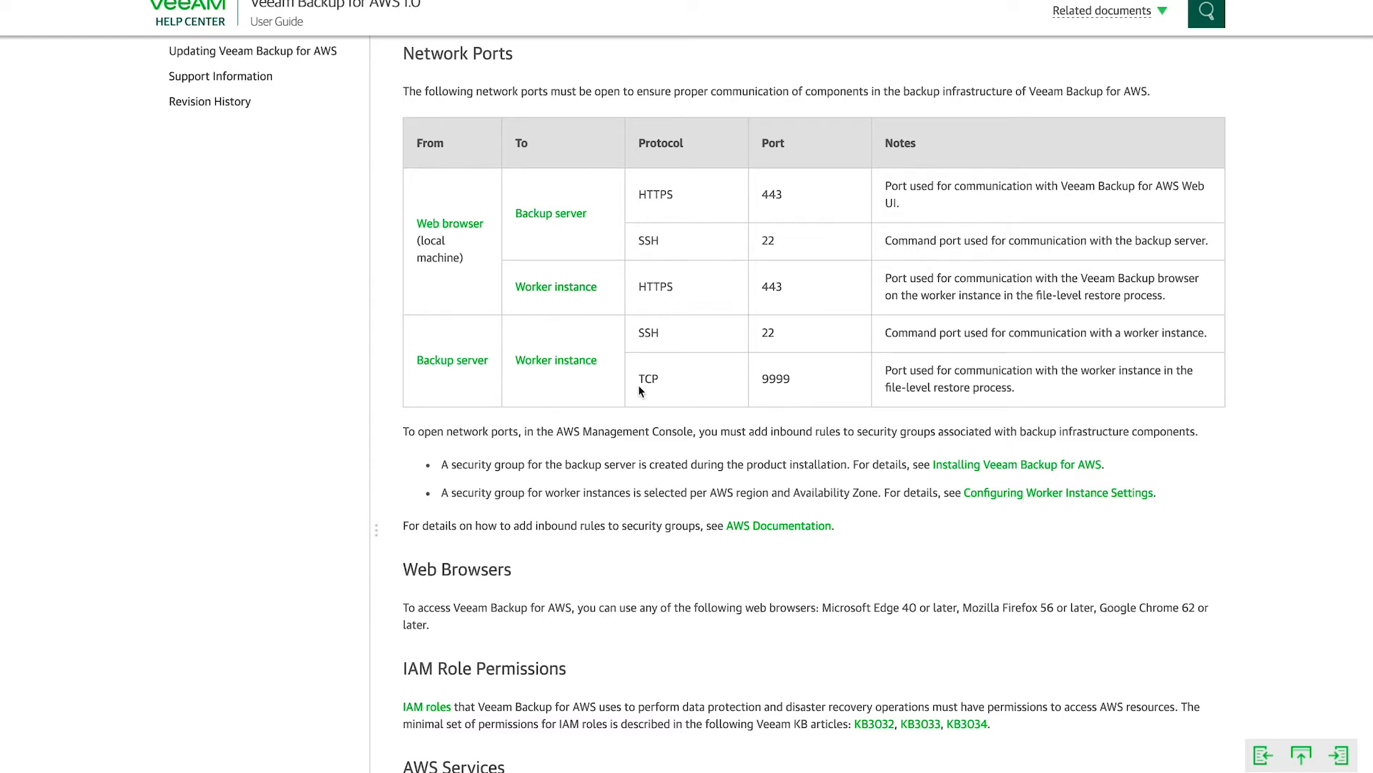
mouse_move(784, 385)
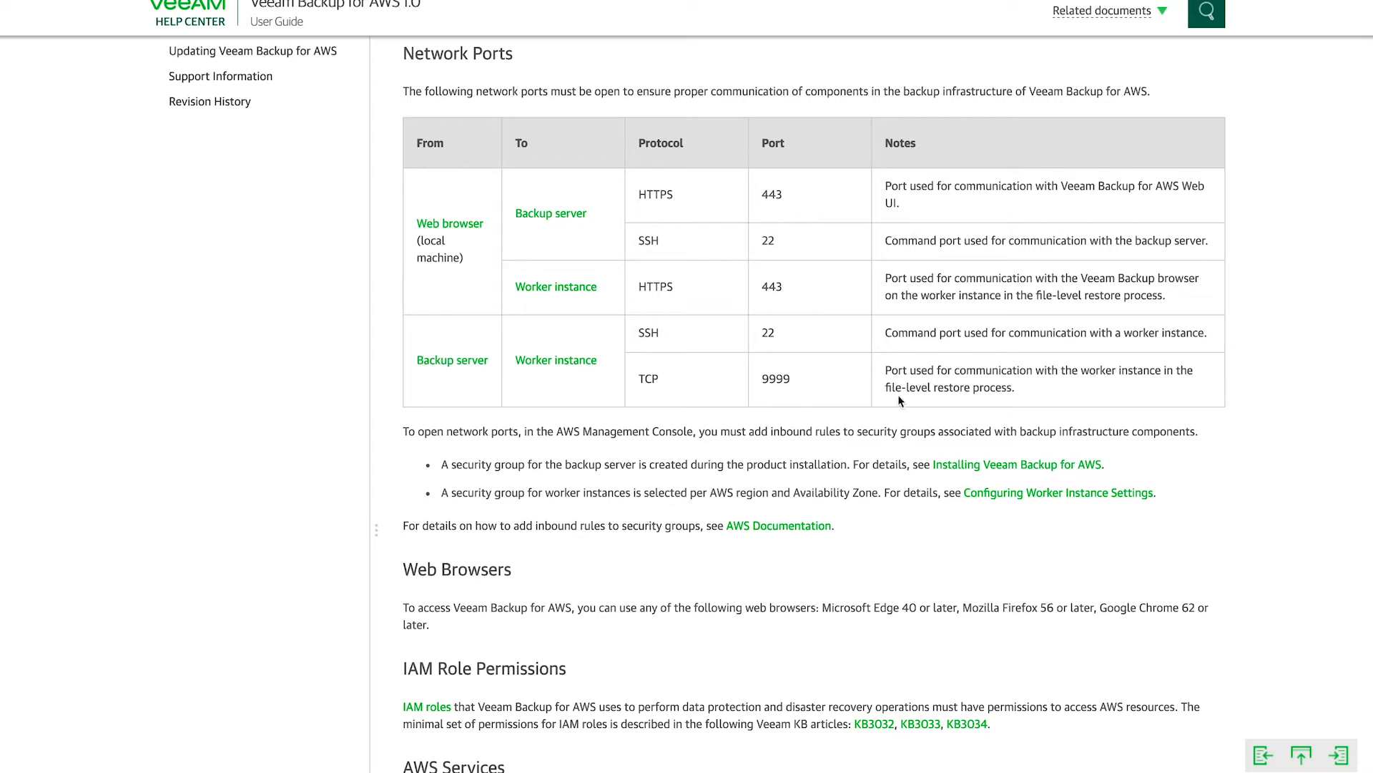
mouse_move(903, 415)
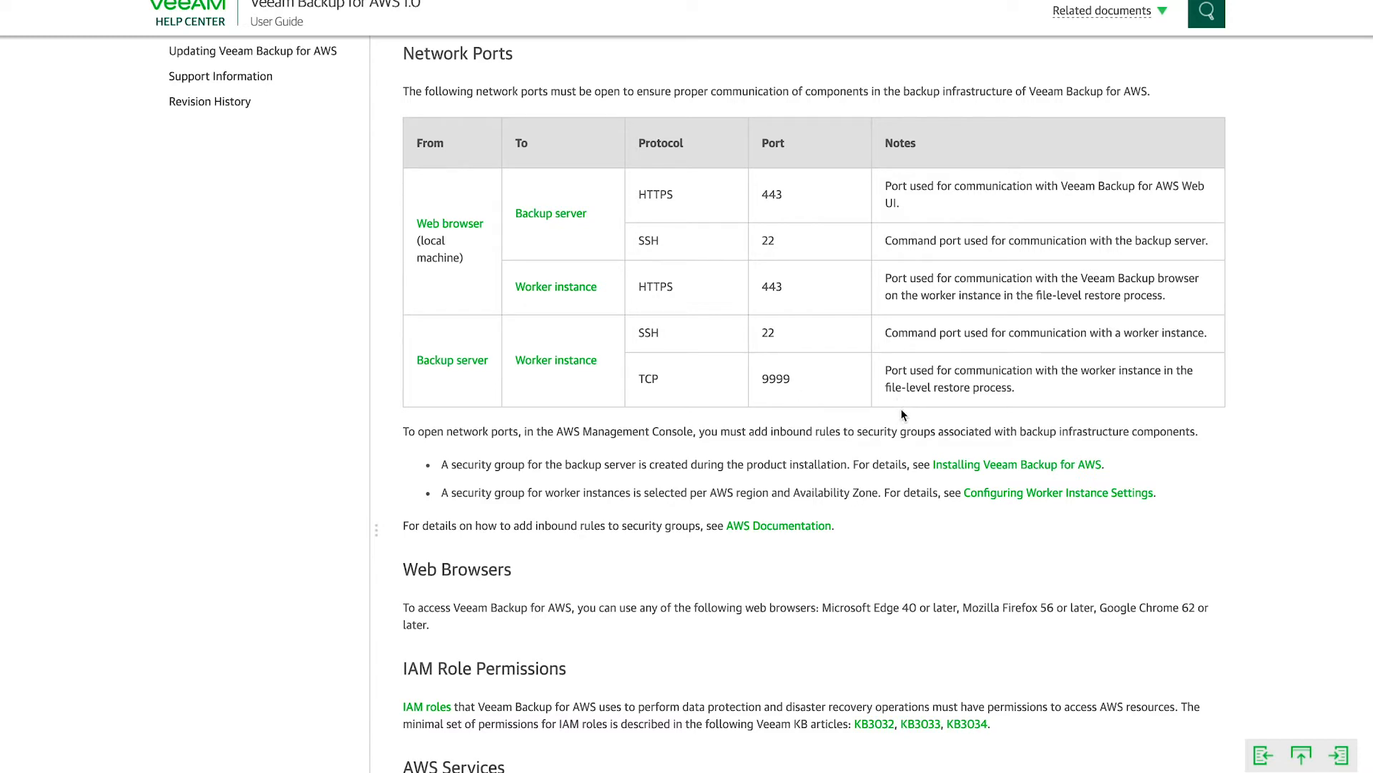
mouse_move(366, 259)
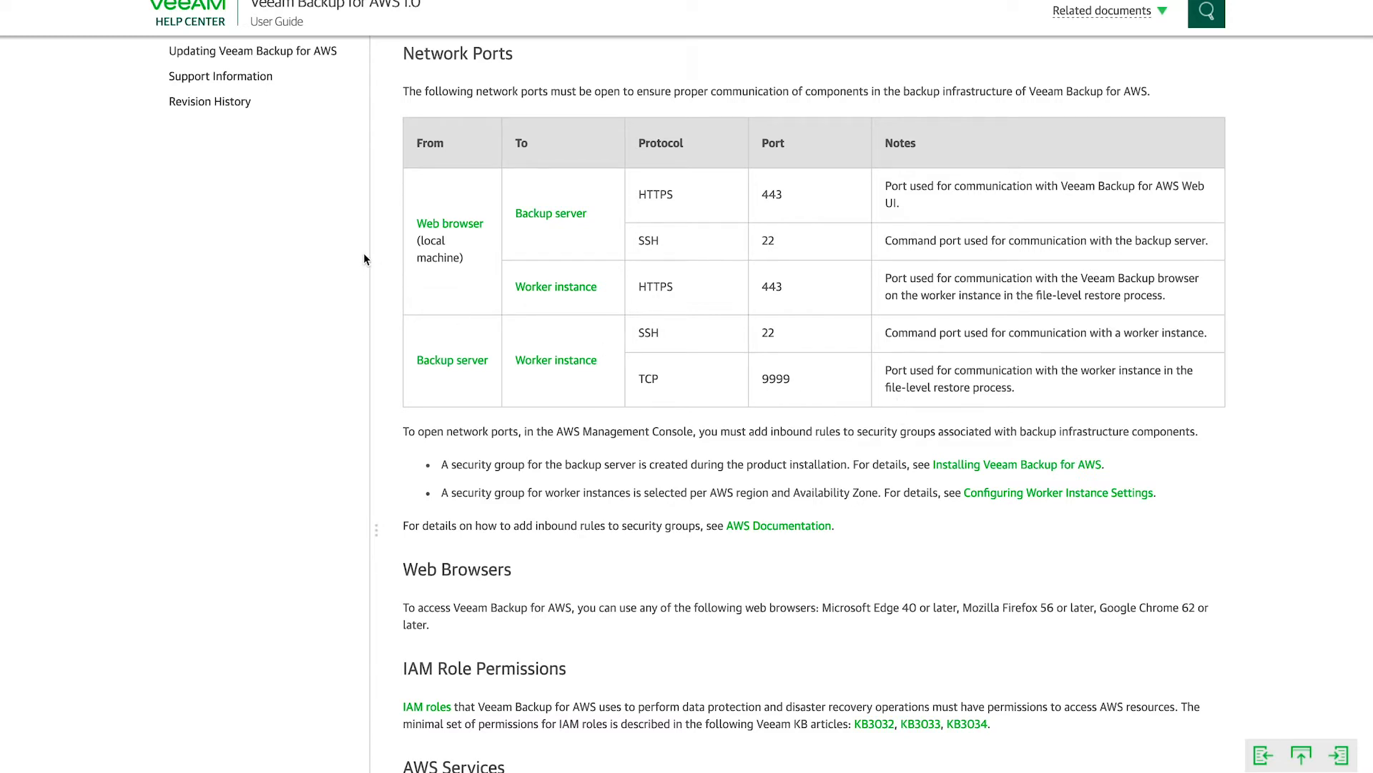
mouse_move(391, 285)
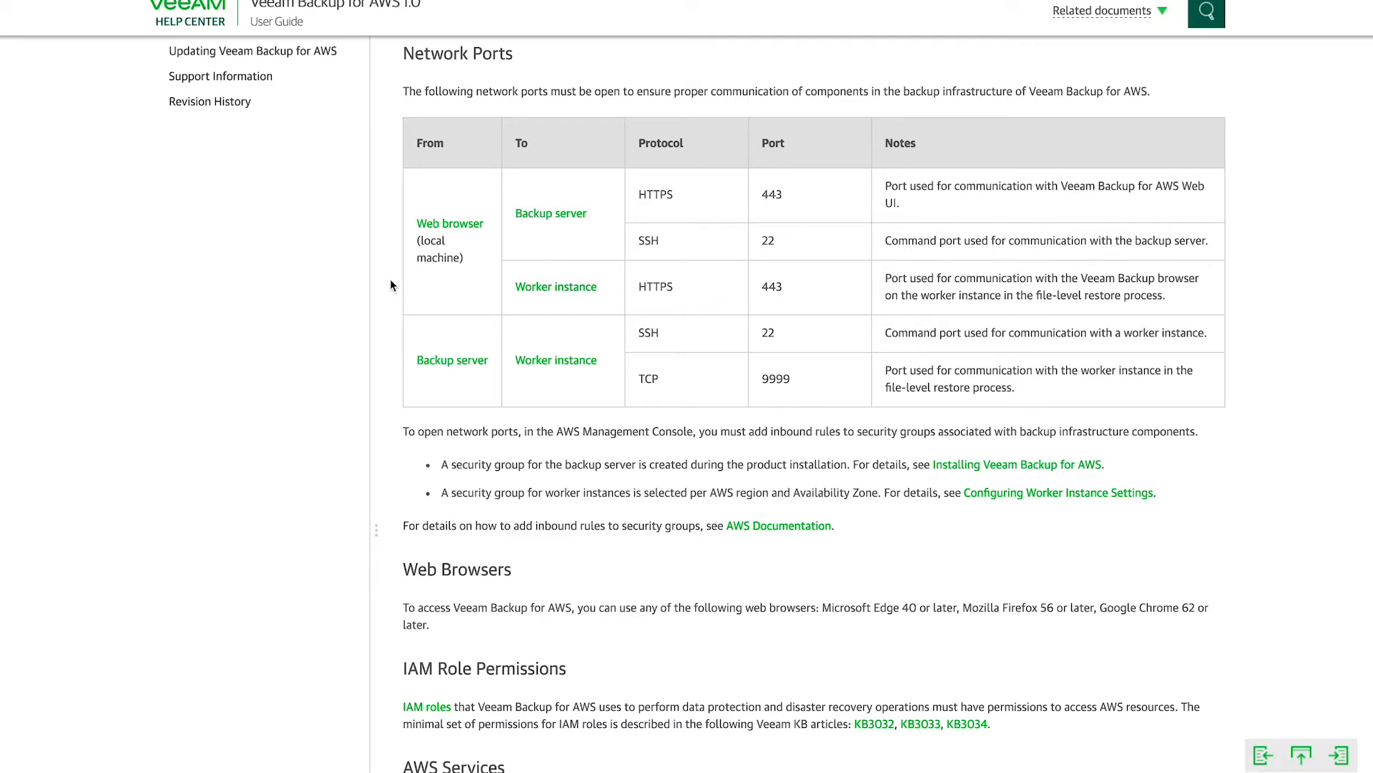
mouse_move(378, 275)
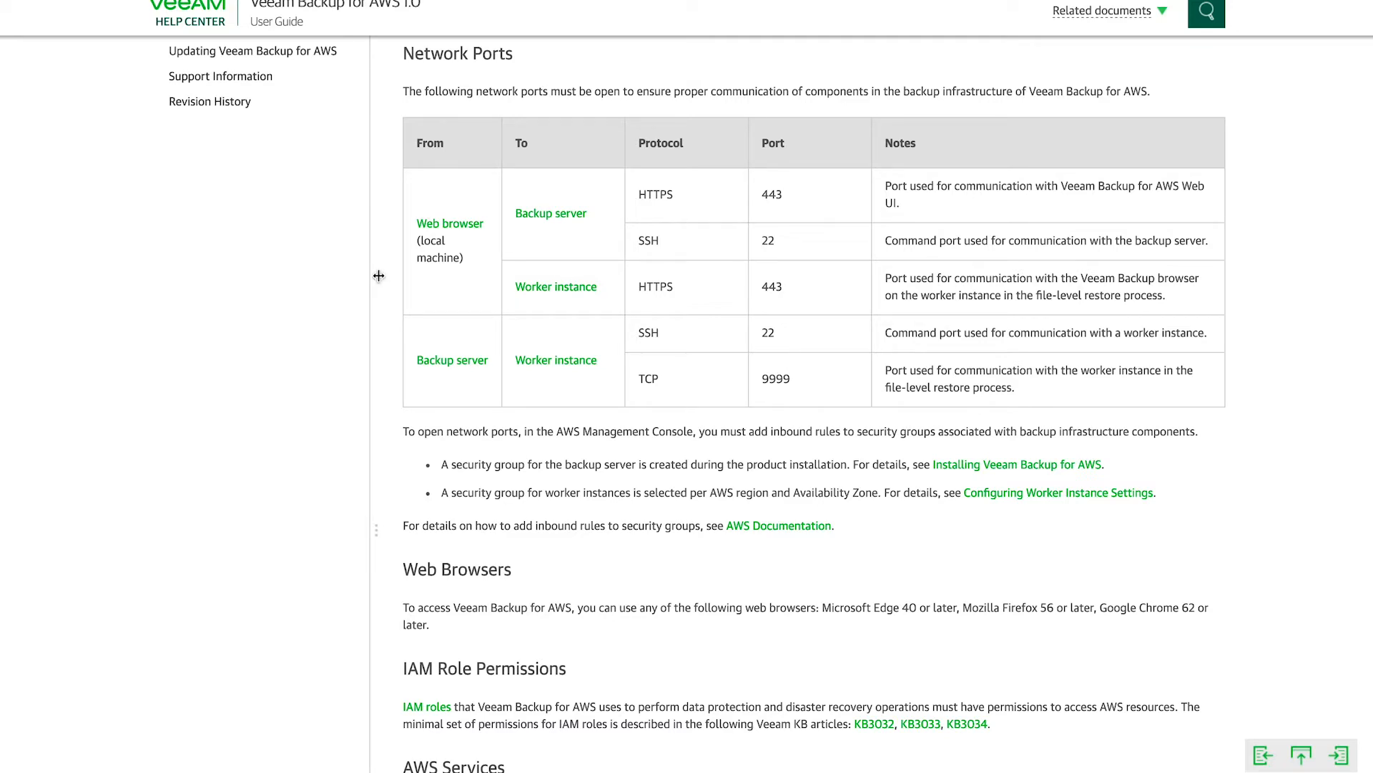
Step: Scroll the Requirements page down to the IAM Role Permissions and AWS Services sections
scroll(down, 3)
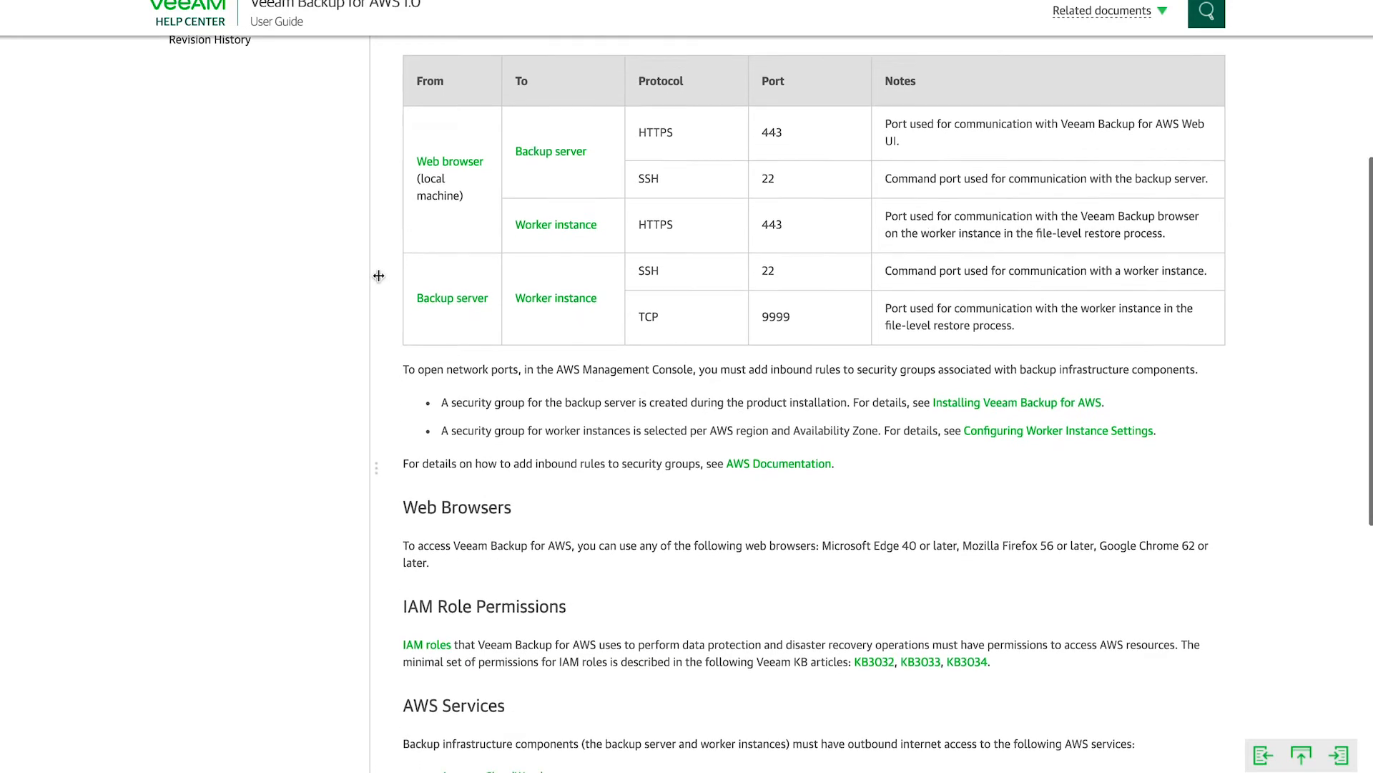
scroll(down, 3)
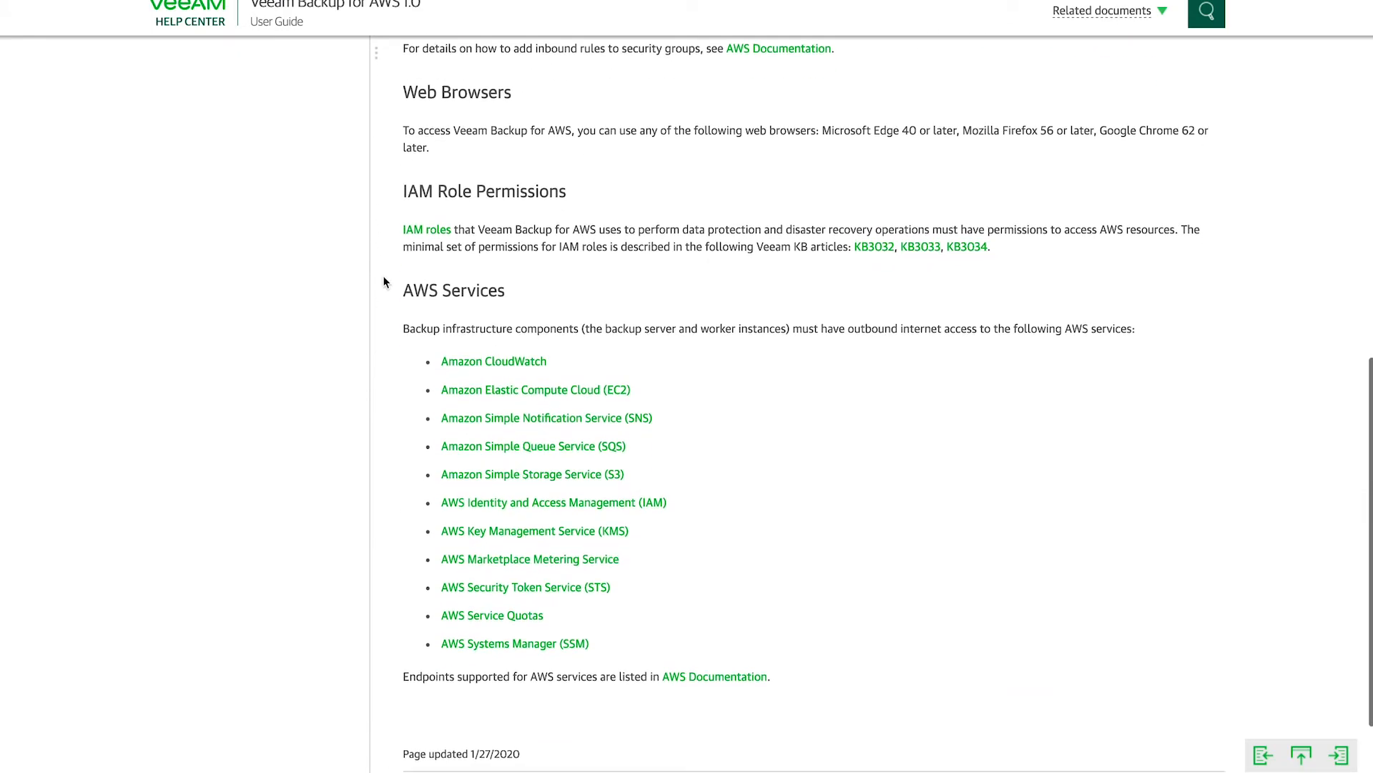
scroll(down, 3)
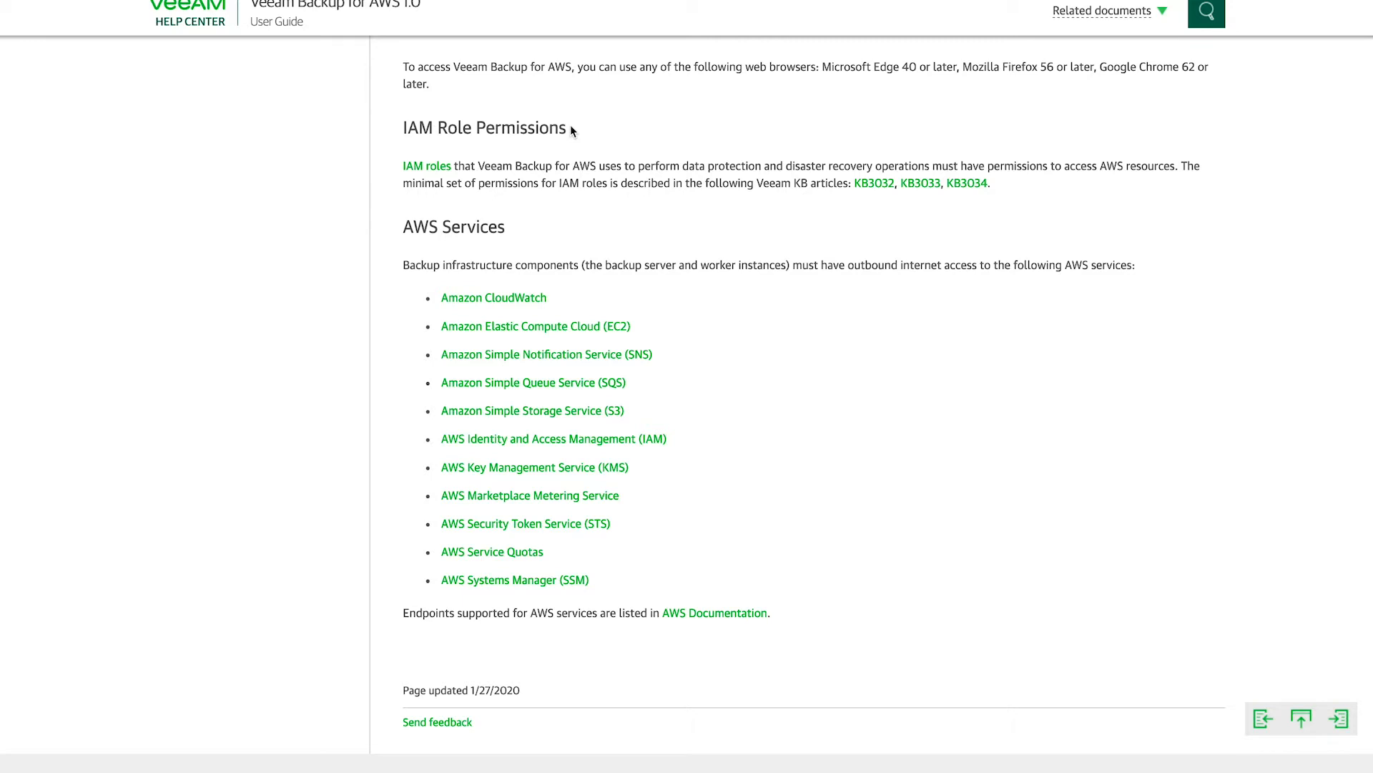
mouse_move(613, 169)
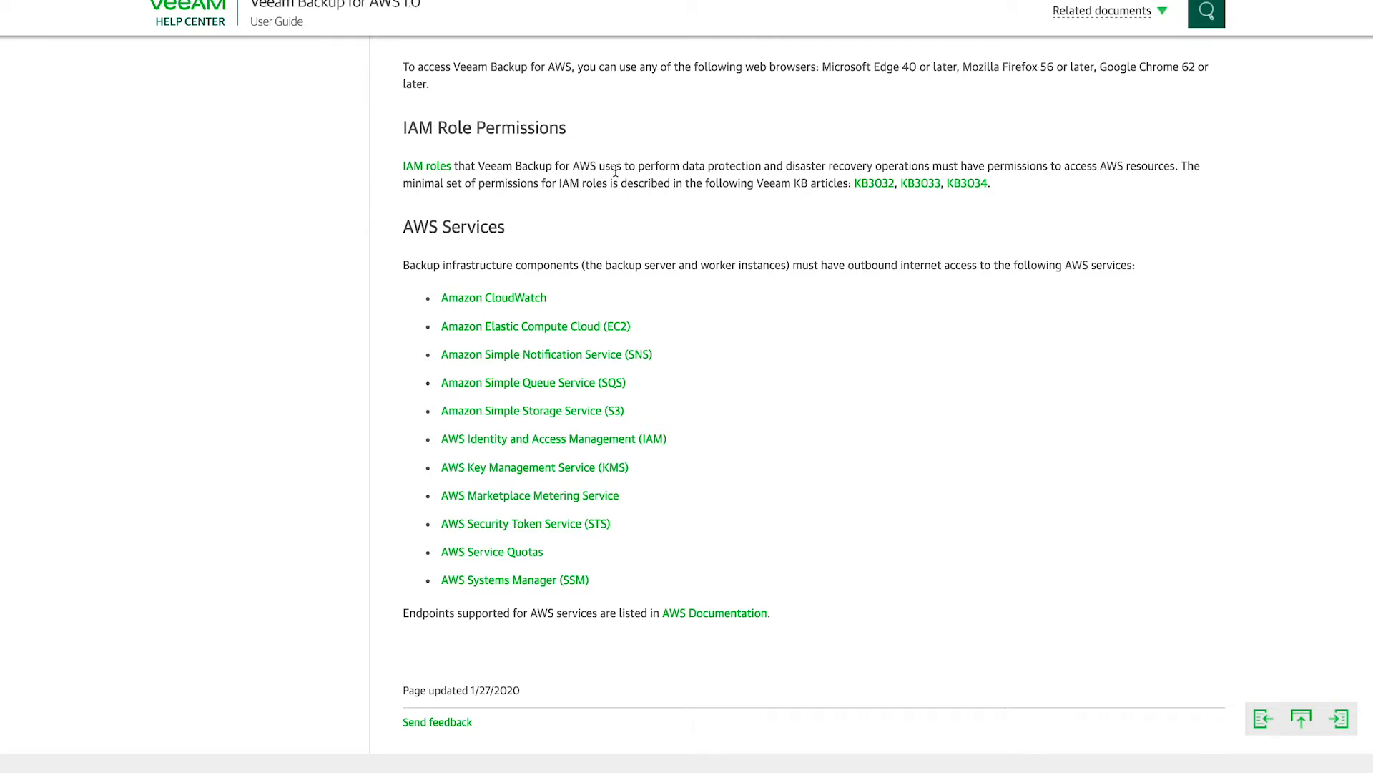
mouse_move(810, 180)
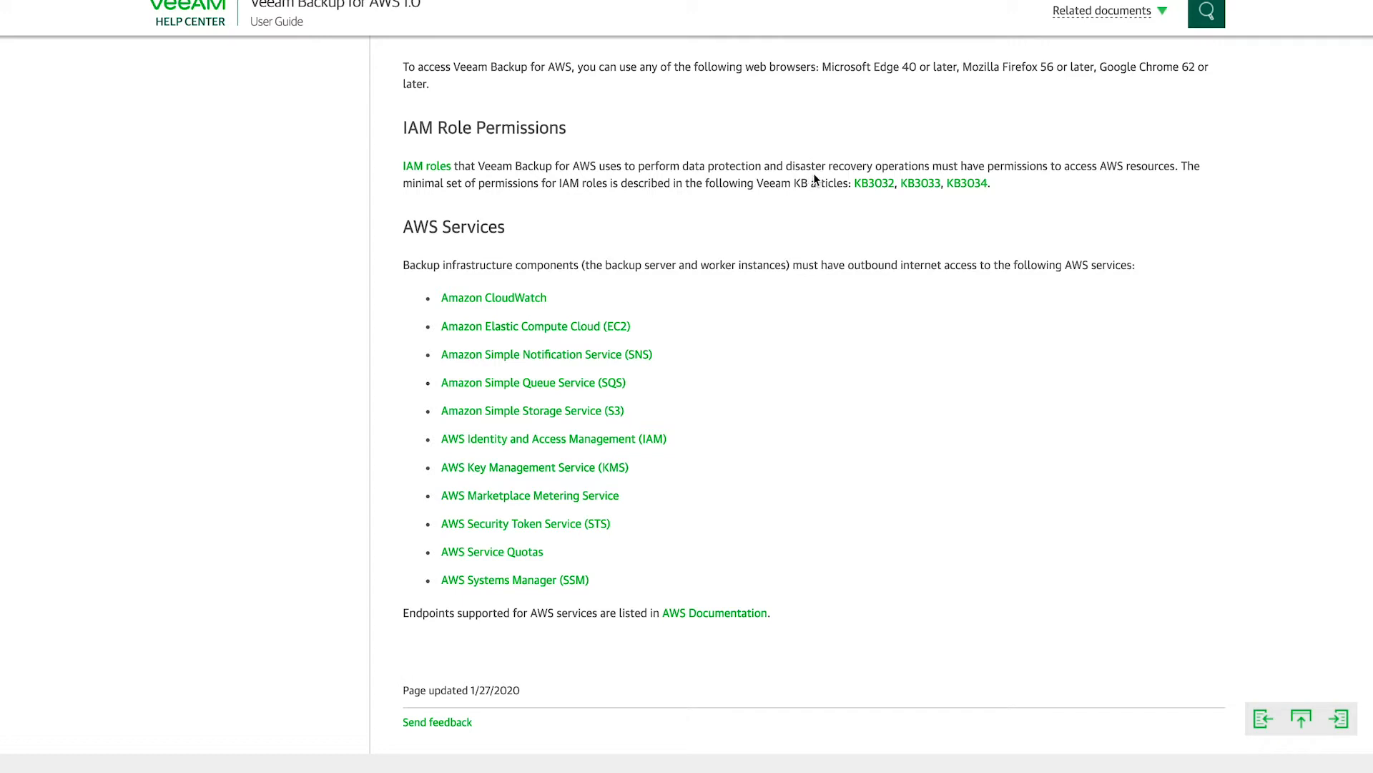
mouse_move(920, 183)
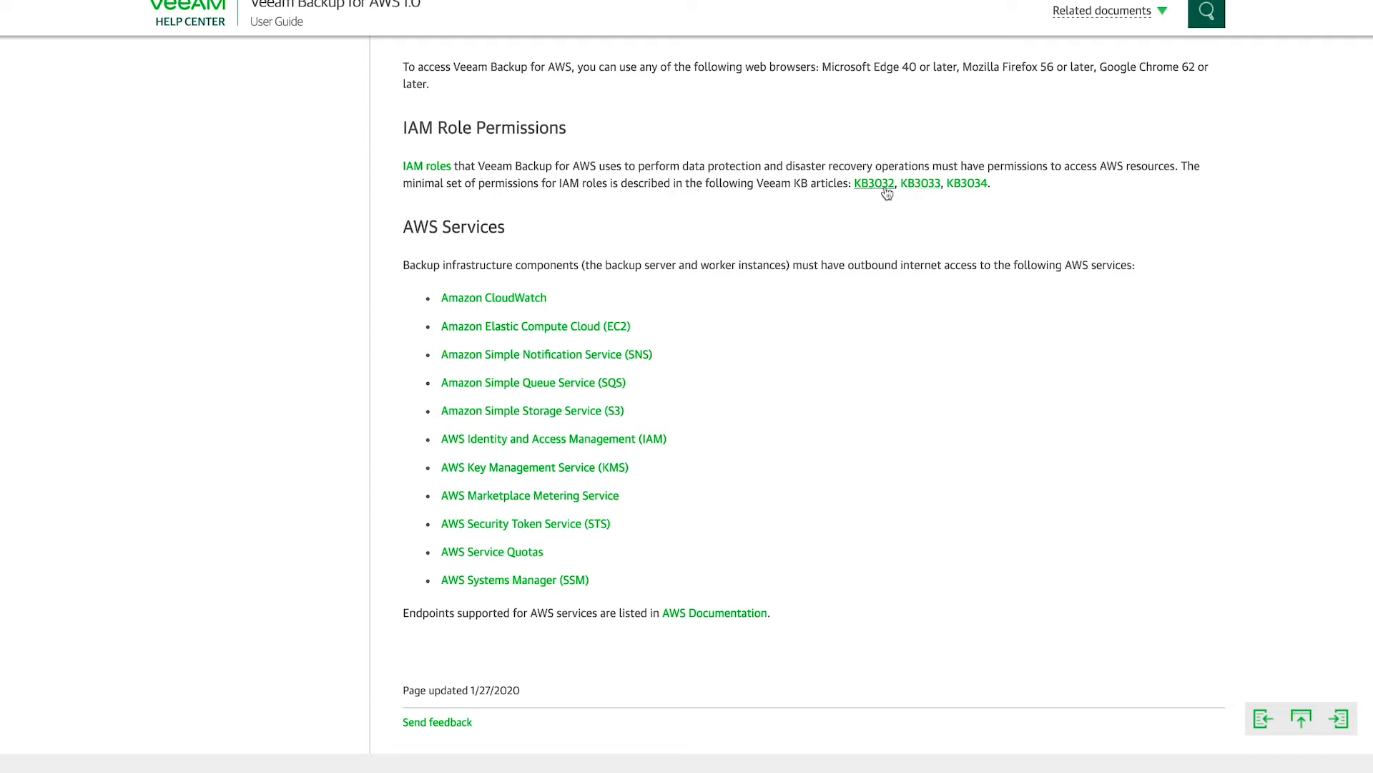
Step: Read KB3032, How to Create Custom Backup Policy IAM Role, skimming its permissions JSON
click(873, 183)
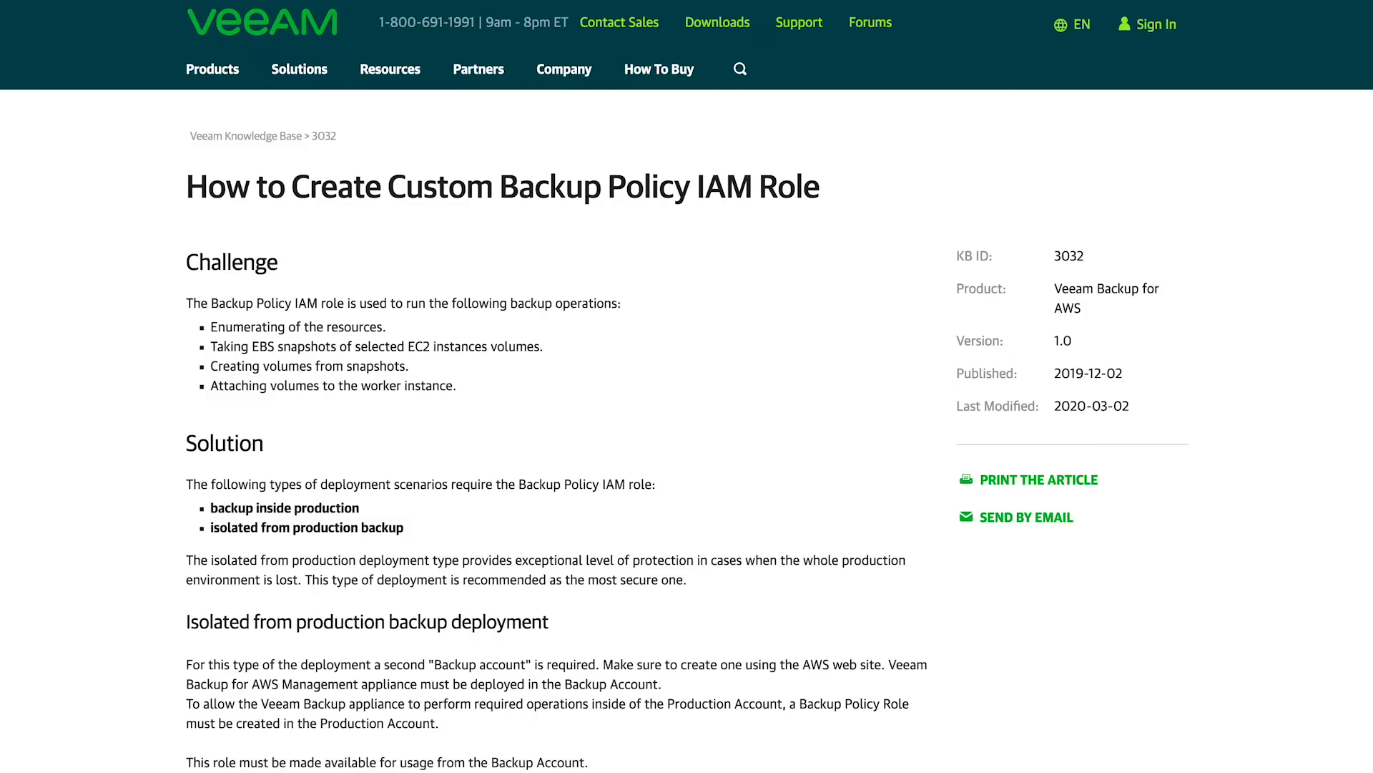
scroll(down, 3)
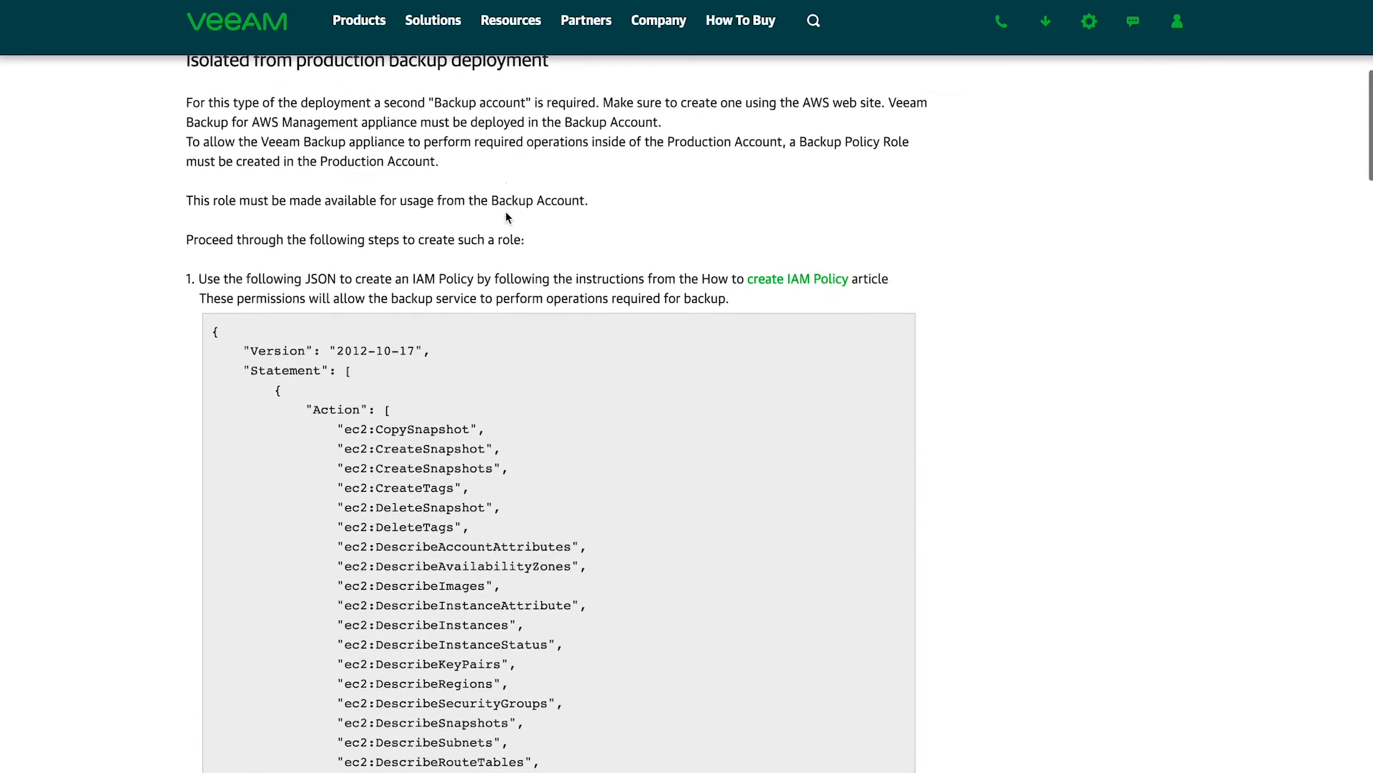
scroll(down, 3)
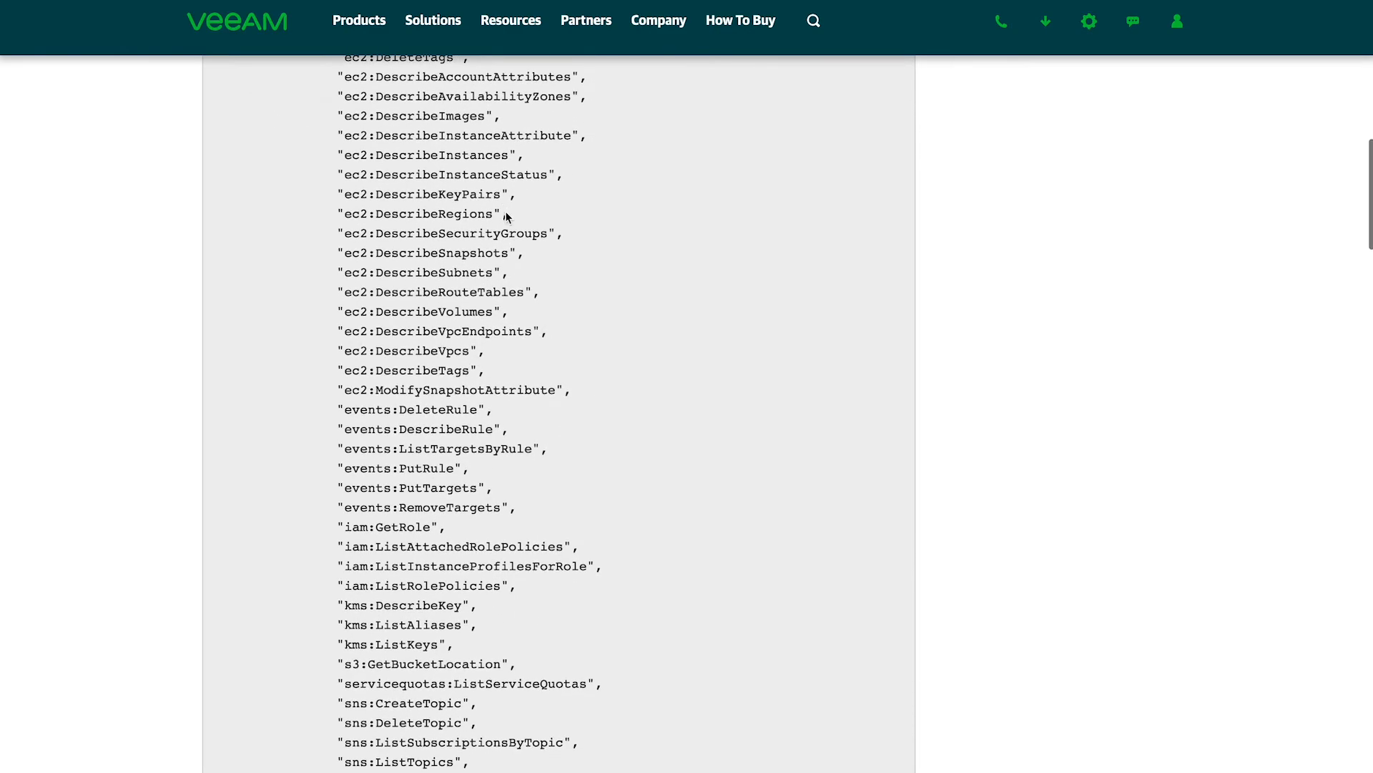
scroll(down, 3)
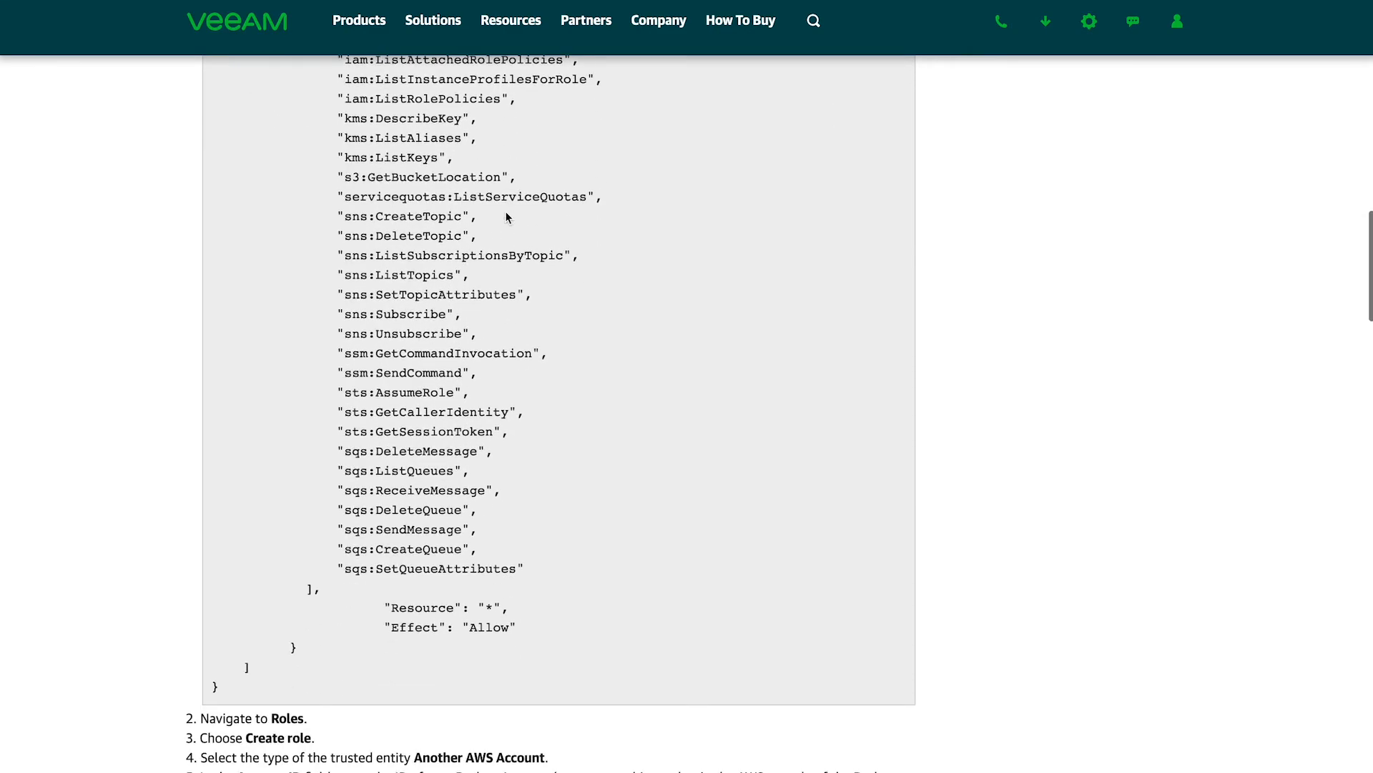
scroll(up, 3)
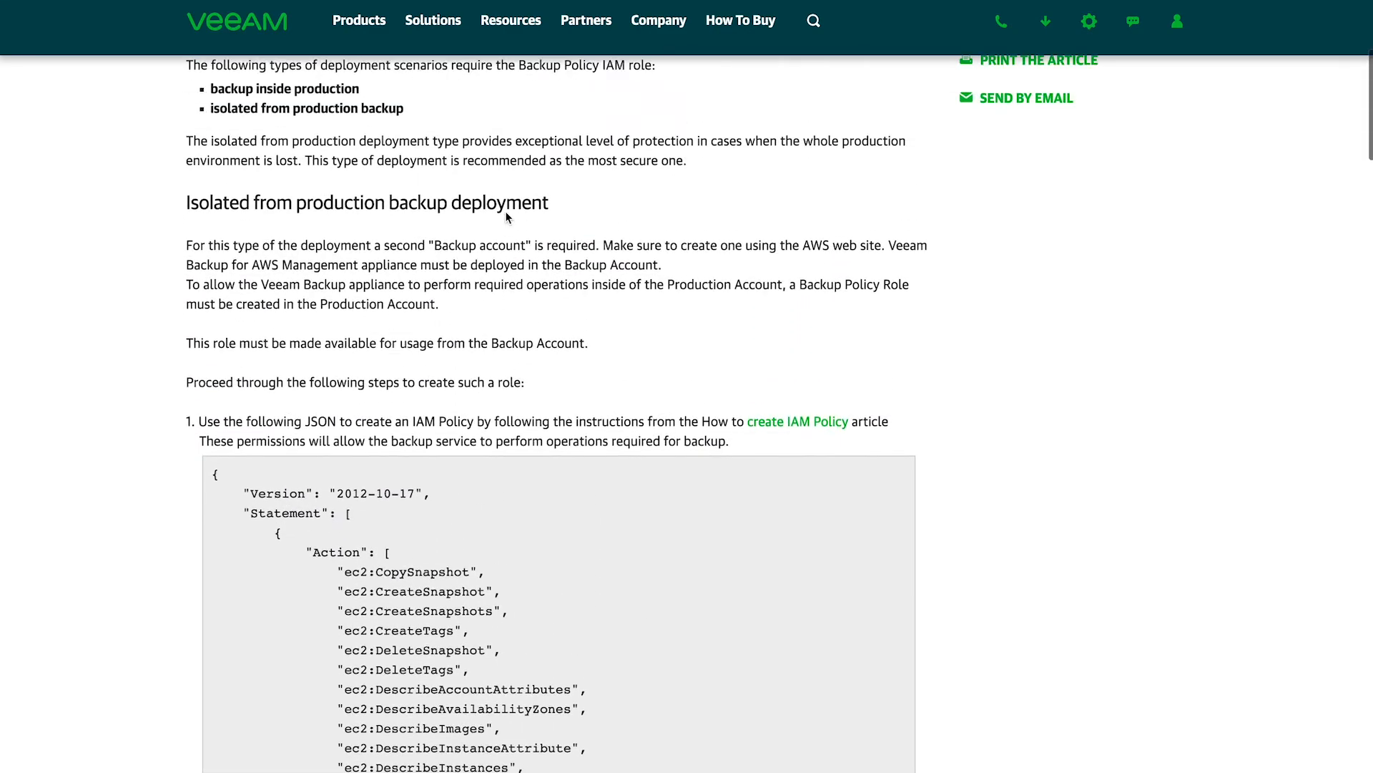
scroll(up, 3)
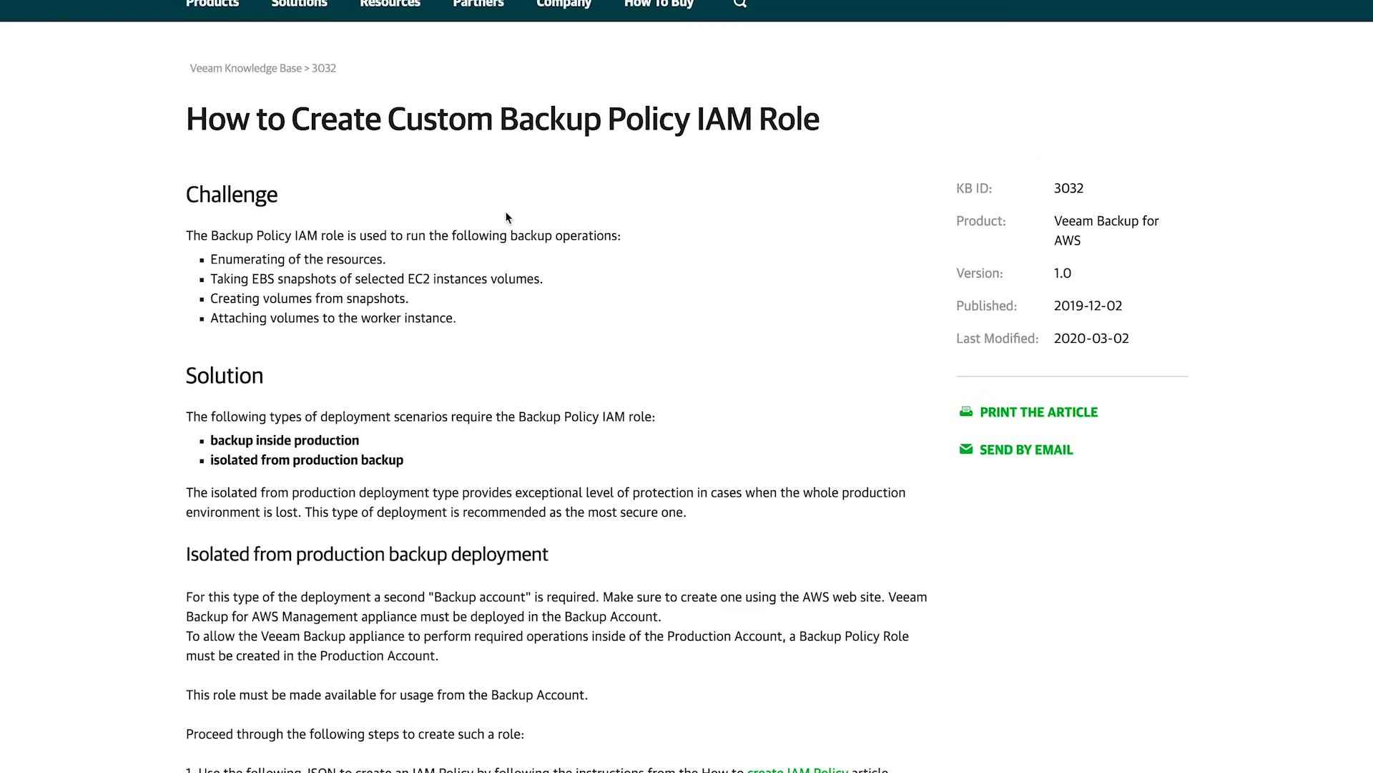
Step: Scroll the Requirements page back to the AWS Services outbound-access list
scroll(up, 3)
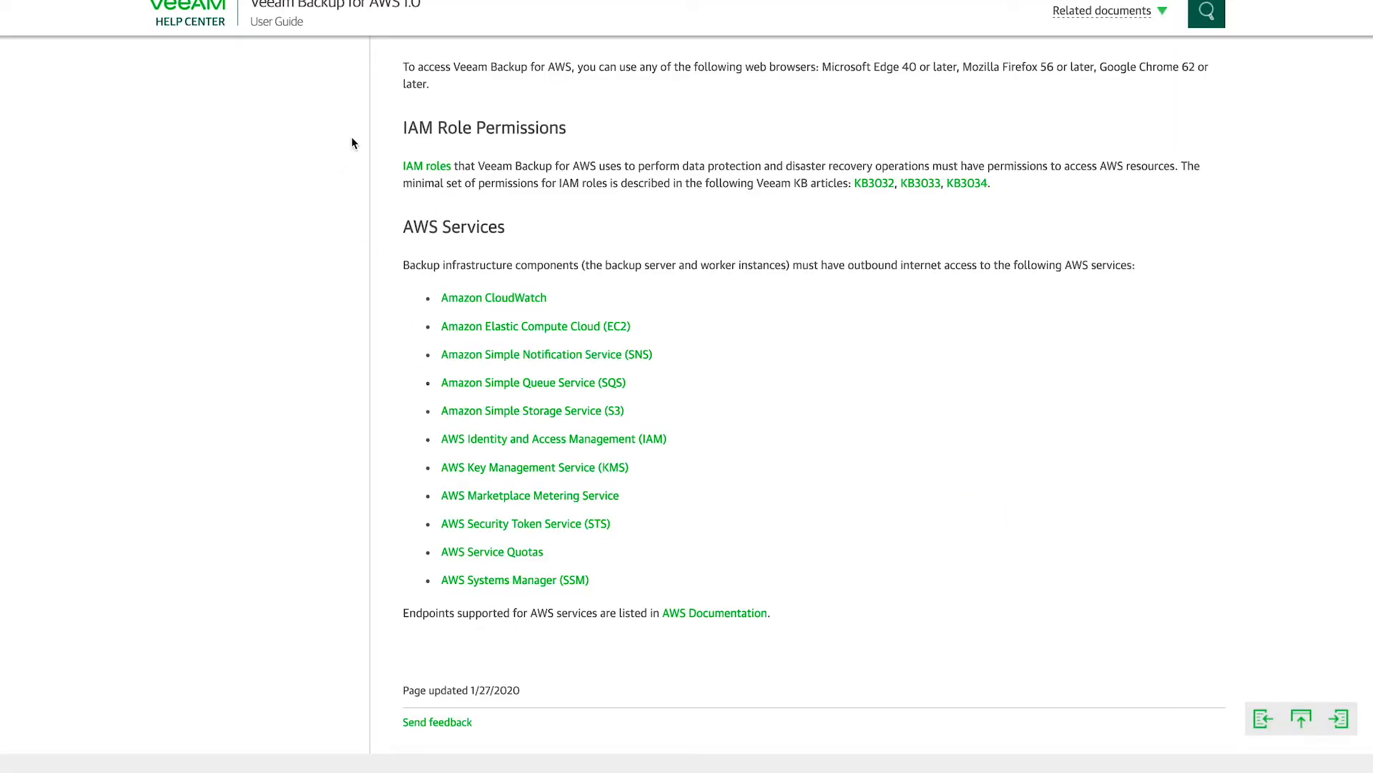
mouse_move(364, 251)
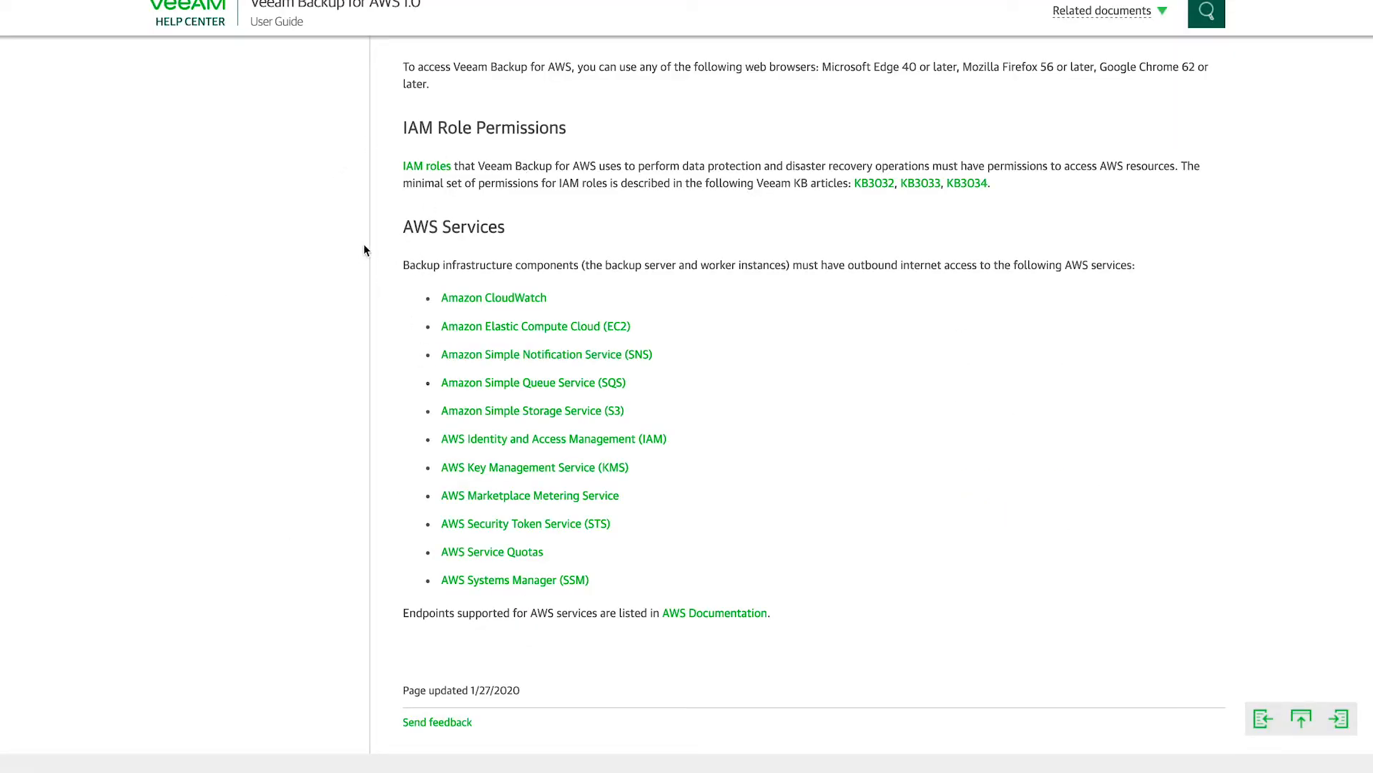
mouse_move(404, 342)
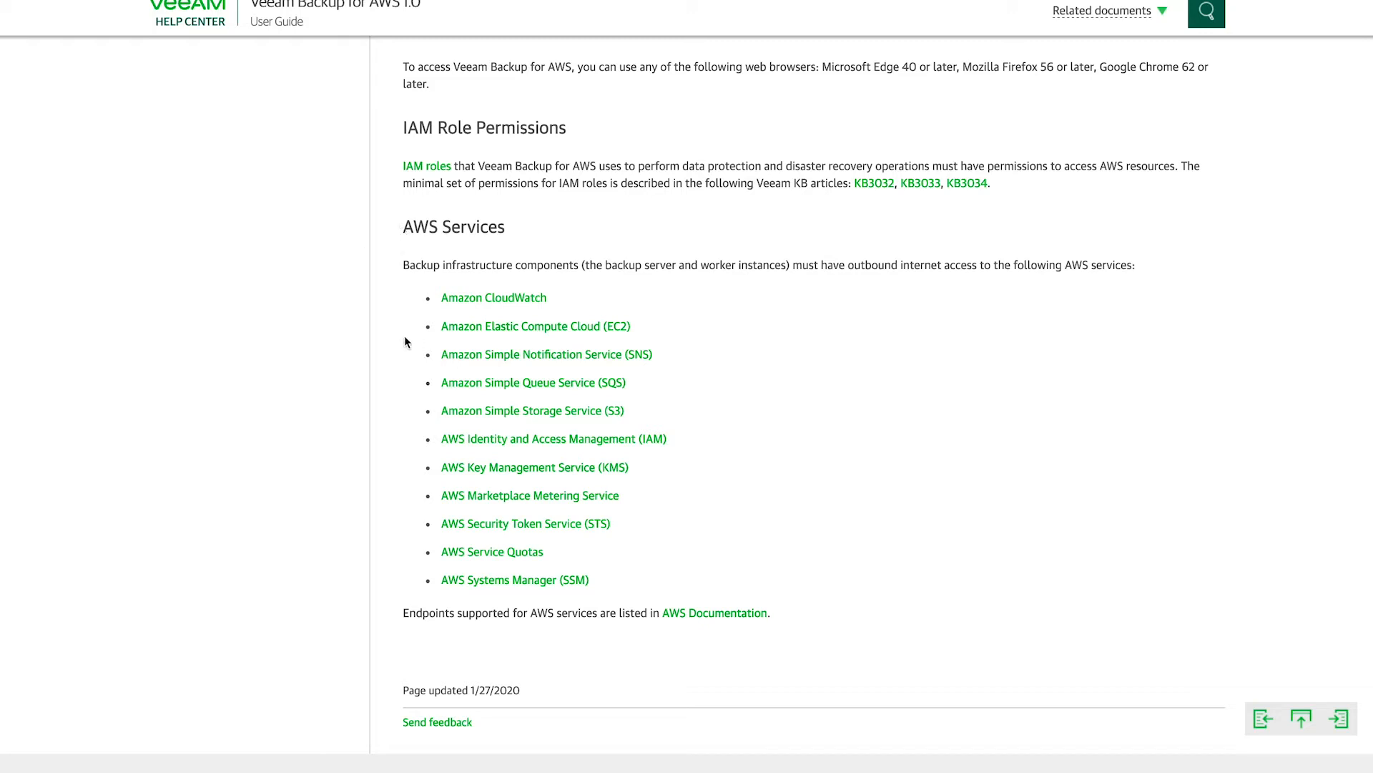
mouse_move(429, 277)
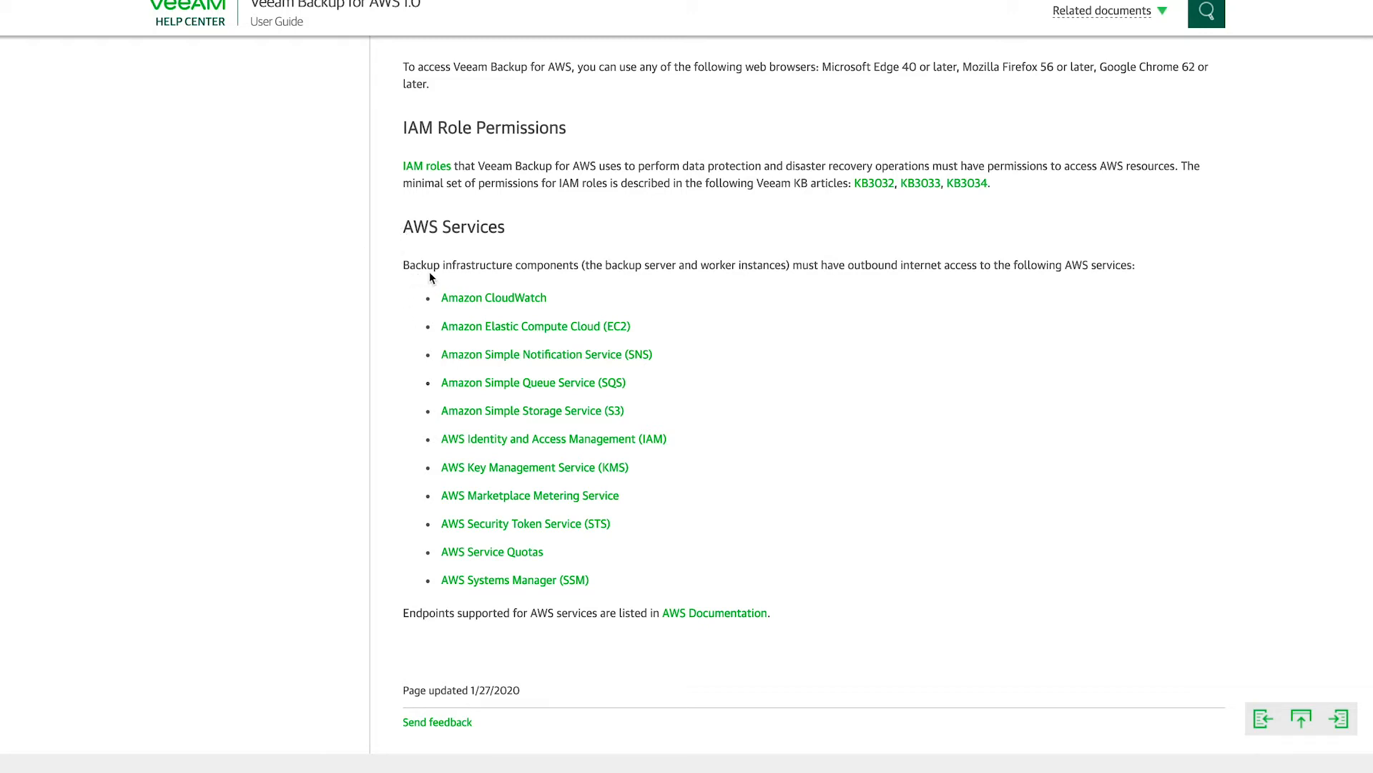
mouse_move(709, 266)
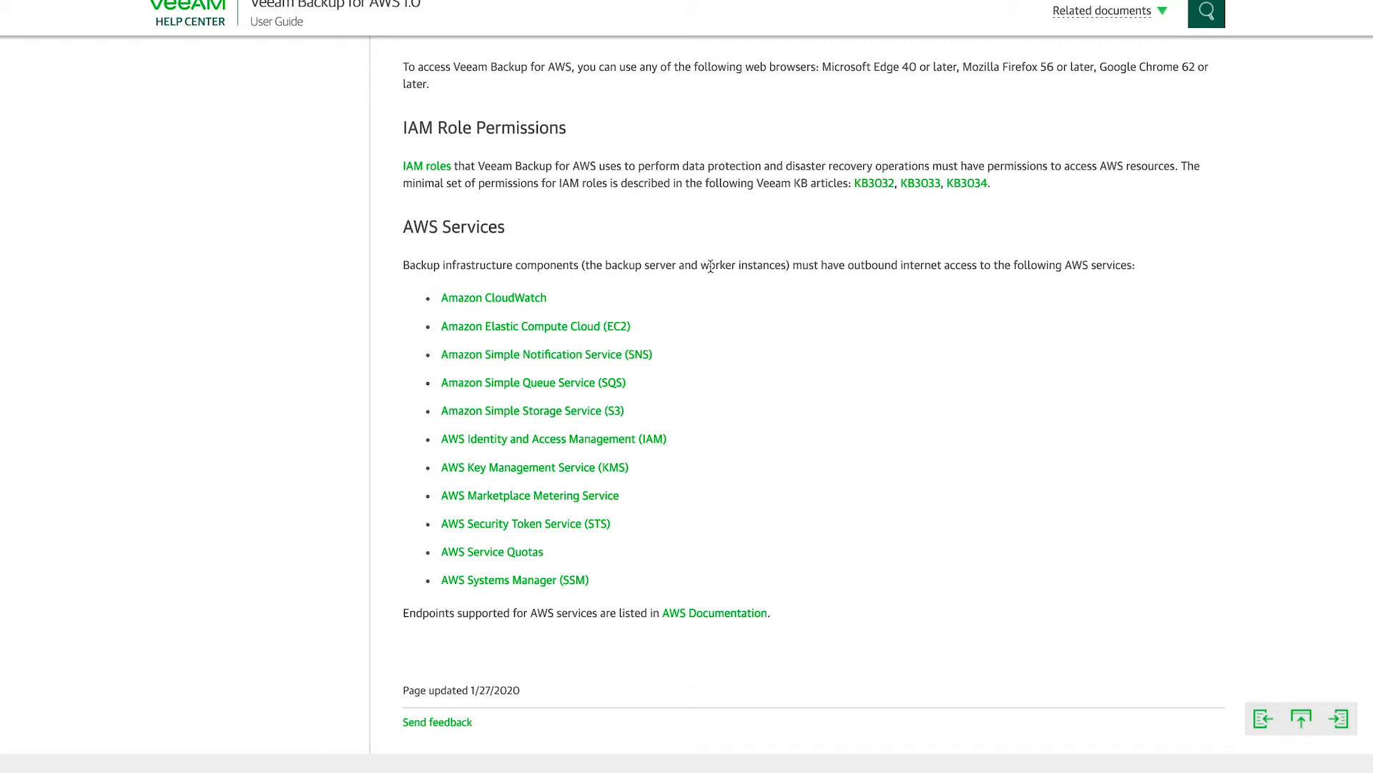
mouse_move(835, 278)
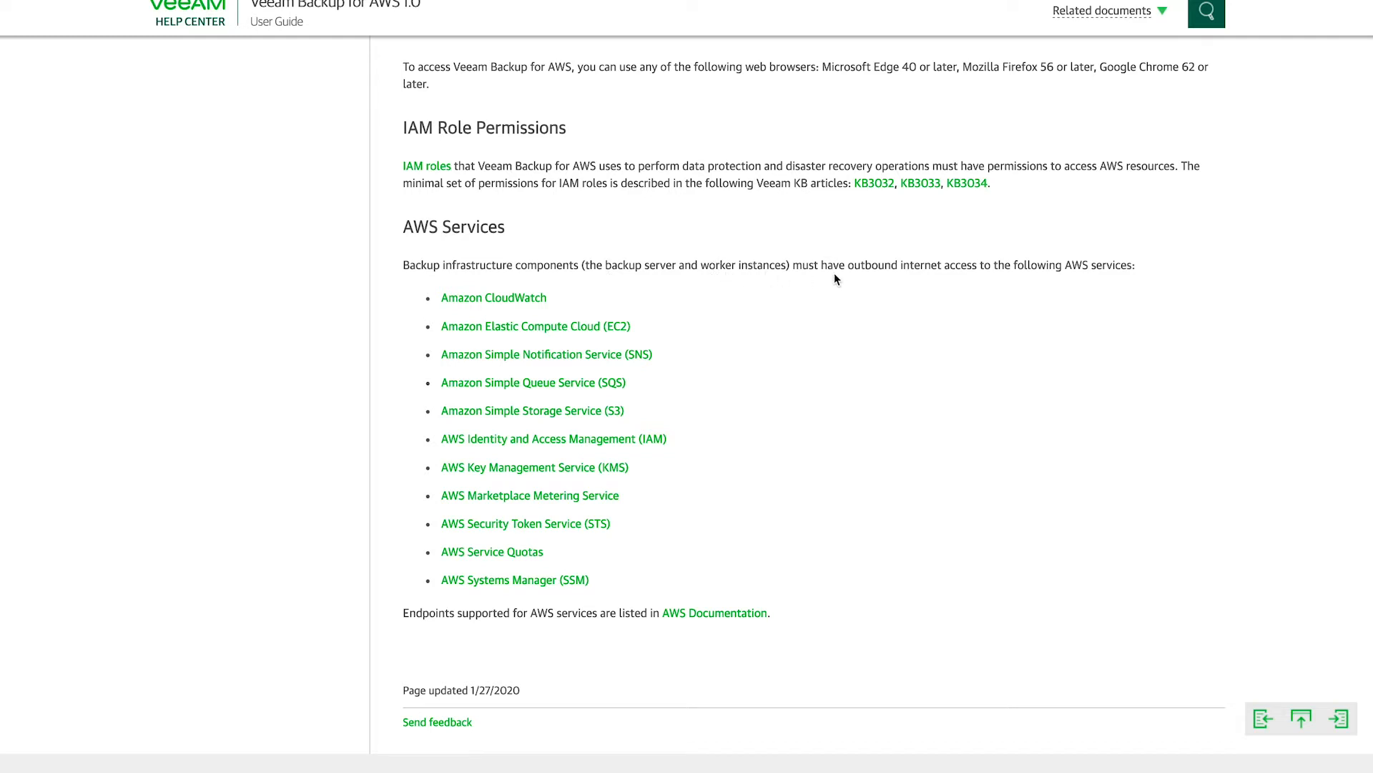
mouse_move(725, 337)
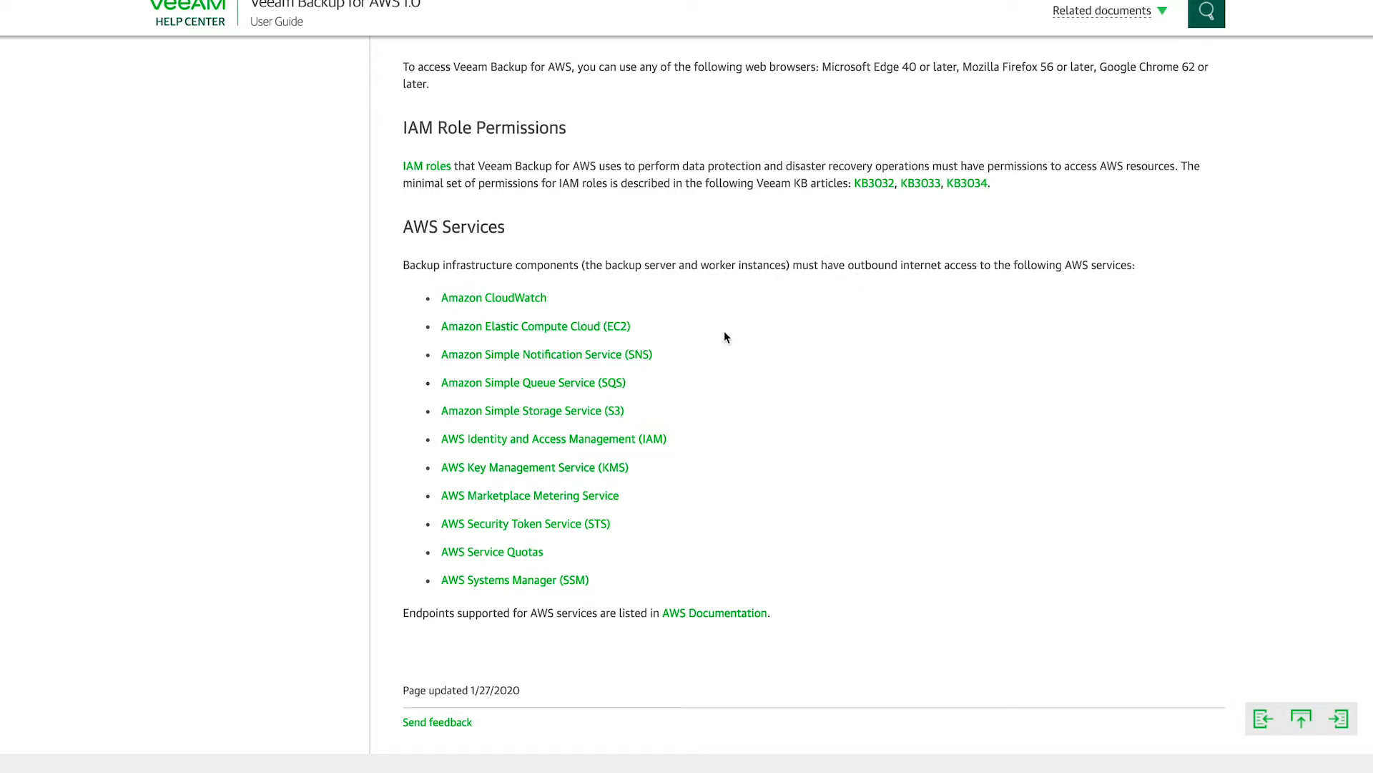
mouse_move(438, 315)
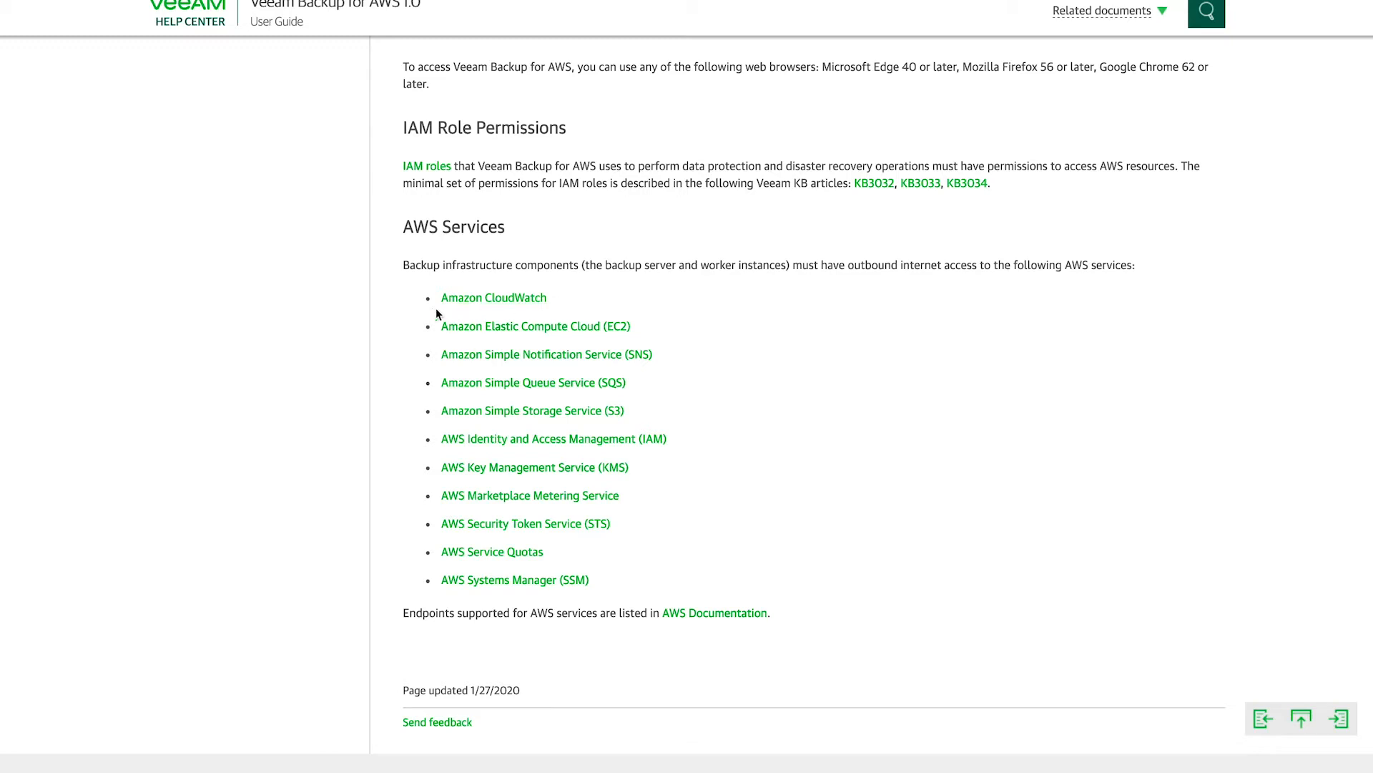
mouse_move(429, 573)
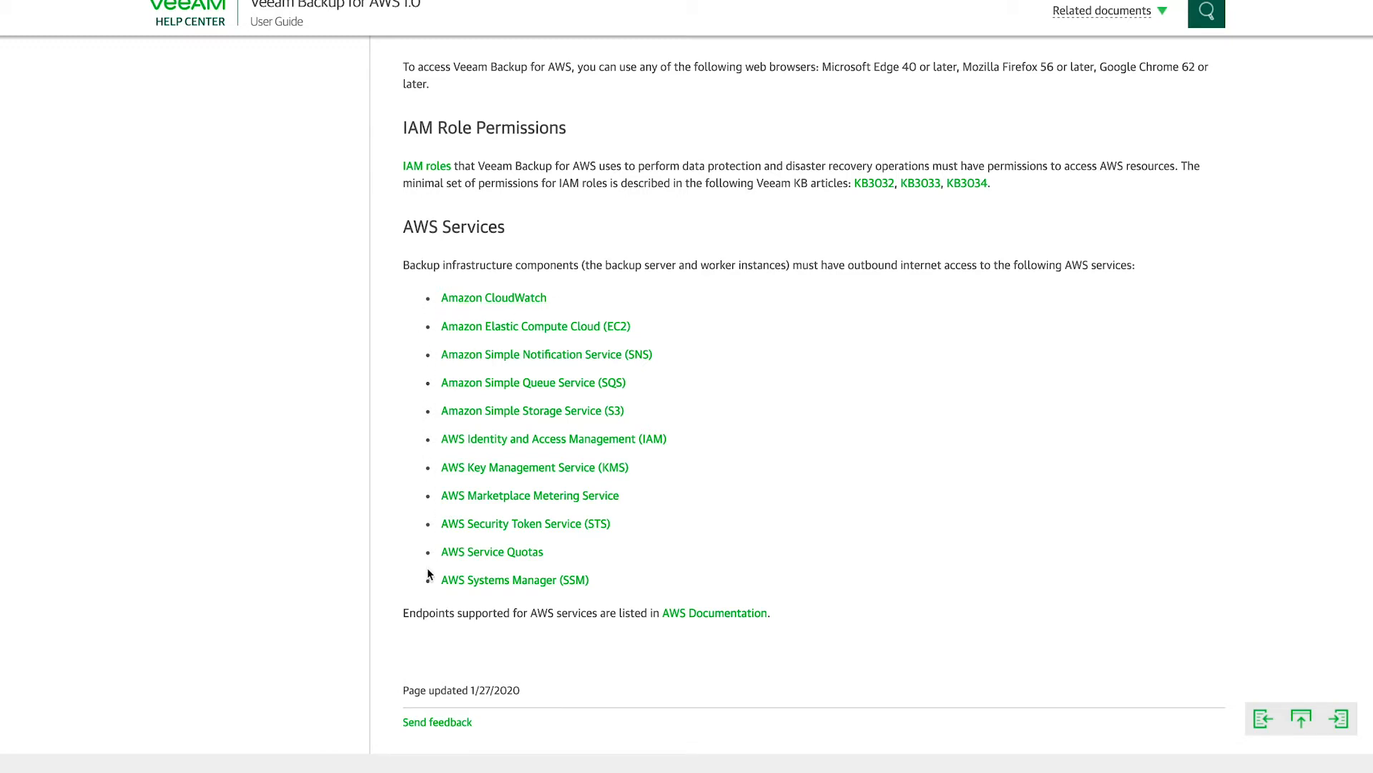
mouse_move(606, 261)
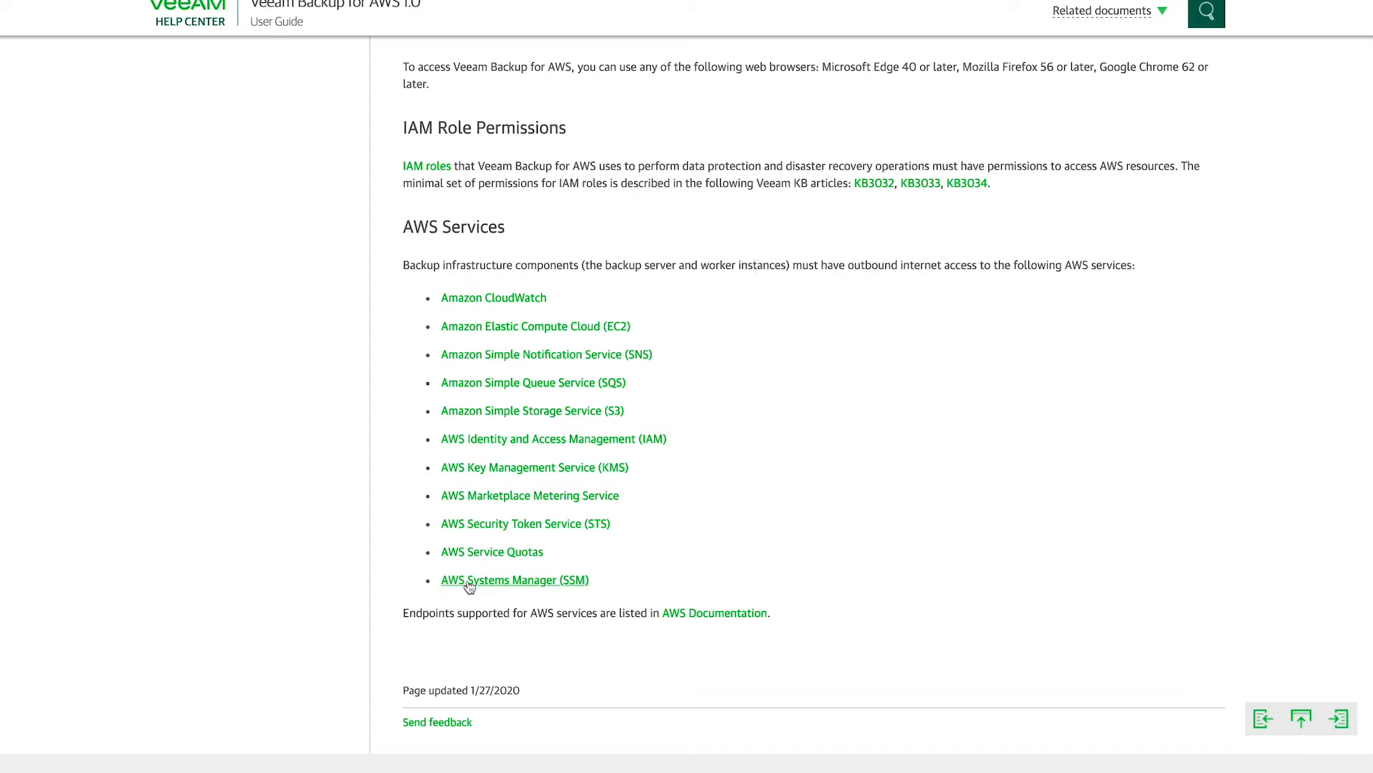
mouse_move(493, 297)
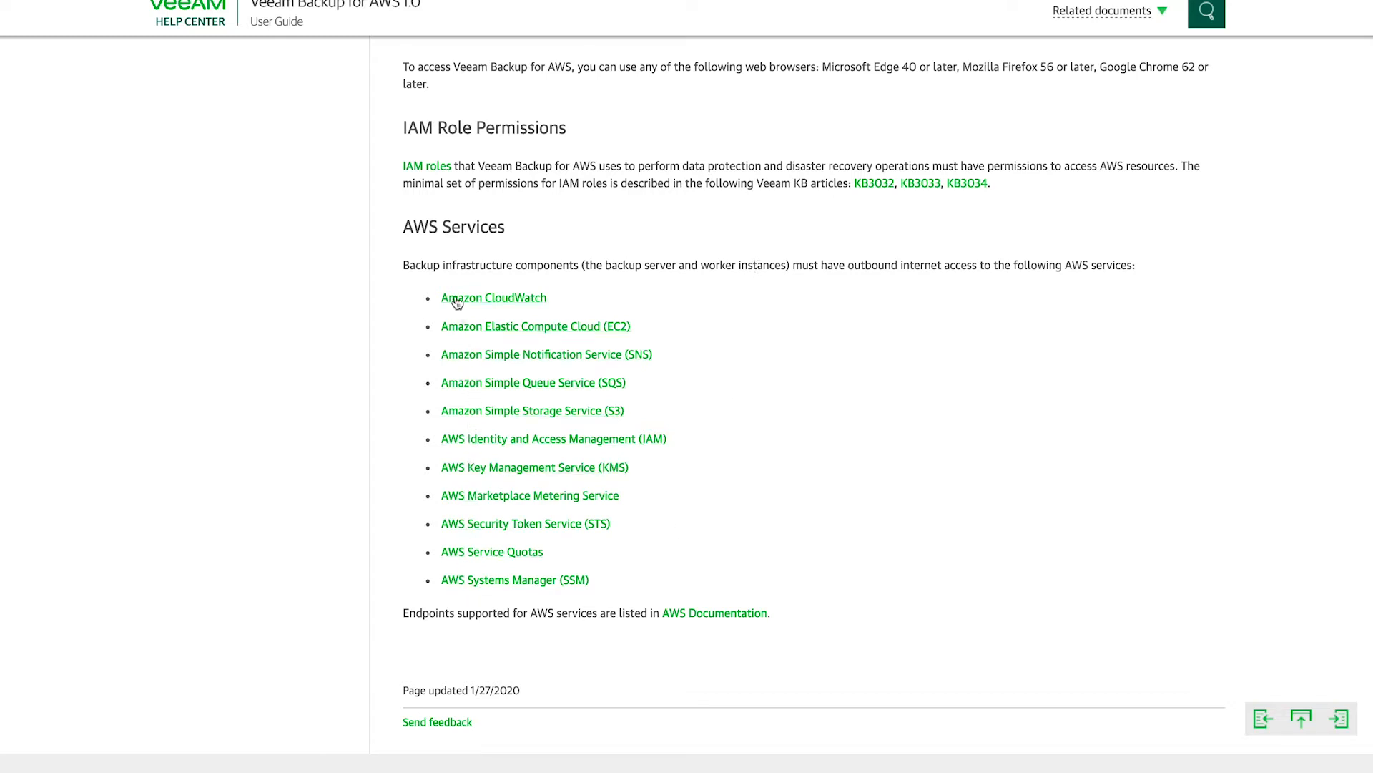
mouse_move(787, 344)
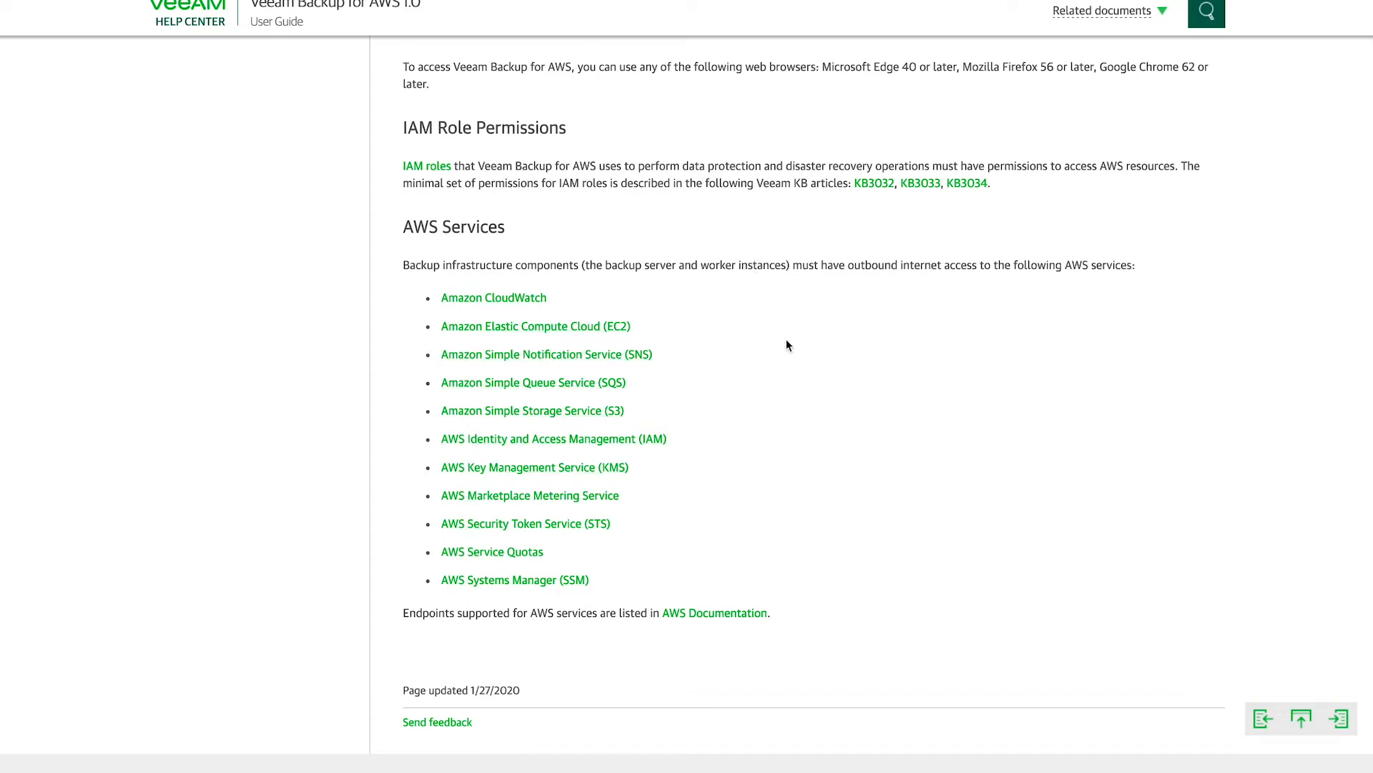
mouse_move(773, 295)
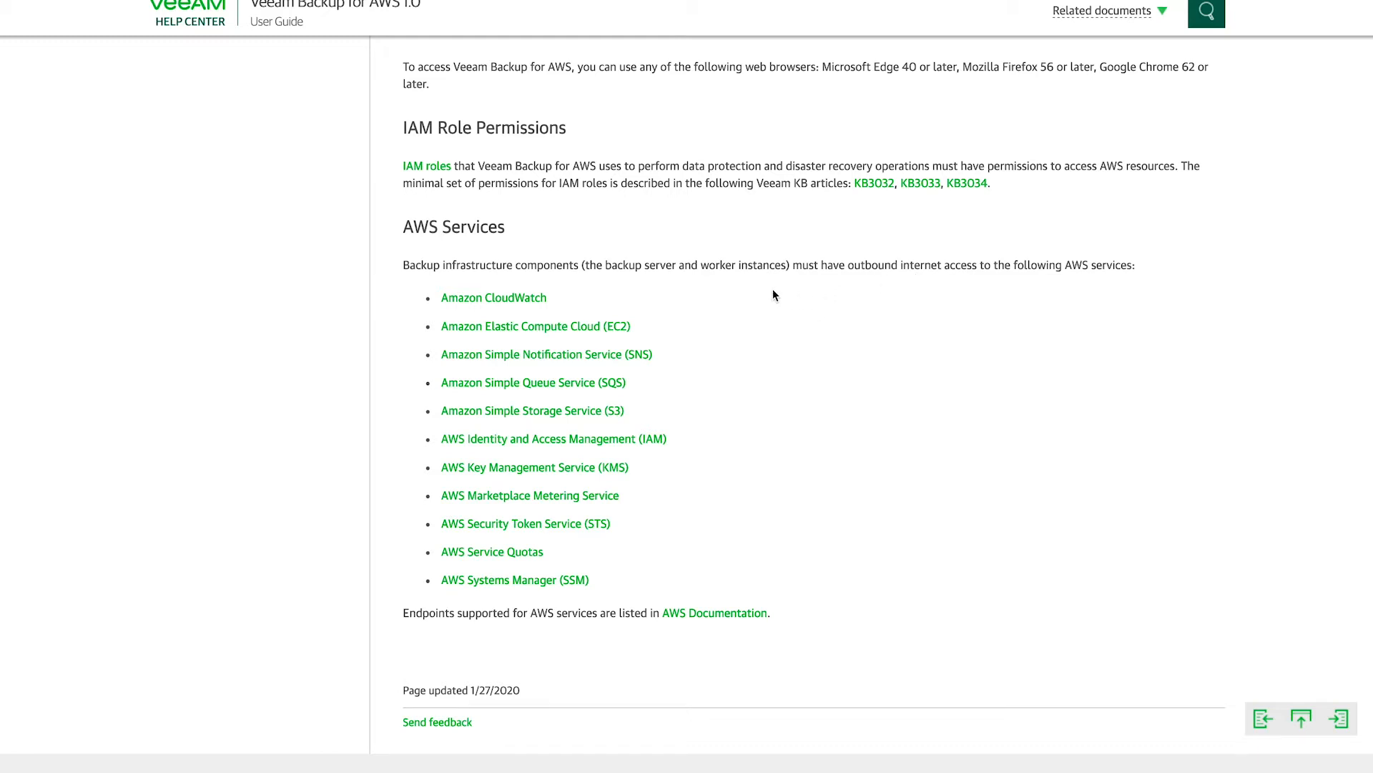
mouse_move(691, 165)
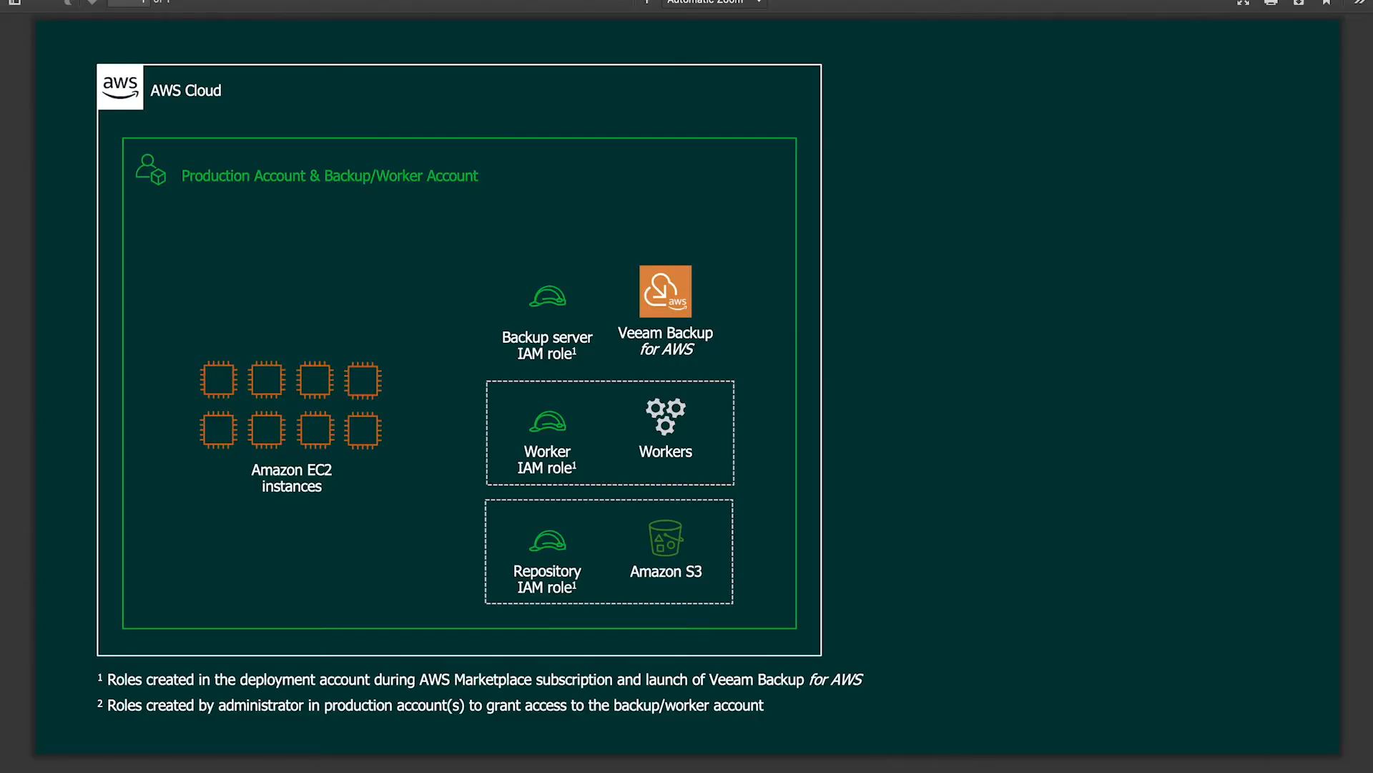
mouse_move(368, 381)
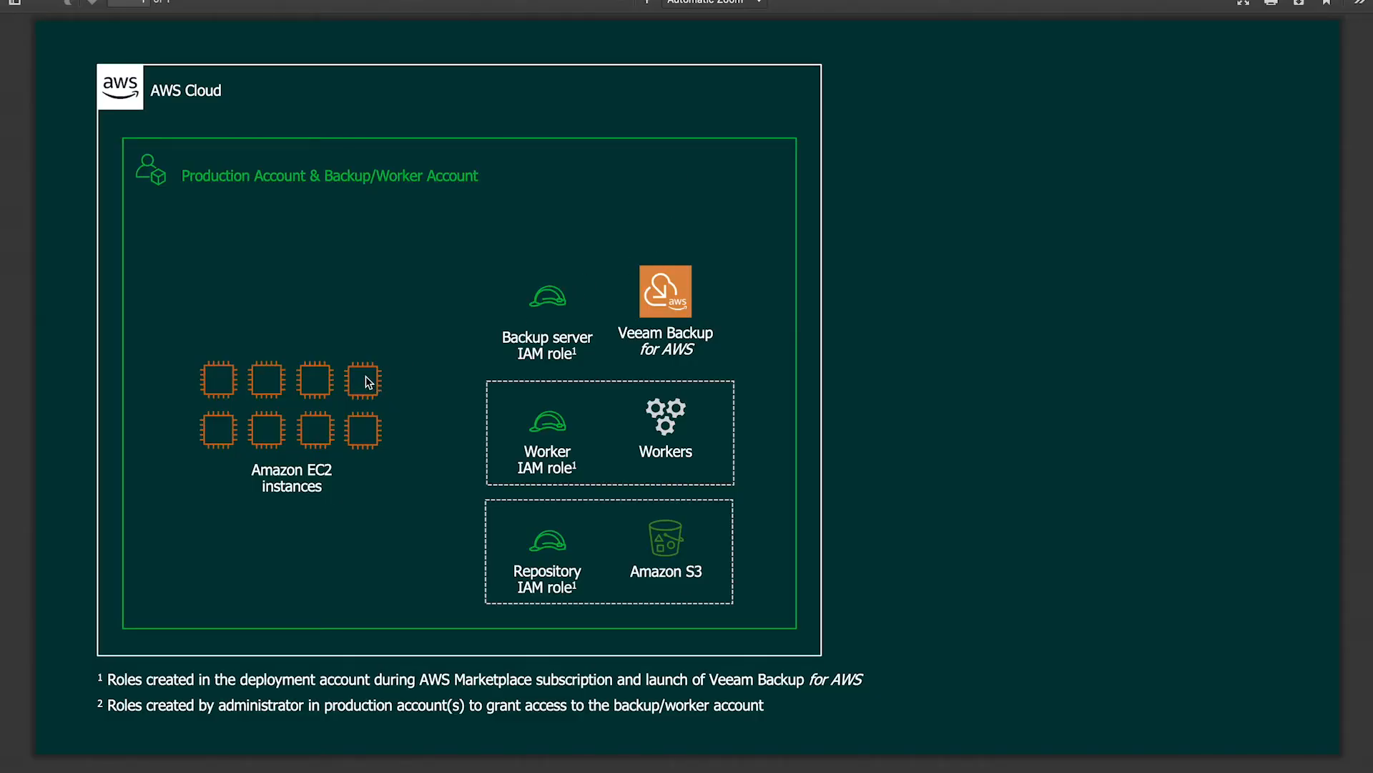
mouse_move(334, 355)
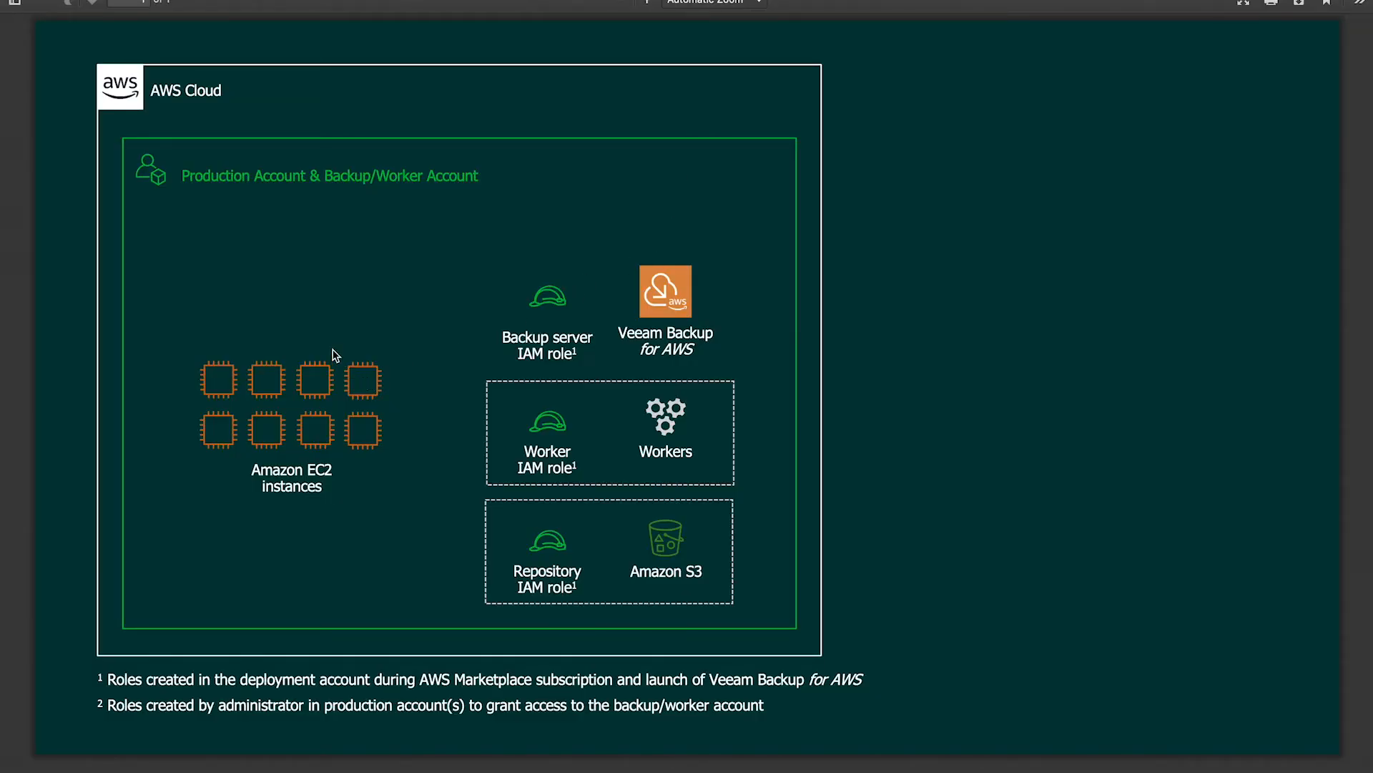
mouse_move(232, 254)
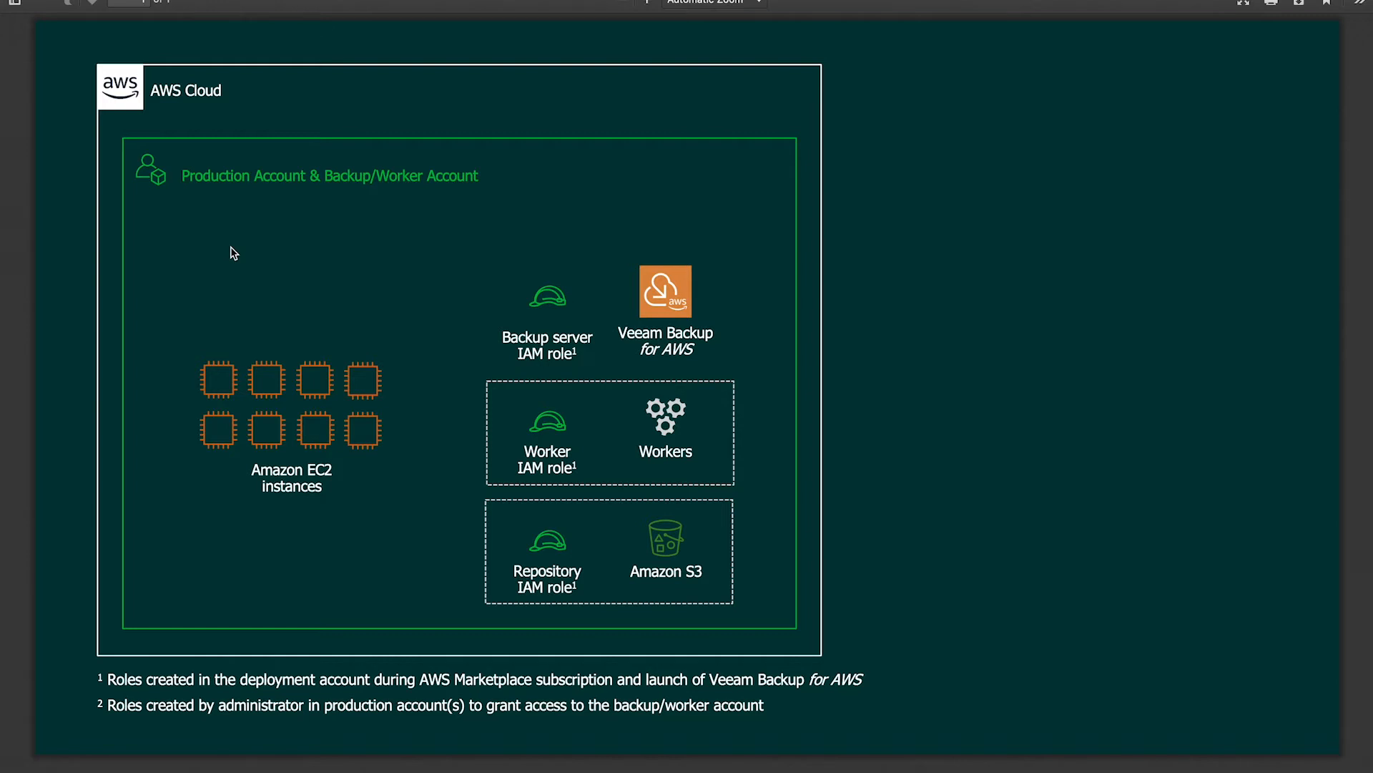
mouse_move(230, 260)
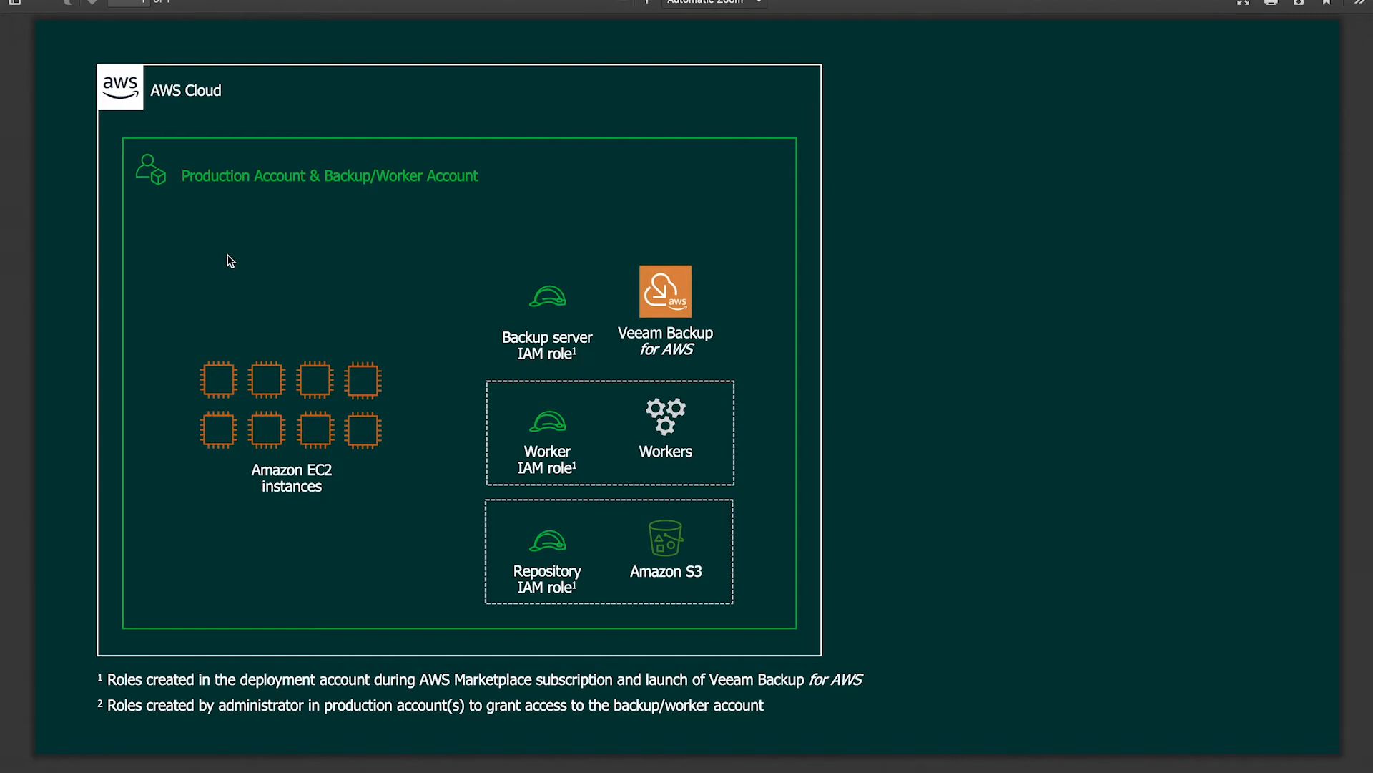
mouse_move(633, 269)
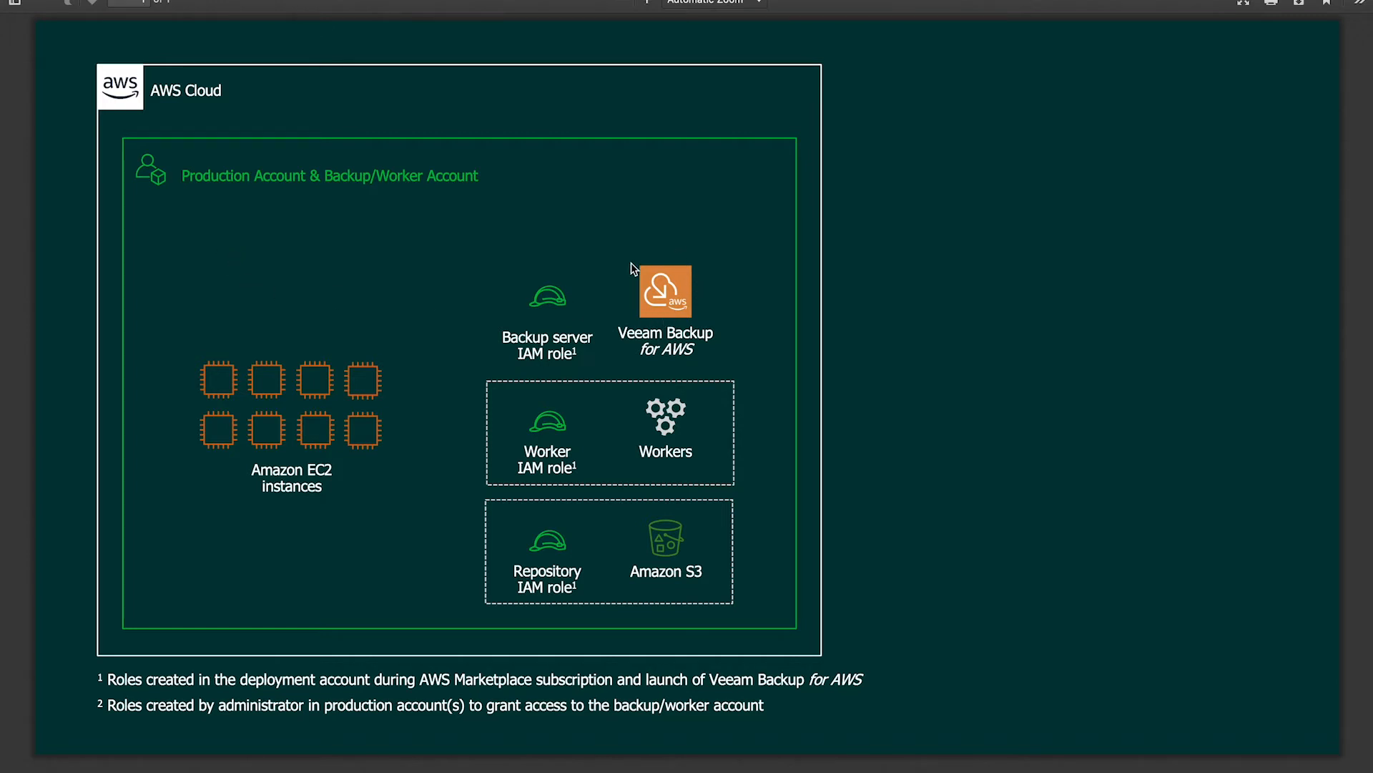
mouse_move(688, 437)
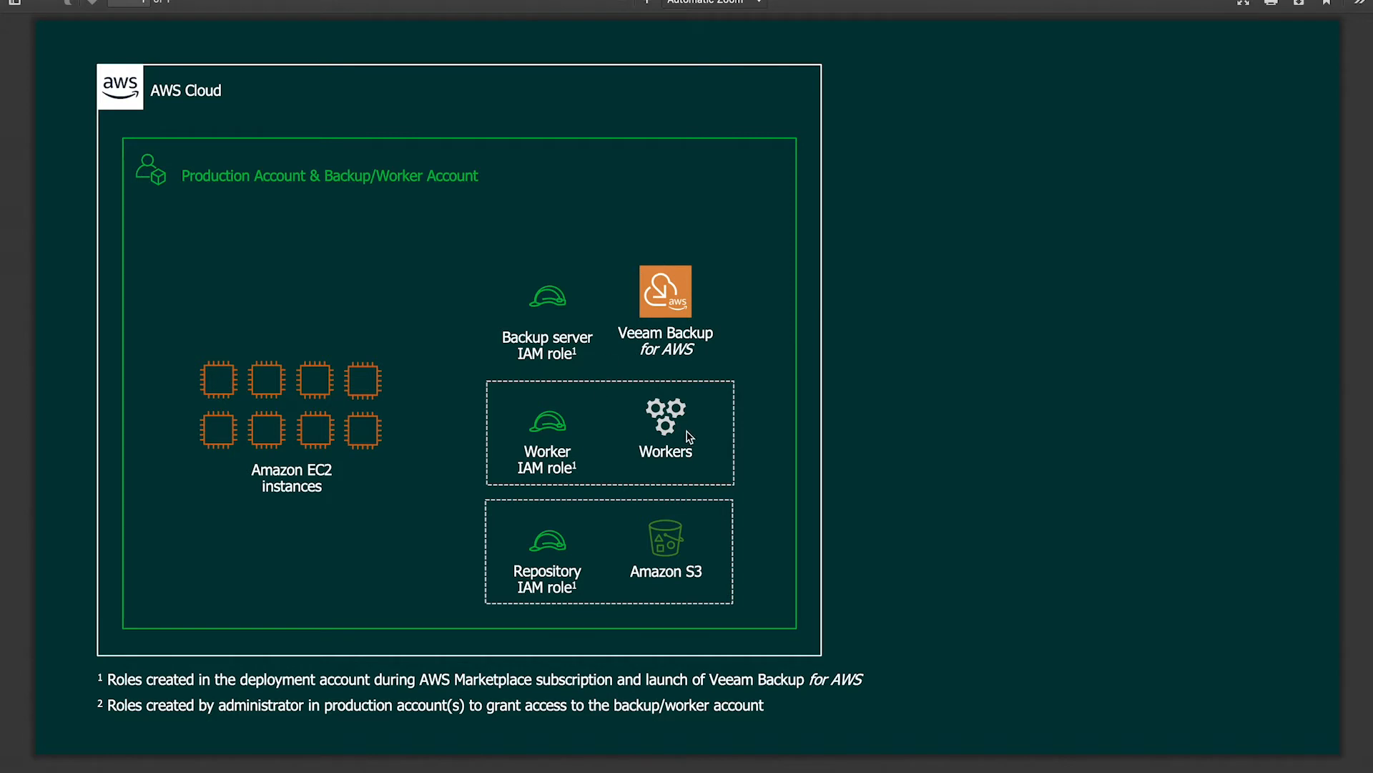
mouse_move(537, 589)
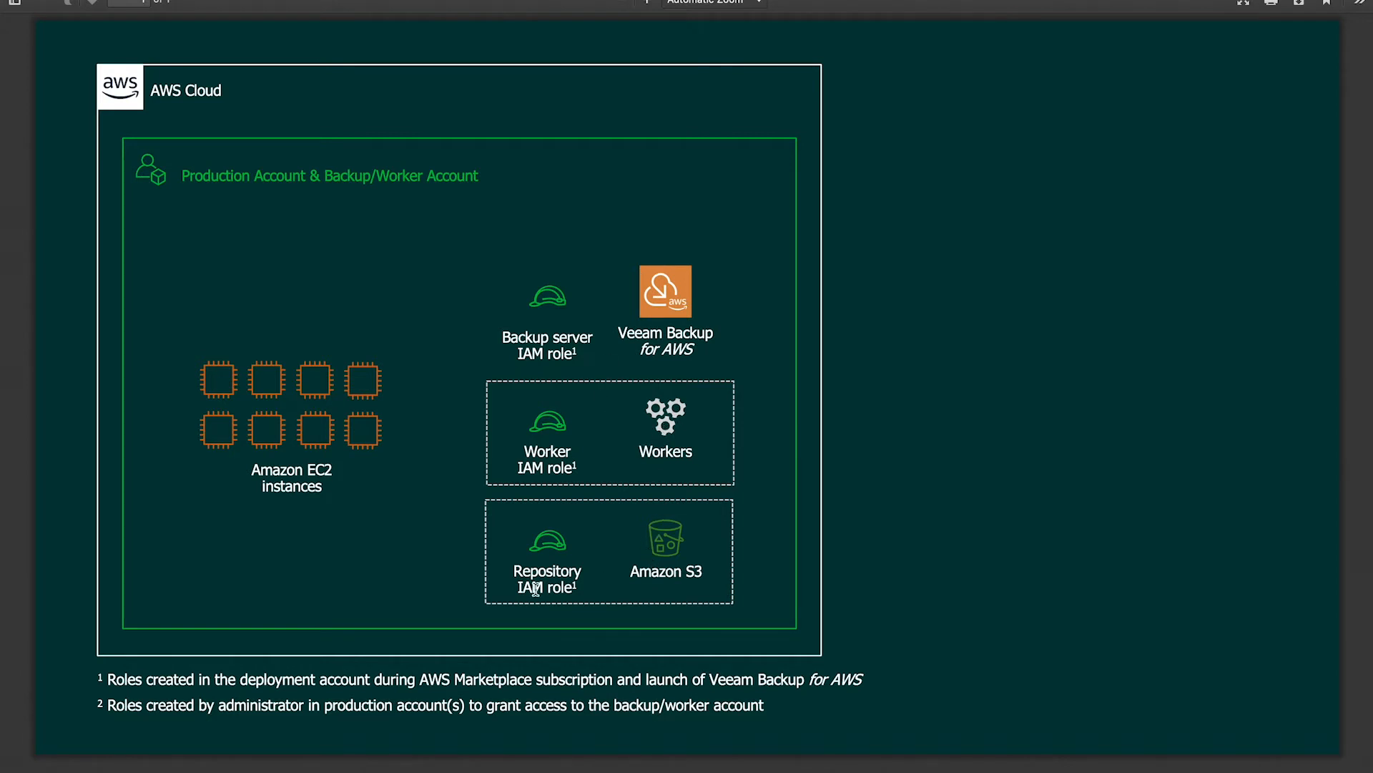
mouse_move(767, 132)
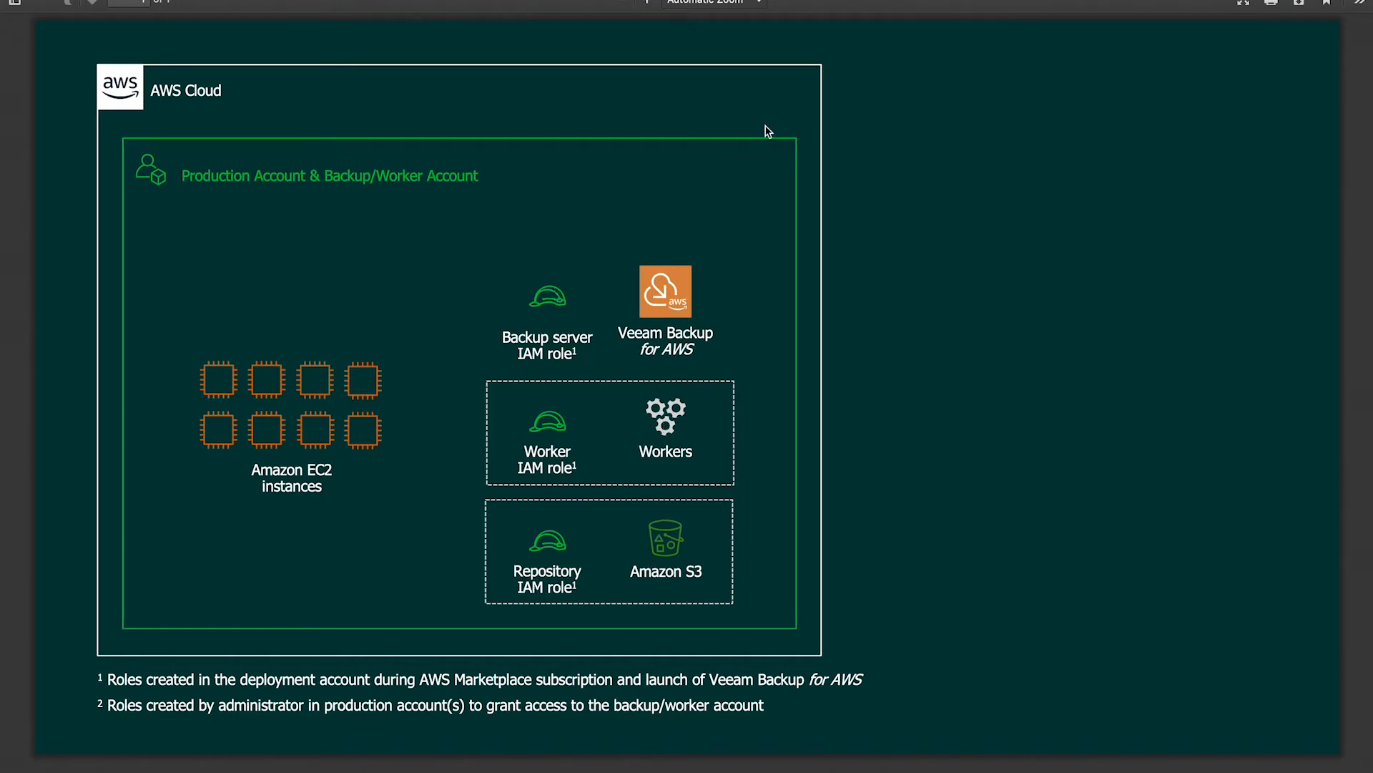
mouse_move(129, 523)
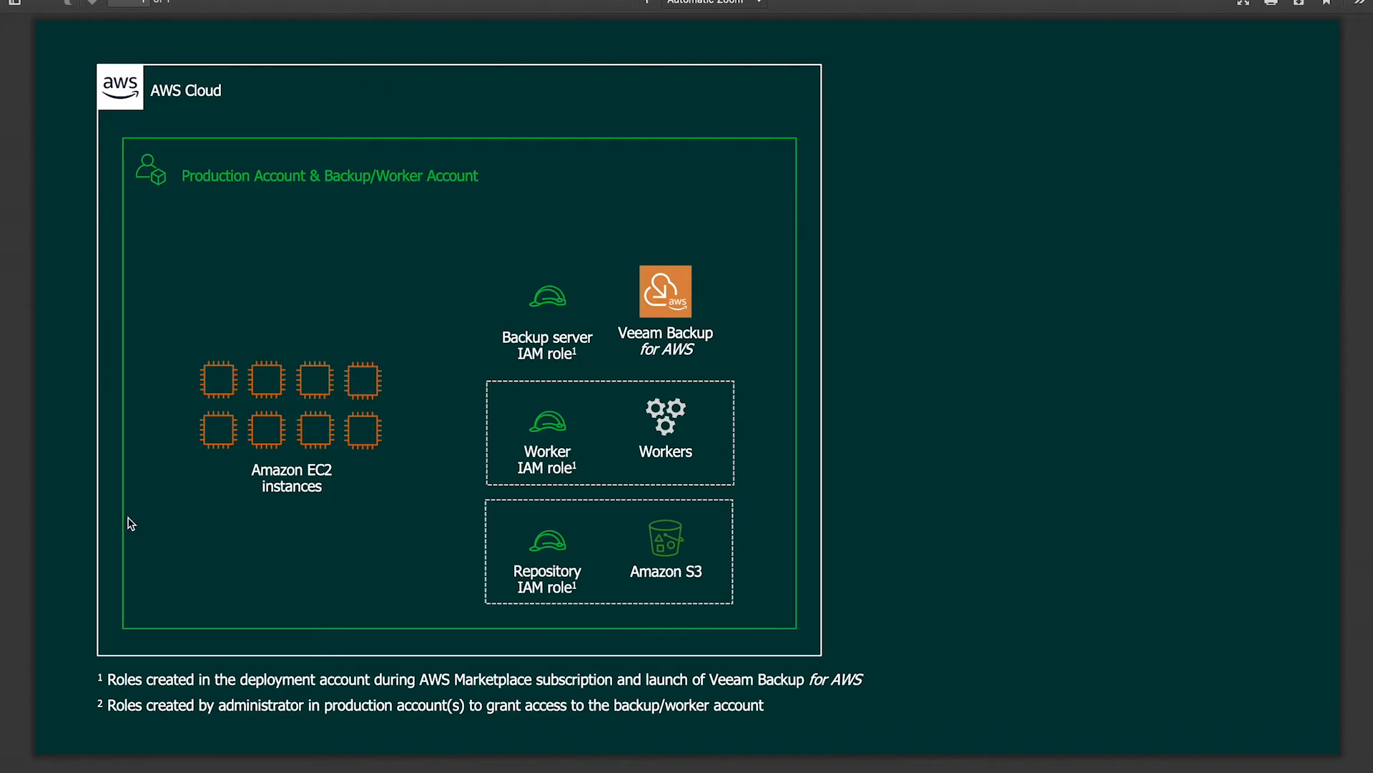
mouse_move(782, 48)
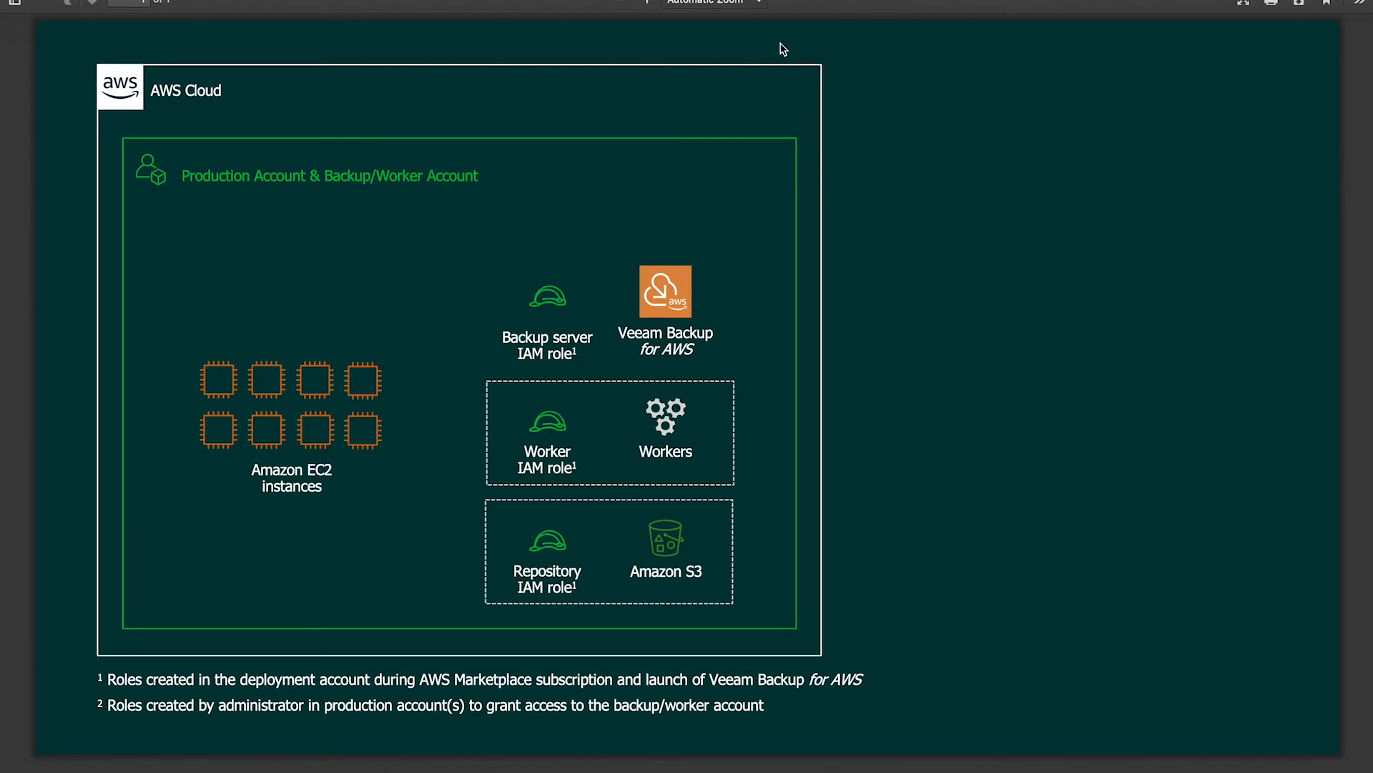
mouse_move(329, 377)
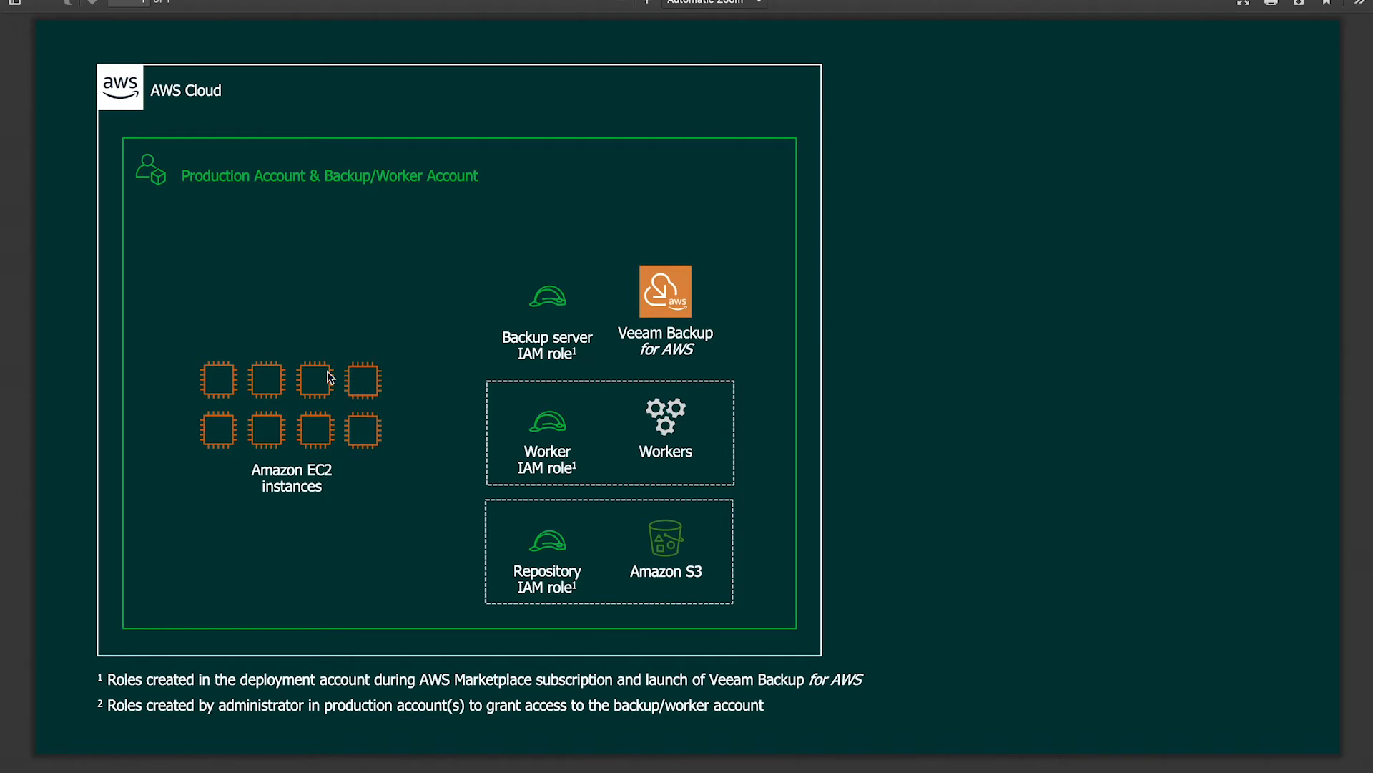
mouse_move(393, 438)
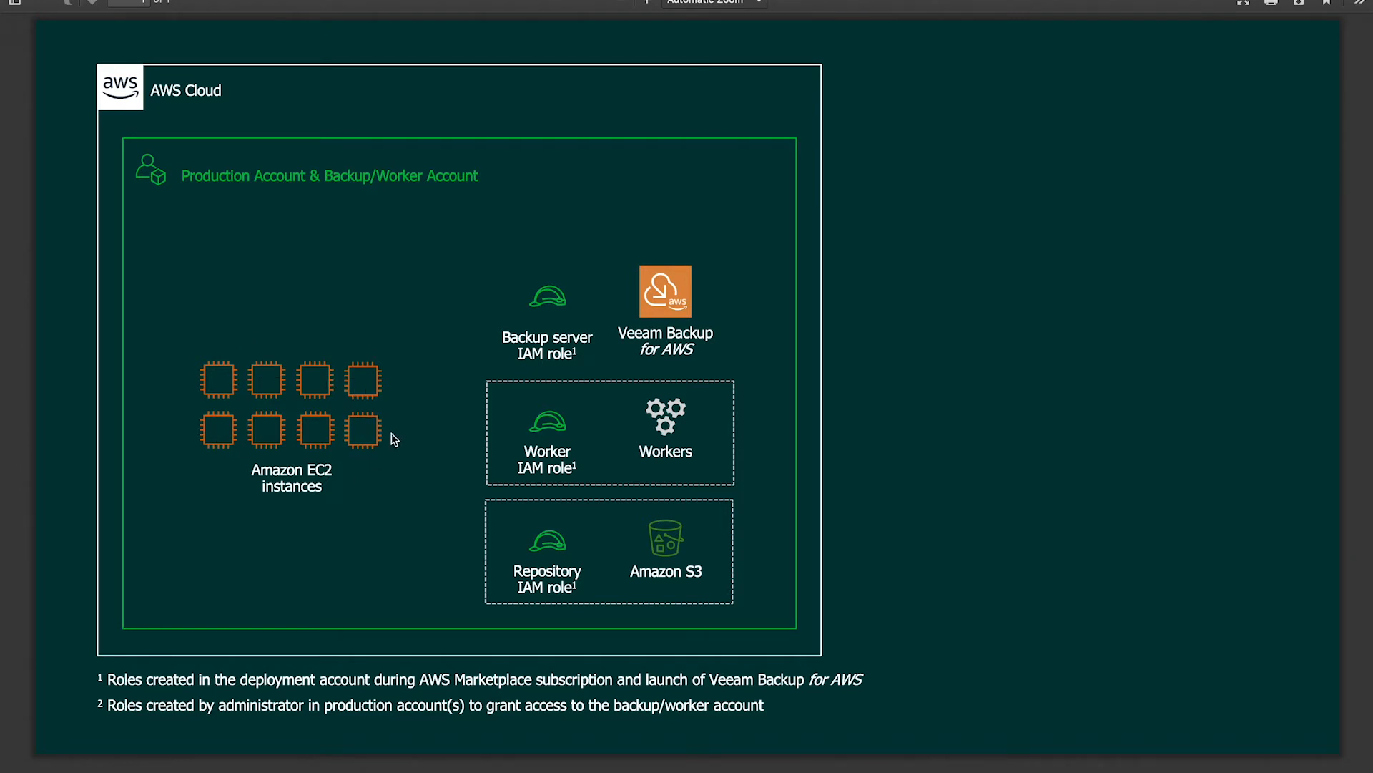
mouse_move(415, 415)
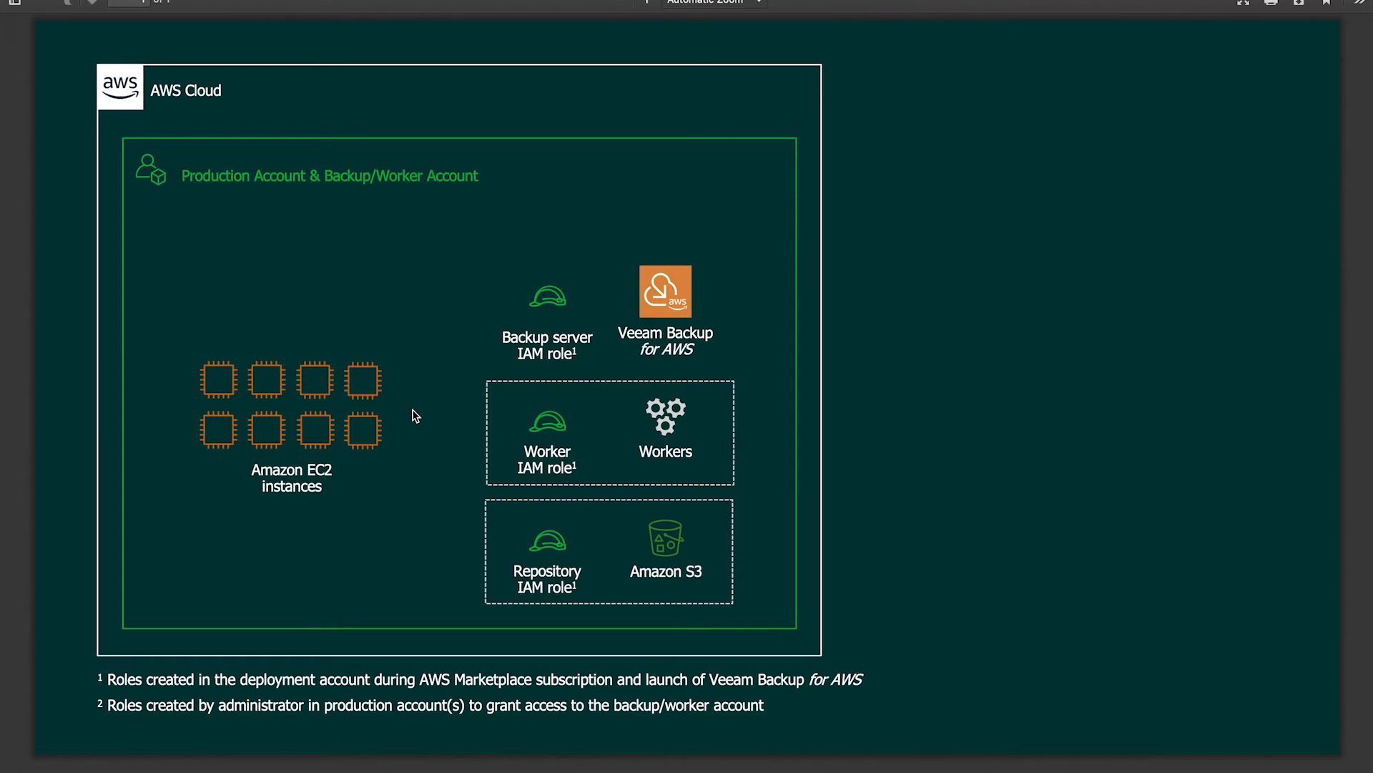
mouse_move(602, 230)
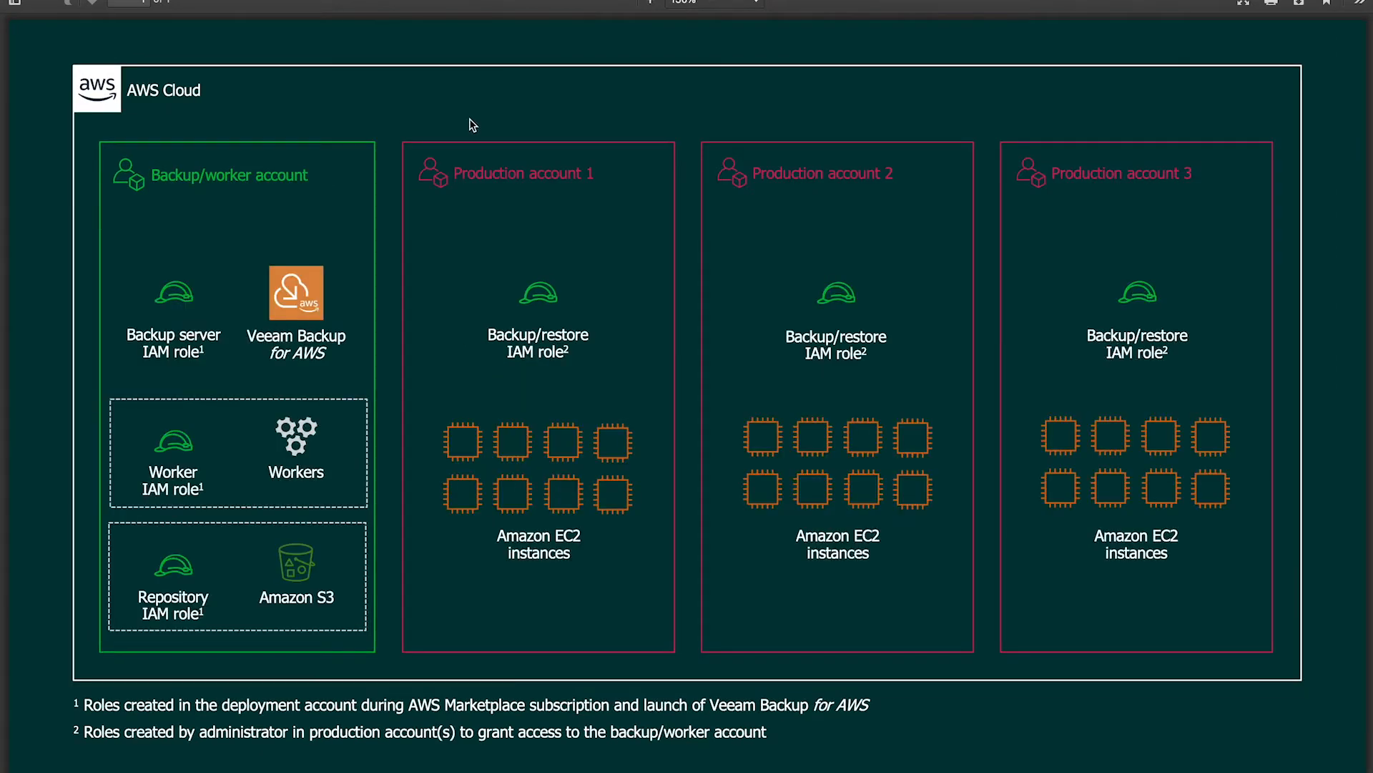
mouse_move(269, 155)
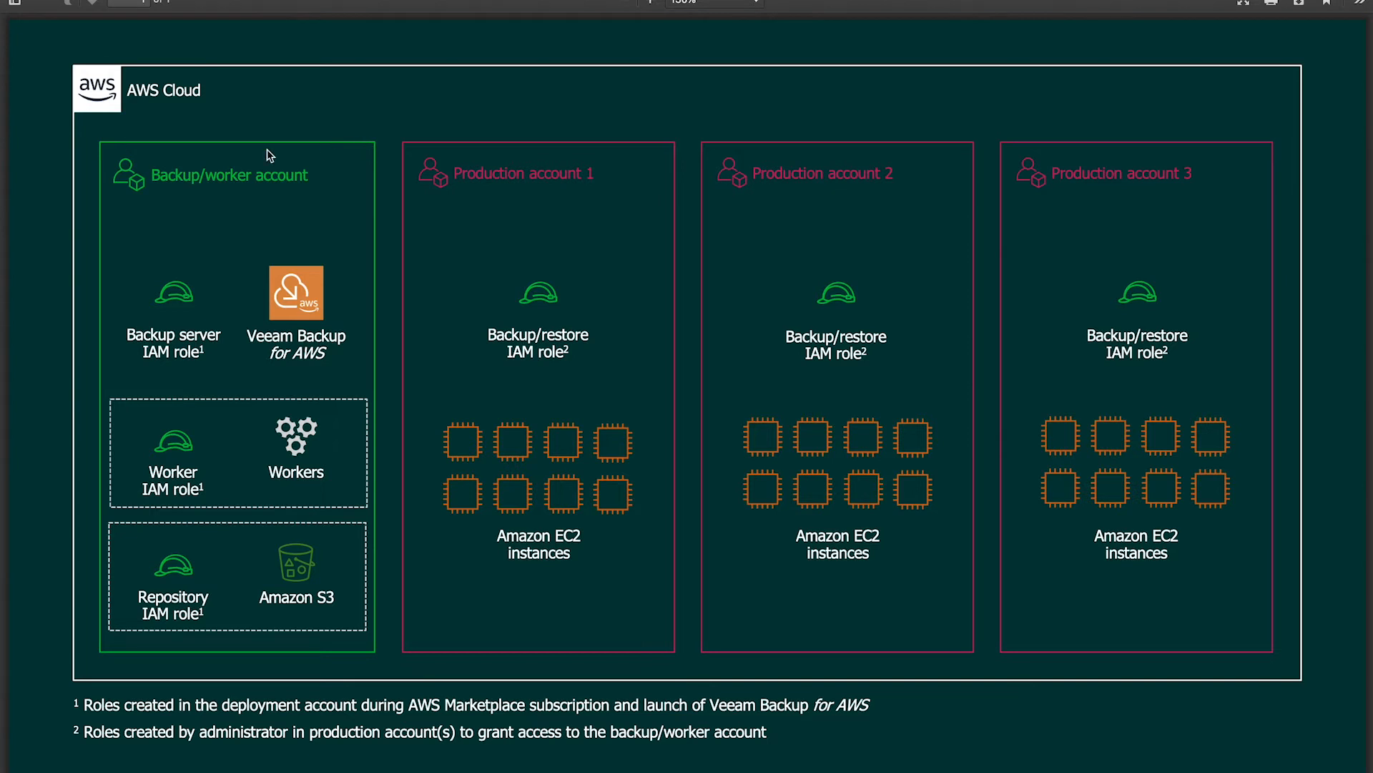
mouse_move(348, 647)
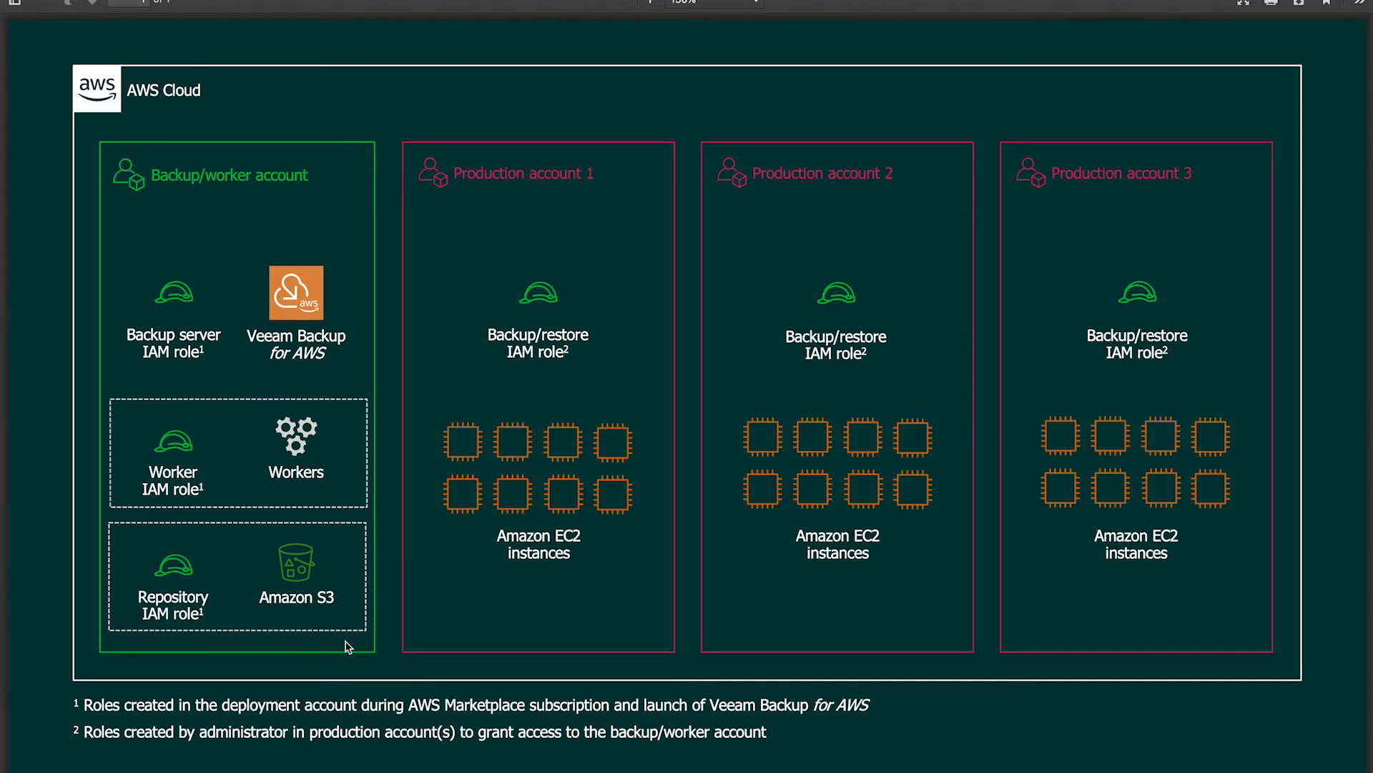
mouse_move(334, 240)
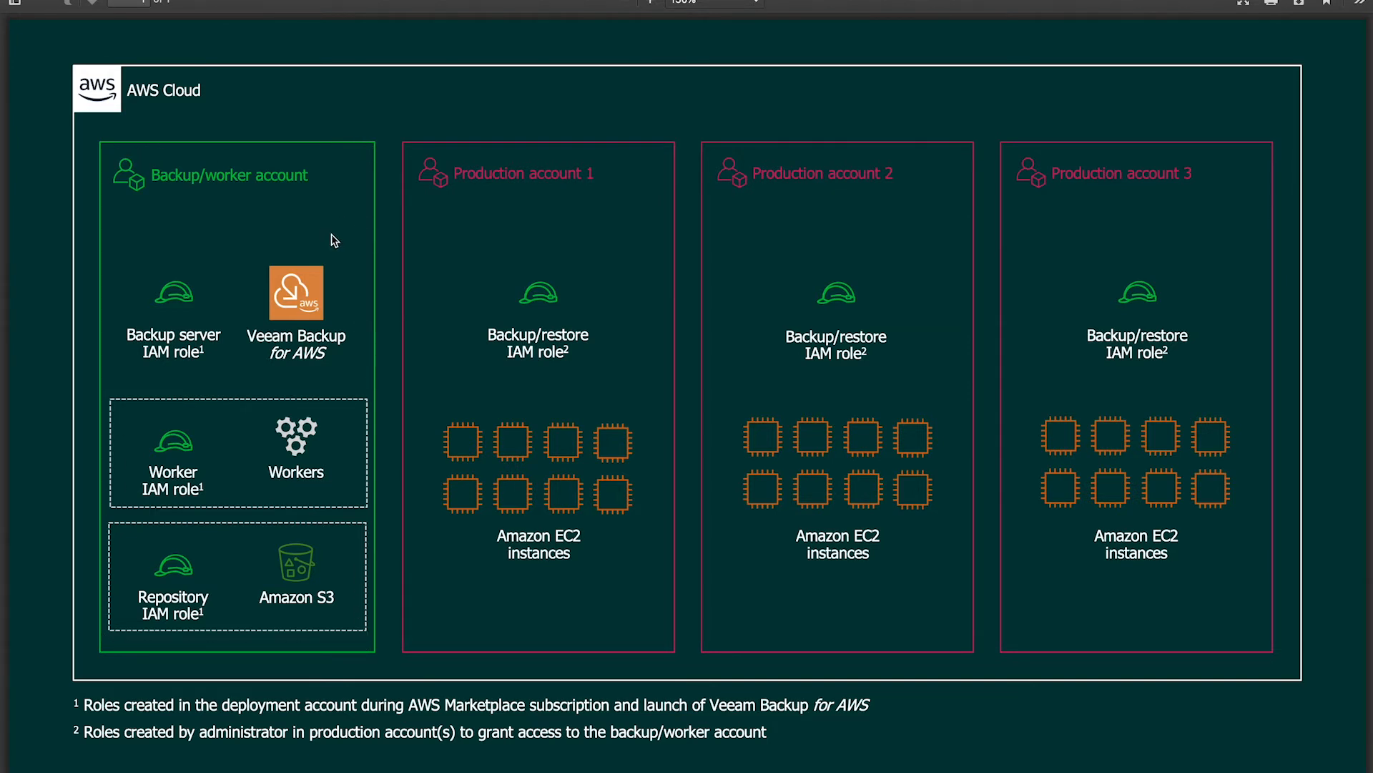
mouse_move(292, 323)
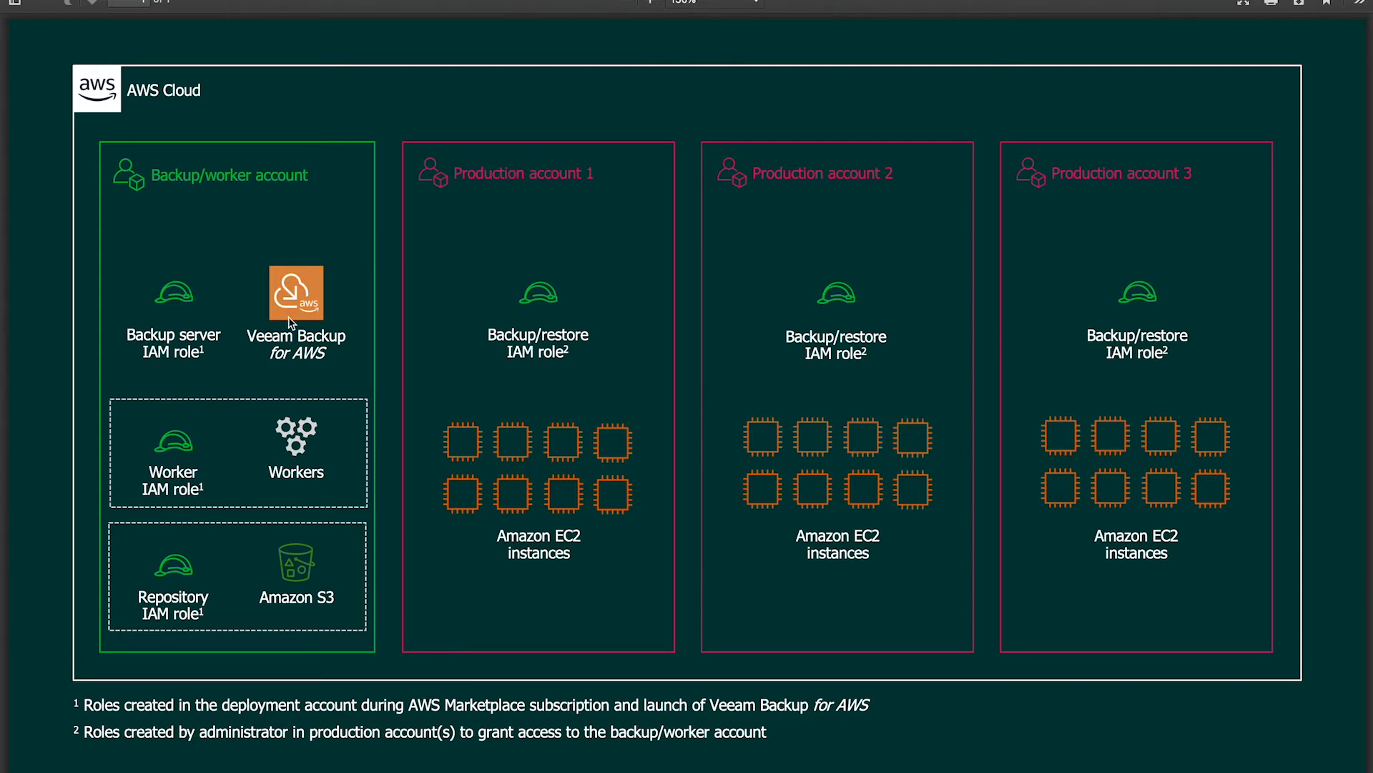
mouse_move(175, 326)
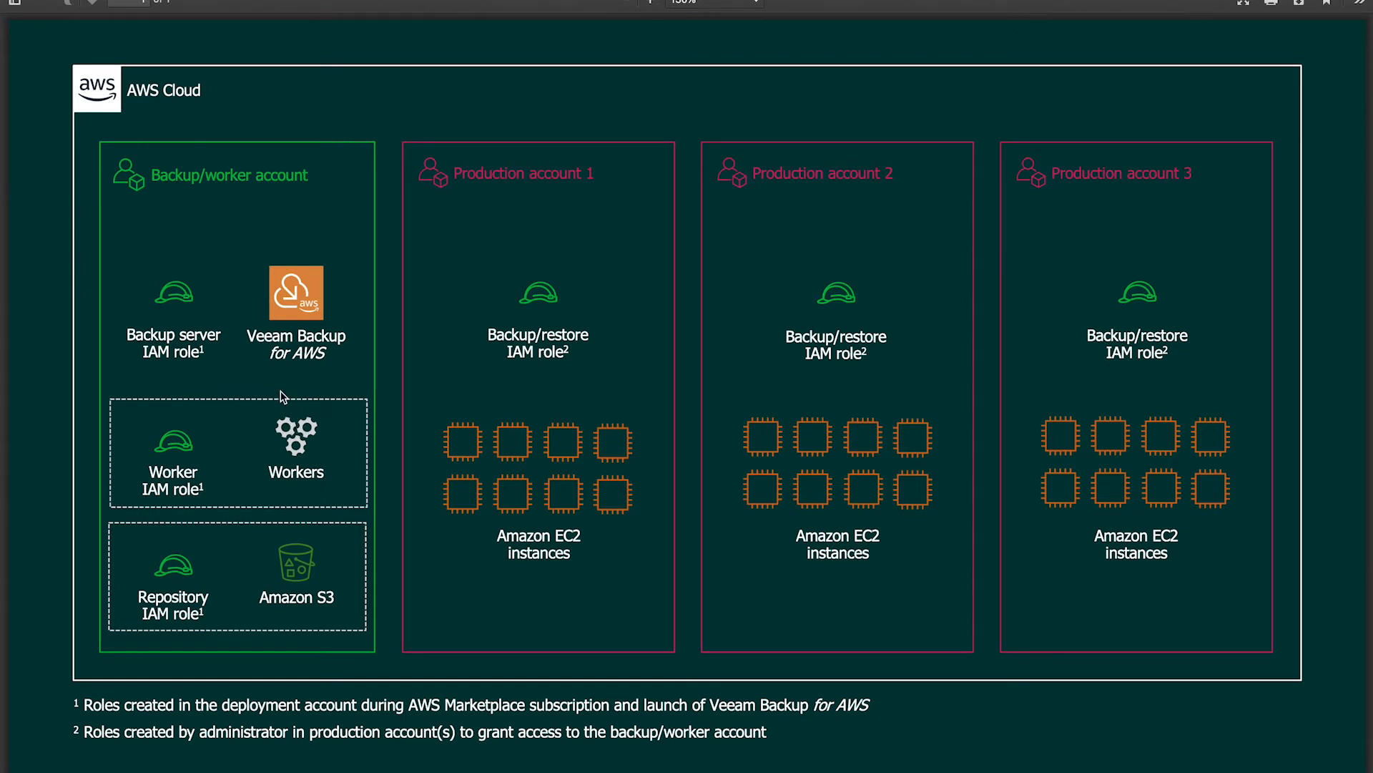
mouse_move(123, 315)
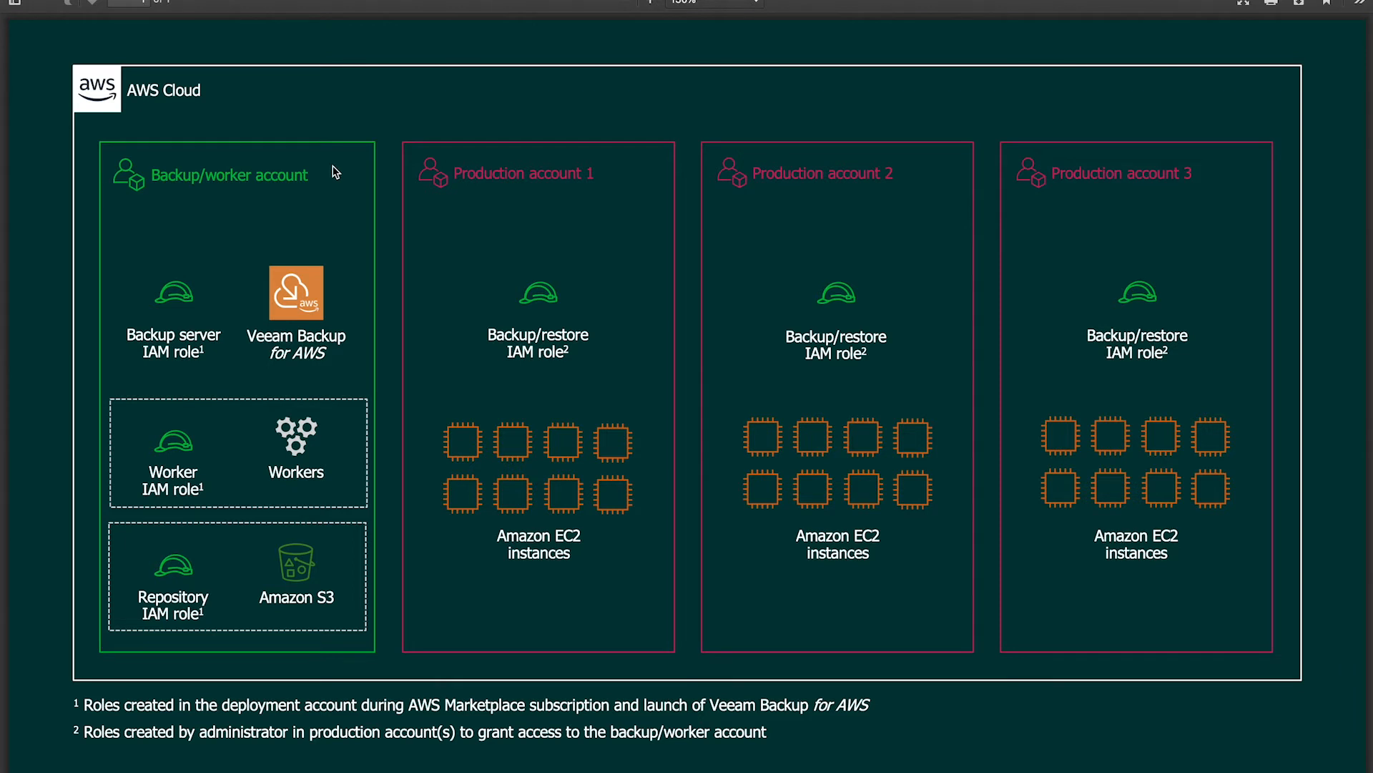
mouse_move(815, 170)
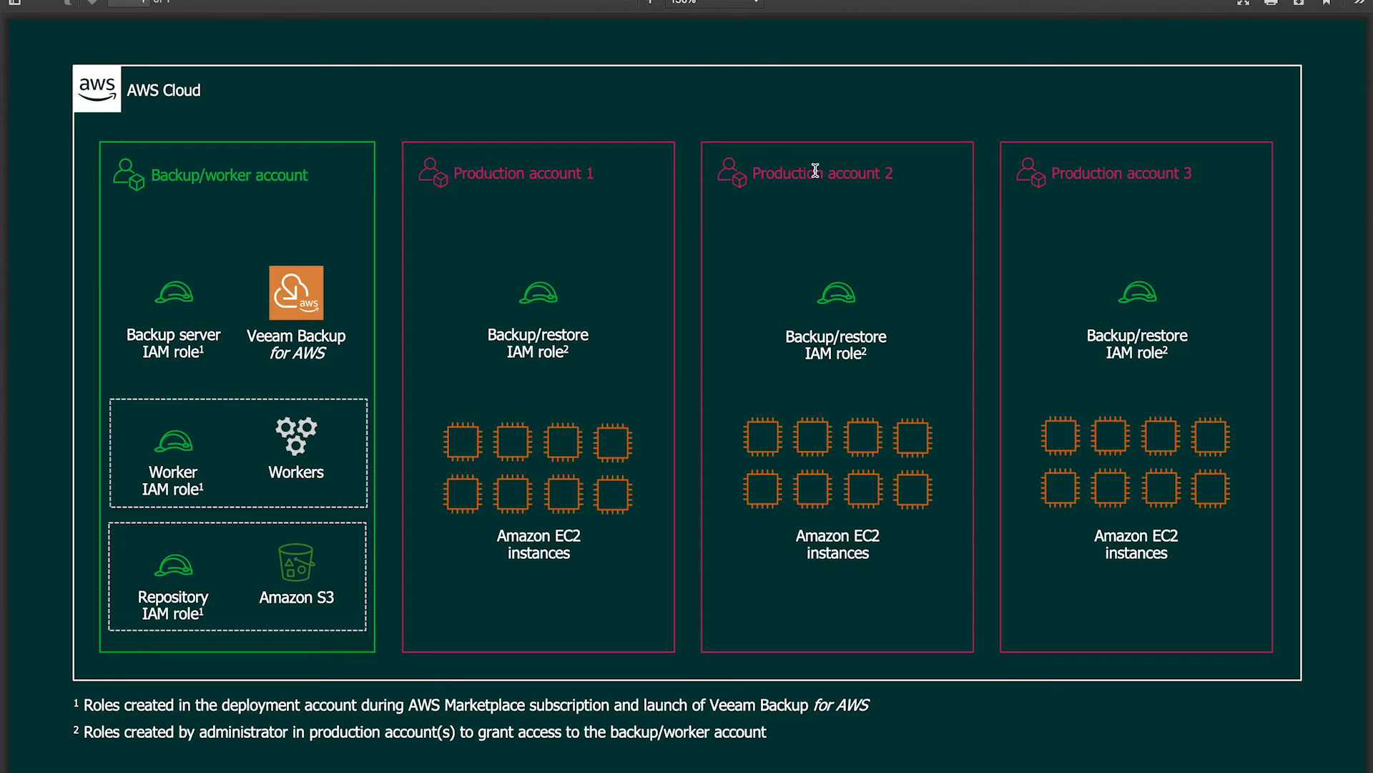
mouse_move(1142, 178)
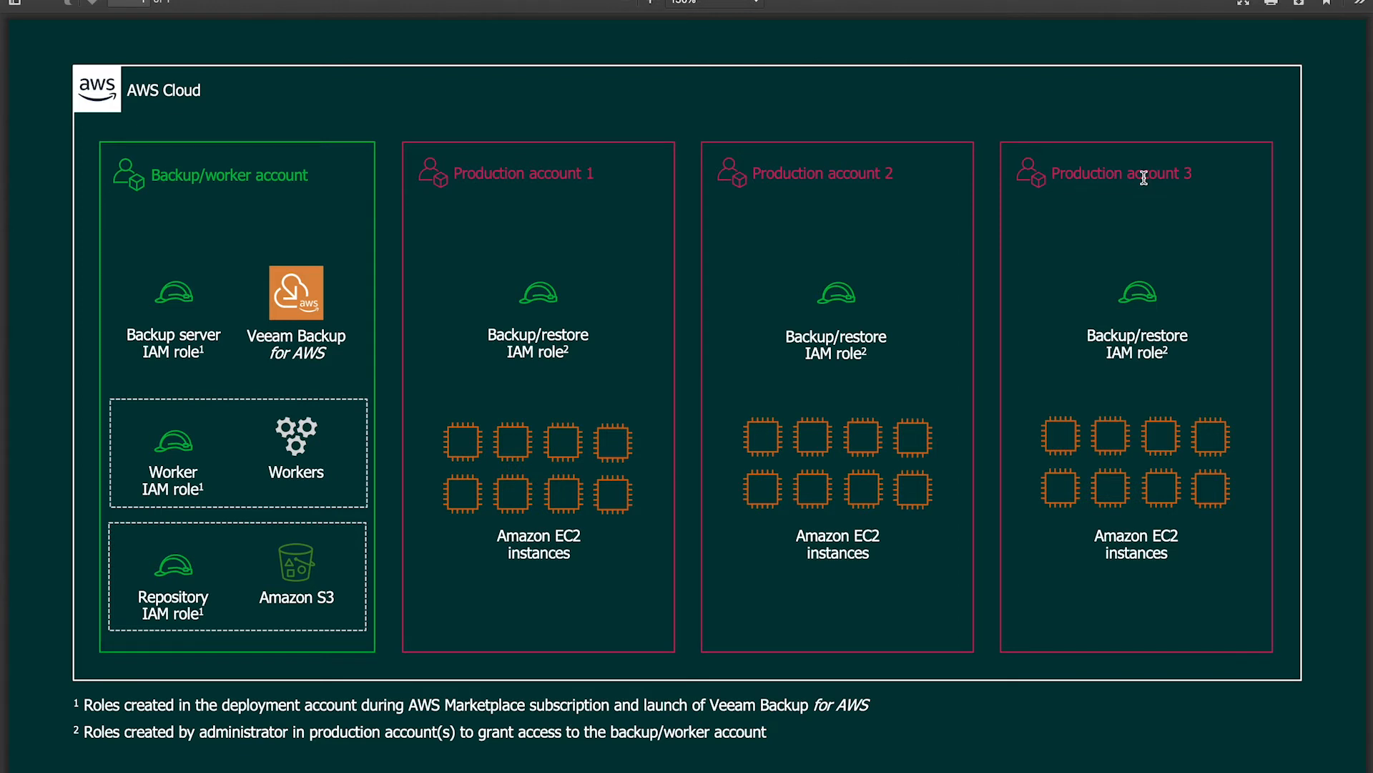
mouse_move(1080, 414)
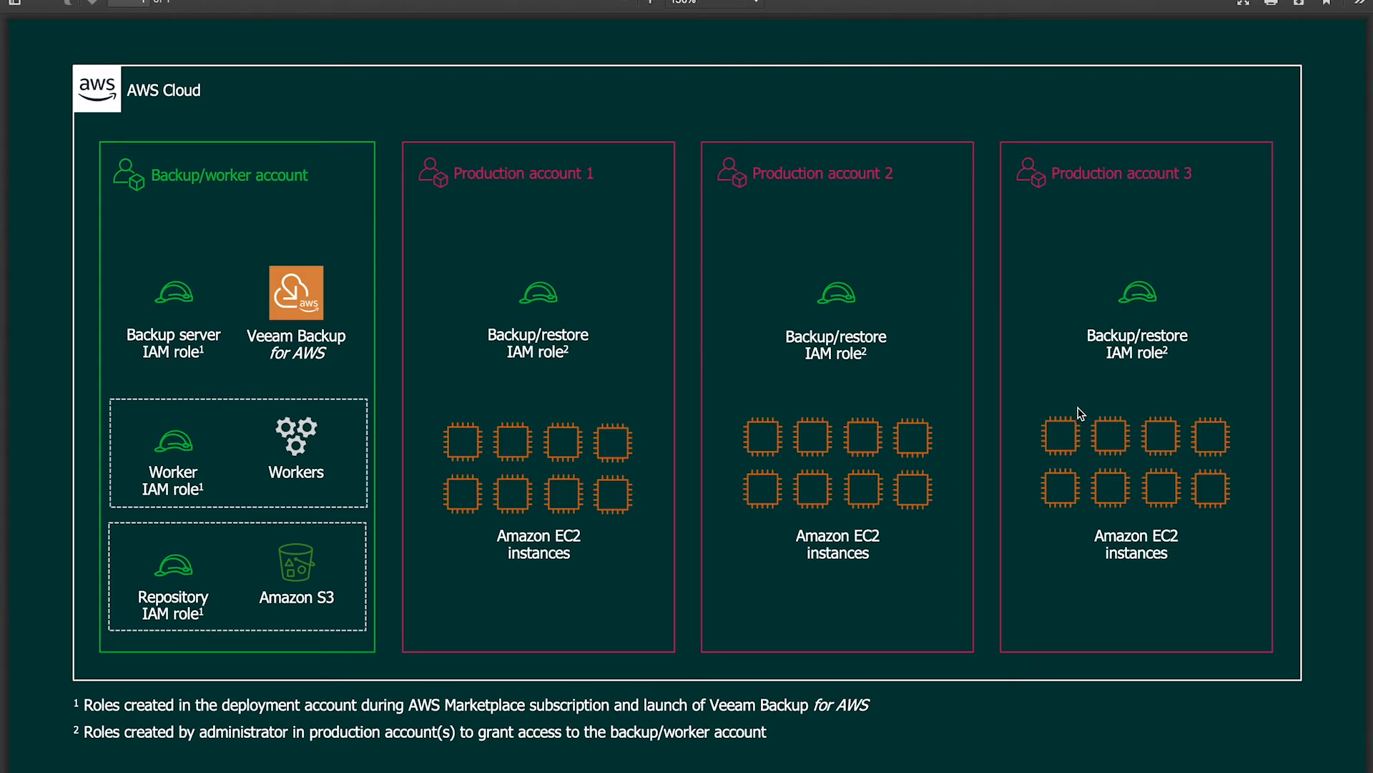
mouse_move(1203, 372)
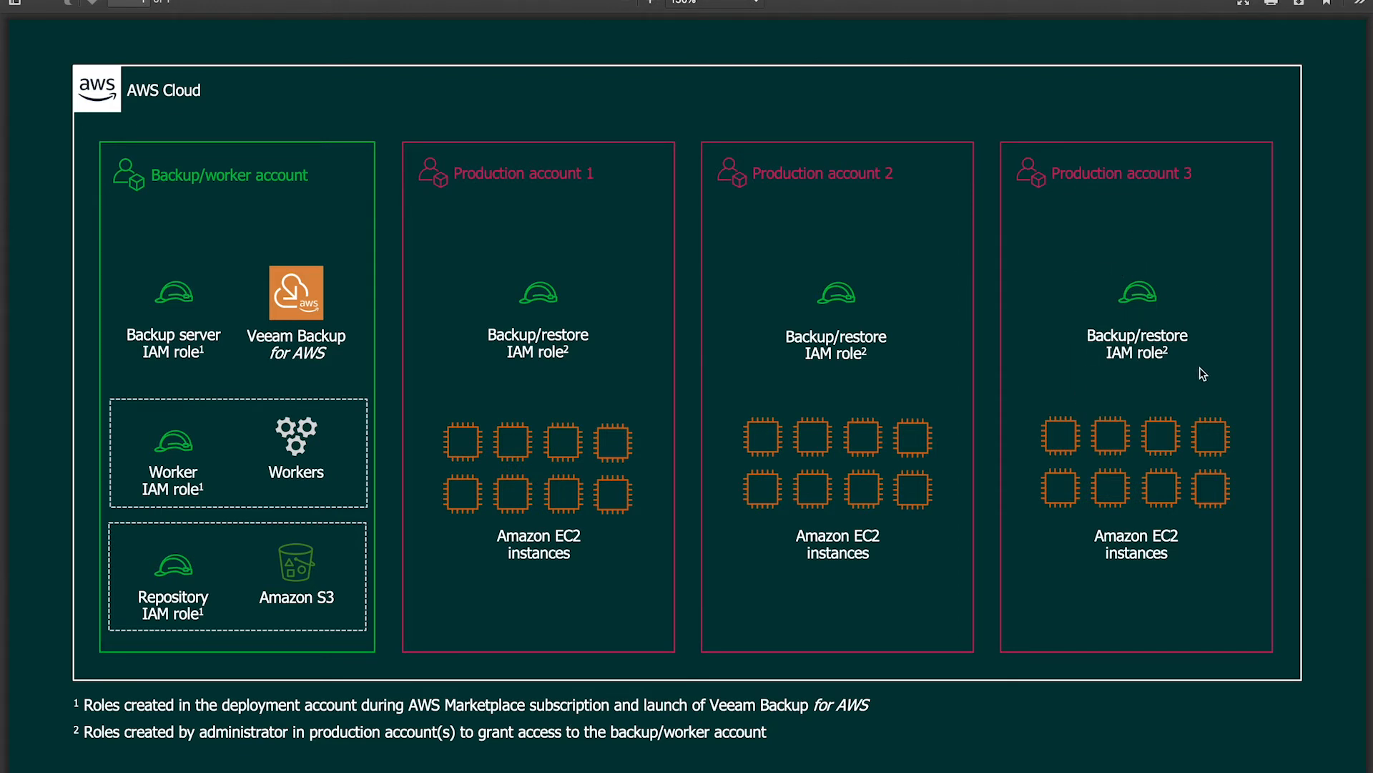
mouse_move(1192, 537)
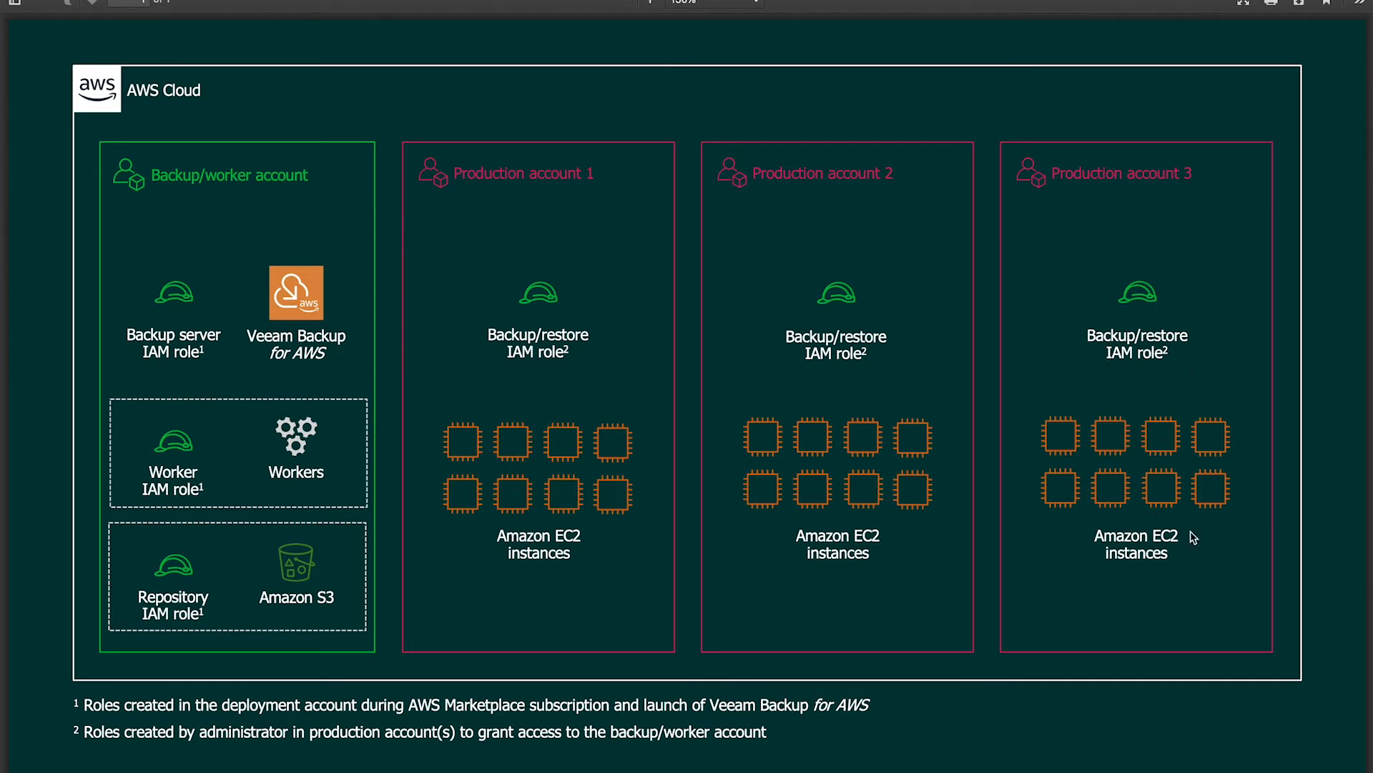
mouse_move(823, 476)
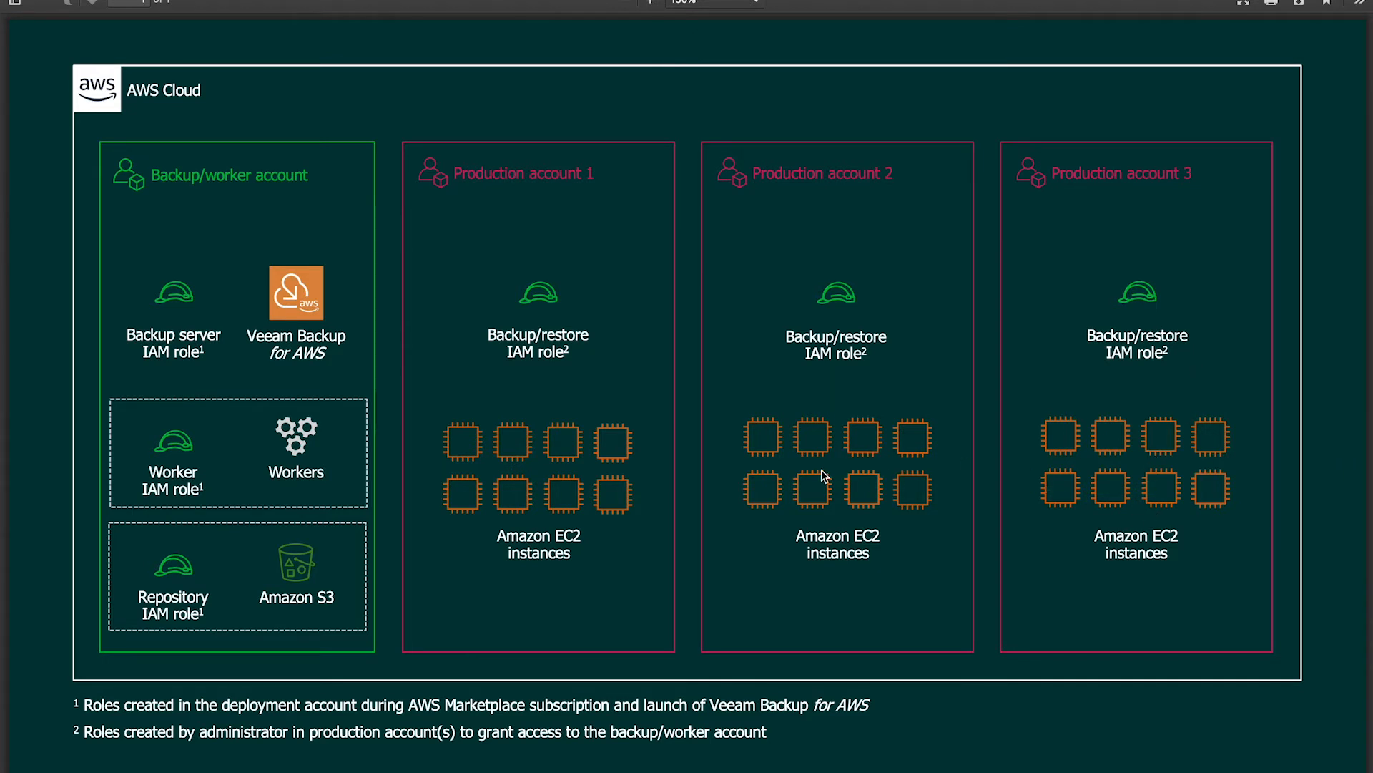
mouse_move(594, 495)
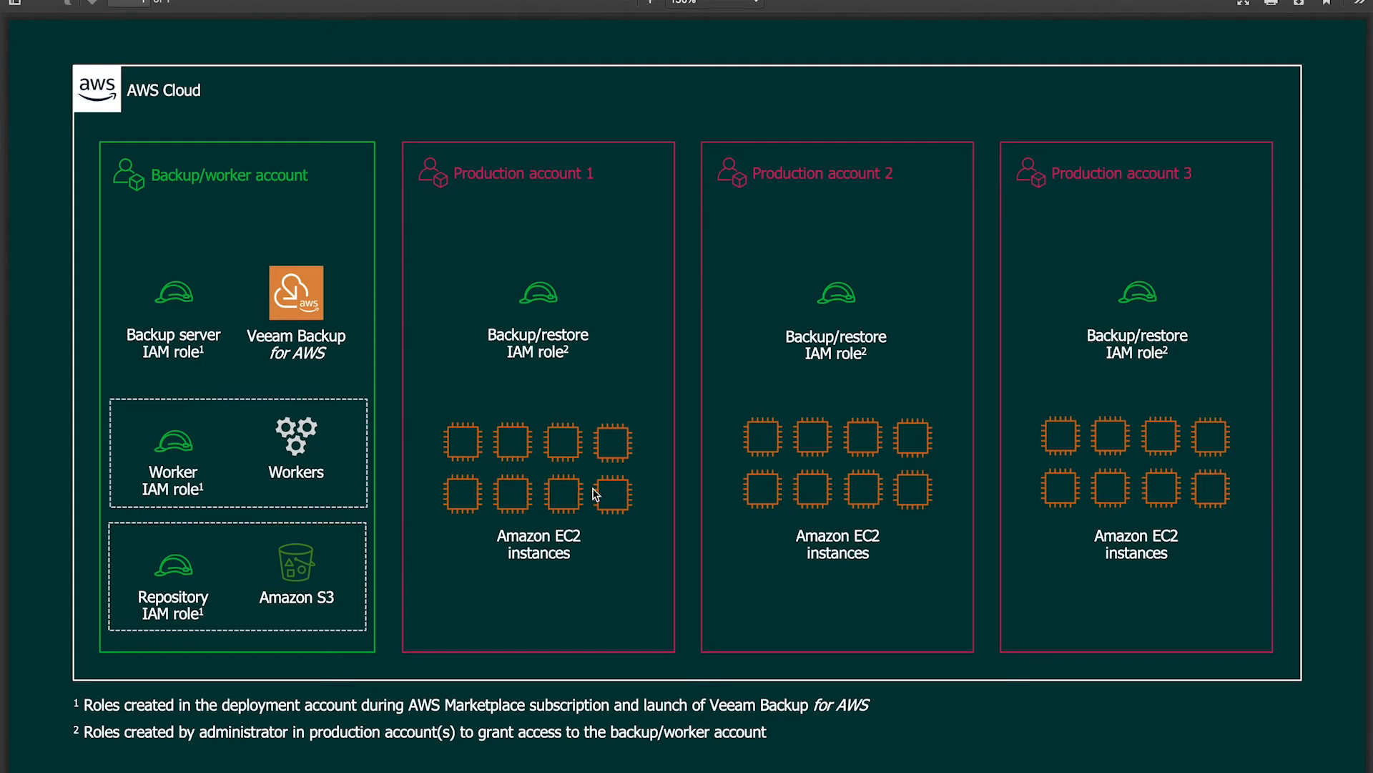
mouse_move(561, 355)
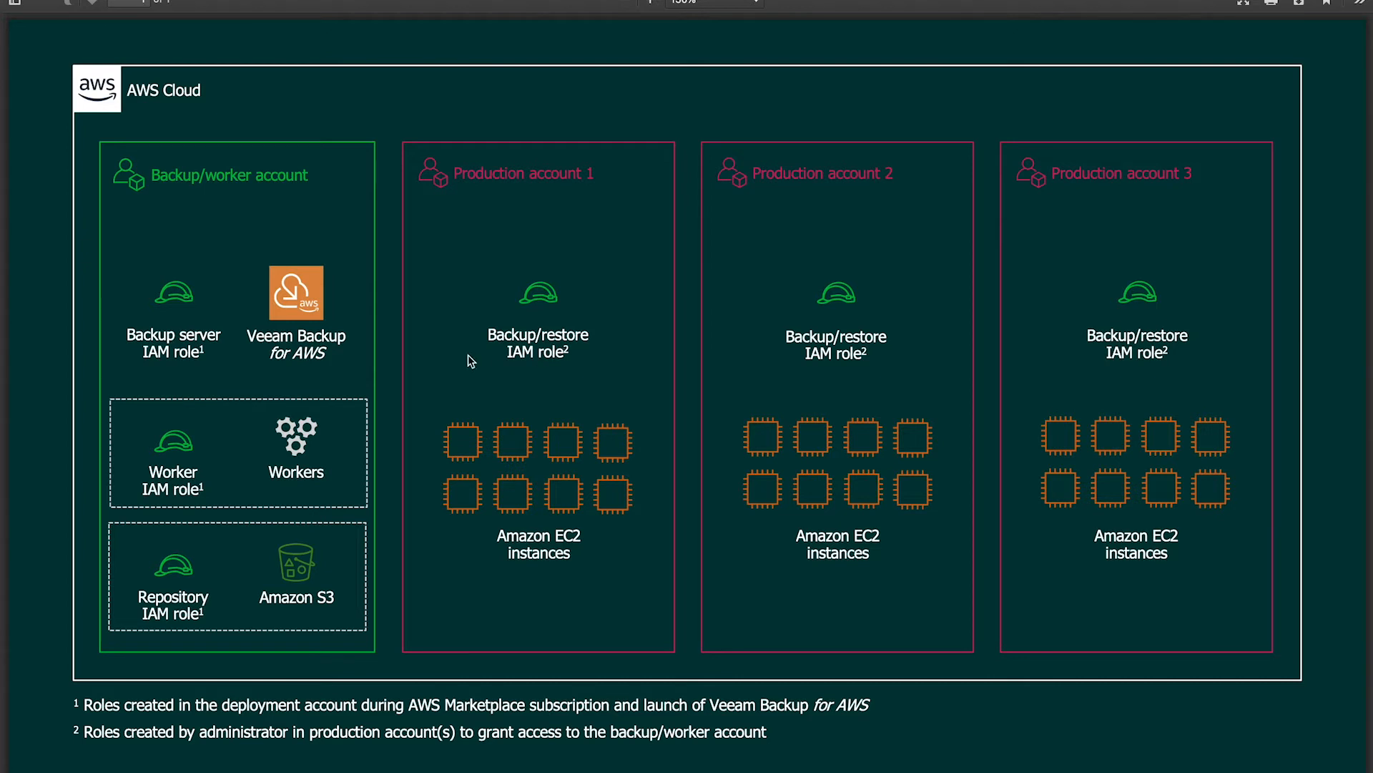
mouse_move(360, 145)
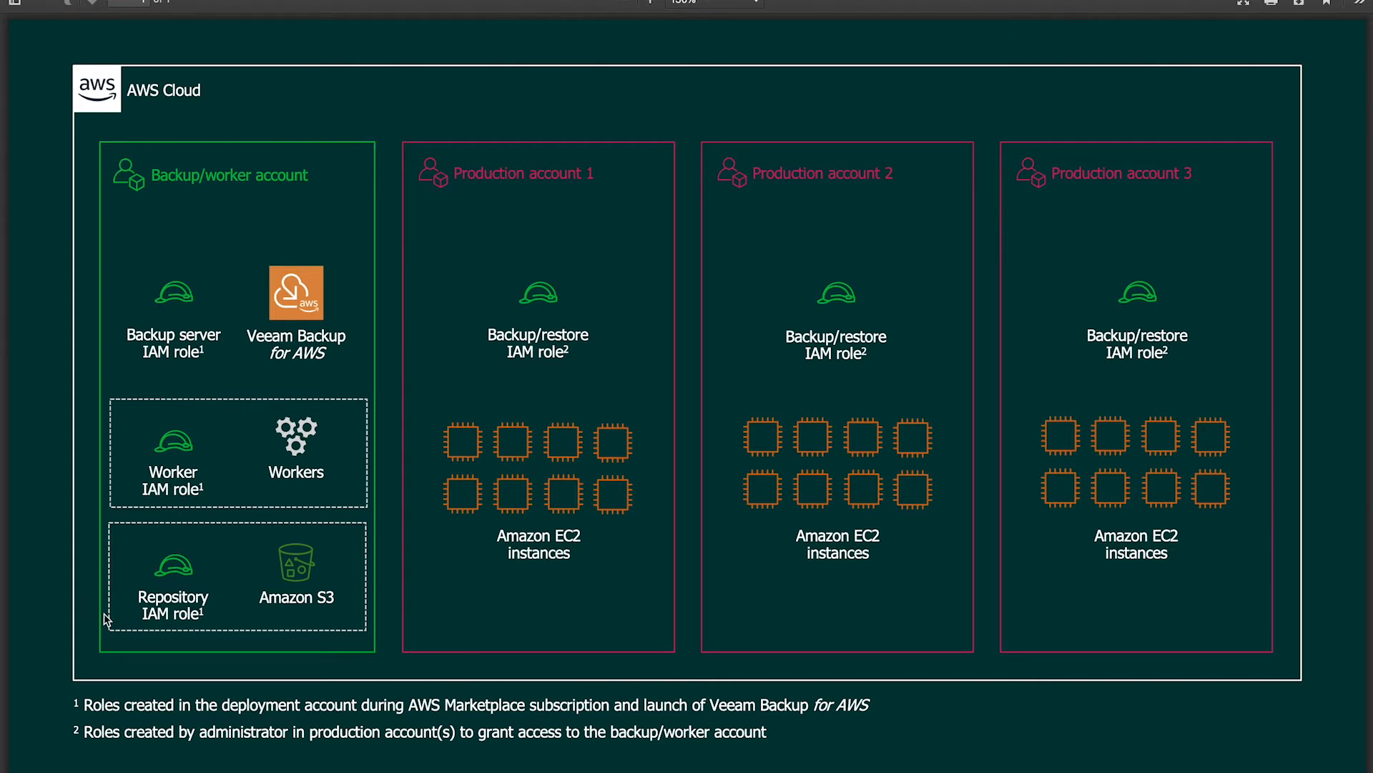
mouse_move(339, 672)
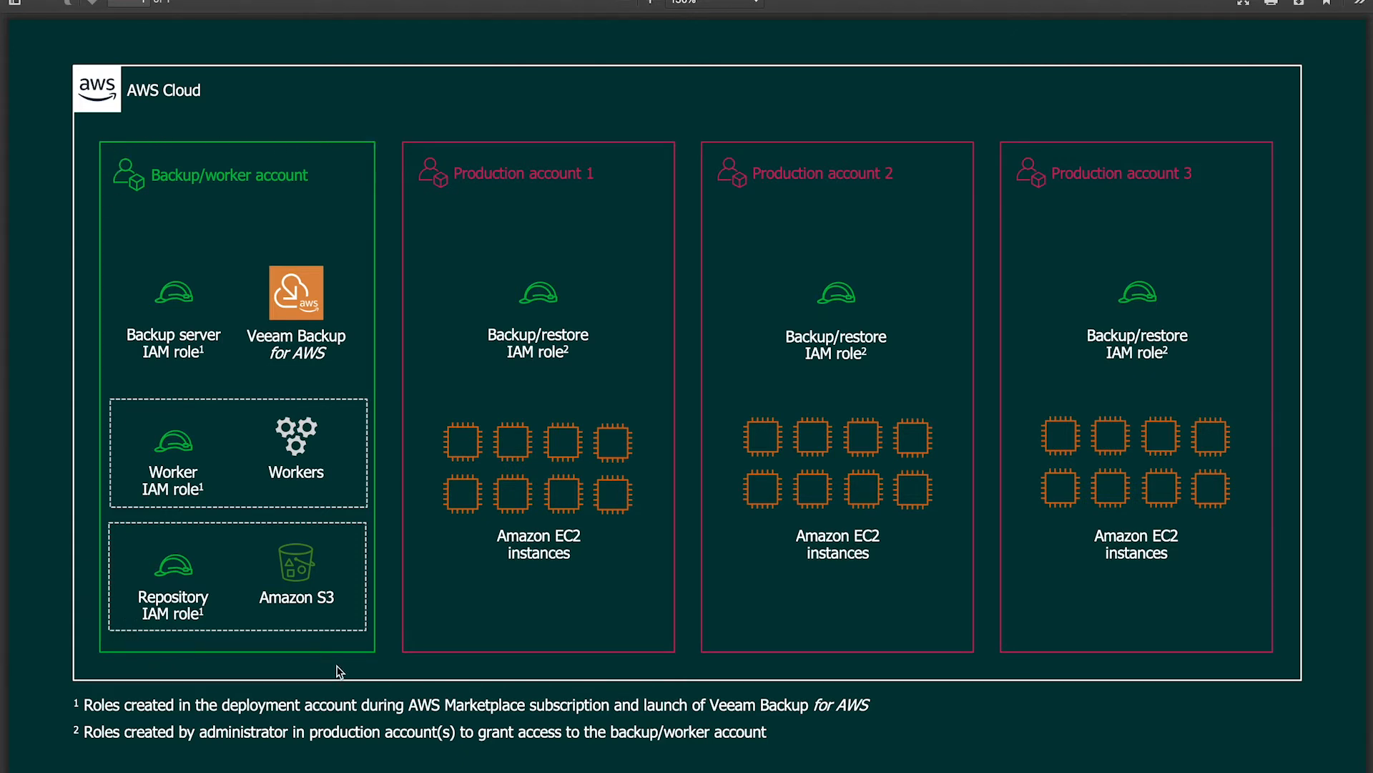
mouse_move(354, 663)
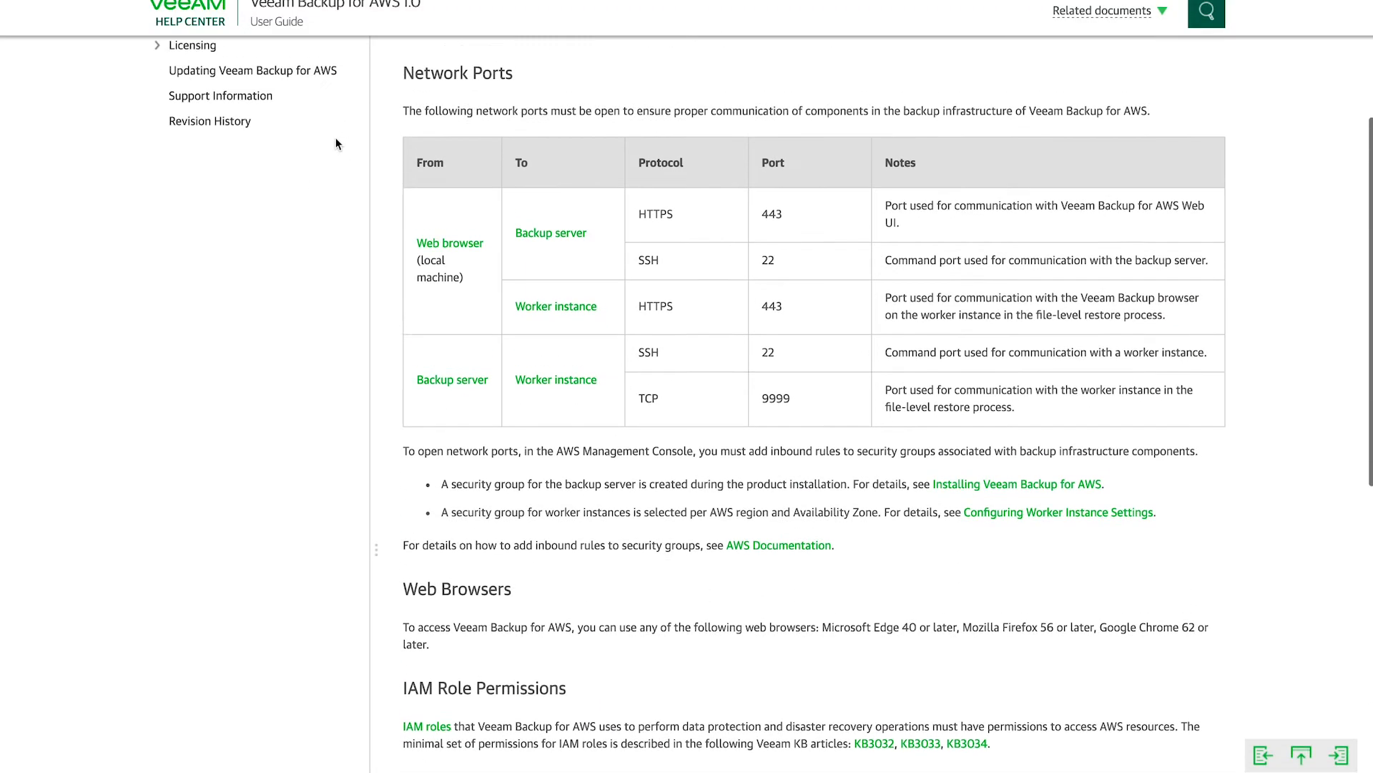
Step: Scroll the Requirements page back to its top above the network ports table
scroll(up, 3)
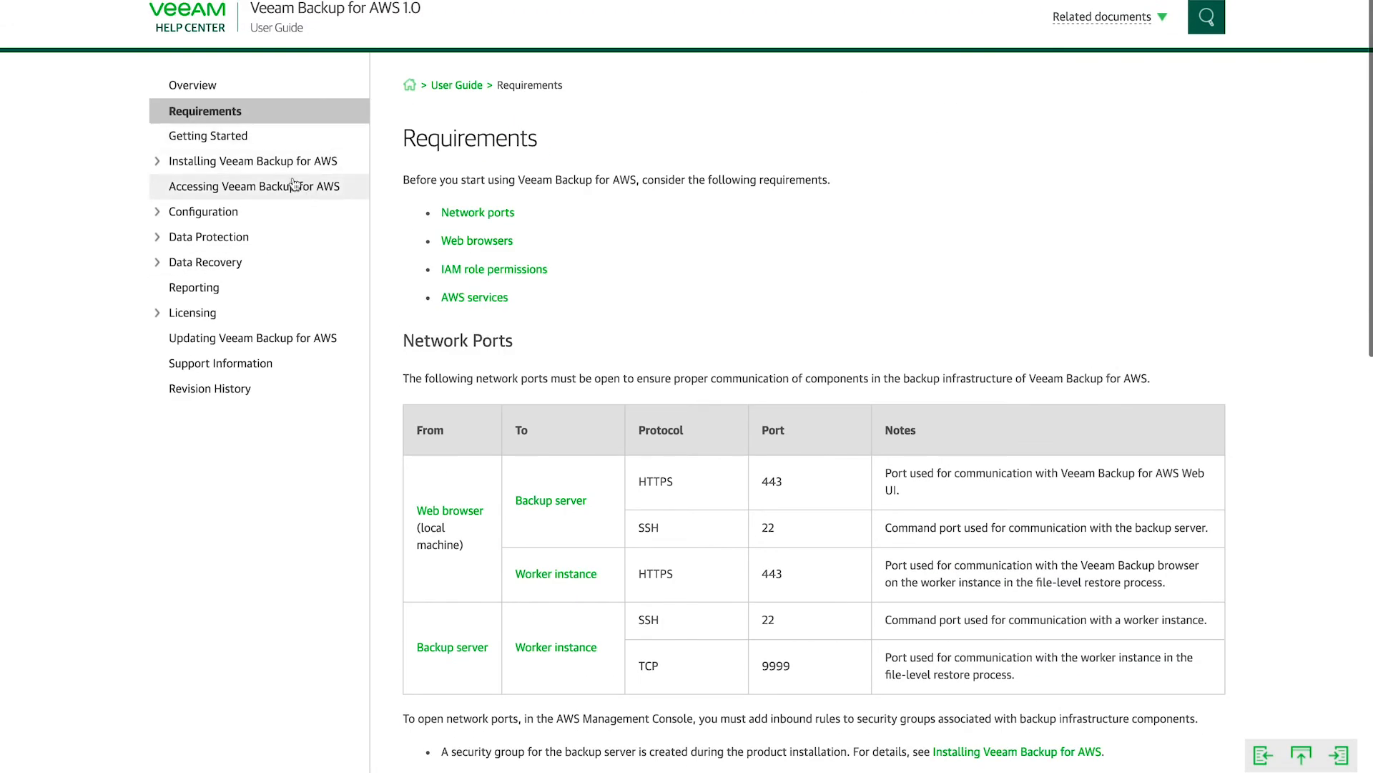
mouse_move(413, 366)
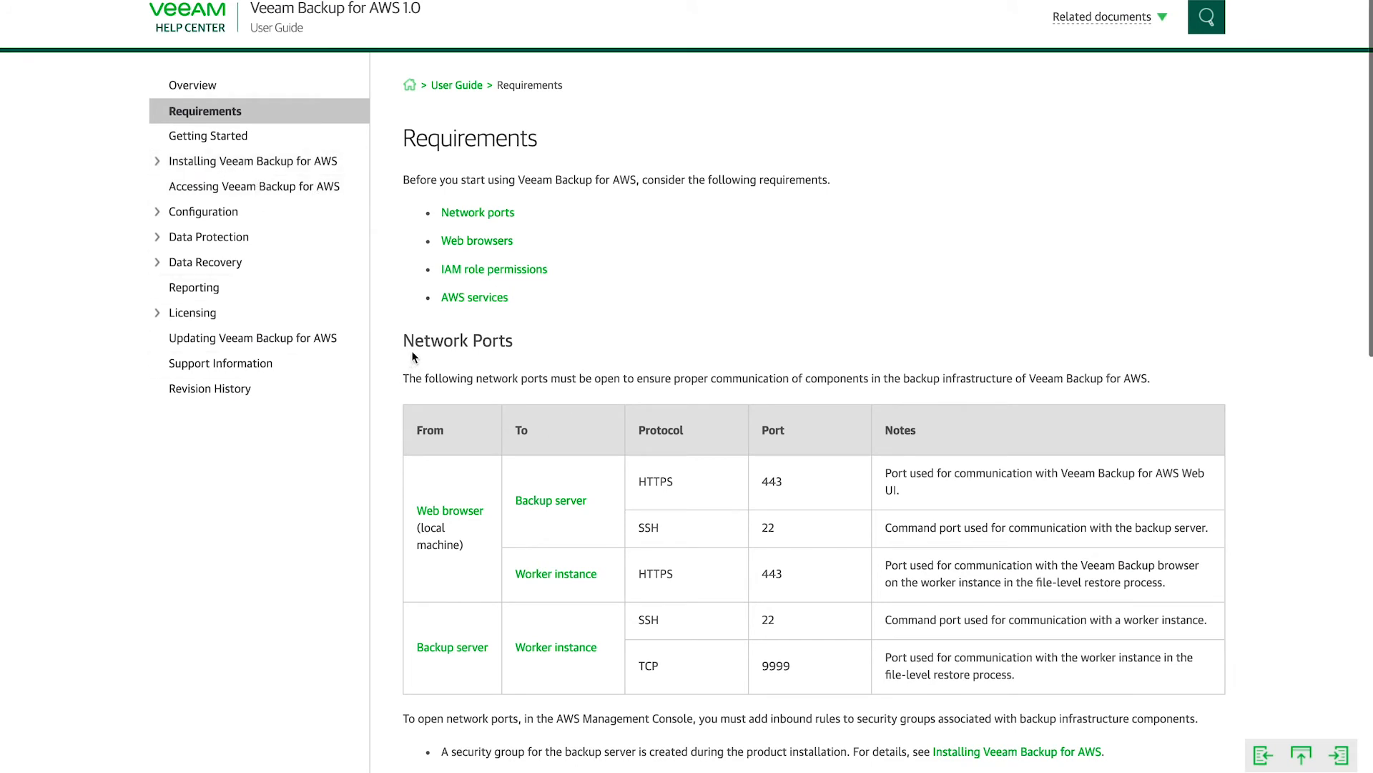
mouse_move(819, 160)
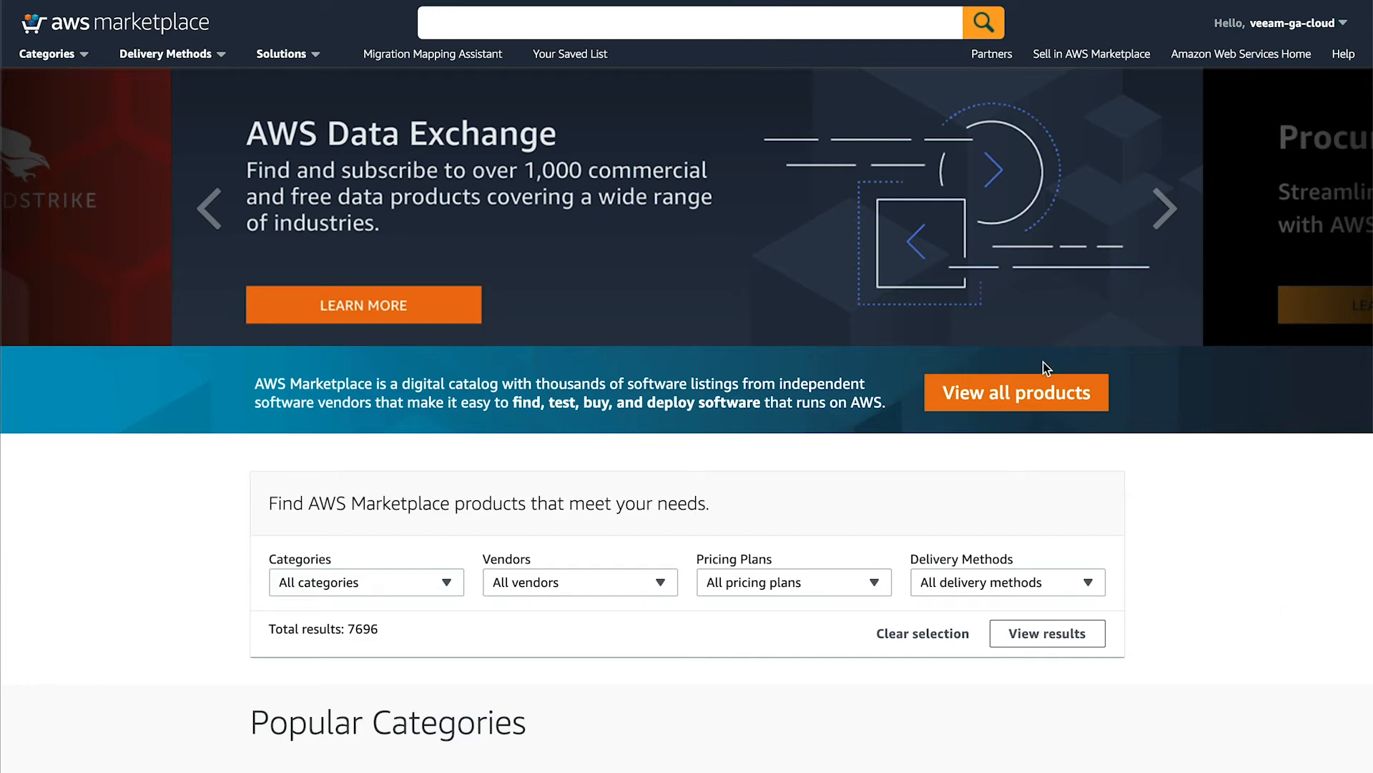
Step: Search the Marketplace for 'veeam' and open the Veeam Backup for AWS Free Edition listing
click(554, 23)
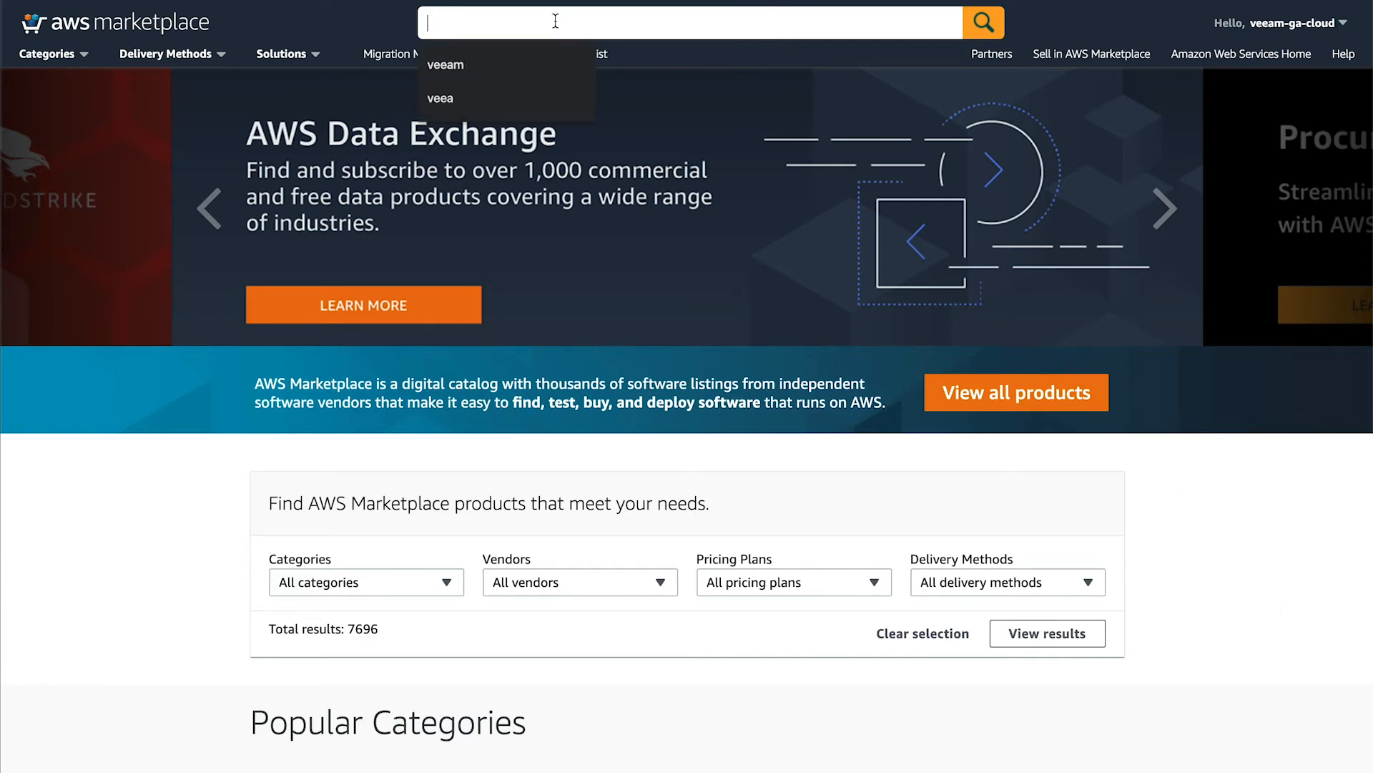
text(veeam)
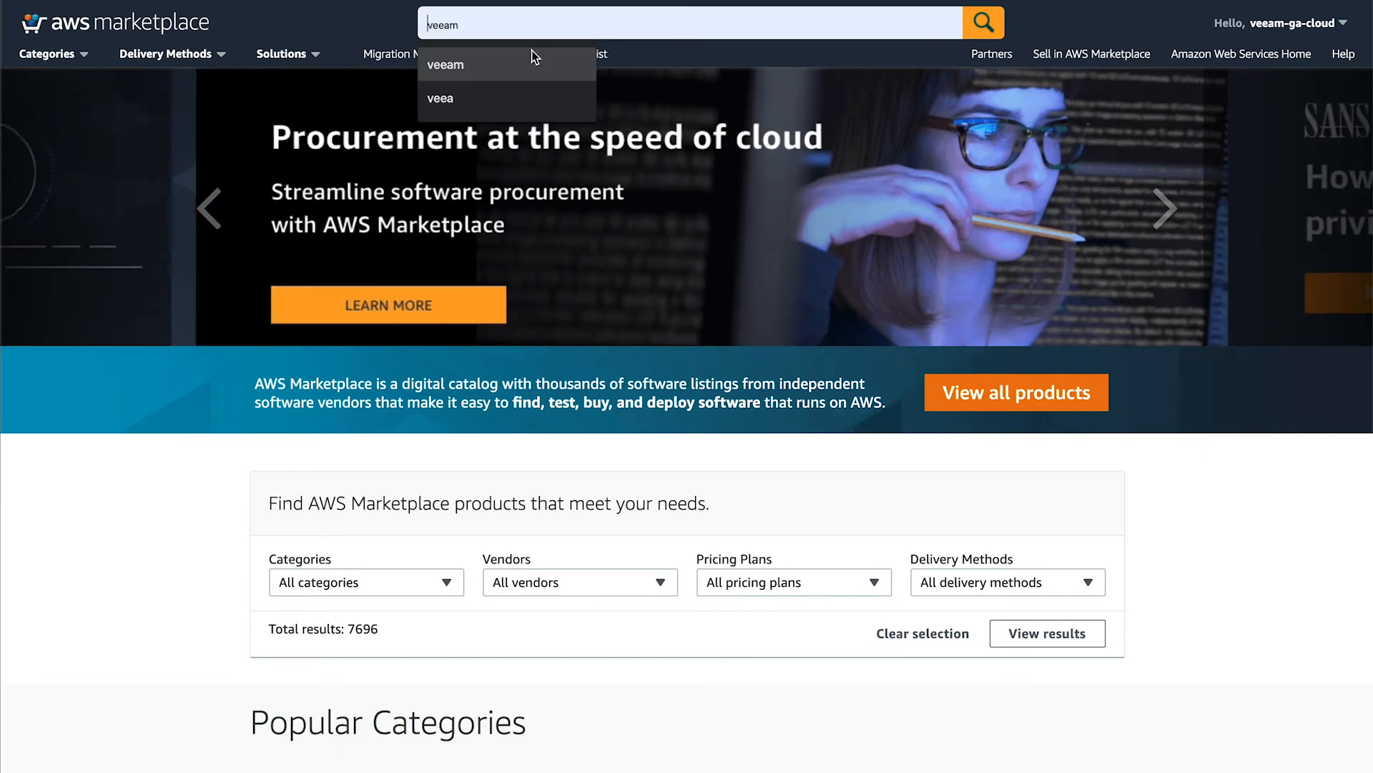
click(982, 23)
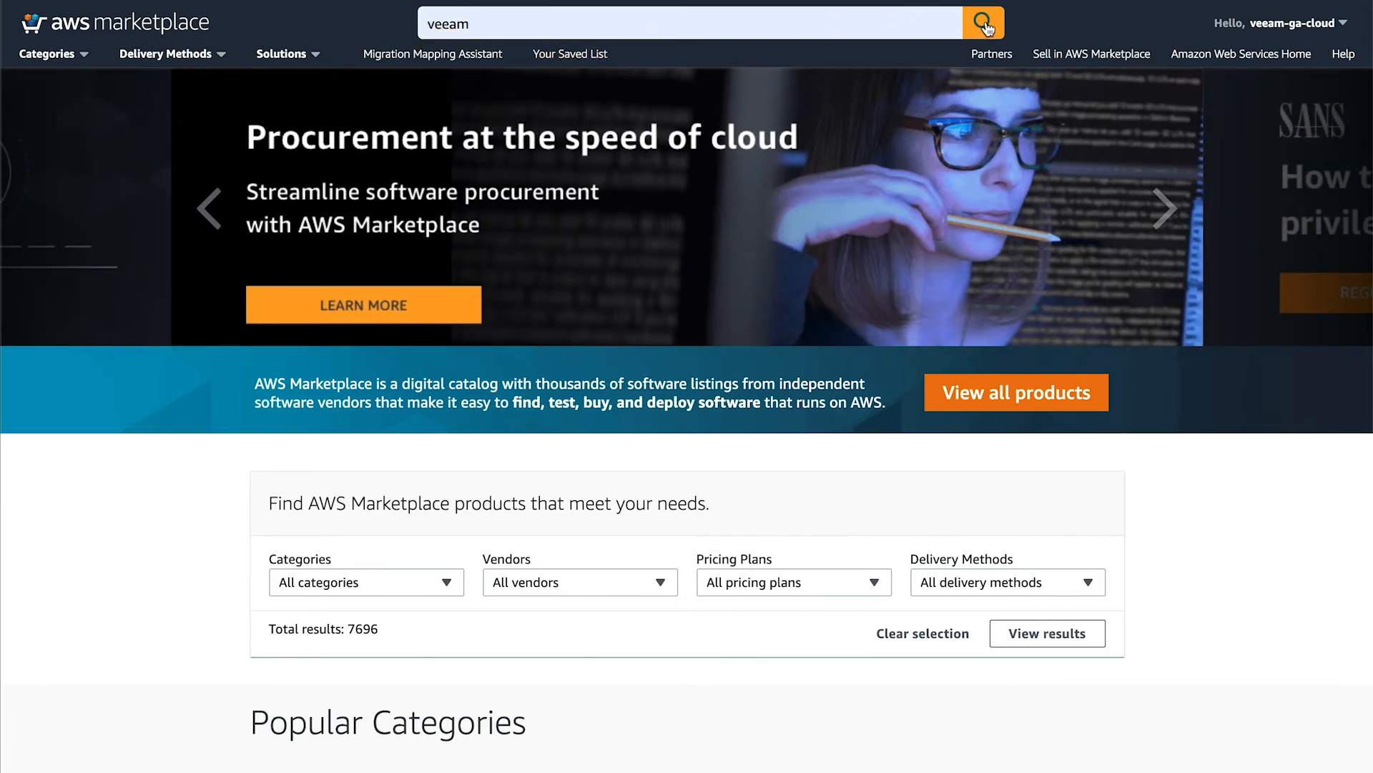
click(984, 22)
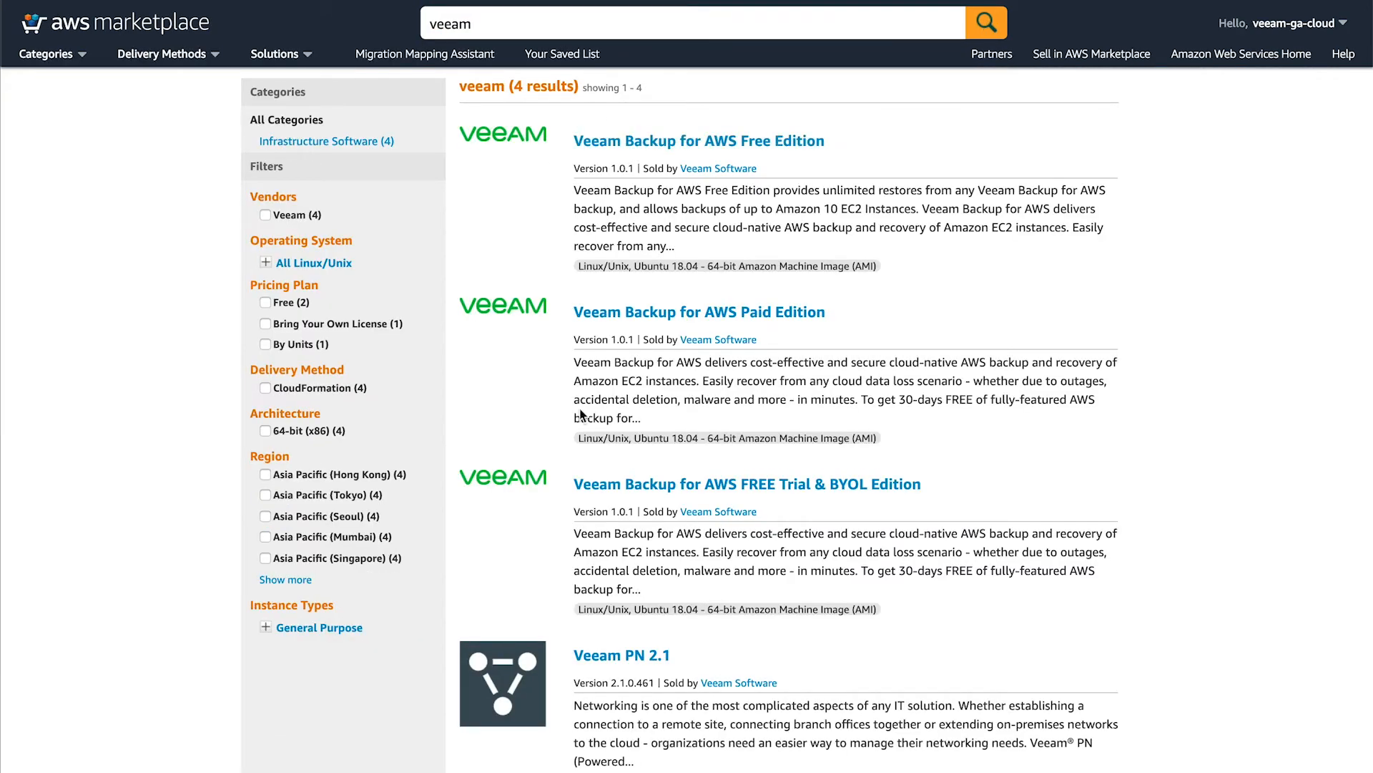
mouse_move(967, 520)
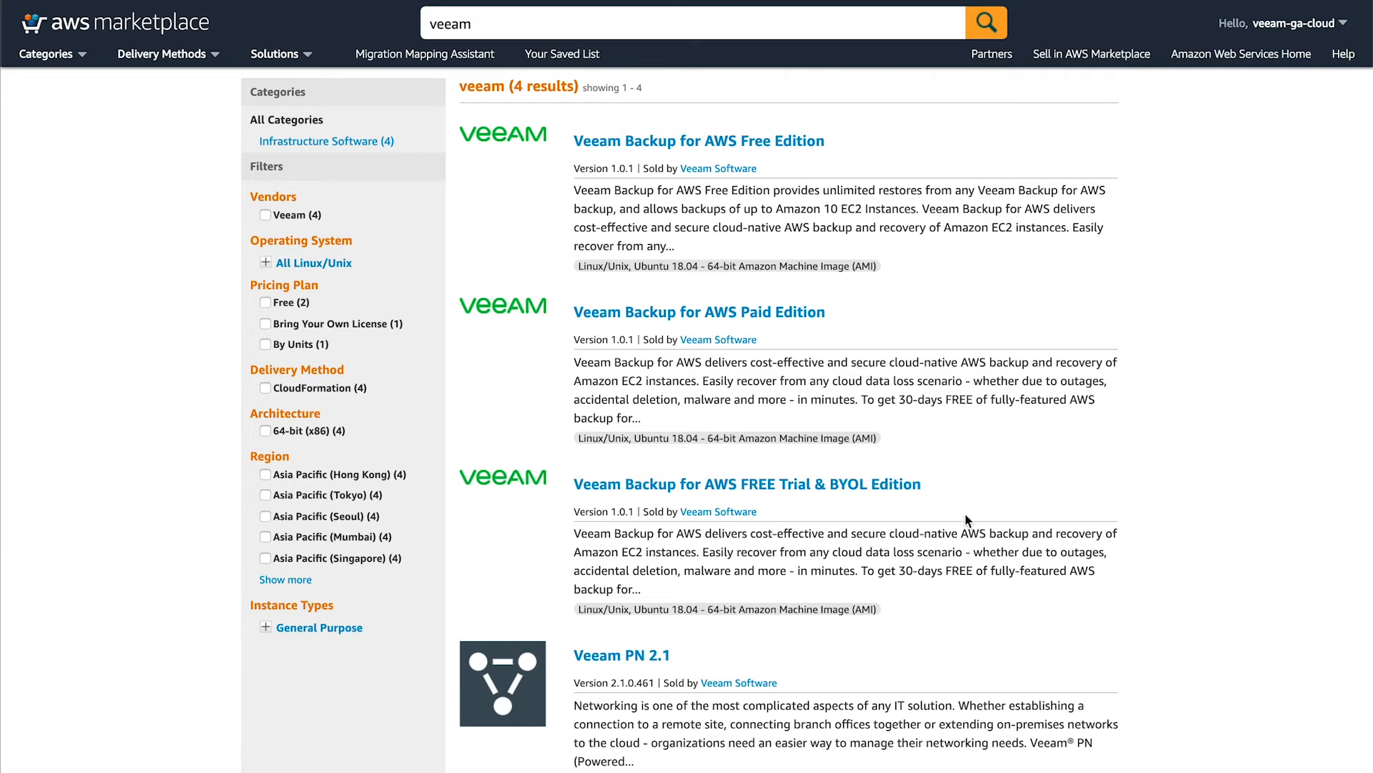
mouse_move(909, 508)
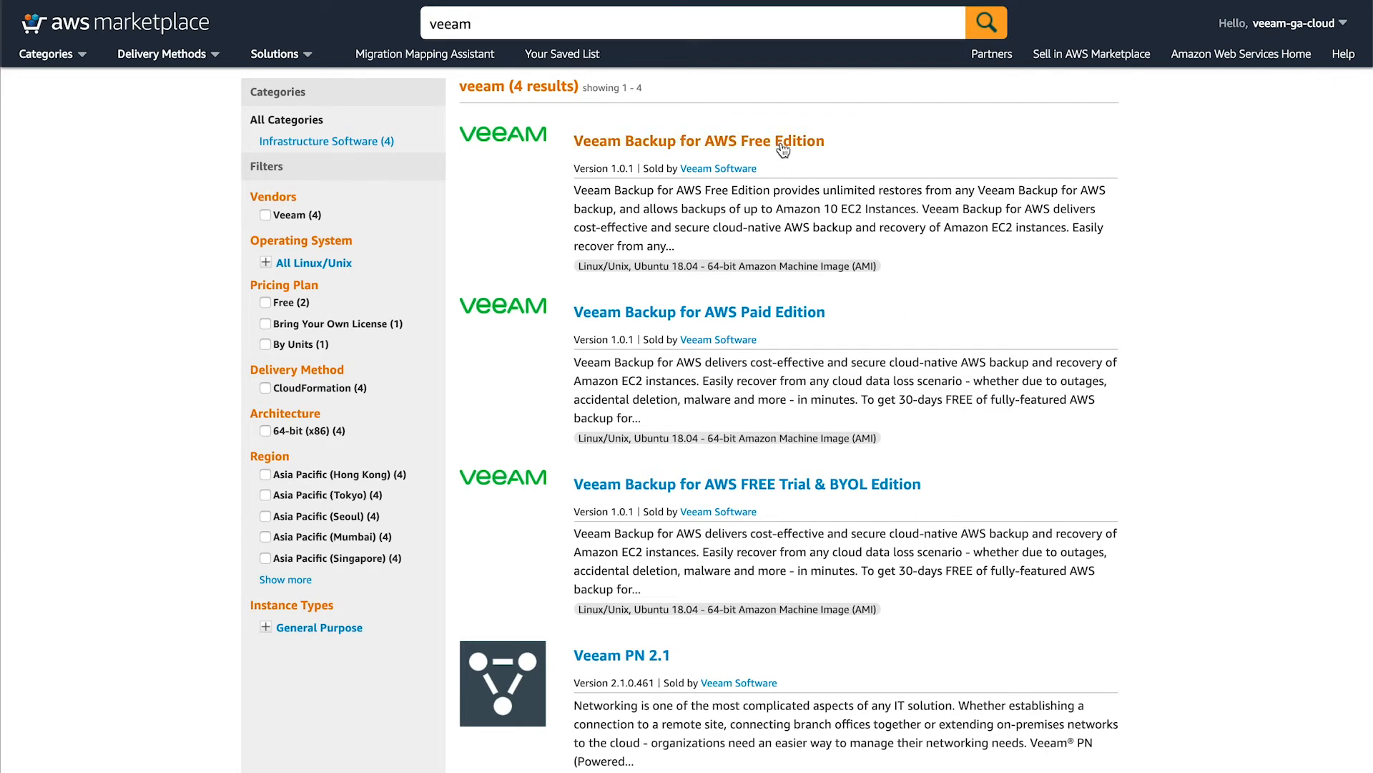
mouse_move(784, 257)
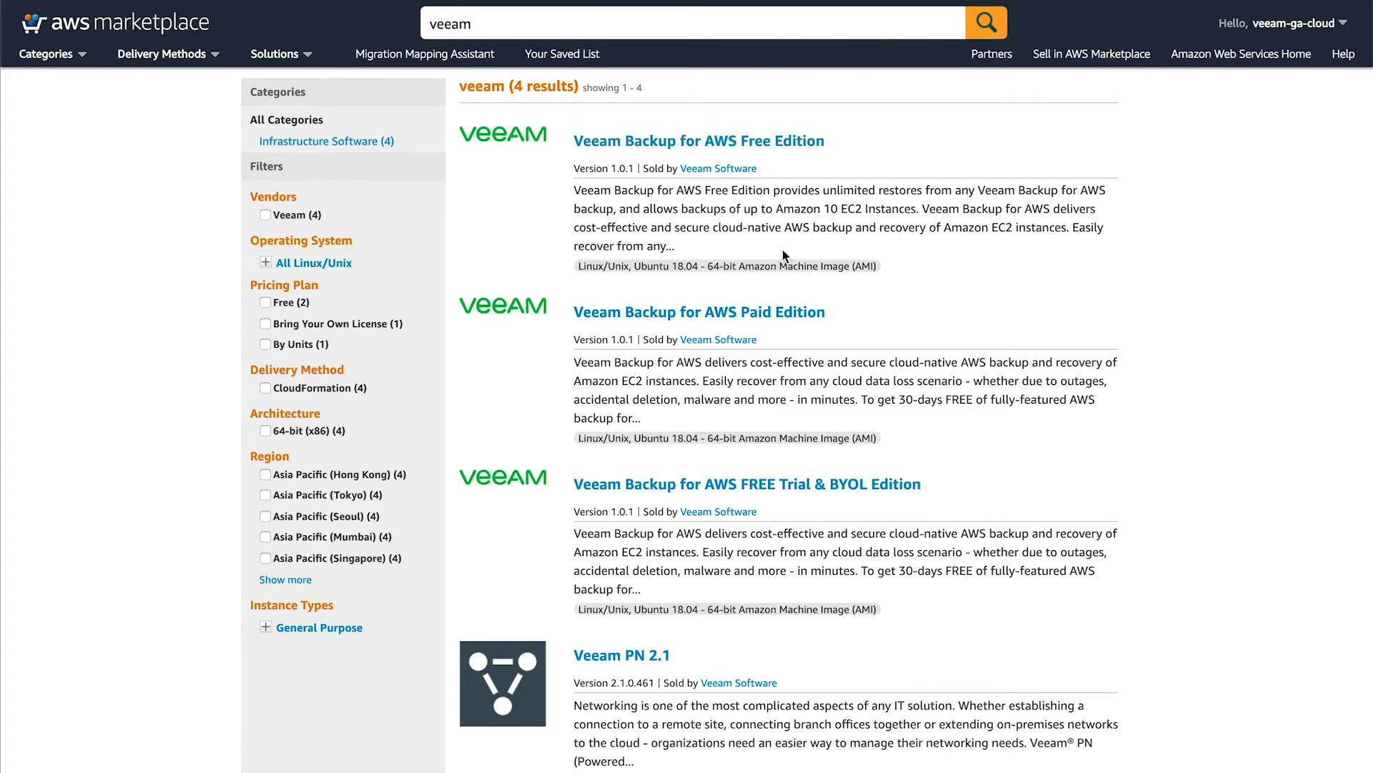
mouse_move(772, 500)
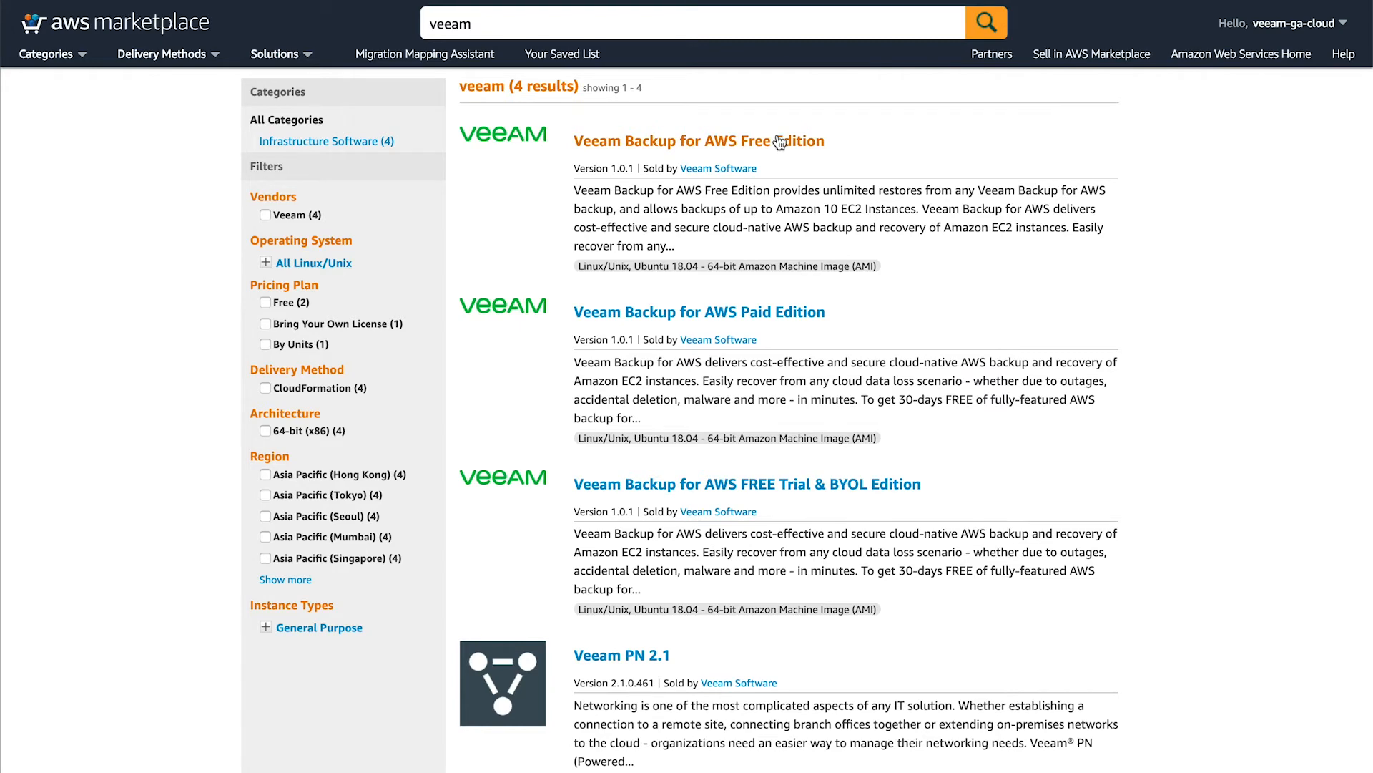
click(695, 140)
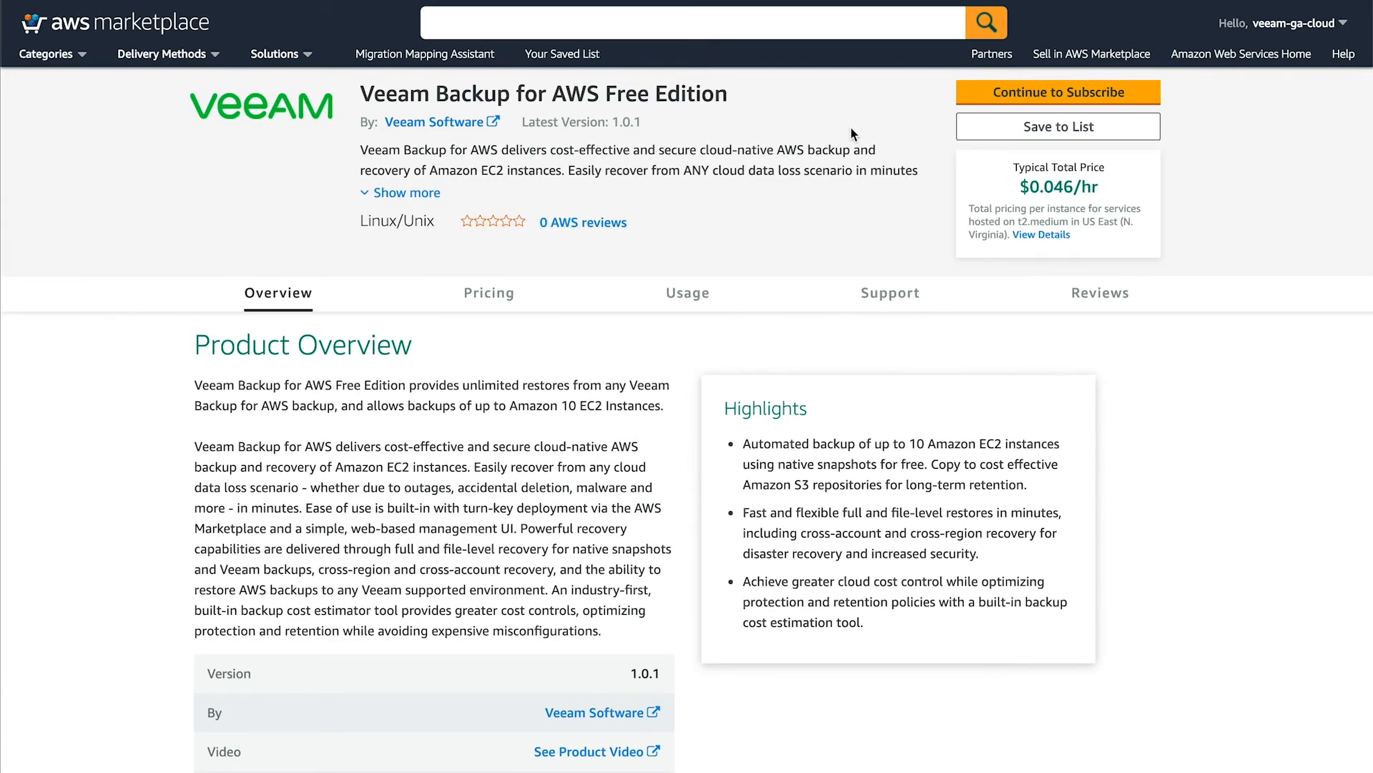
mouse_move(1119, 111)
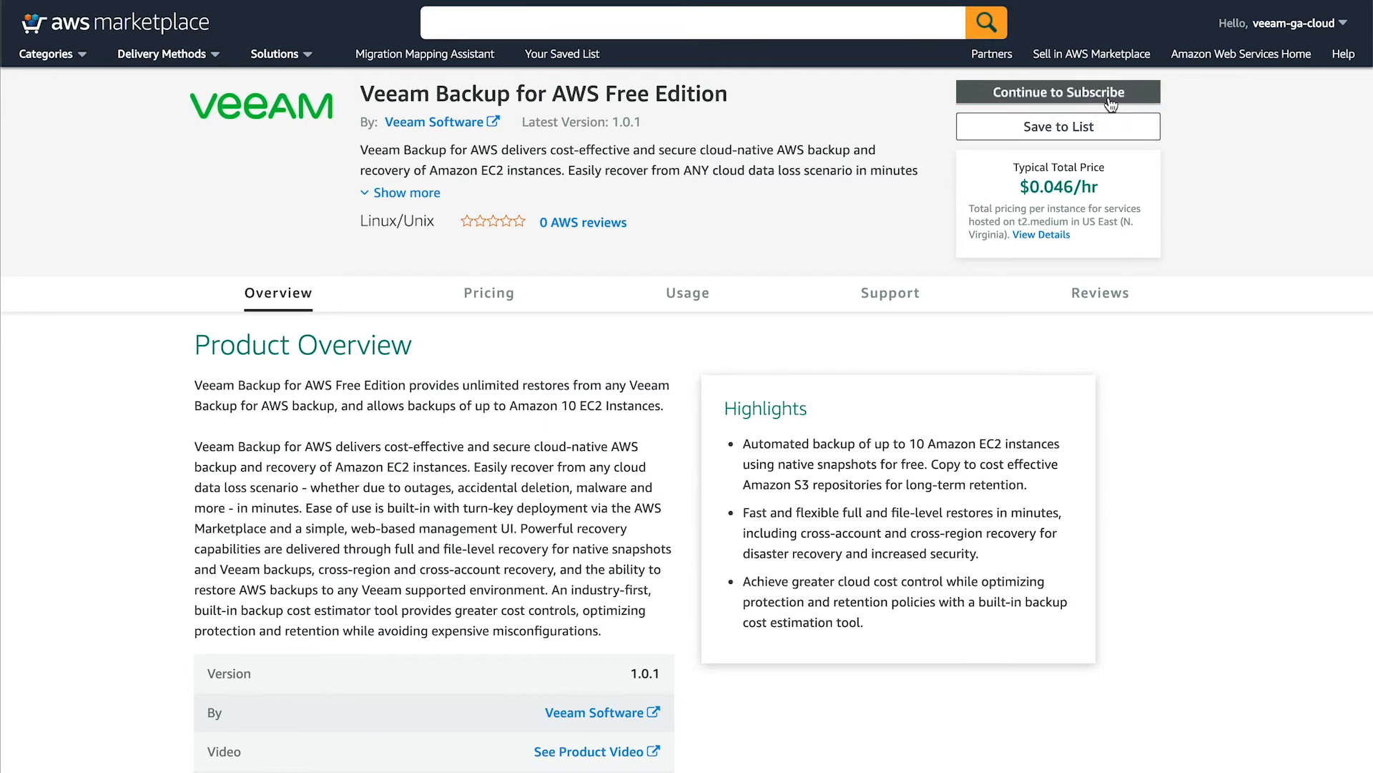
Step: Subscribe to Veeam Backup for AWS Free Edition, accepting its terms and EULA
click(1058, 92)
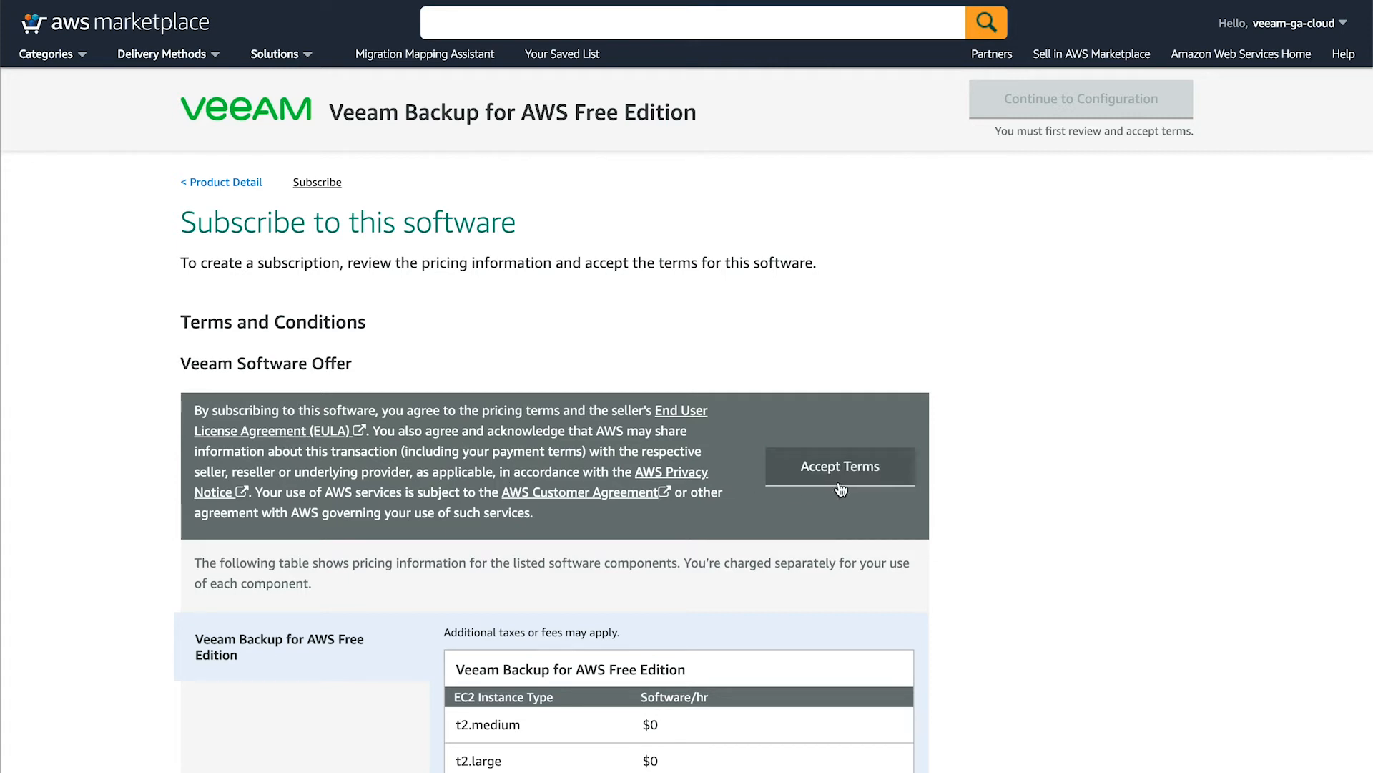
mouse_move(867, 487)
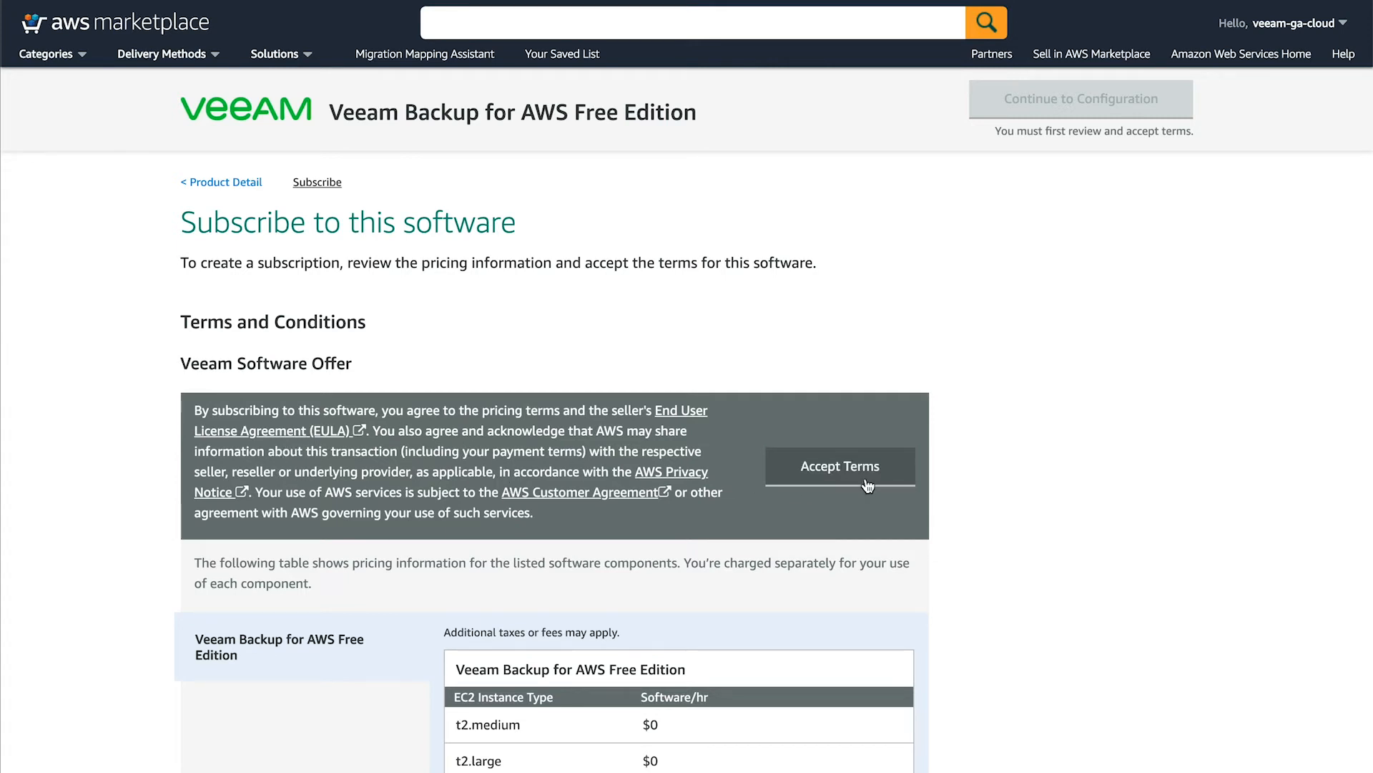
click(839, 464)
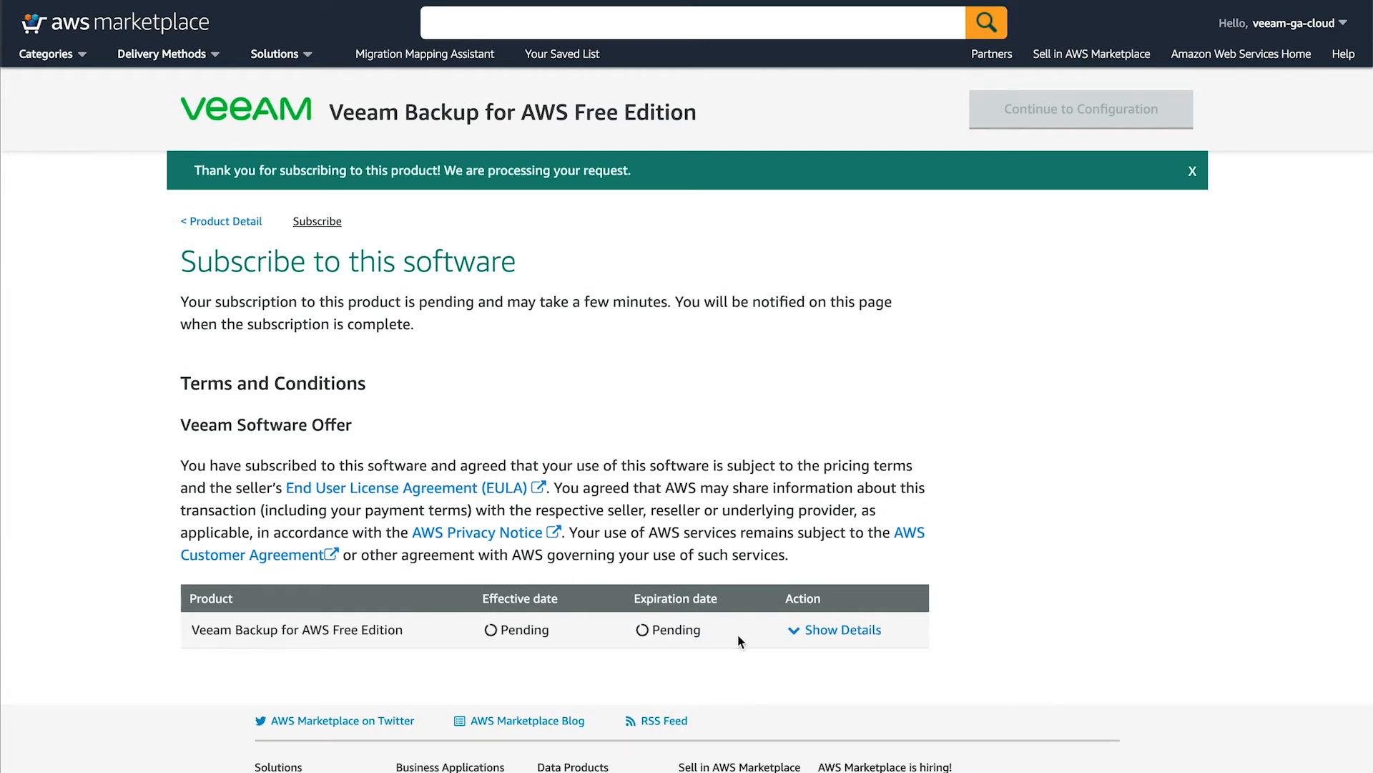
mouse_move(774, 646)
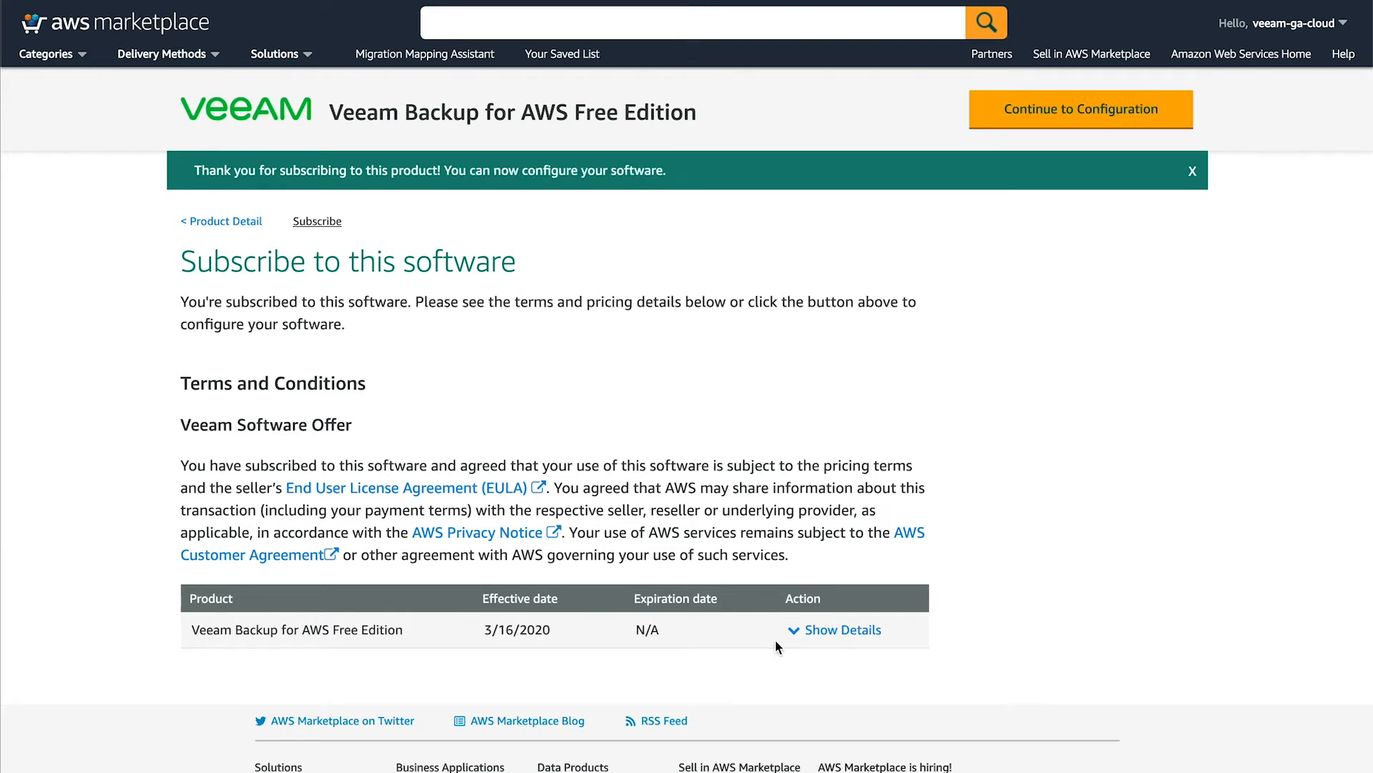
mouse_move(1062, 620)
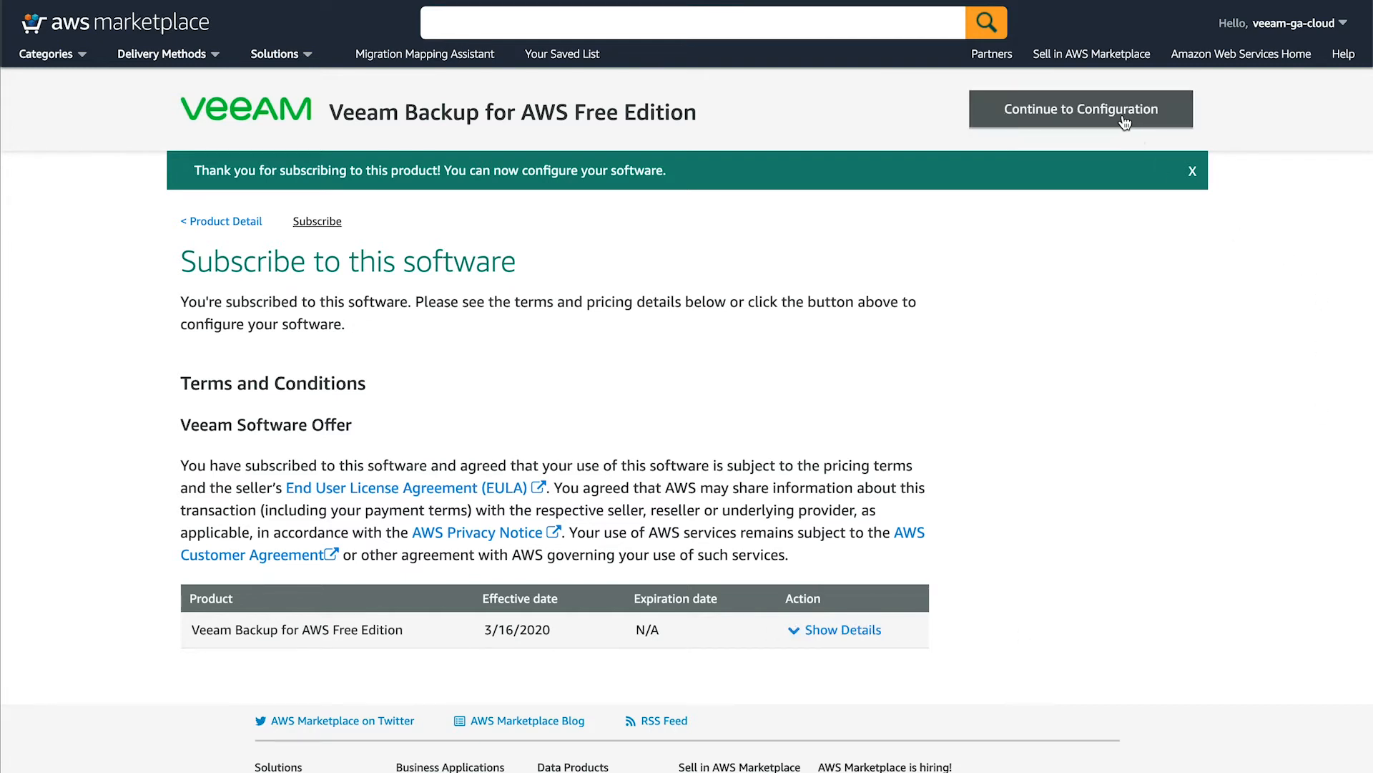
Step: Continue to the Free Edition launch page and choose Launch CloudFormation as the launch action
click(1080, 109)
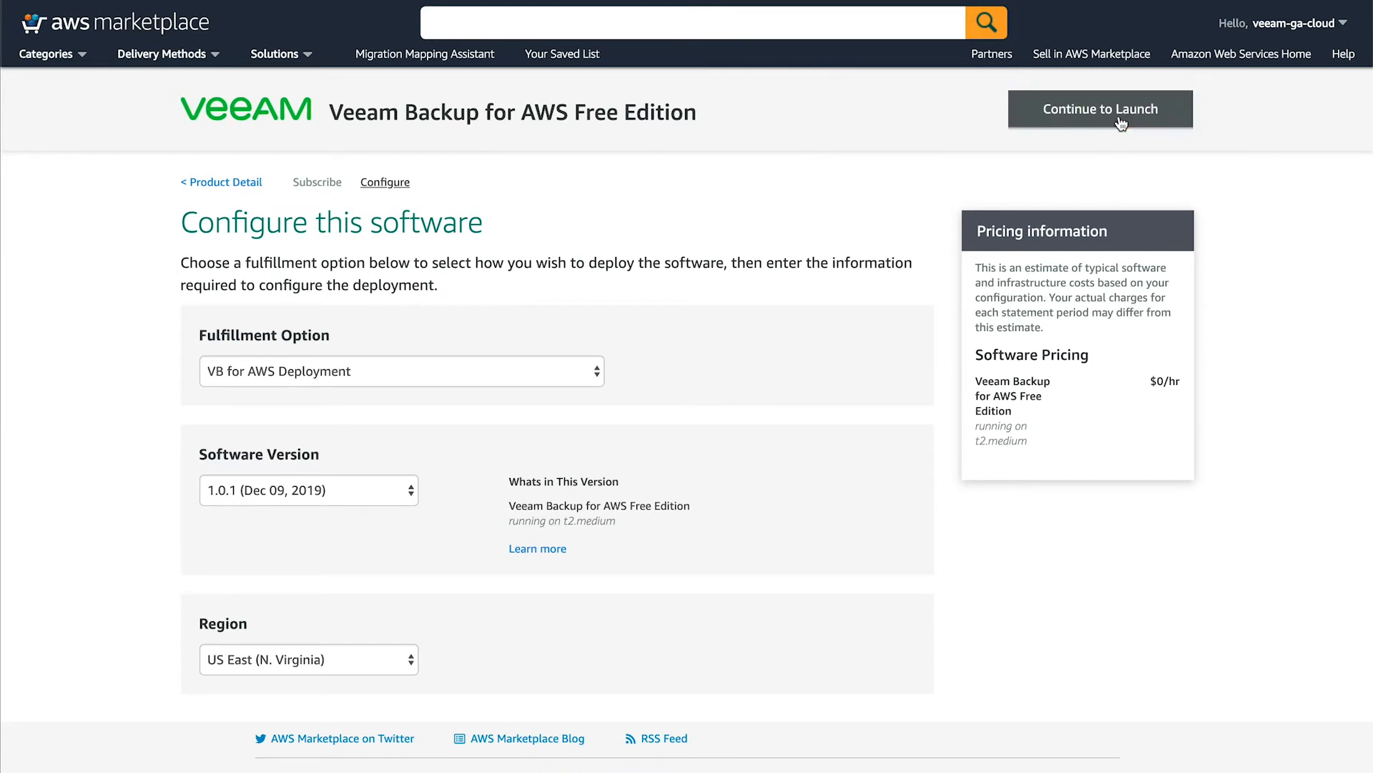
mouse_move(528, 502)
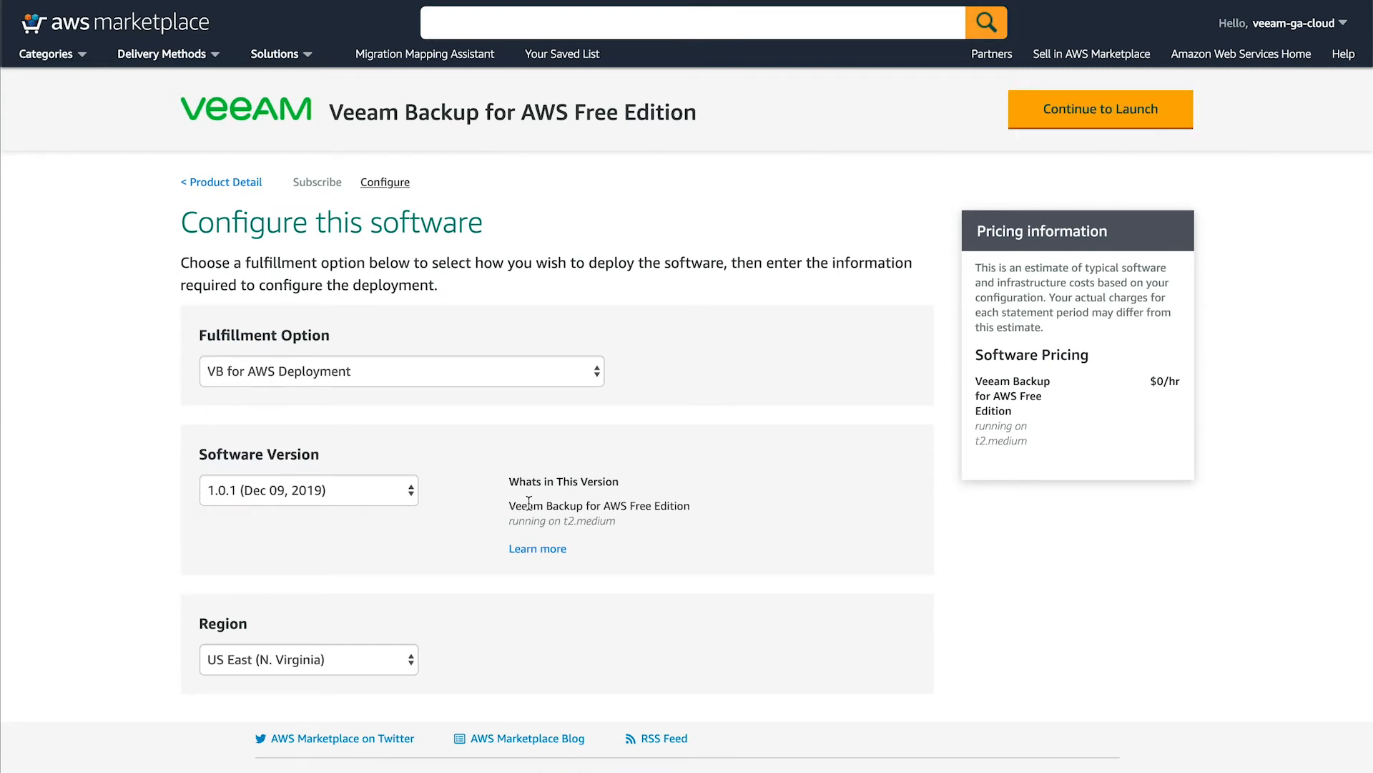
mouse_move(258, 510)
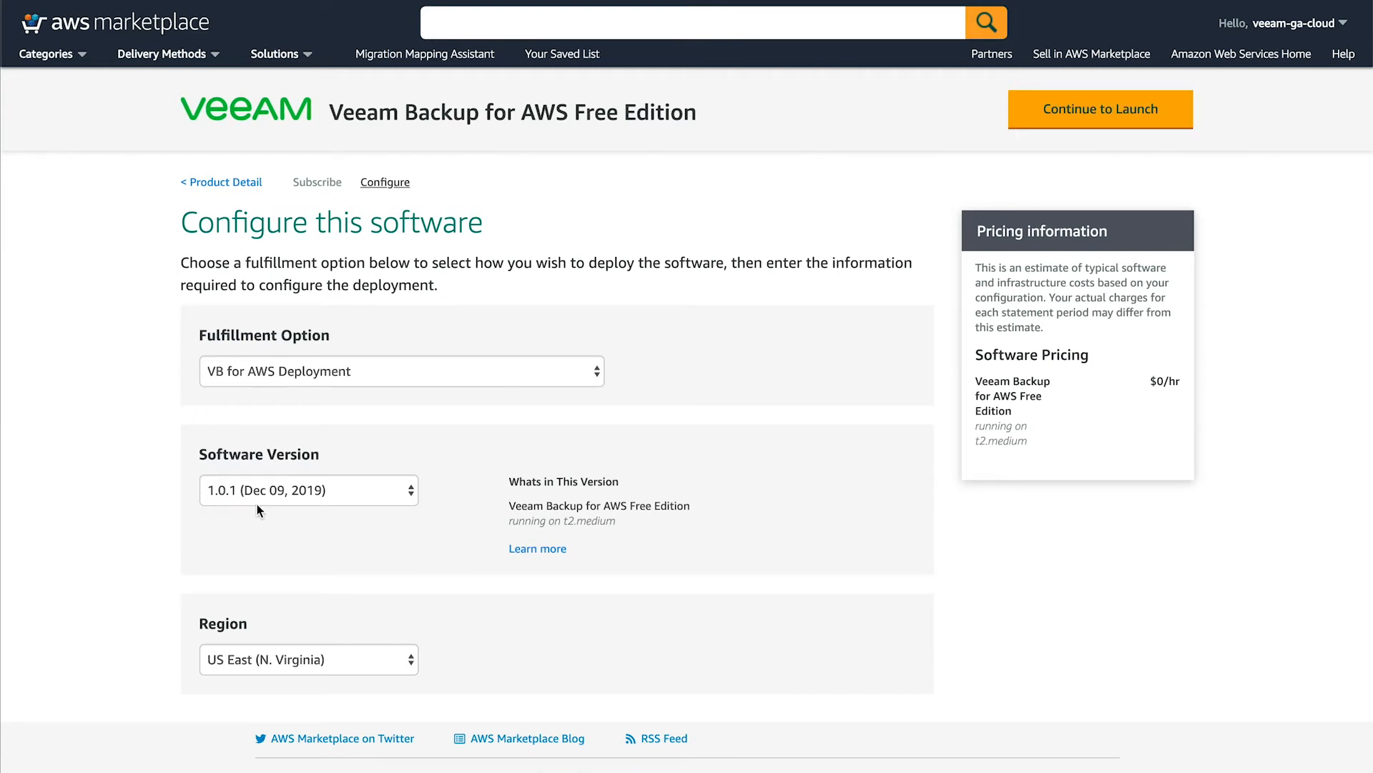
mouse_move(381, 590)
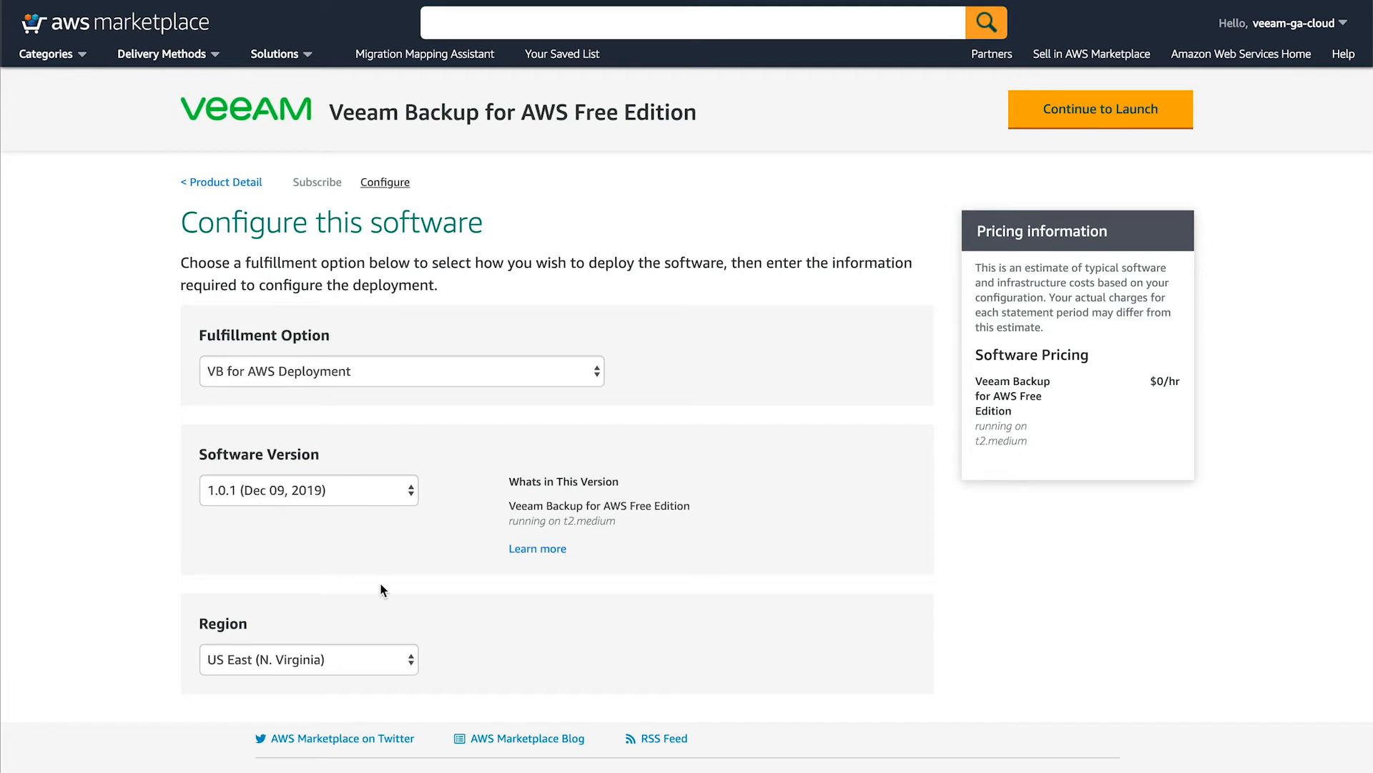
mouse_move(401, 668)
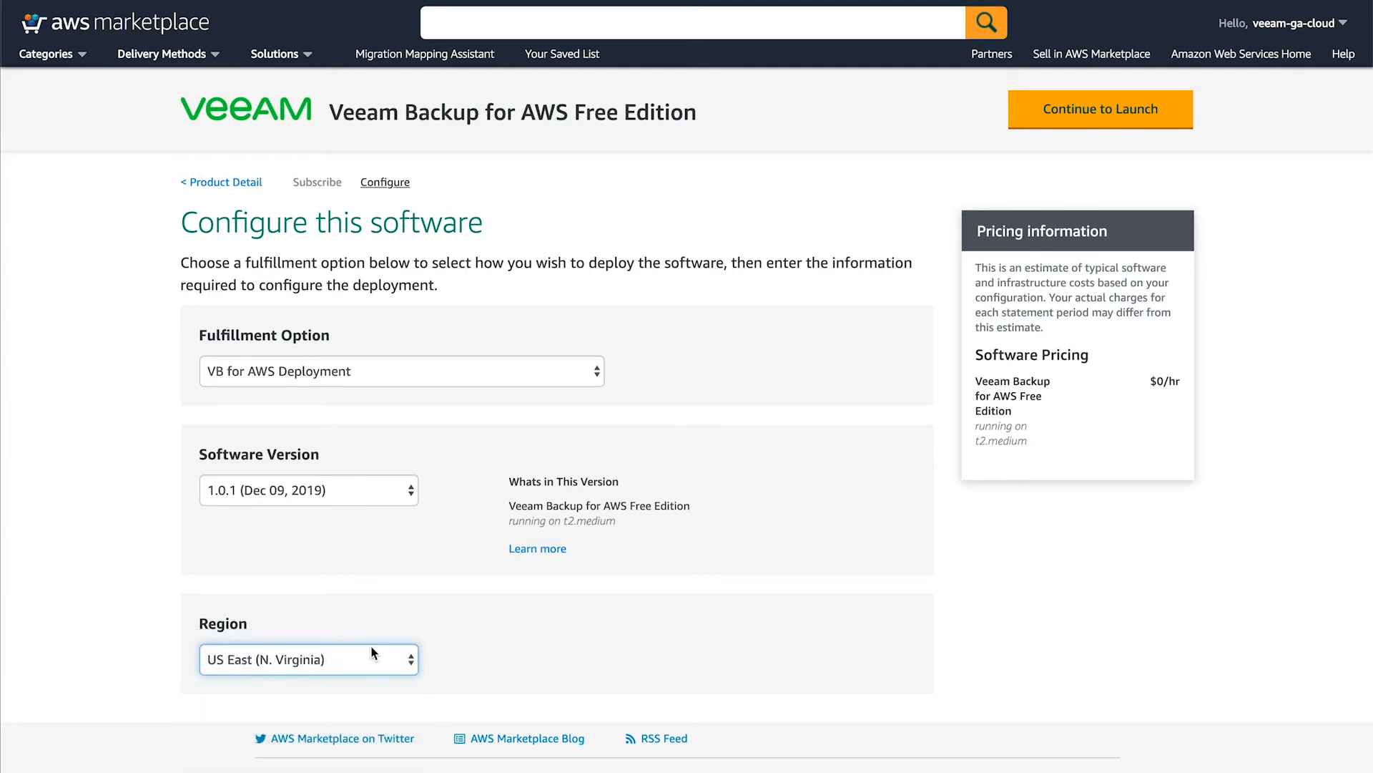
mouse_move(1275, 215)
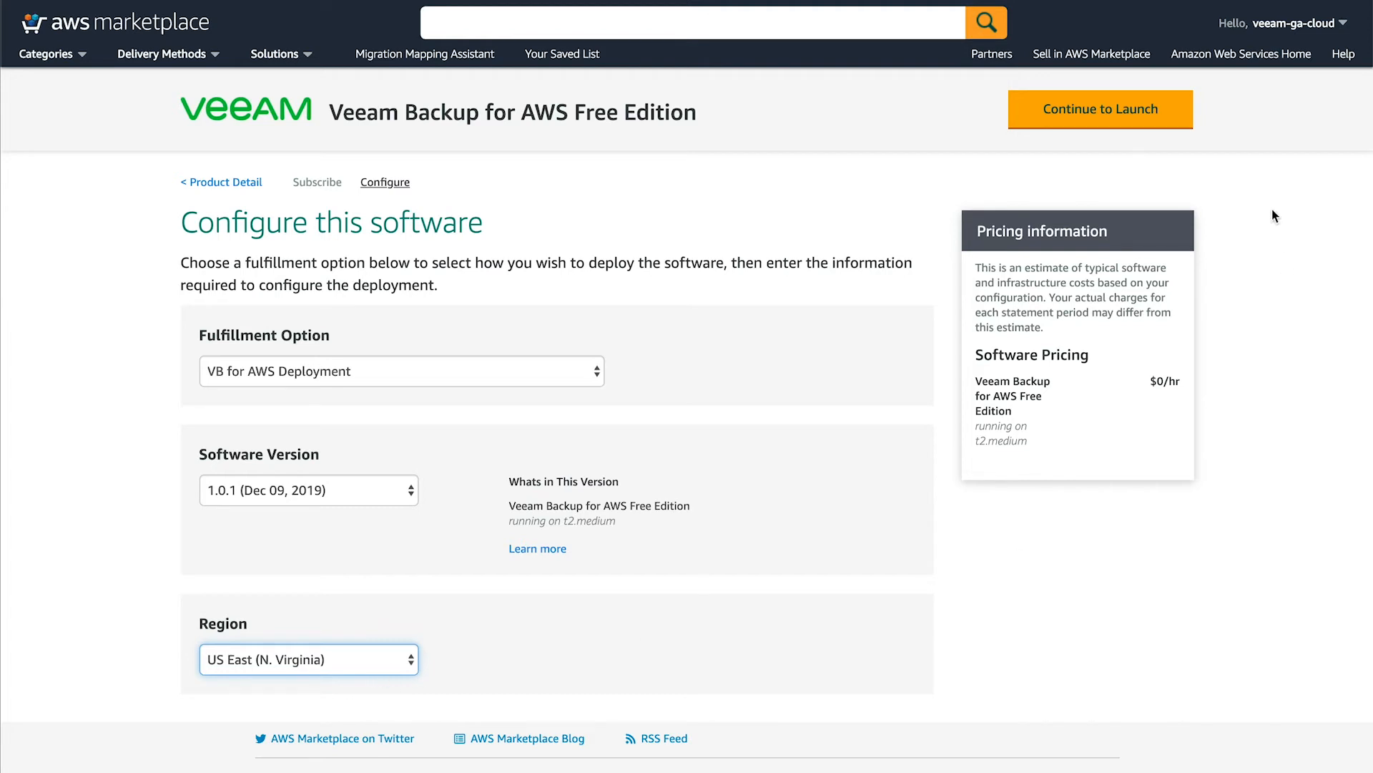
mouse_move(1100, 109)
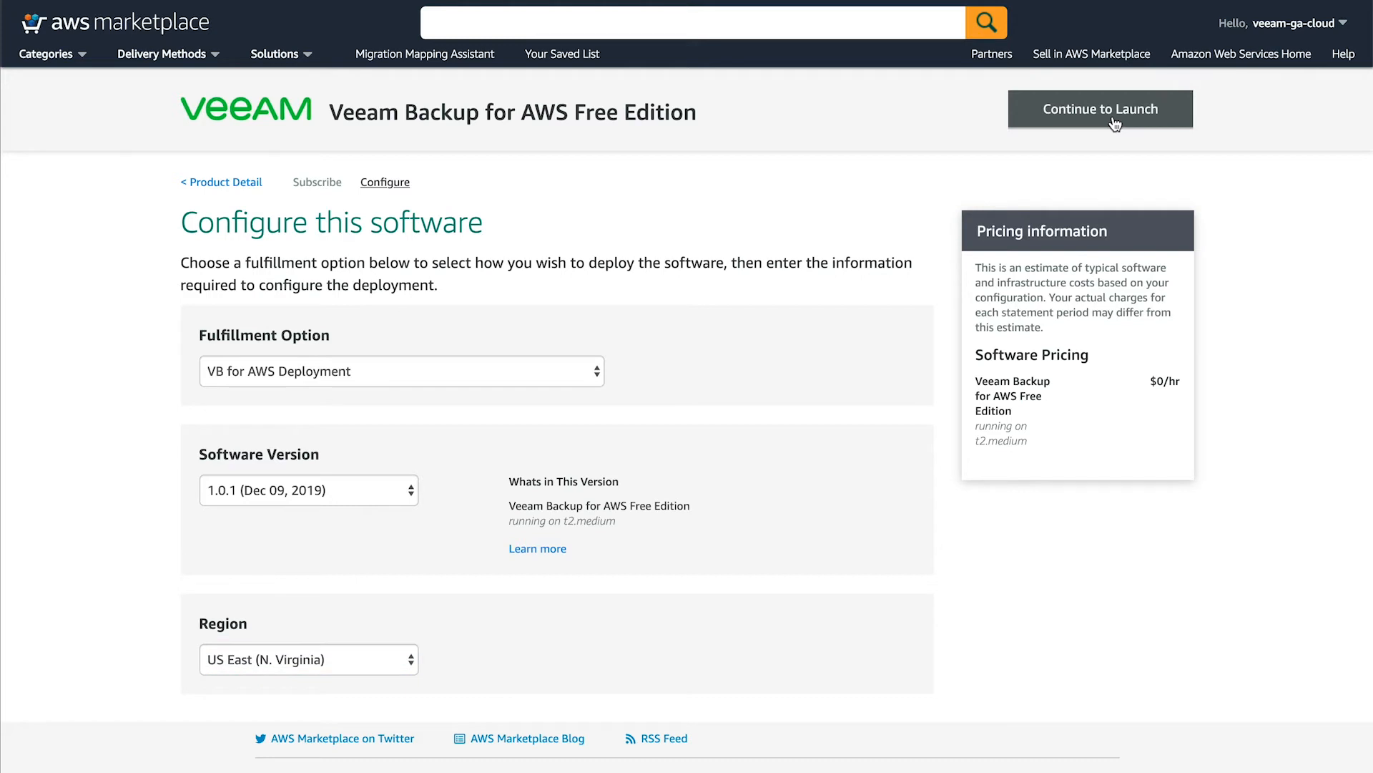
click(1100, 109)
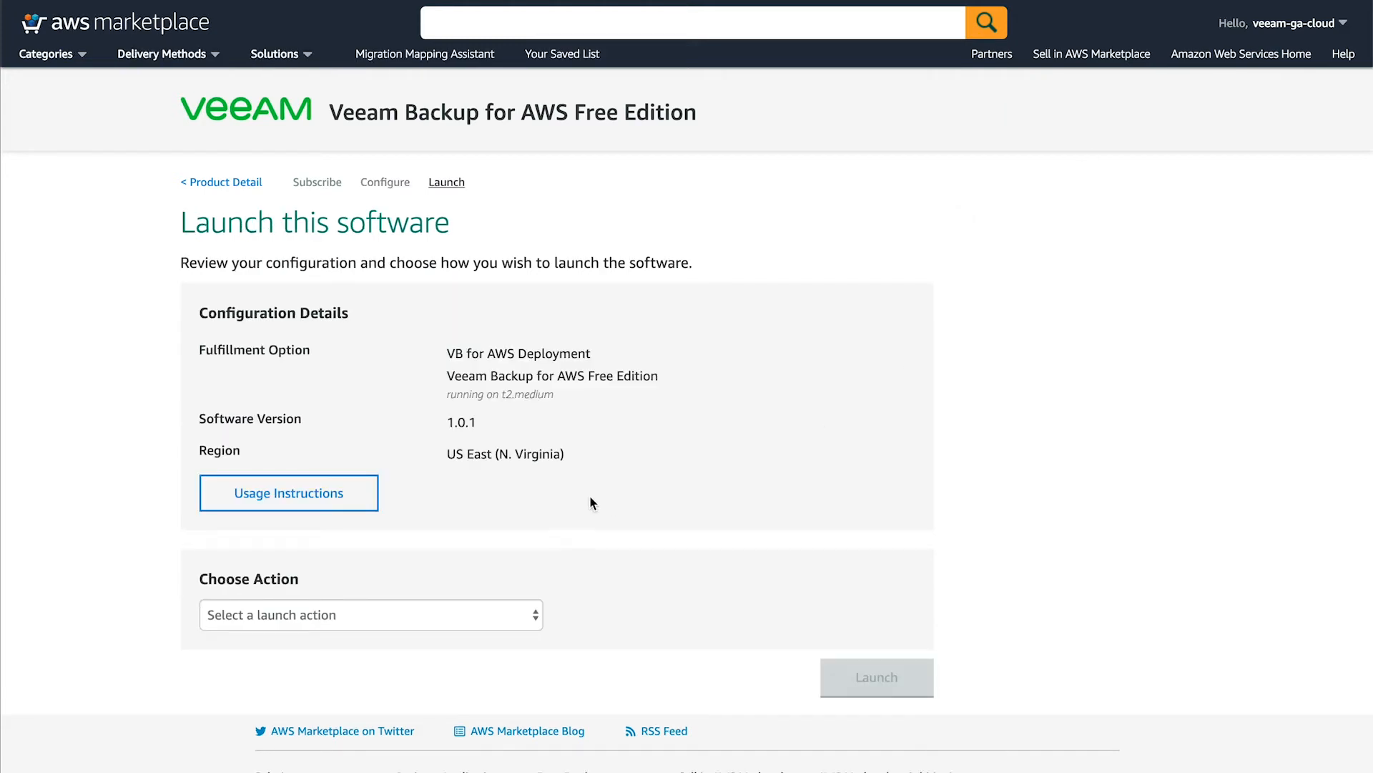
mouse_move(499, 630)
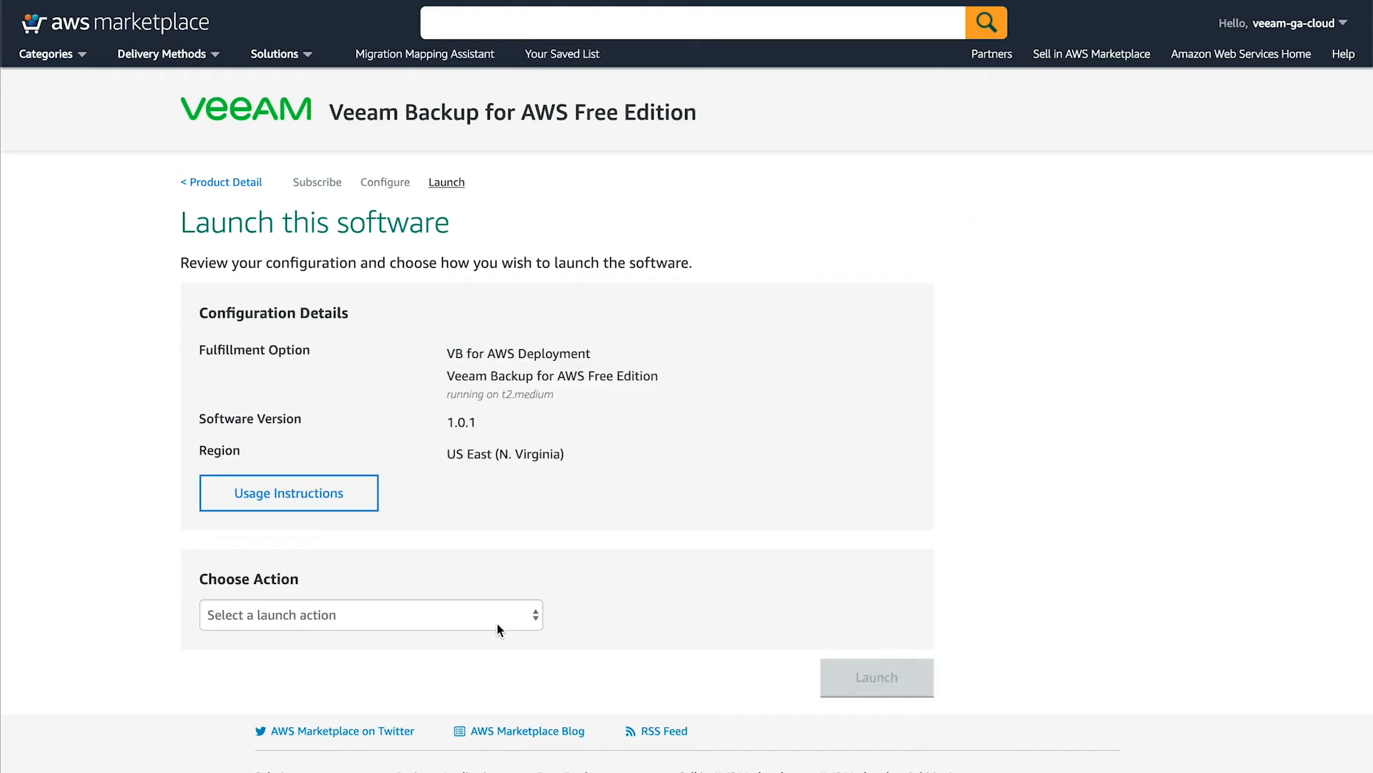
click(370, 614)
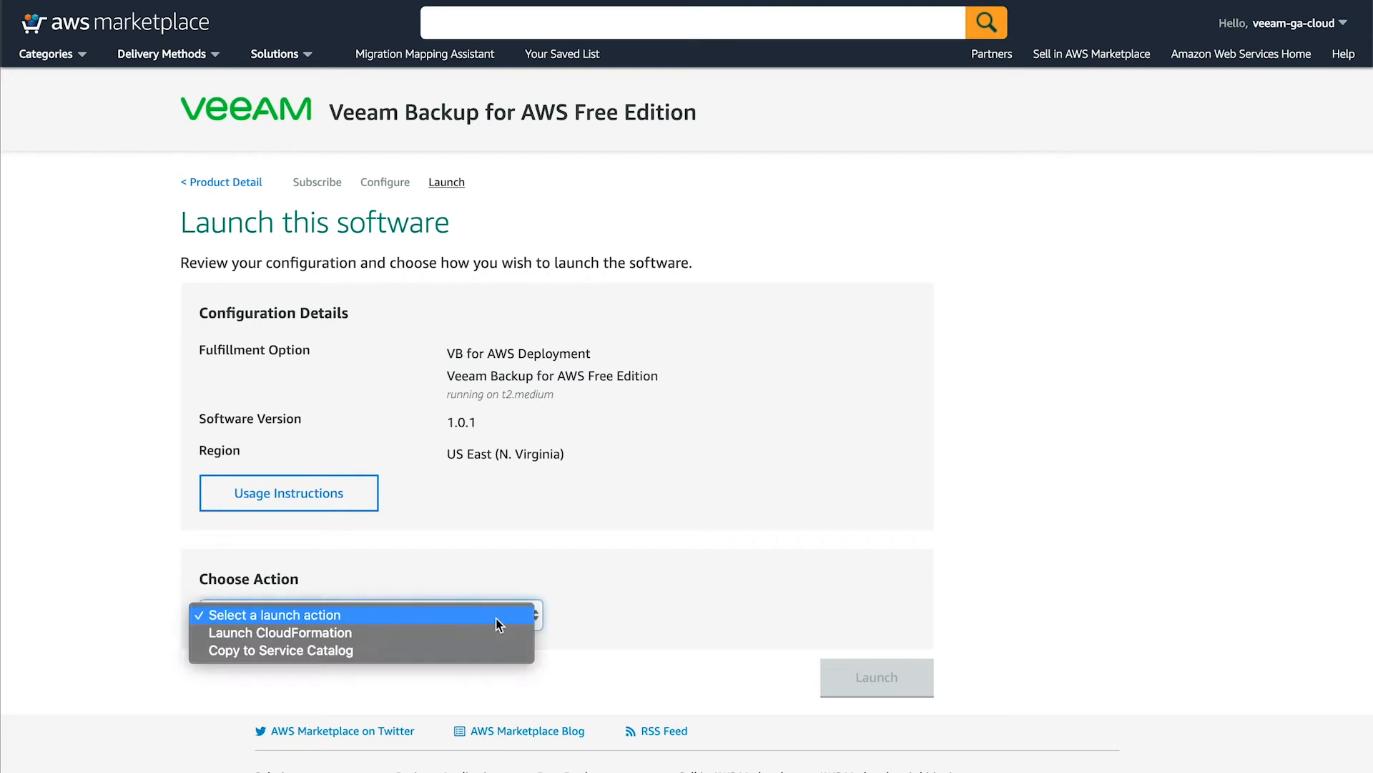
mouse_move(294, 632)
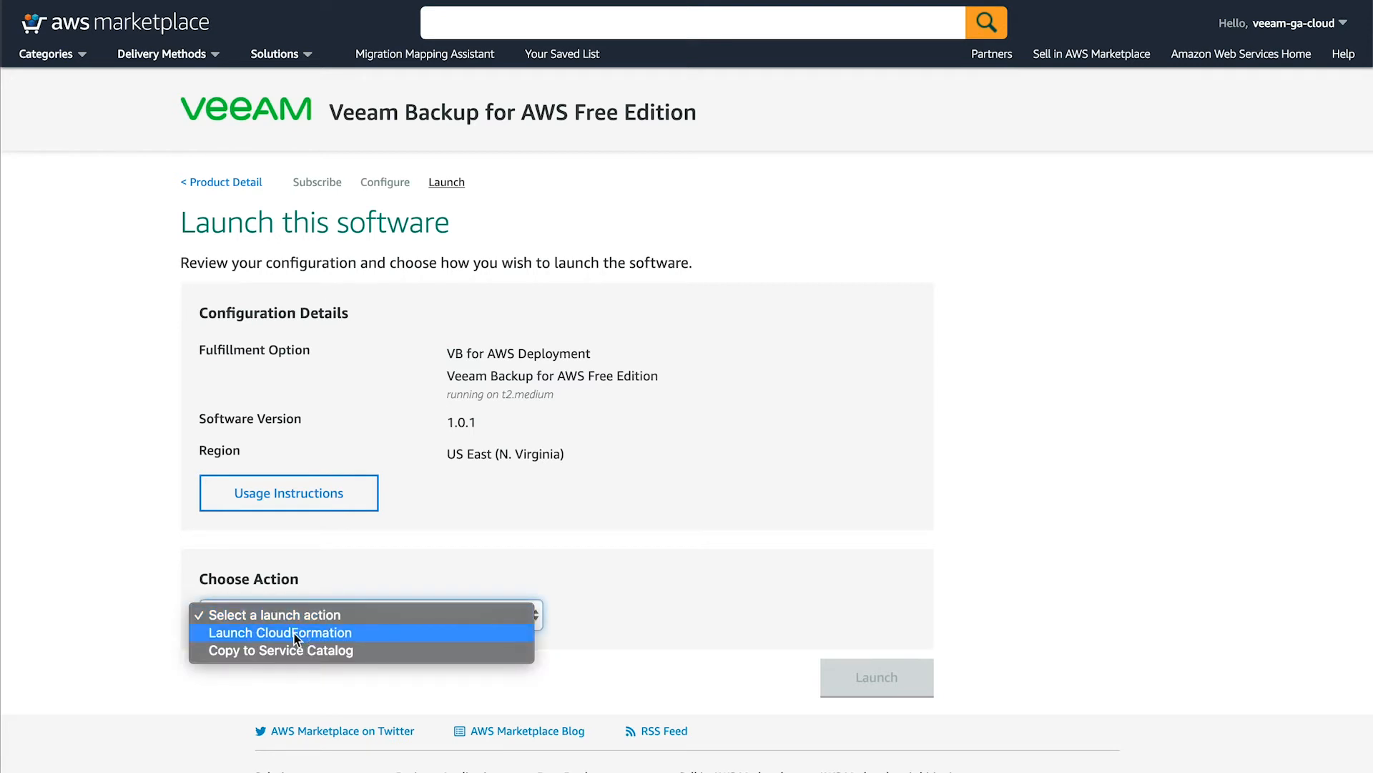
click(279, 633)
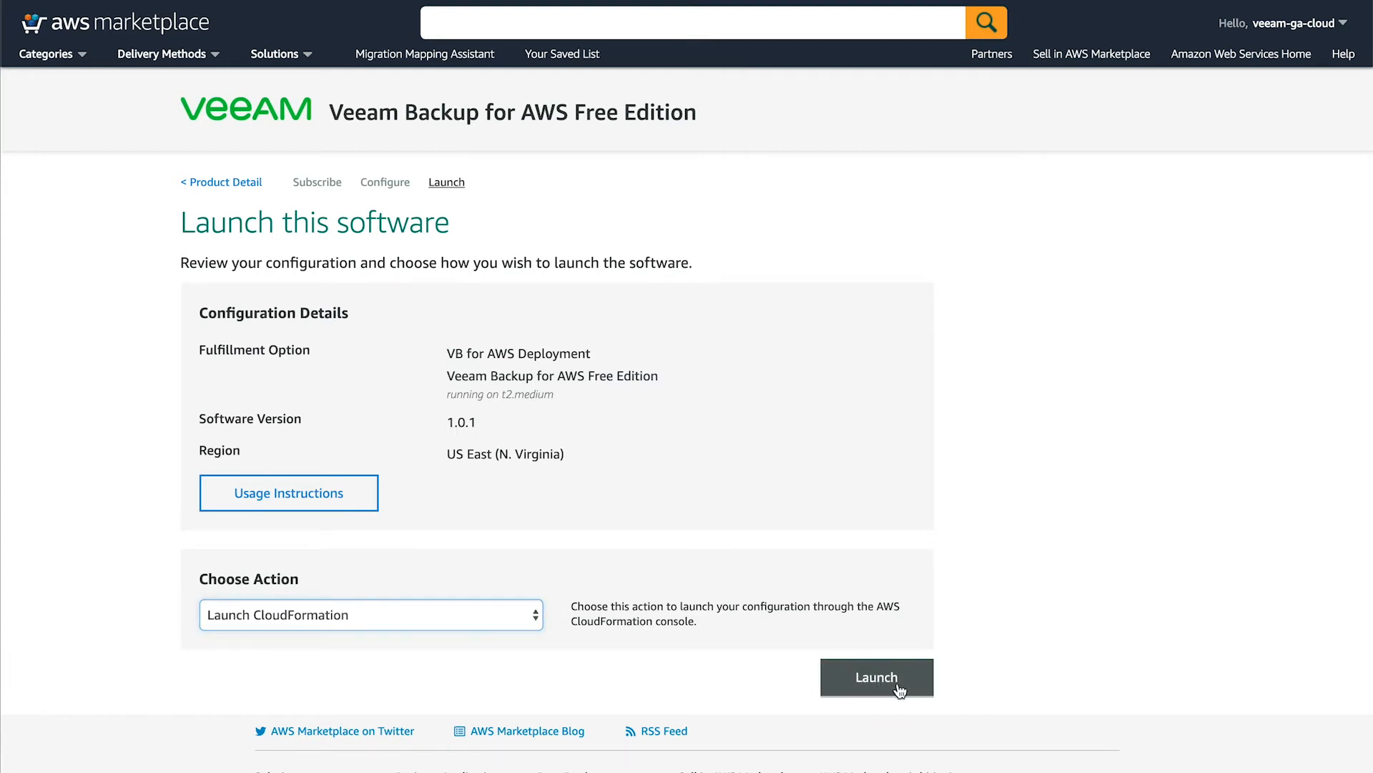
Step: Launch into CloudFormation stack creation, keeping the prefilled Veeam template
click(876, 676)
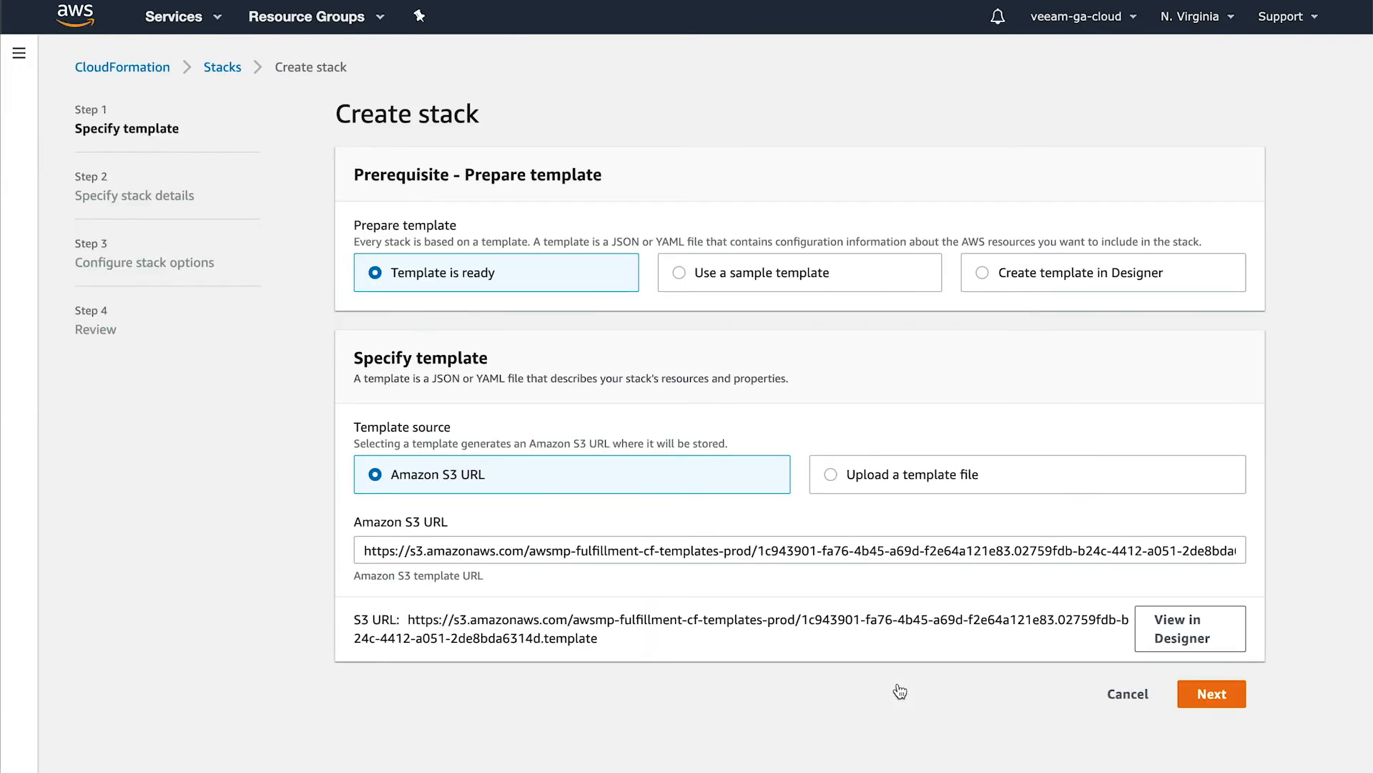
mouse_move(781, 752)
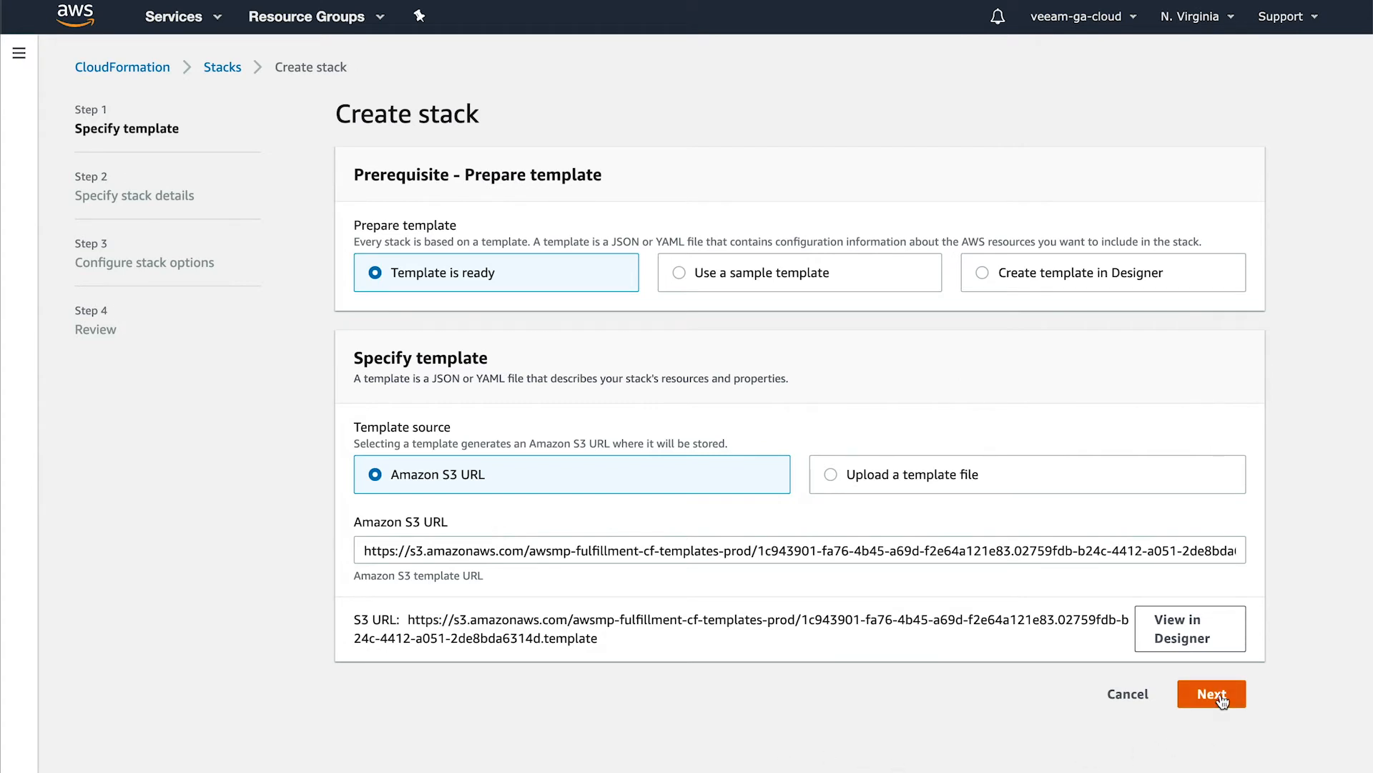
click(1211, 694)
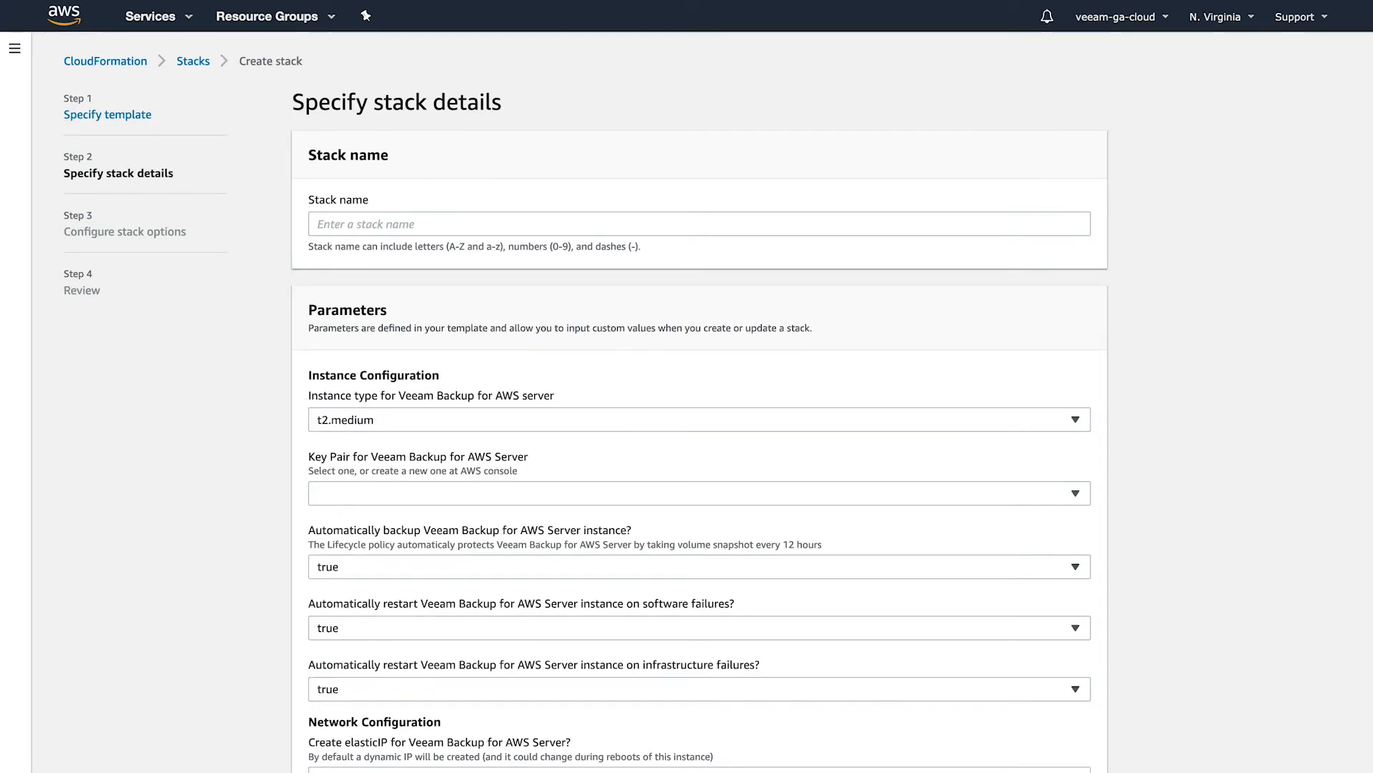
mouse_move(347, 187)
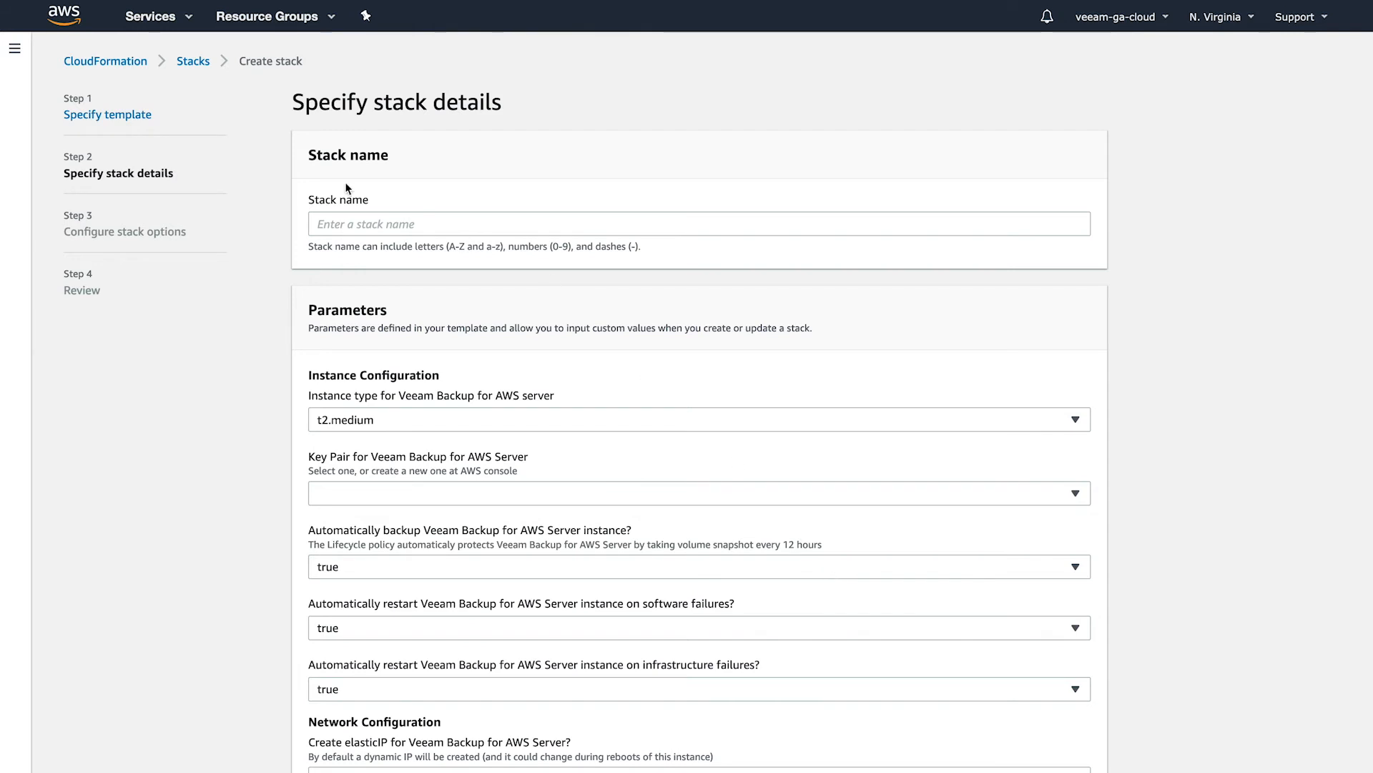
mouse_move(369, 138)
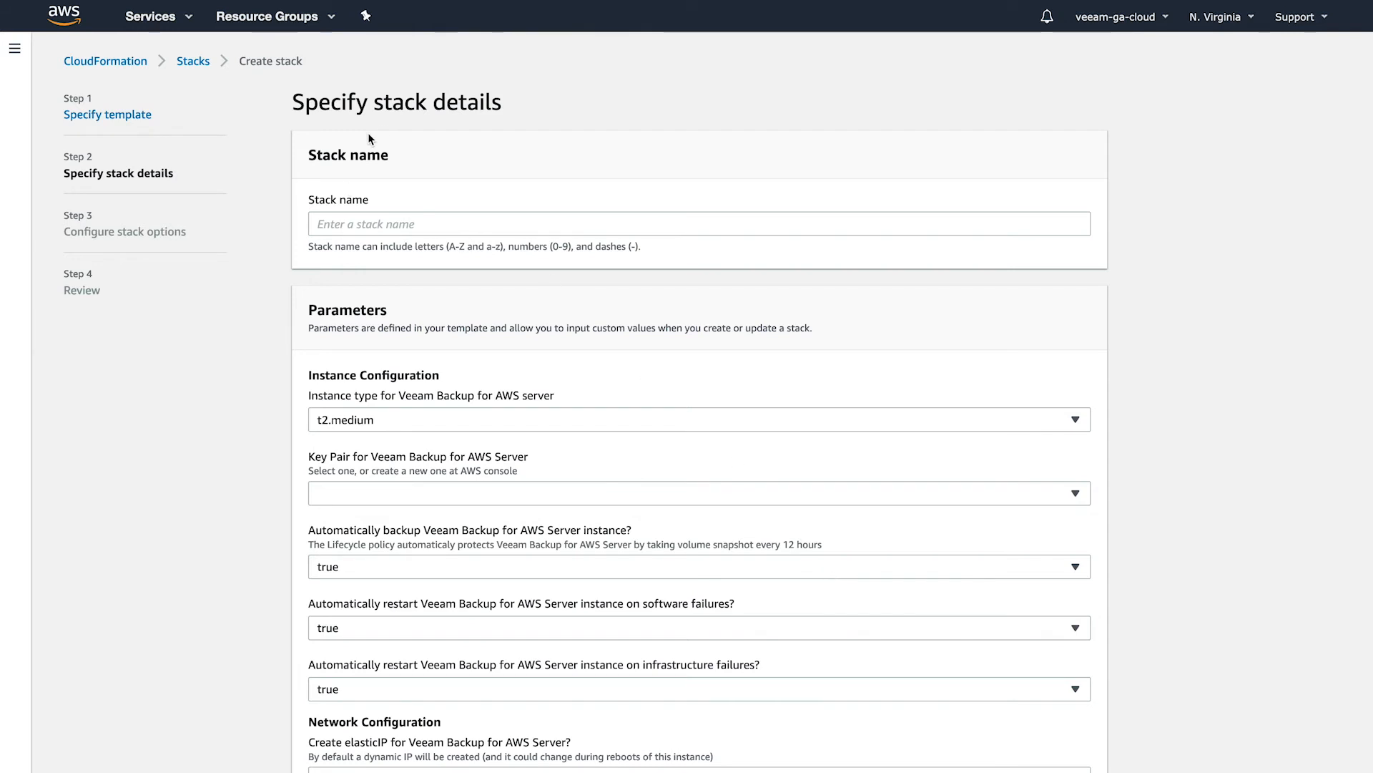
mouse_move(362, 227)
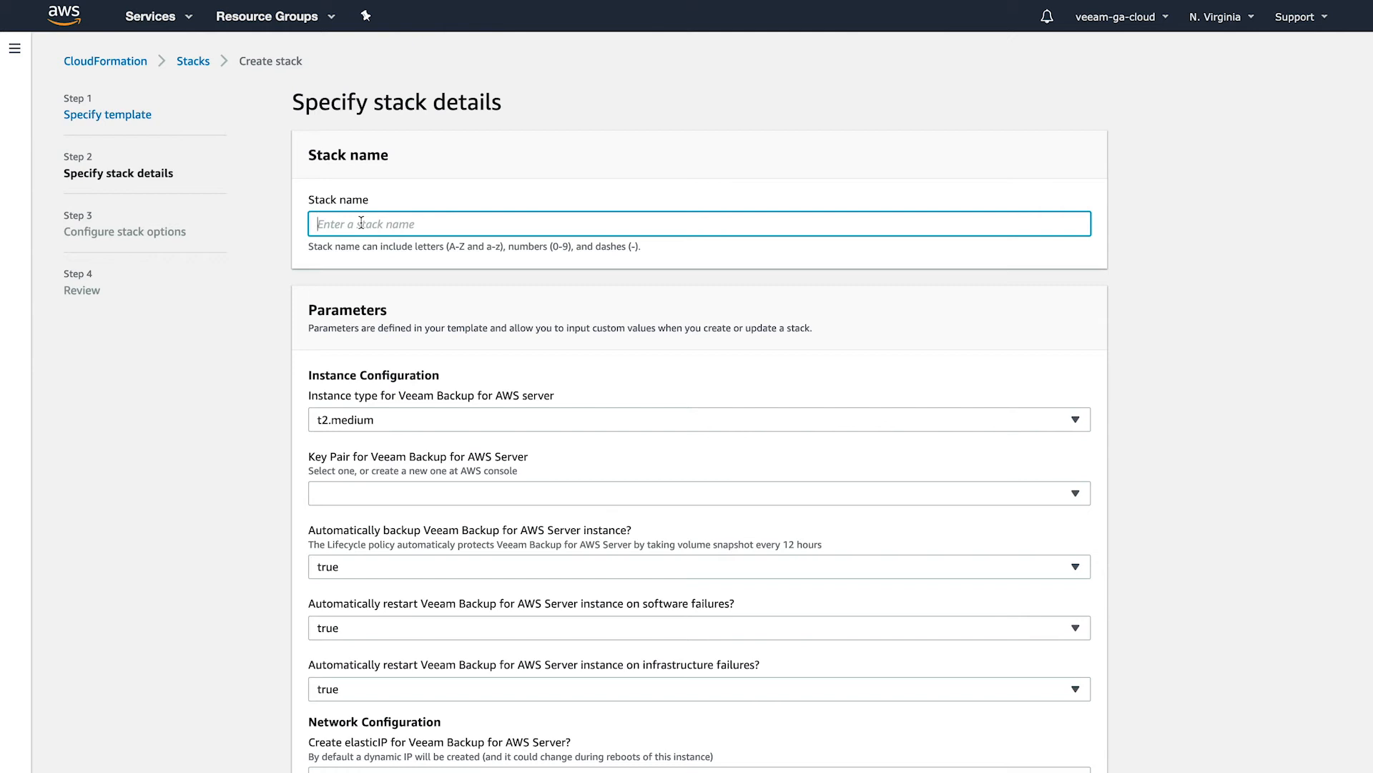
Step: Name the stack VeeamBackup and review the t2.medium, vbaws key pair and automatic parameters
text(V)
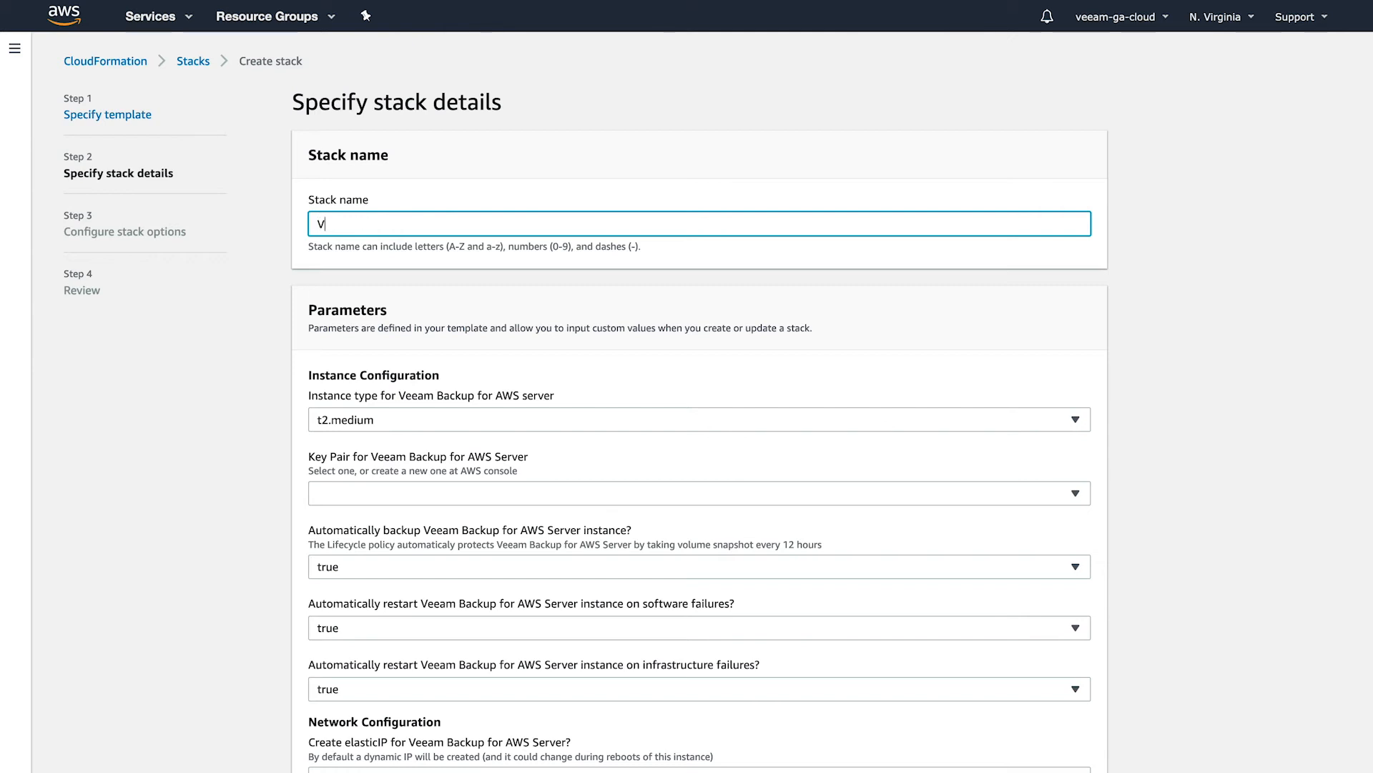
text(eeamBack)
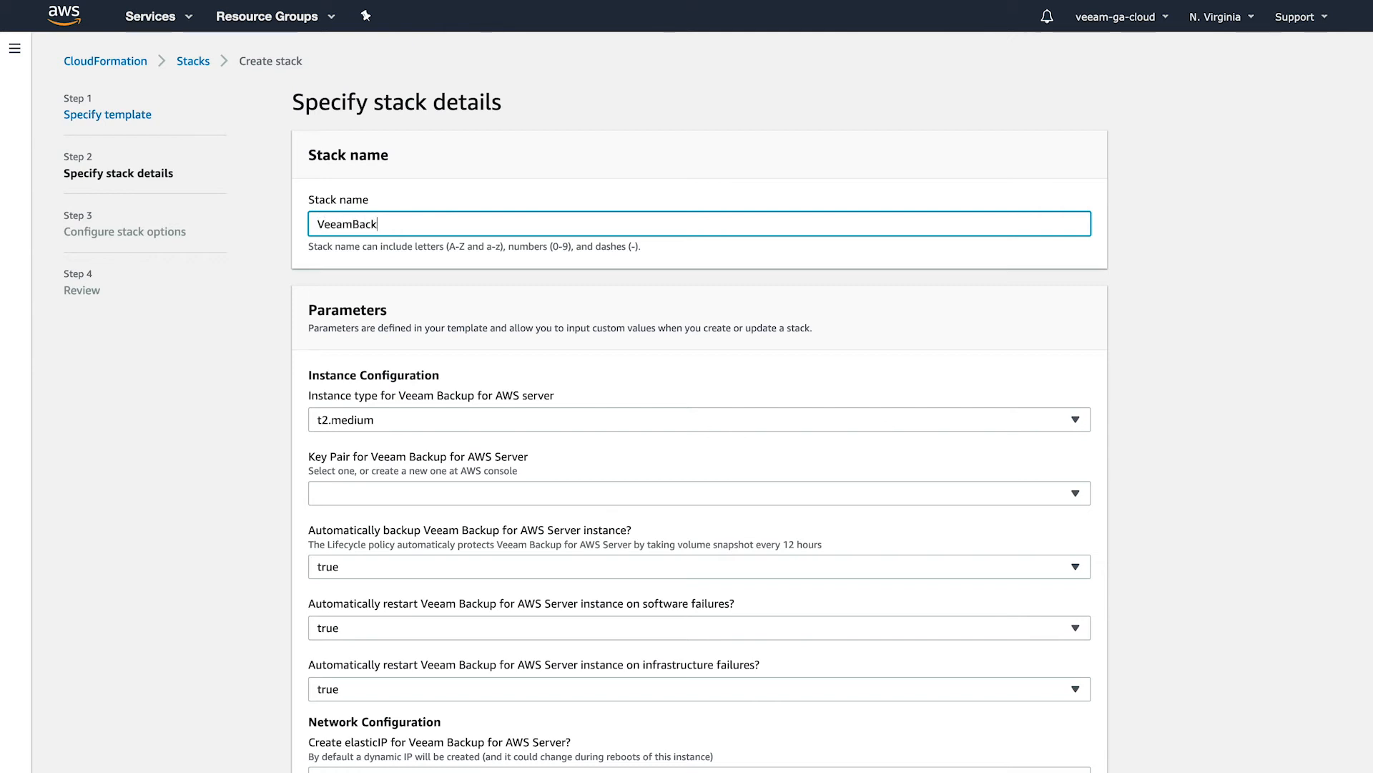
text(up)
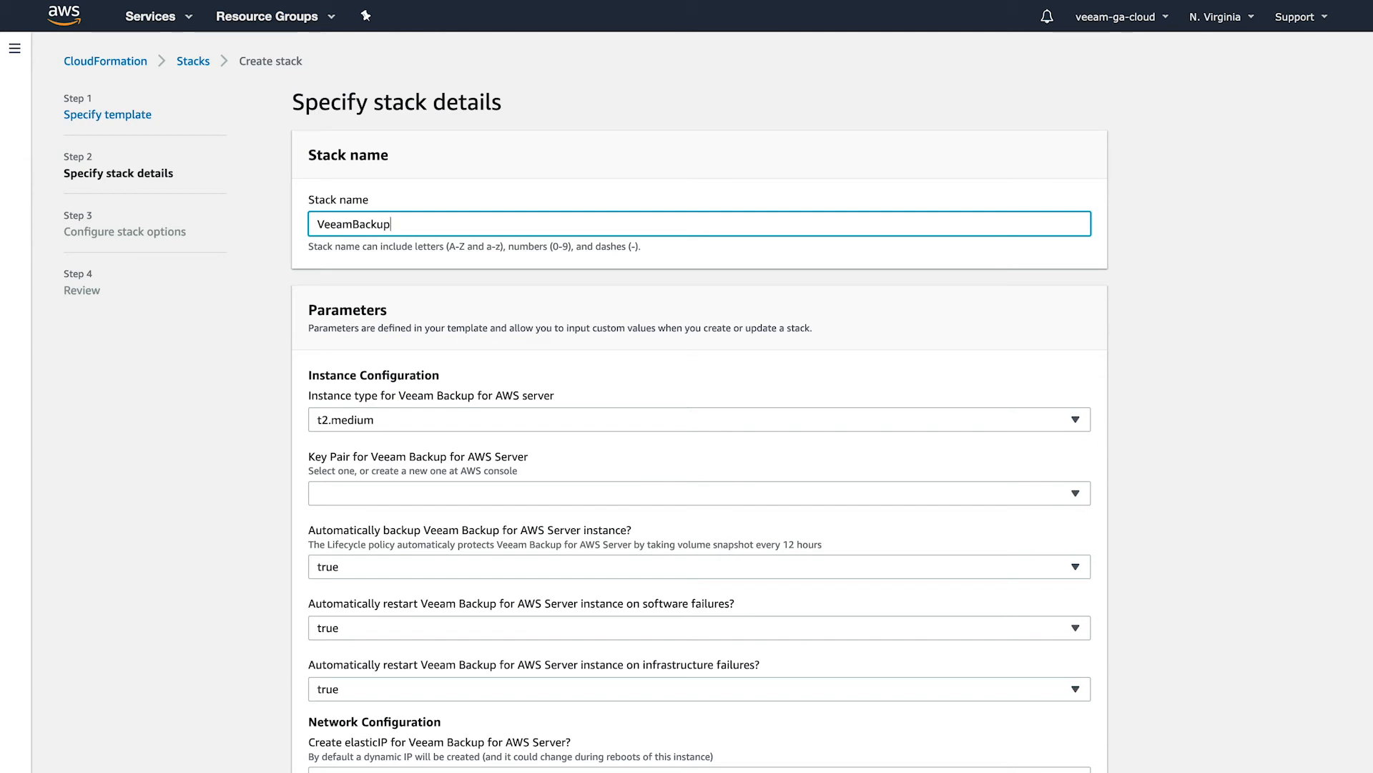
scroll(down, 3)
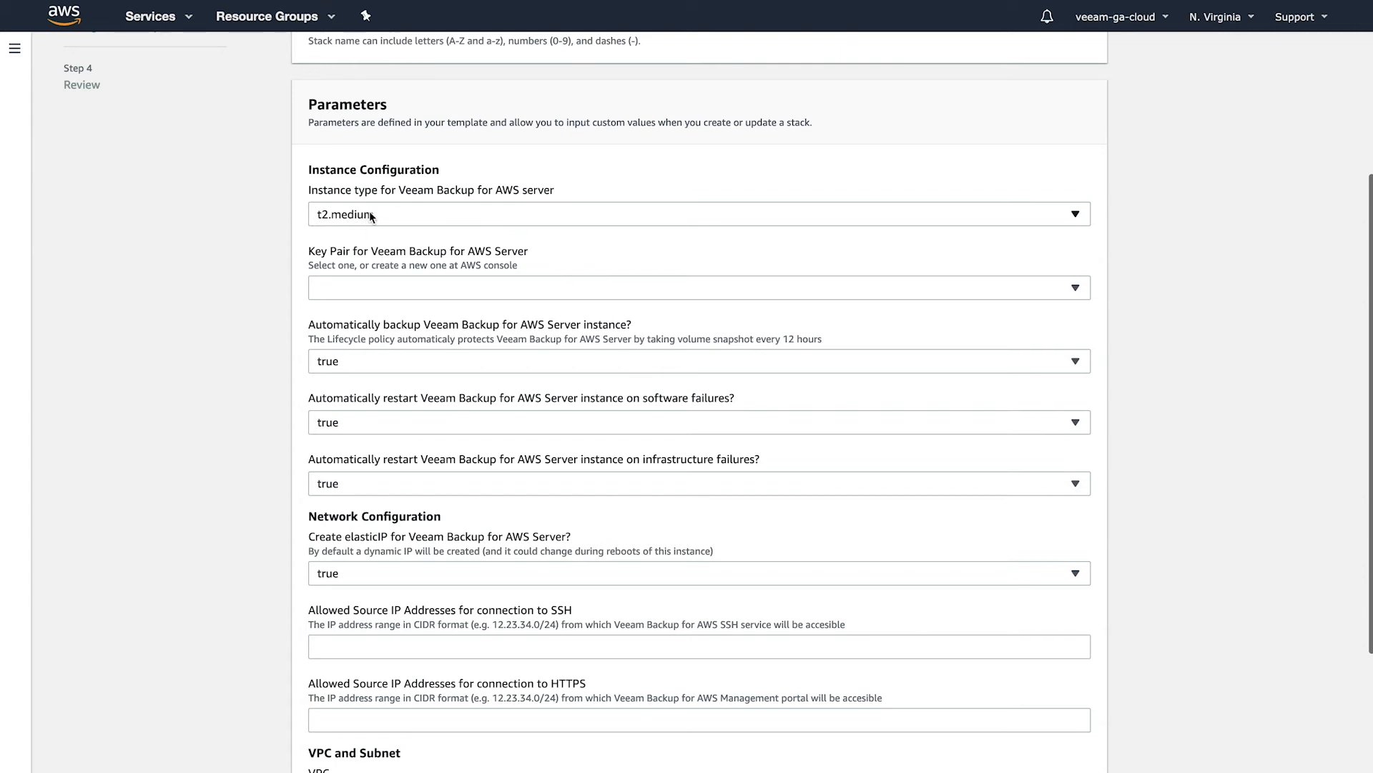
mouse_move(369, 219)
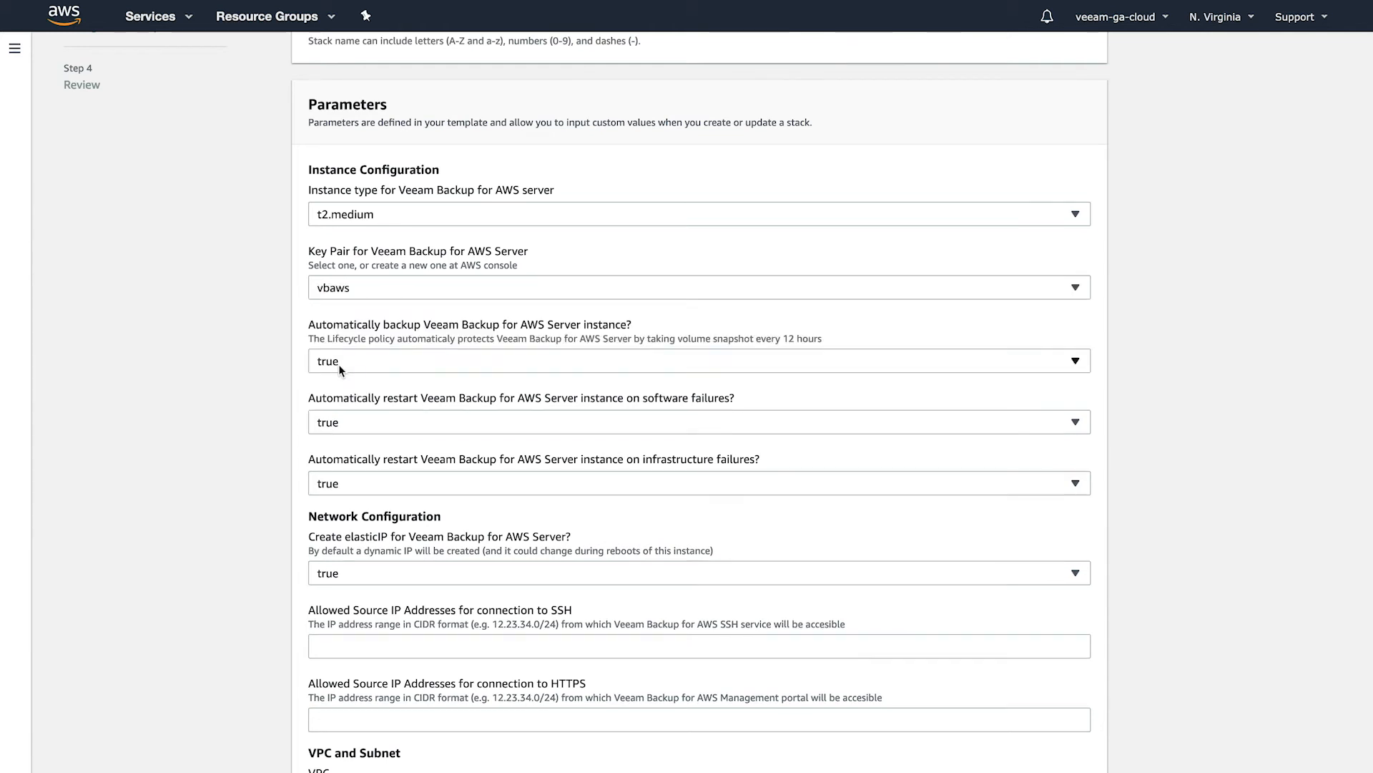
mouse_move(329, 300)
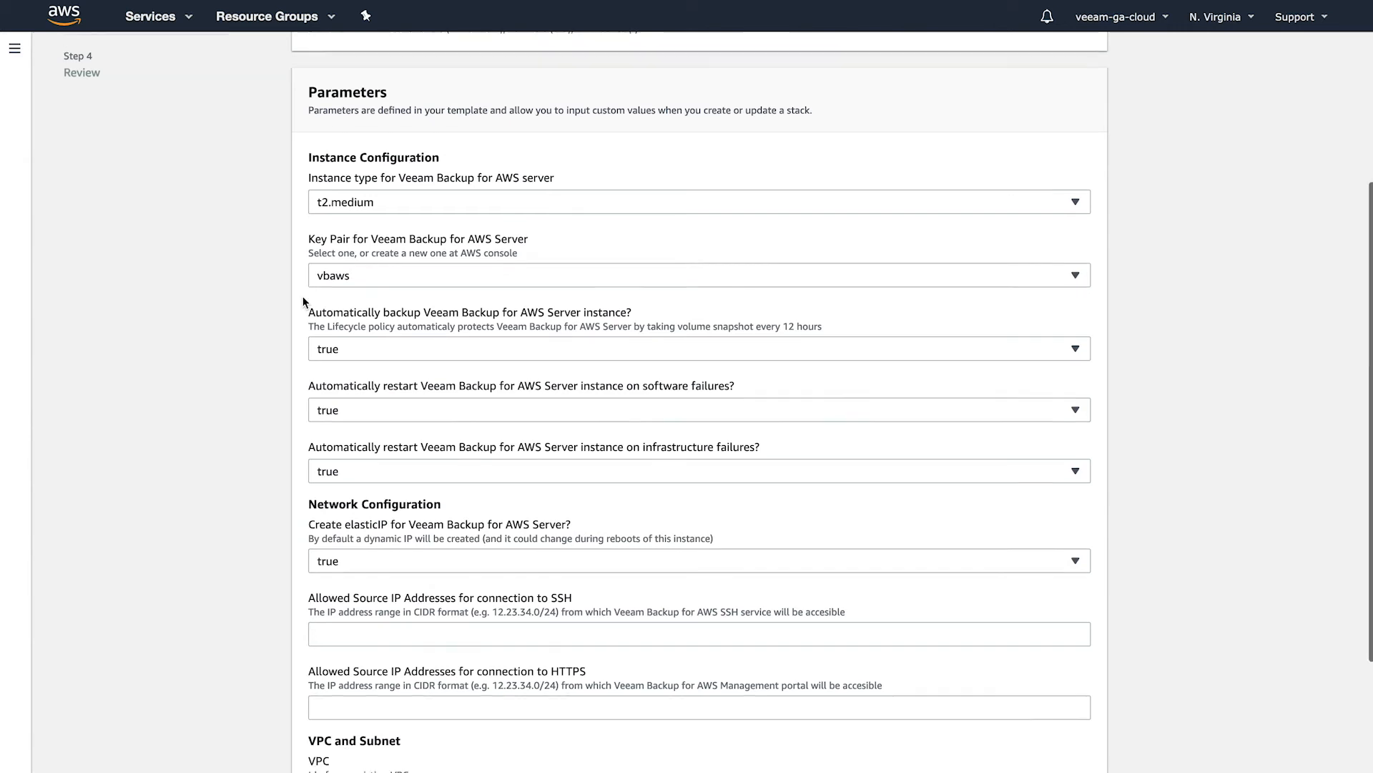
scroll(down, 3)
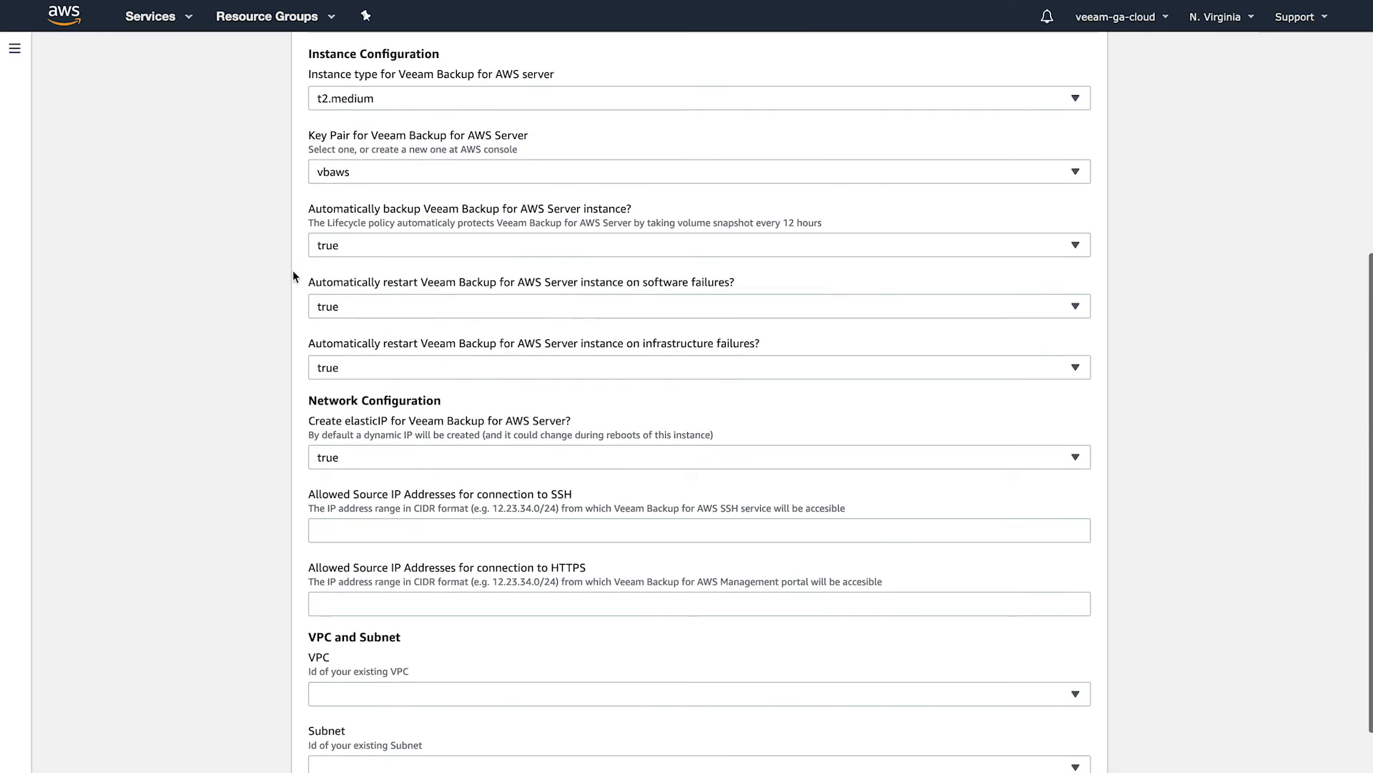
mouse_move(294, 374)
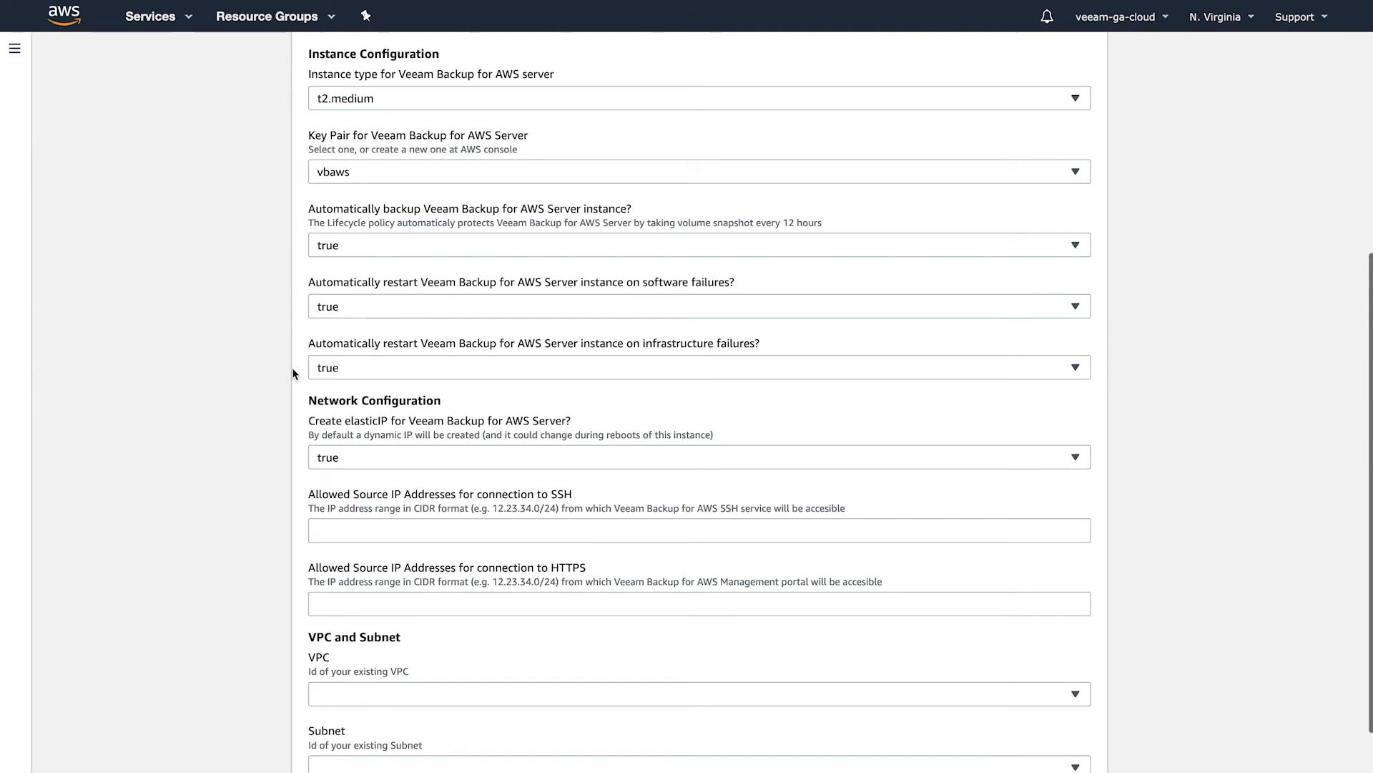
mouse_move(289, 215)
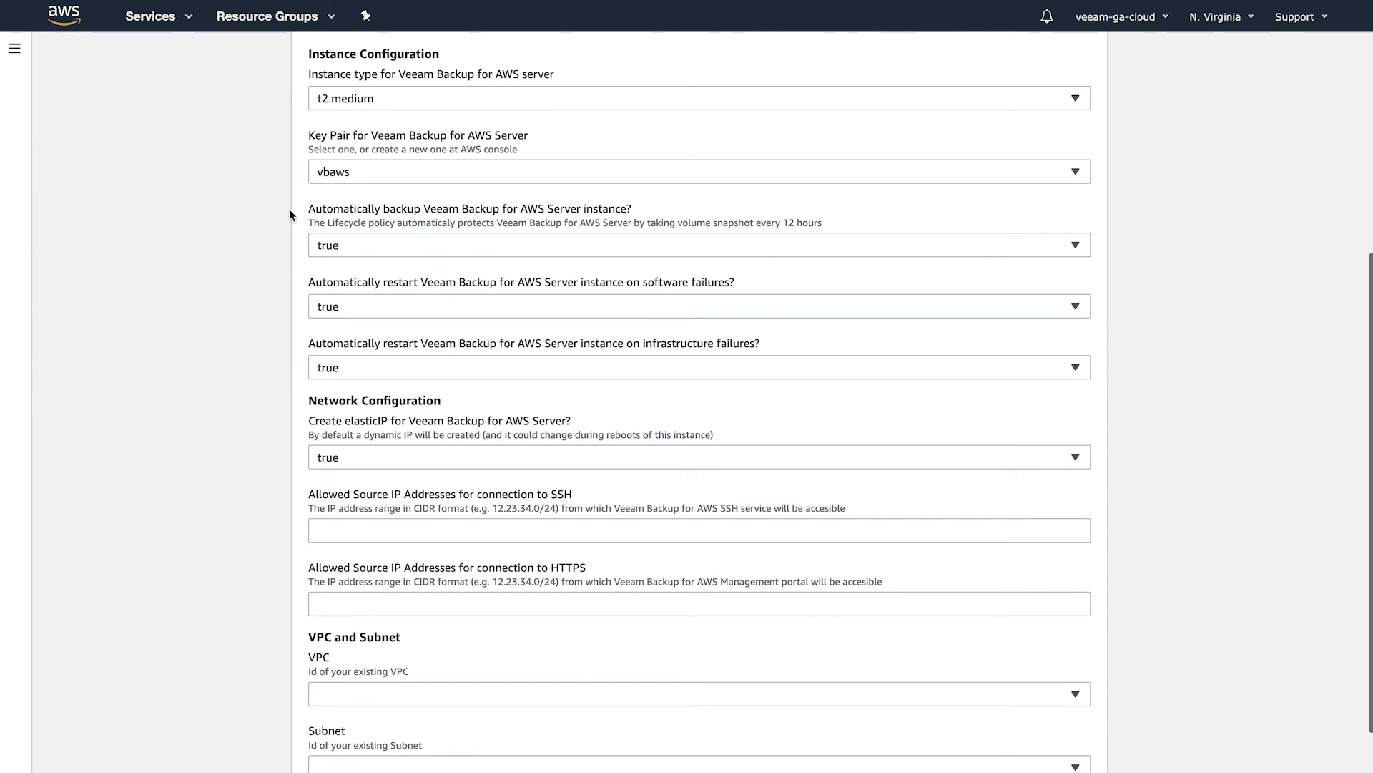
mouse_move(321, 213)
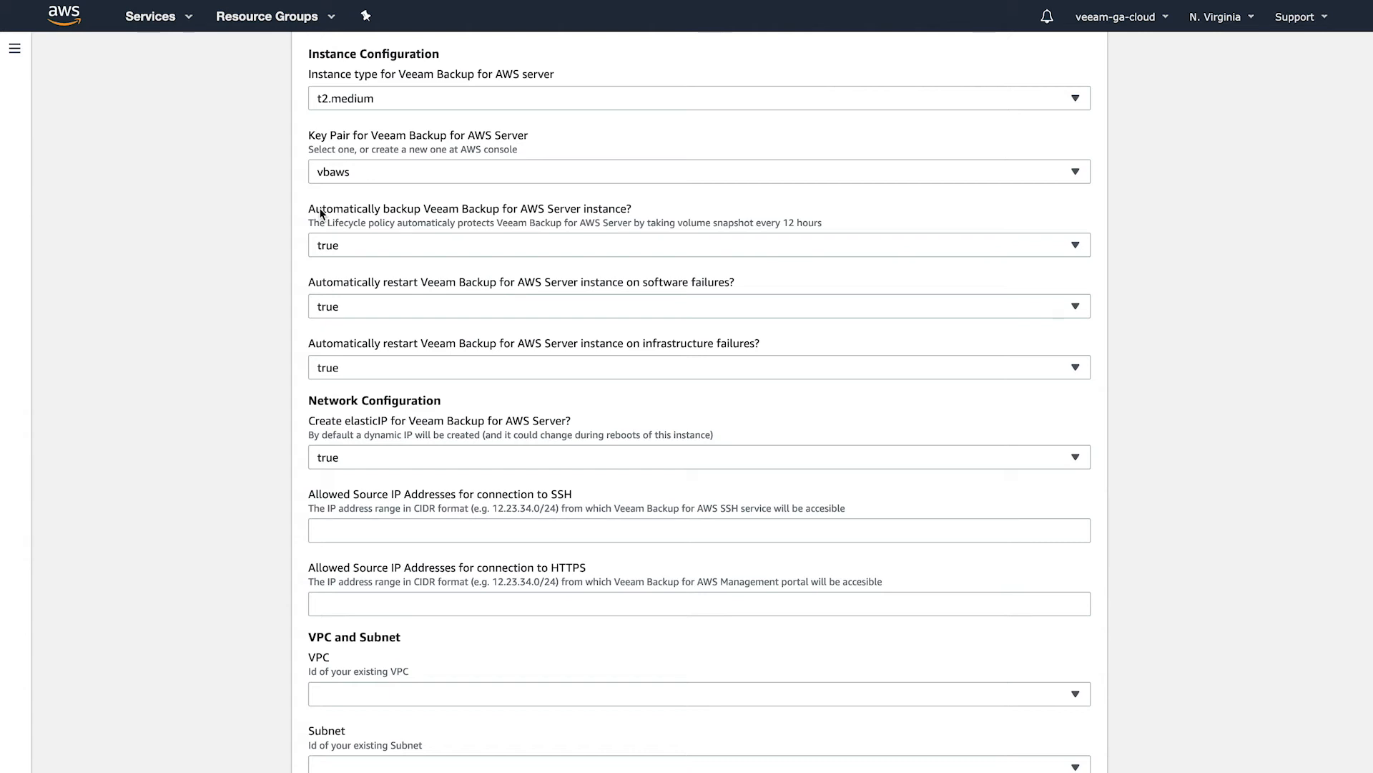
mouse_move(305, 409)
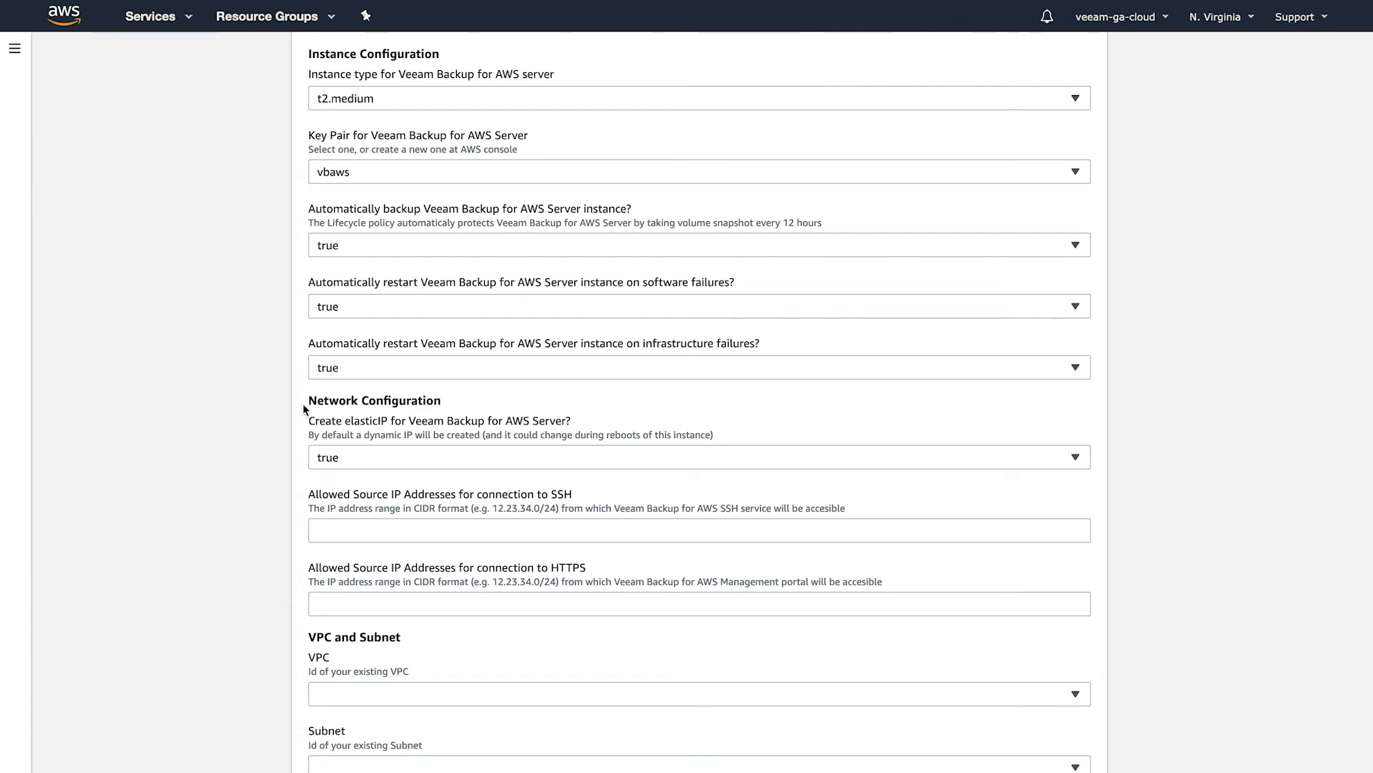
scroll(down, 3)
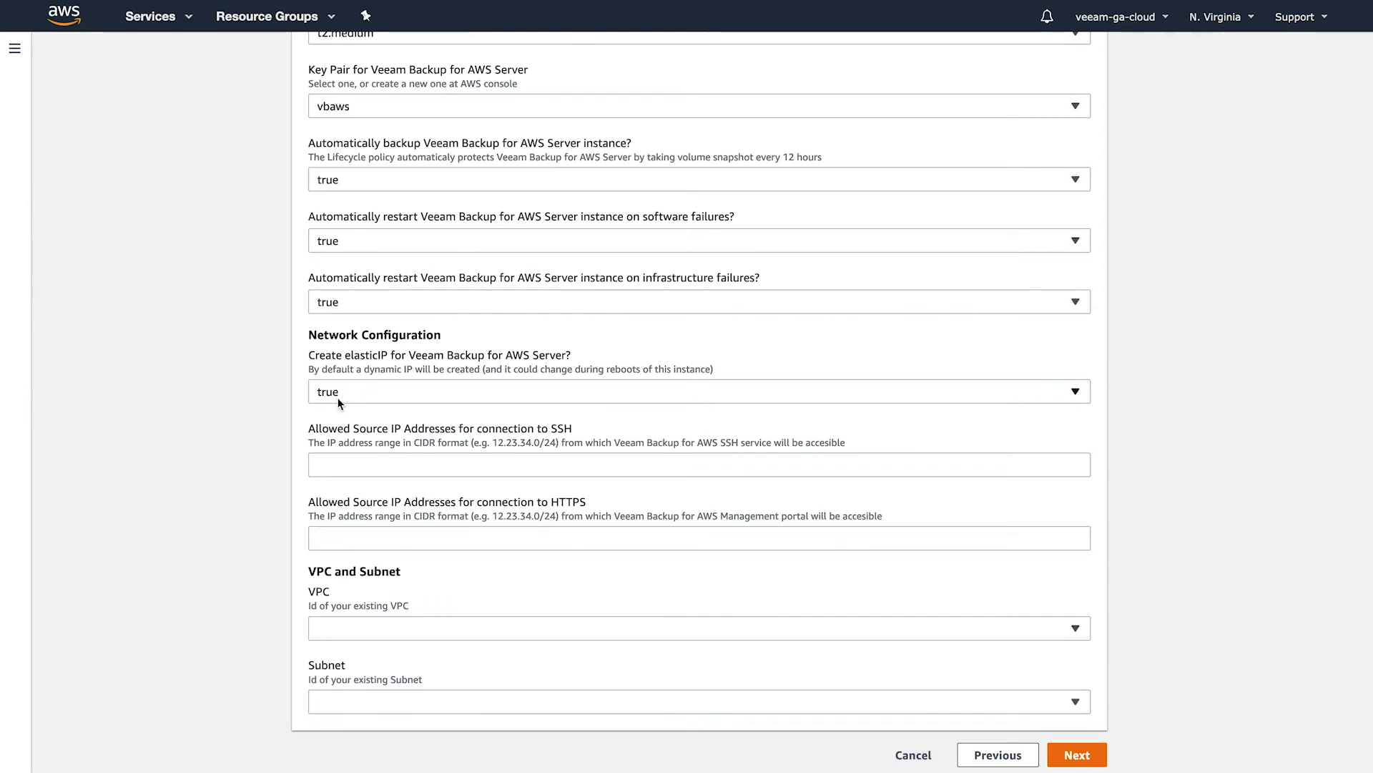
mouse_move(370, 366)
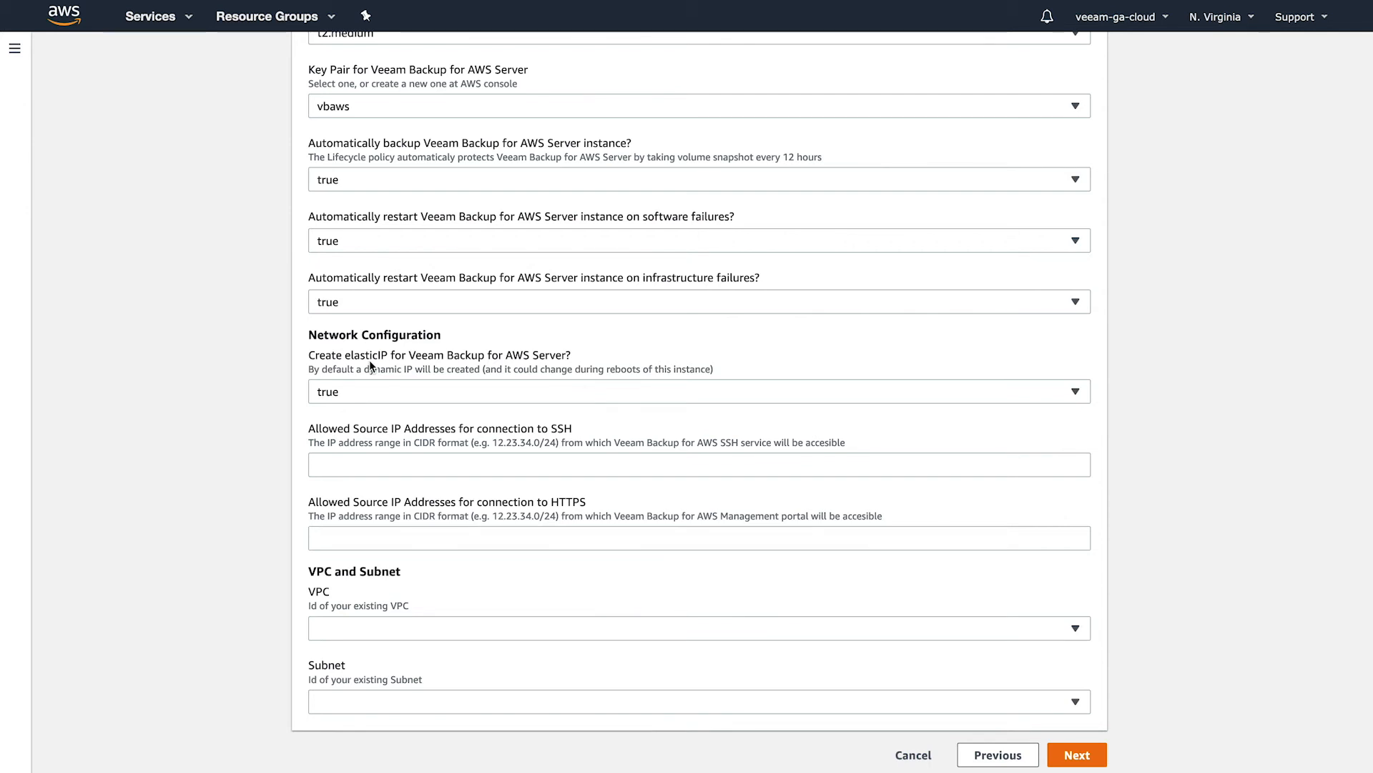
mouse_move(369, 385)
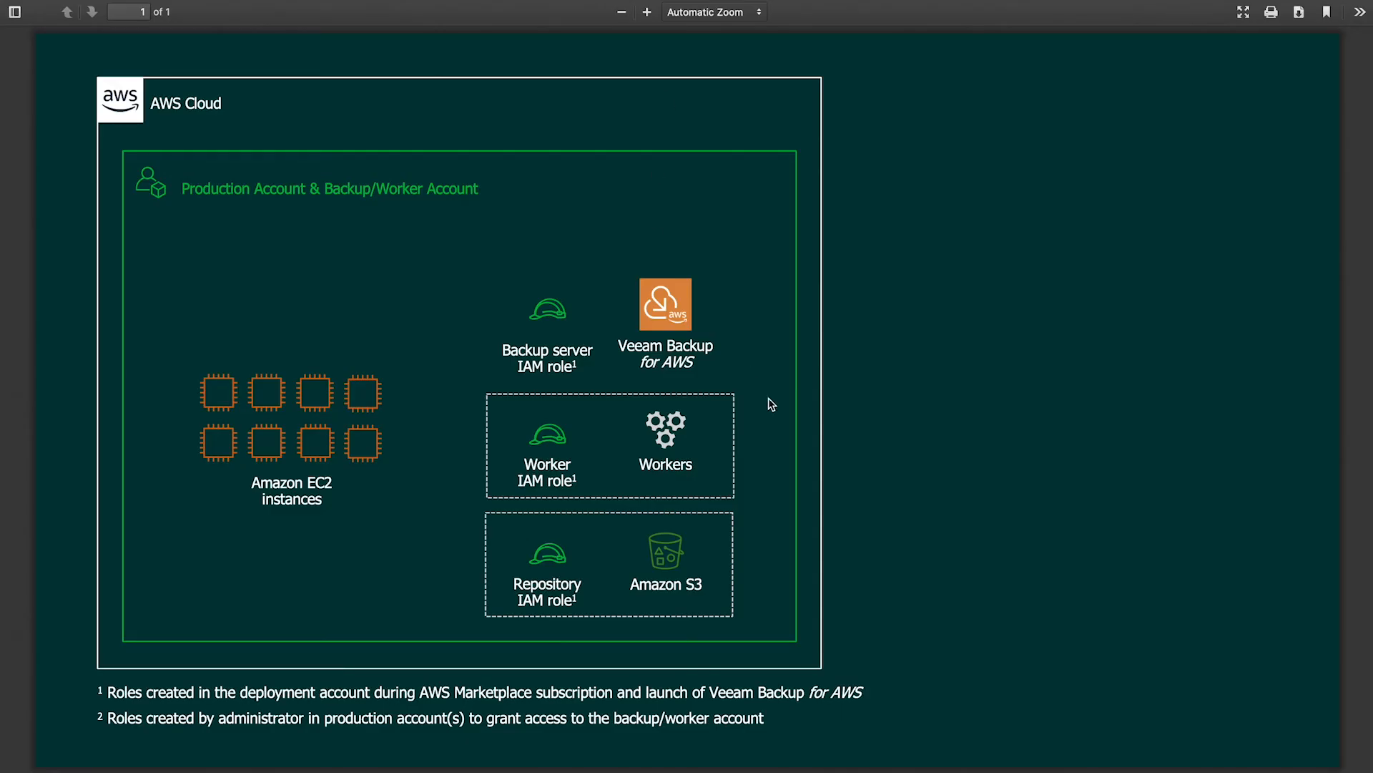
mouse_move(959, 452)
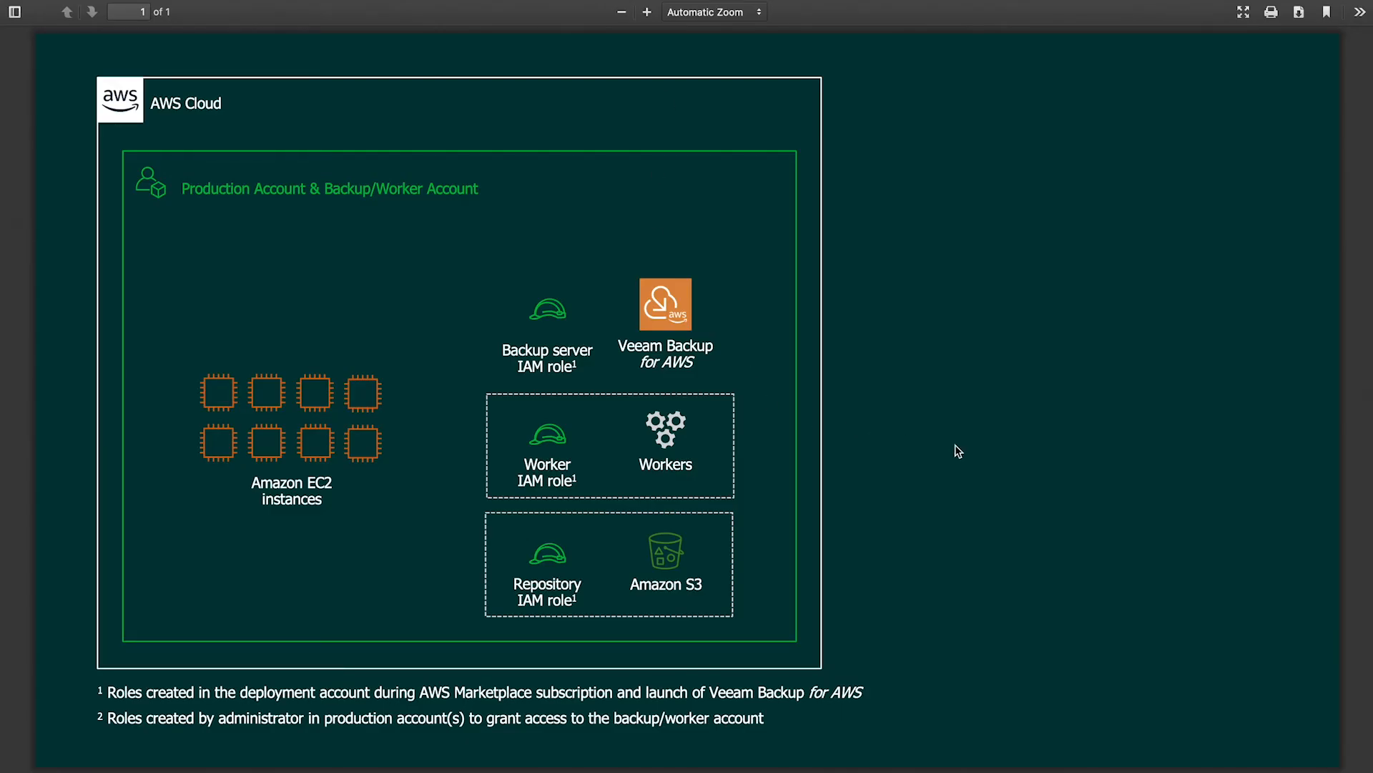
mouse_move(1151, 324)
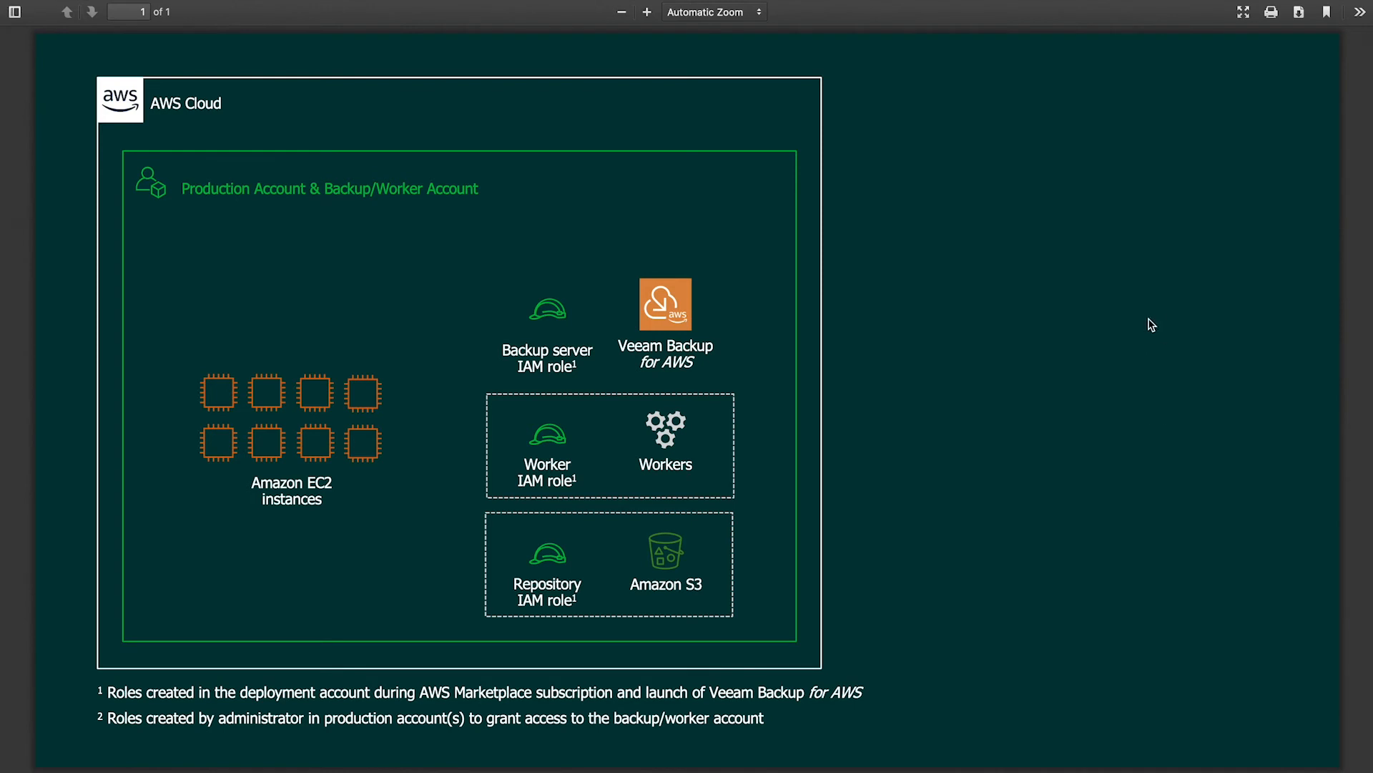
mouse_move(866, 316)
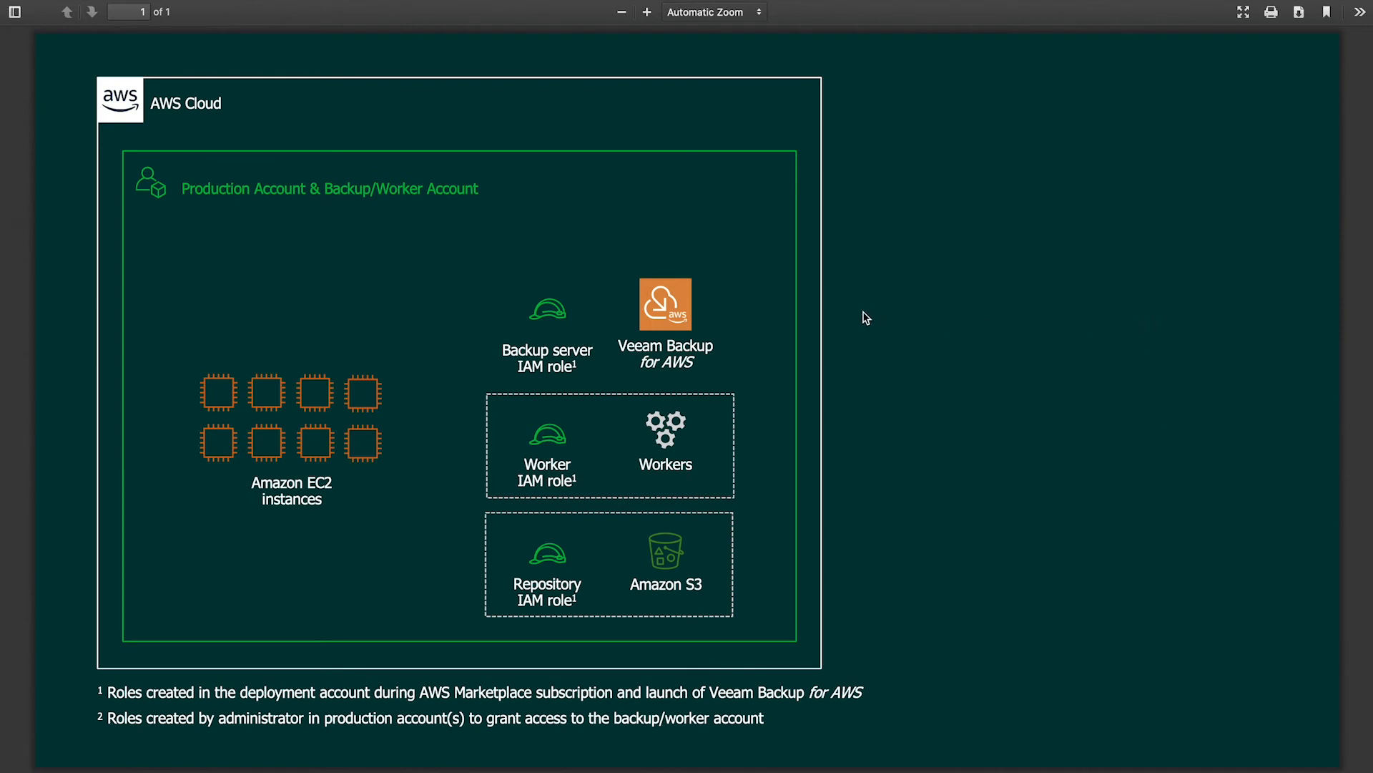
mouse_move(679, 317)
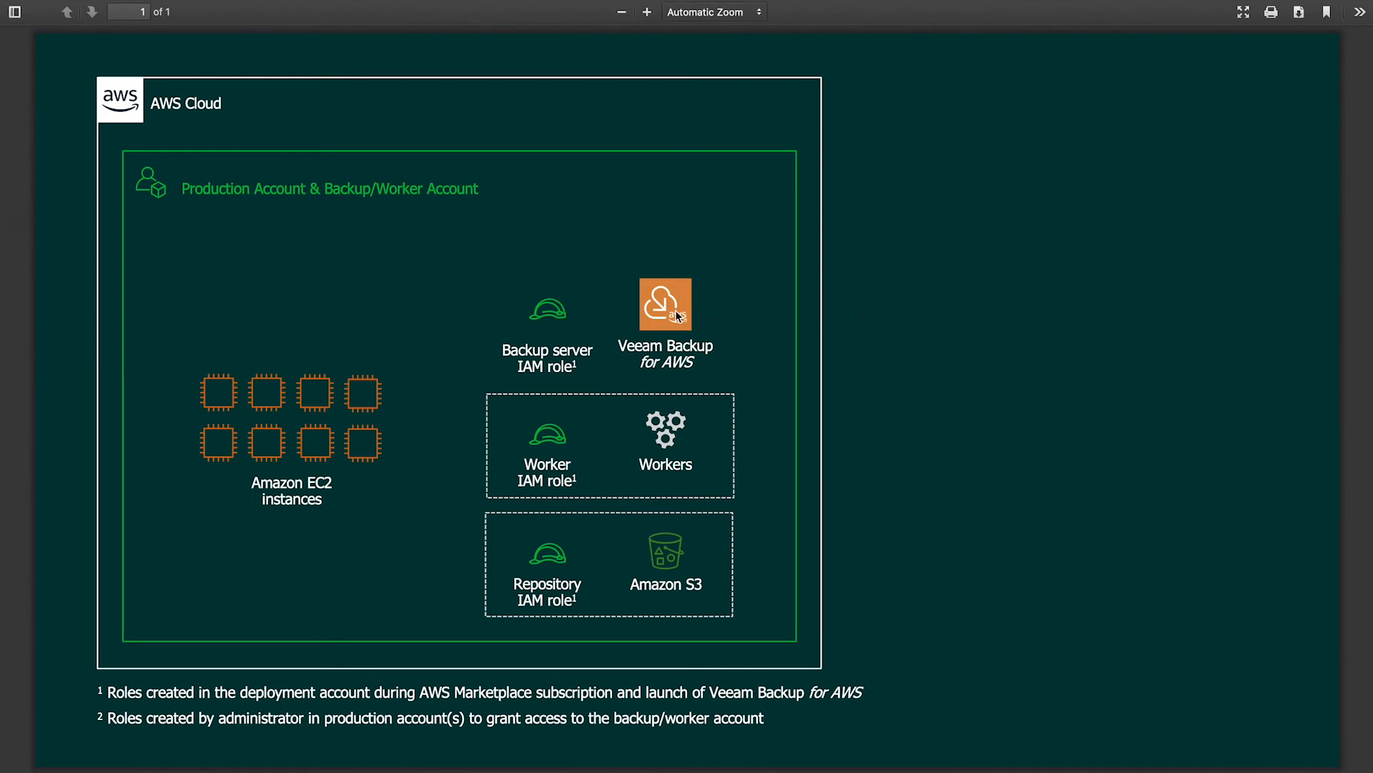
mouse_move(664, 302)
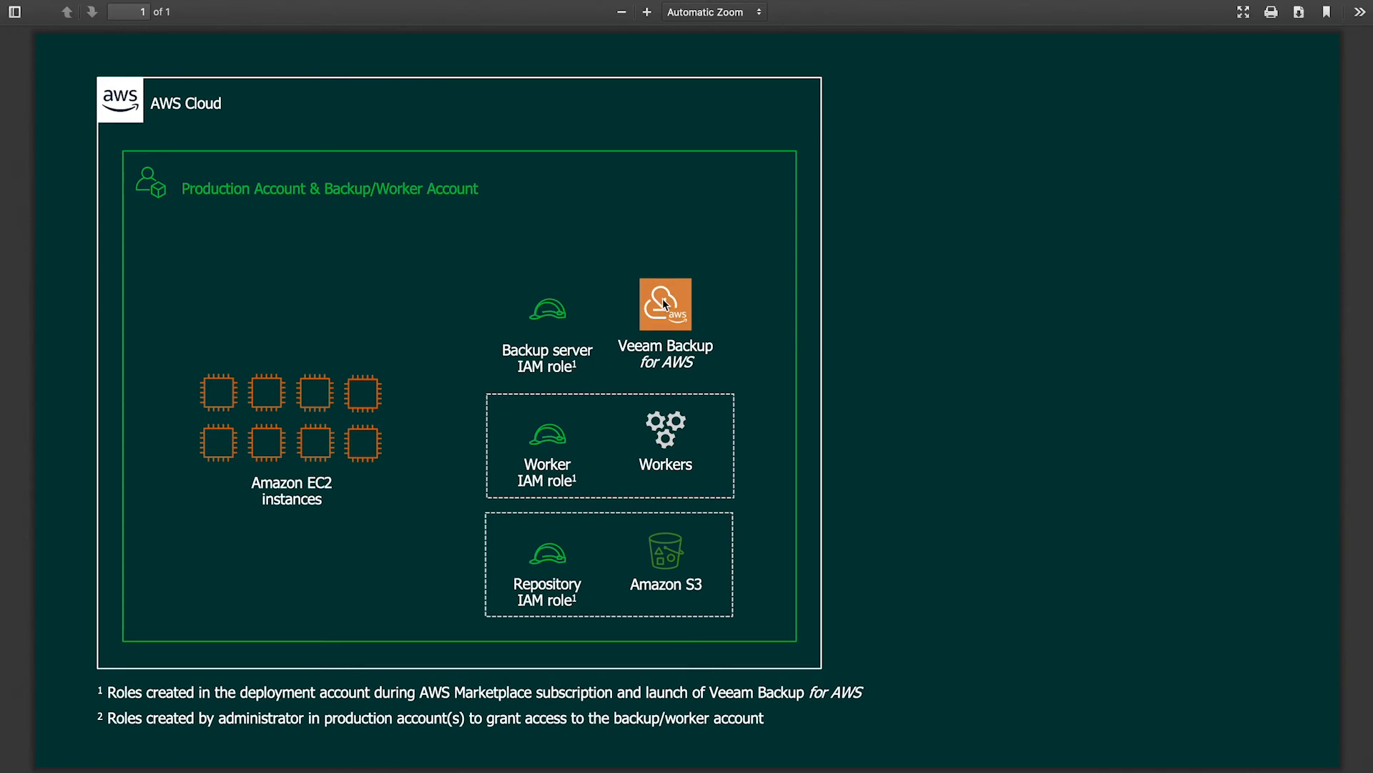
mouse_move(676, 316)
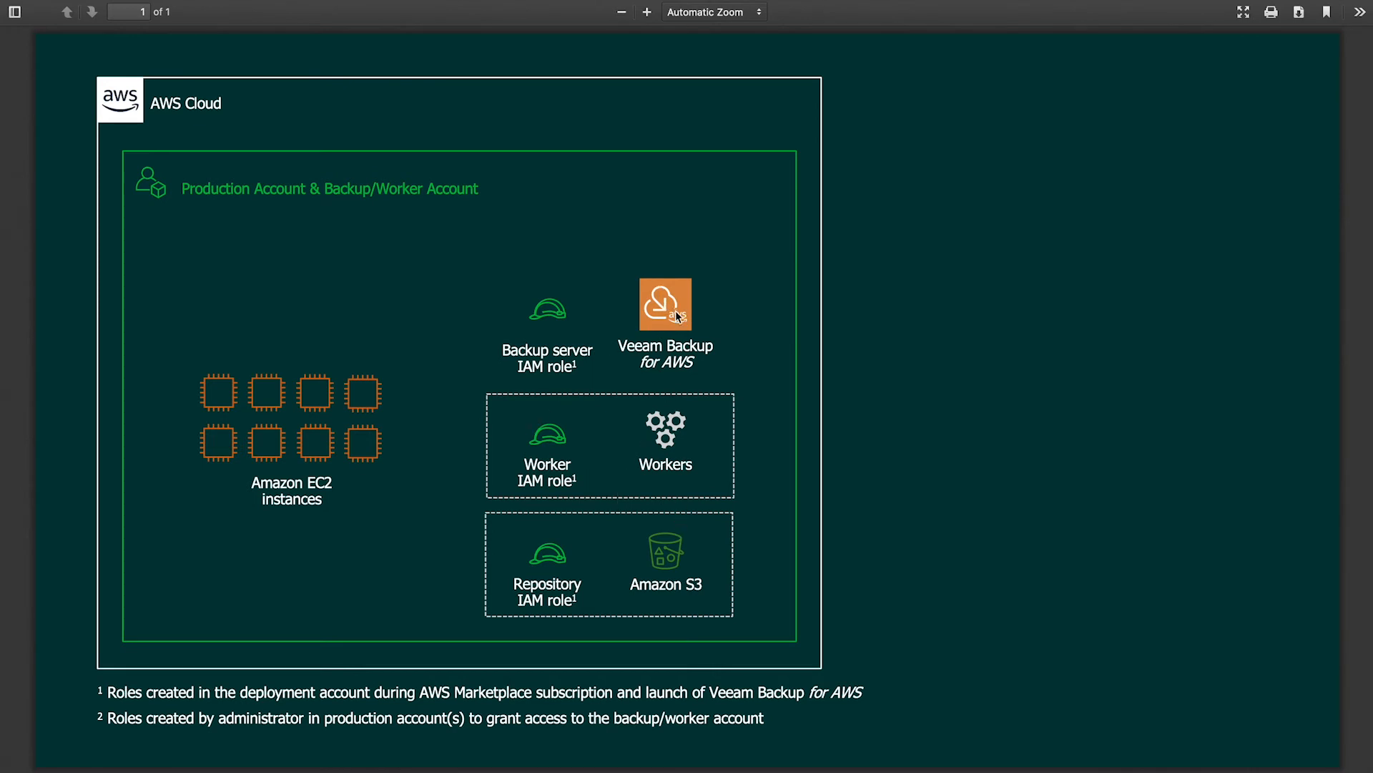
mouse_move(825, 320)
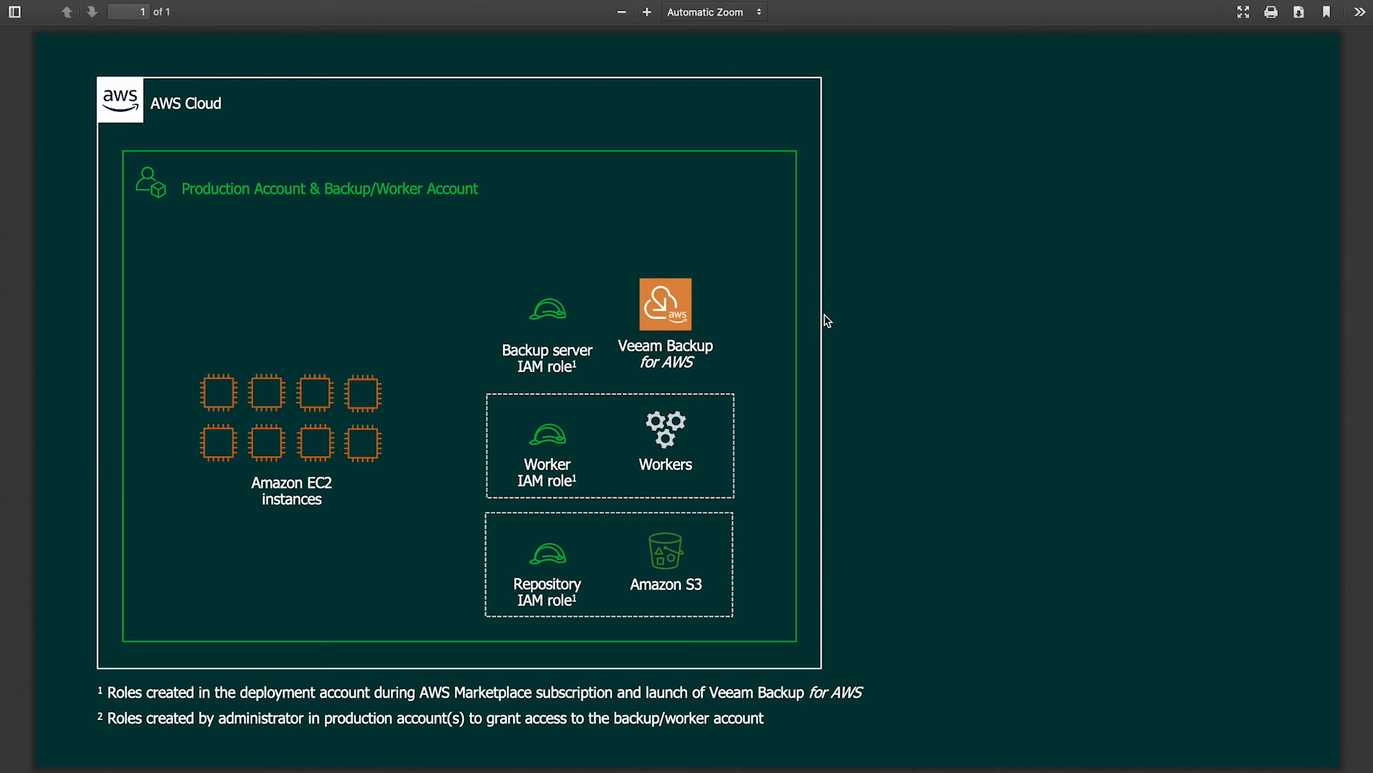
mouse_move(542, 24)
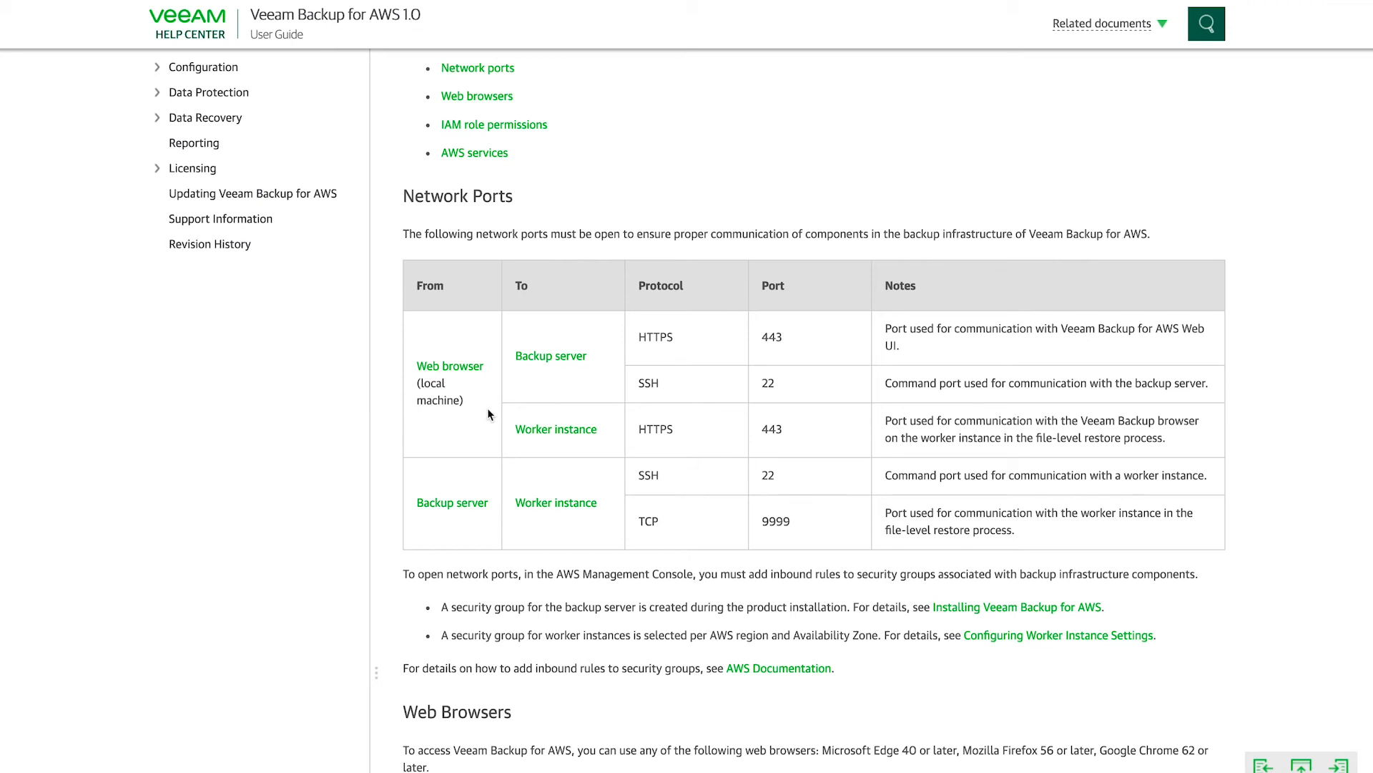
mouse_move(784, 383)
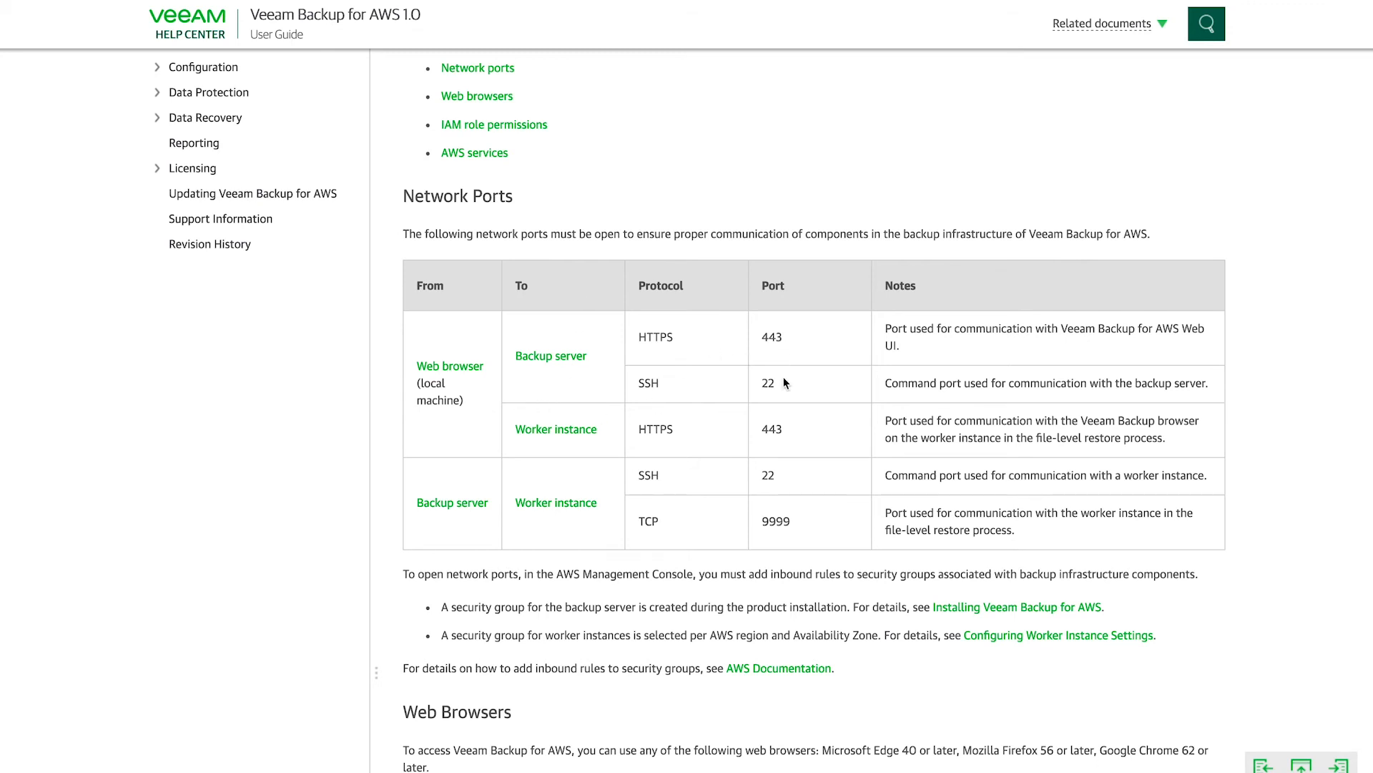
mouse_move(780, 390)
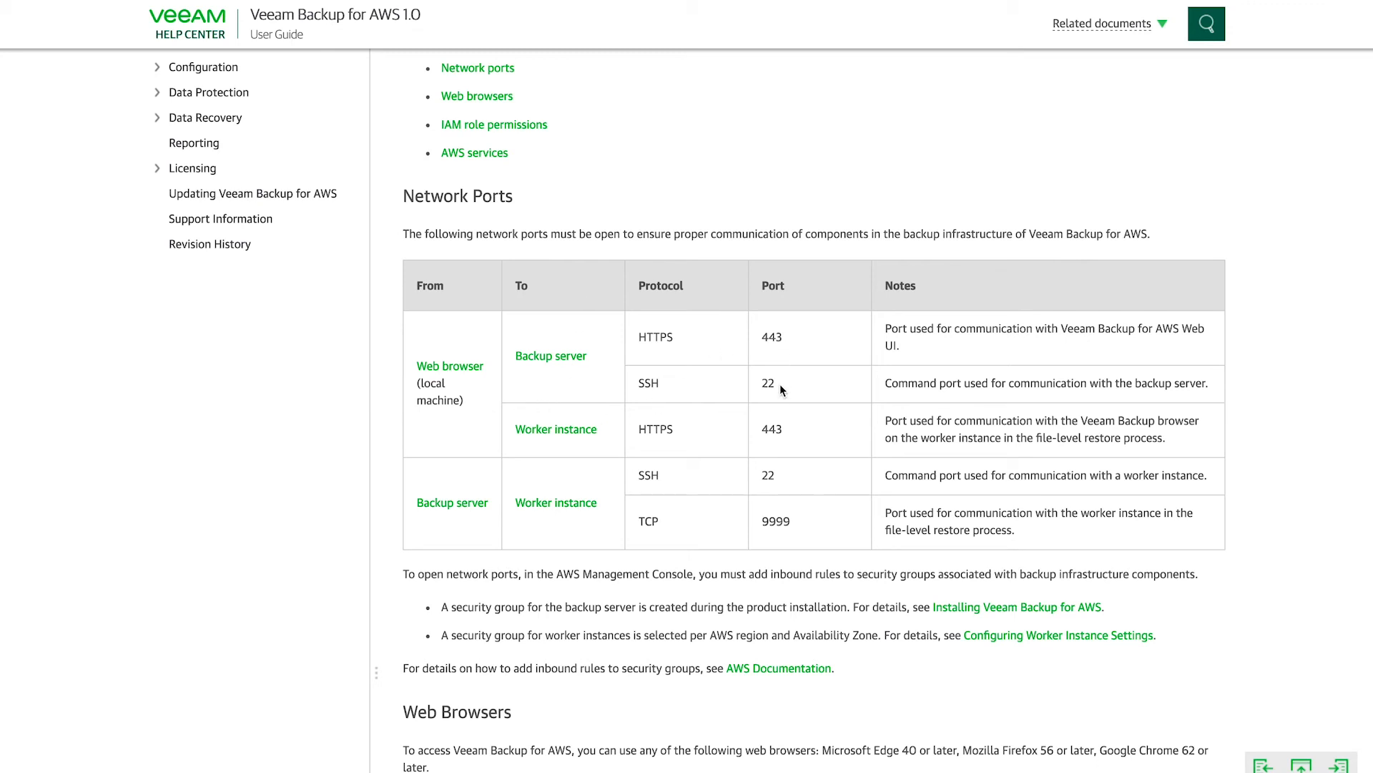
mouse_move(469, 387)
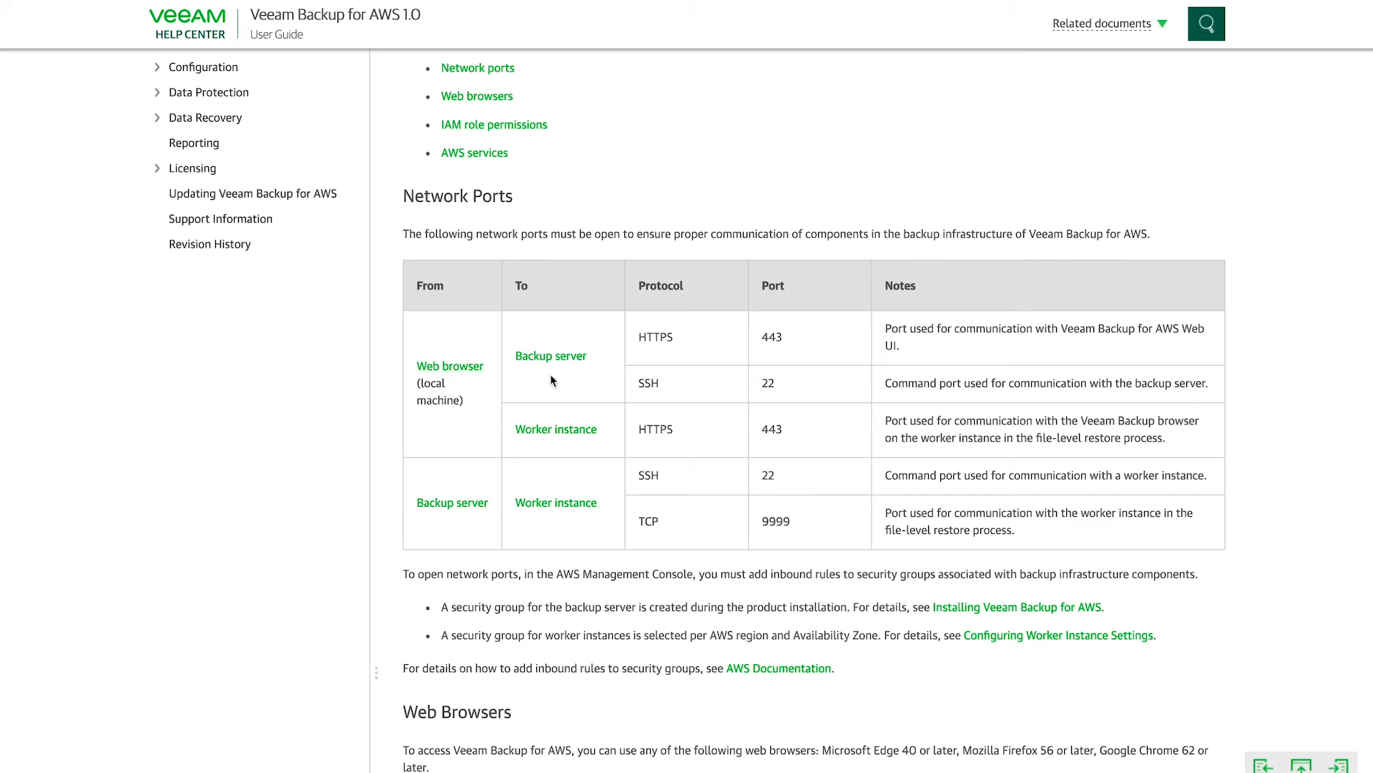
mouse_move(785, 123)
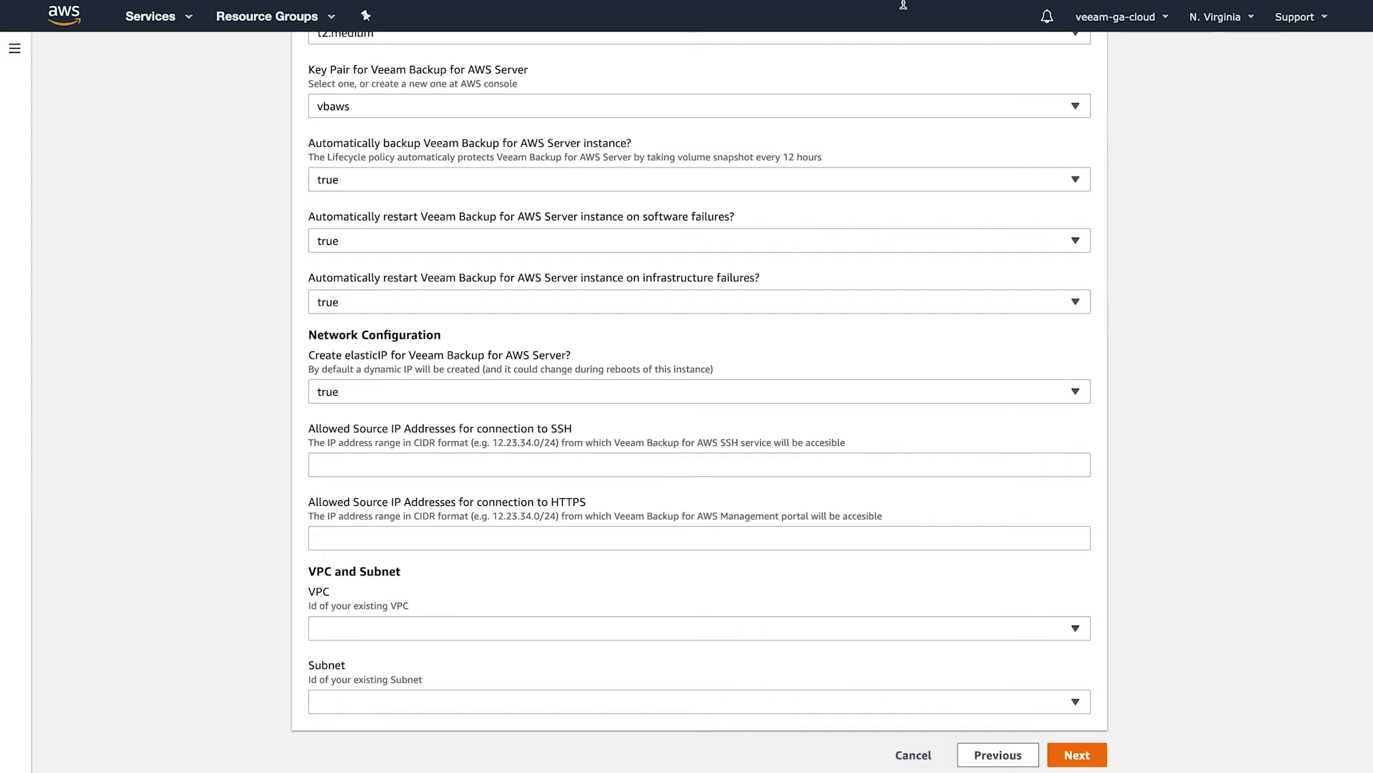
mouse_move(431, 513)
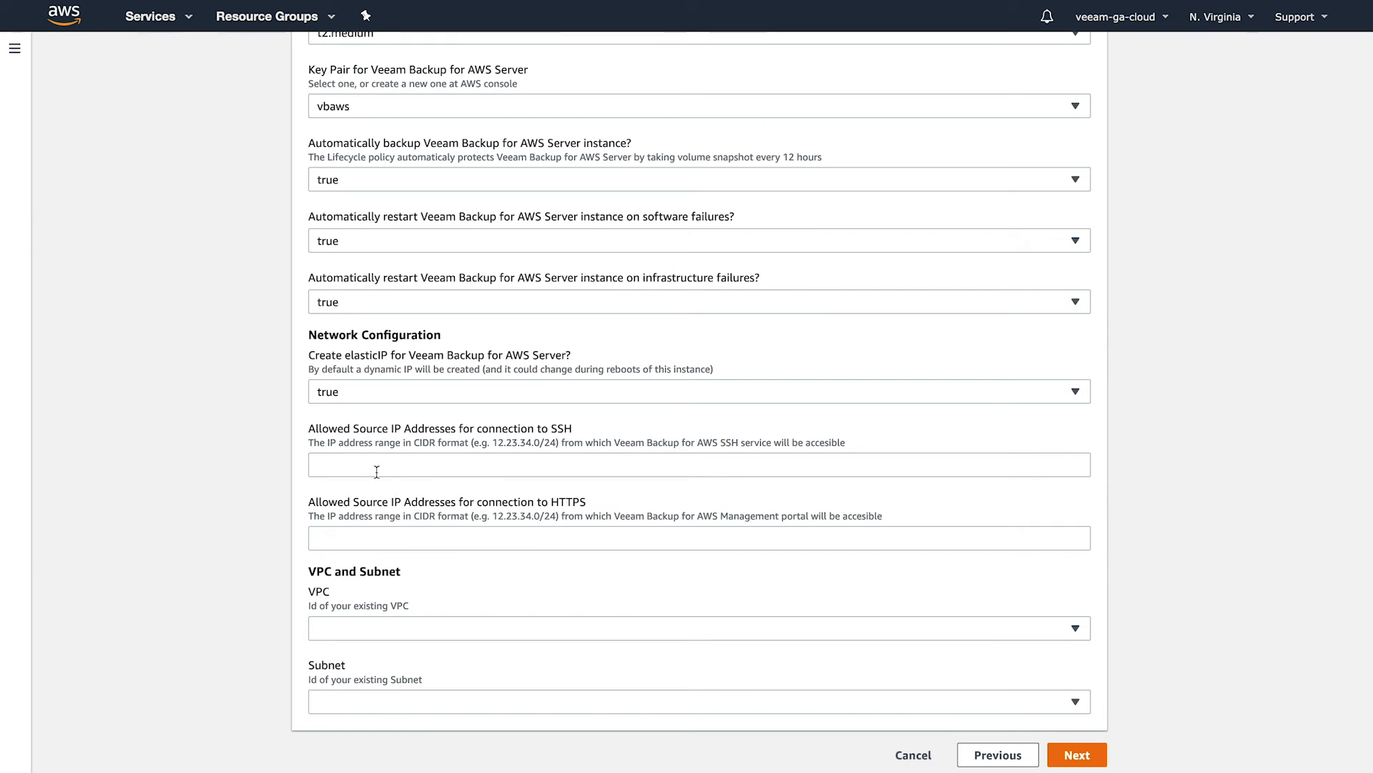
mouse_move(693, 457)
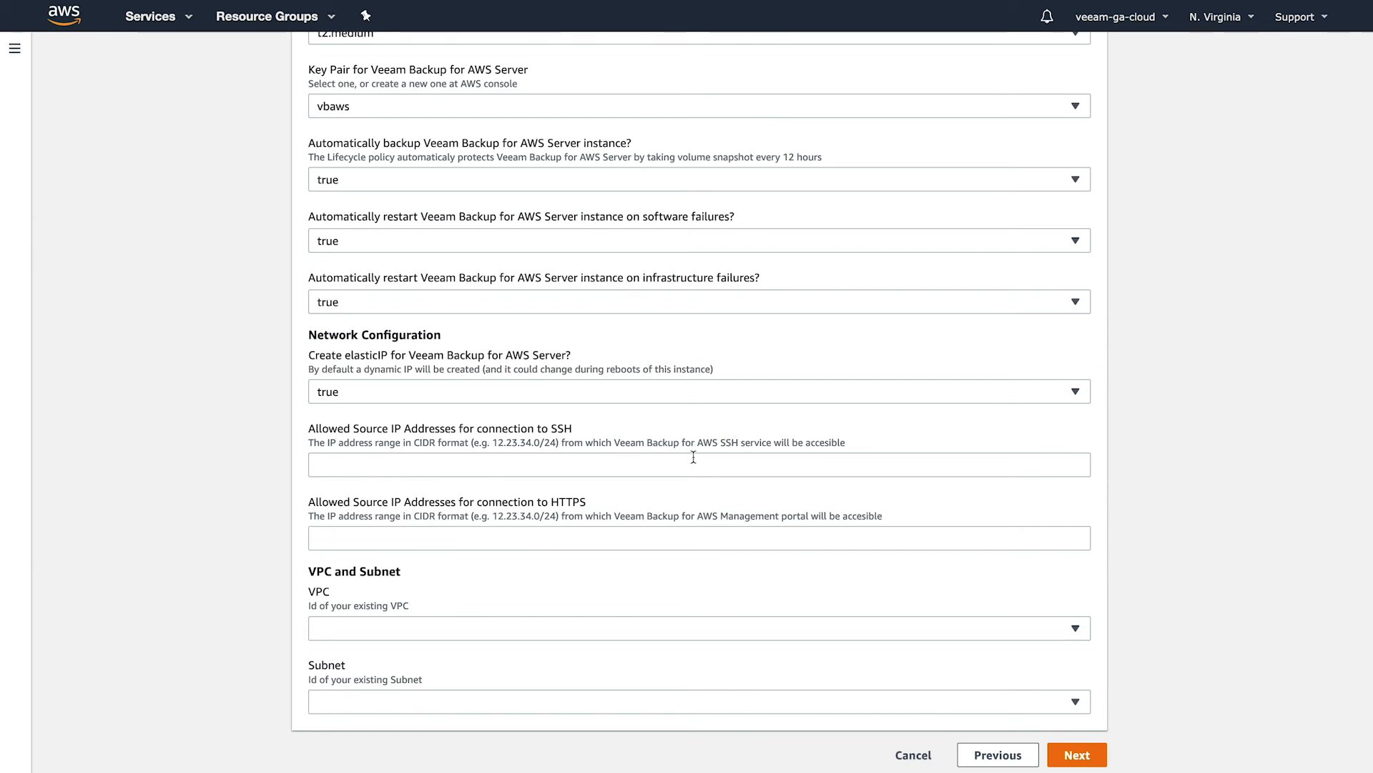
mouse_move(531, 523)
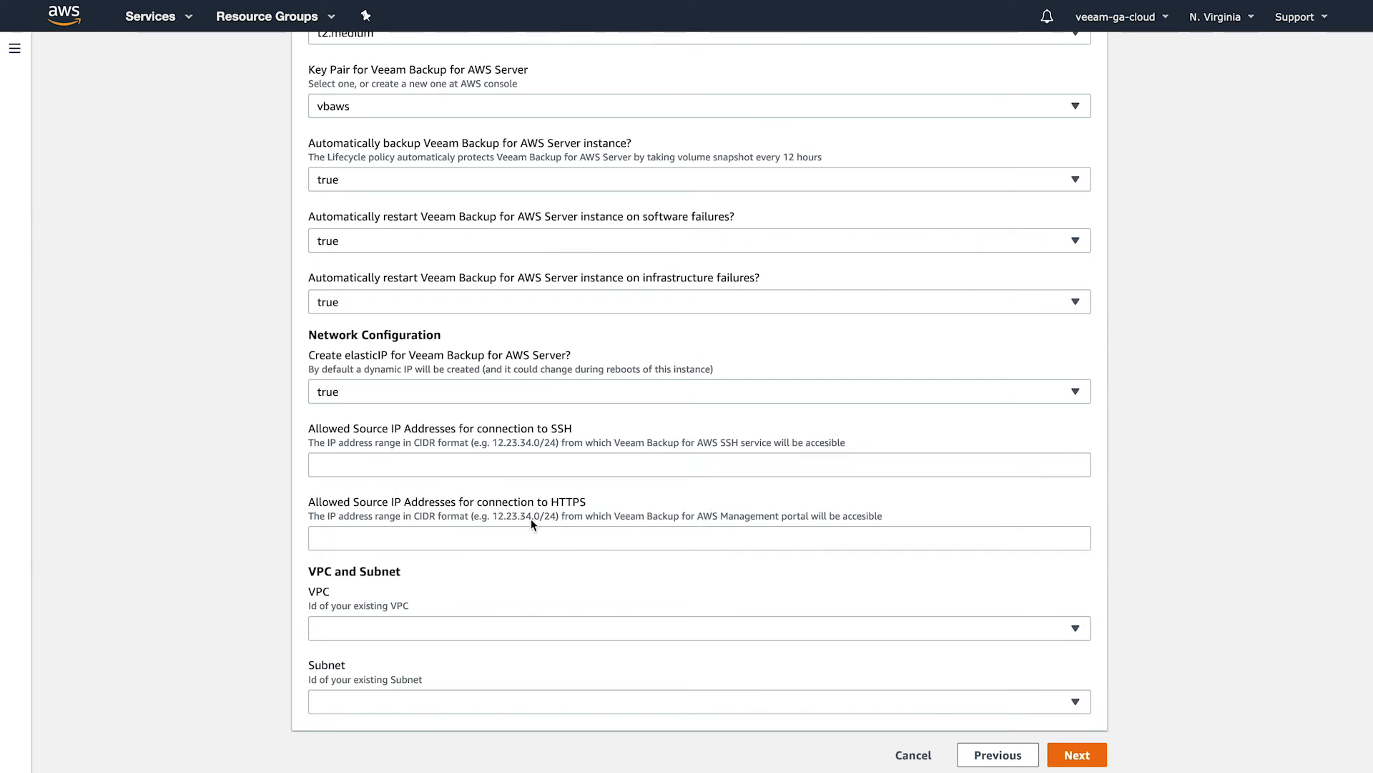
mouse_move(708, 523)
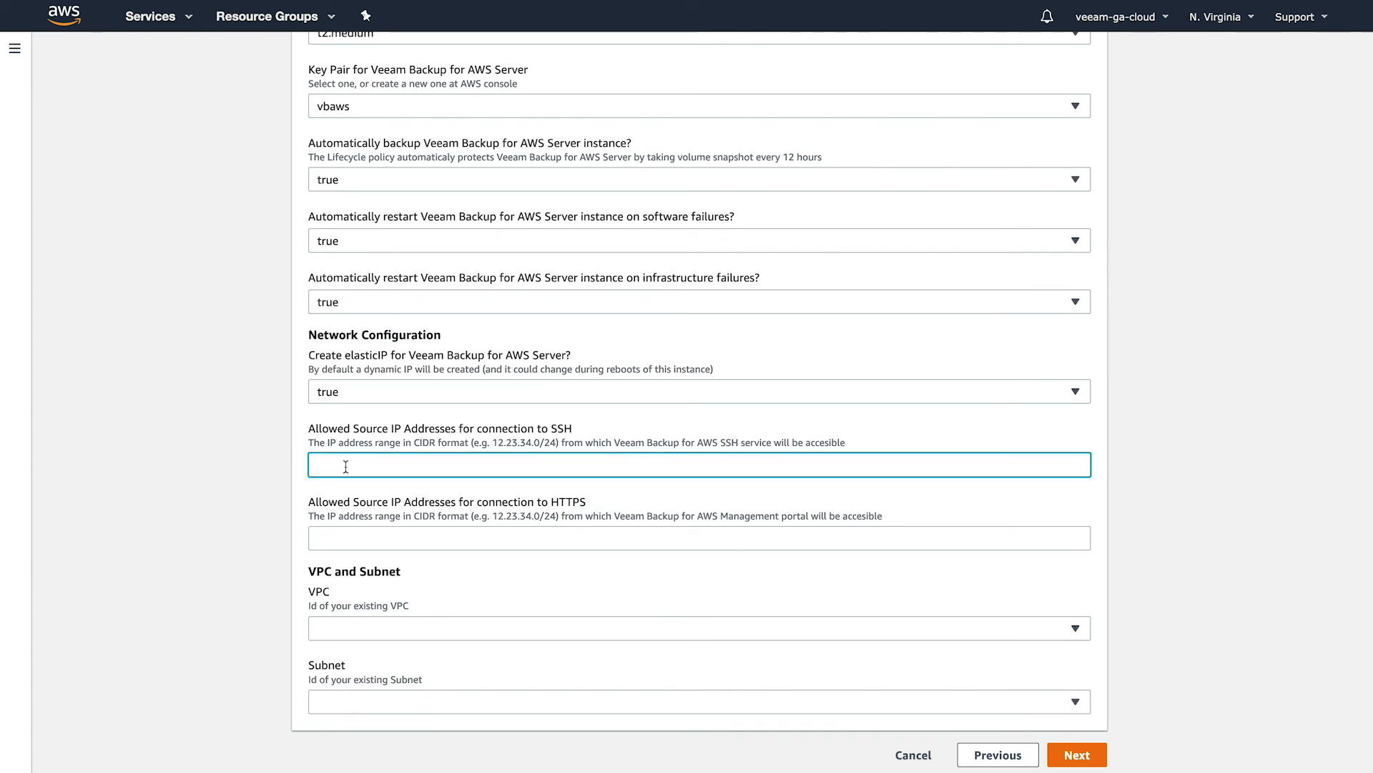
Step: Restrict SSH and HTTPS source ranges to 108.193.87.125/32
text(108.193.87.125)
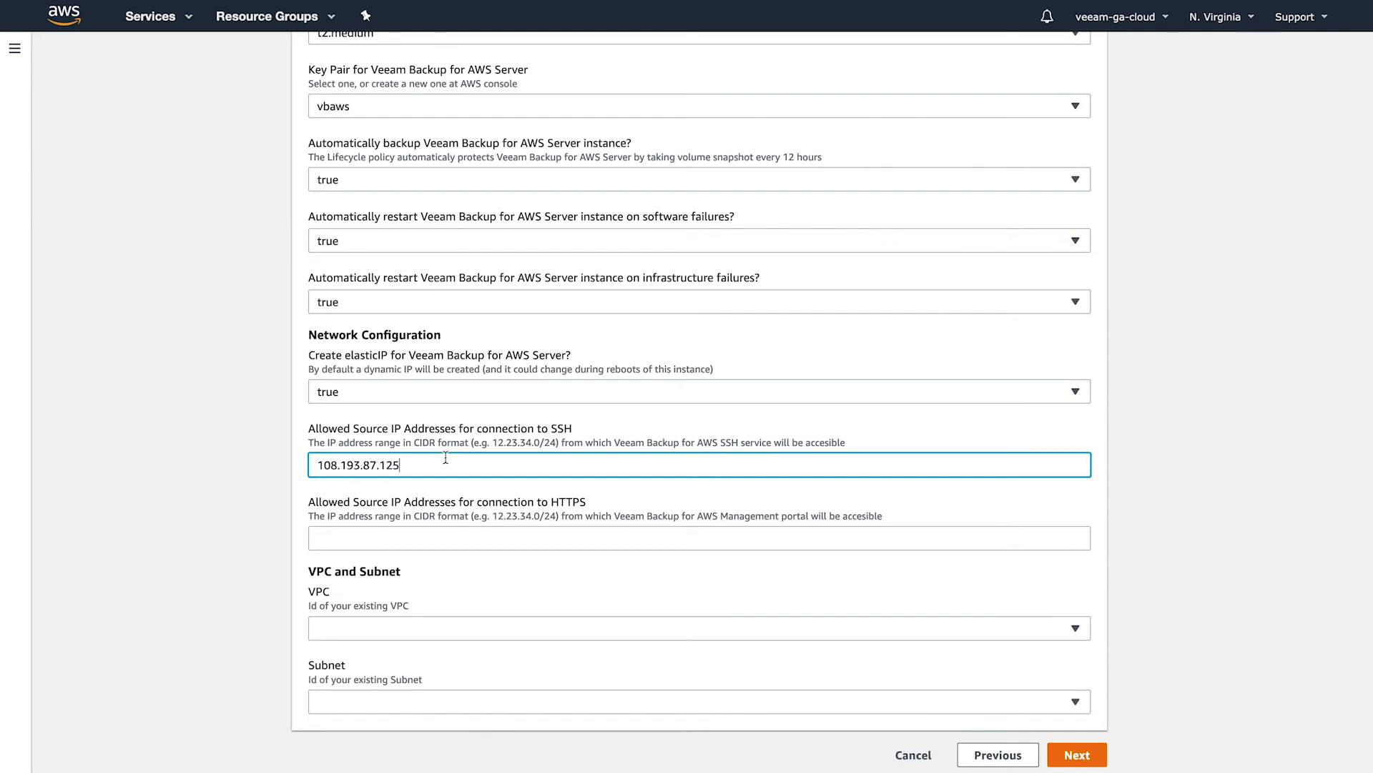
text(/32)
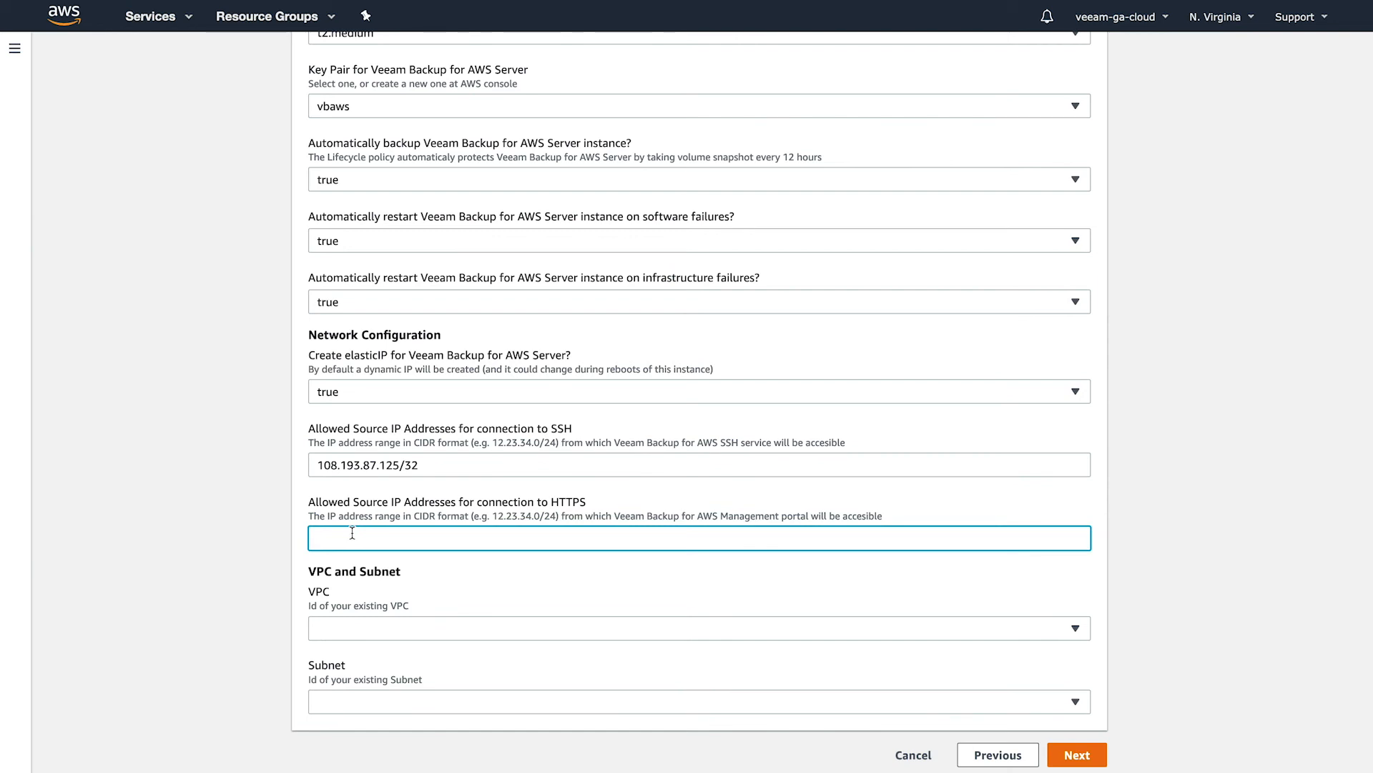
text(108.193.87.125/32)
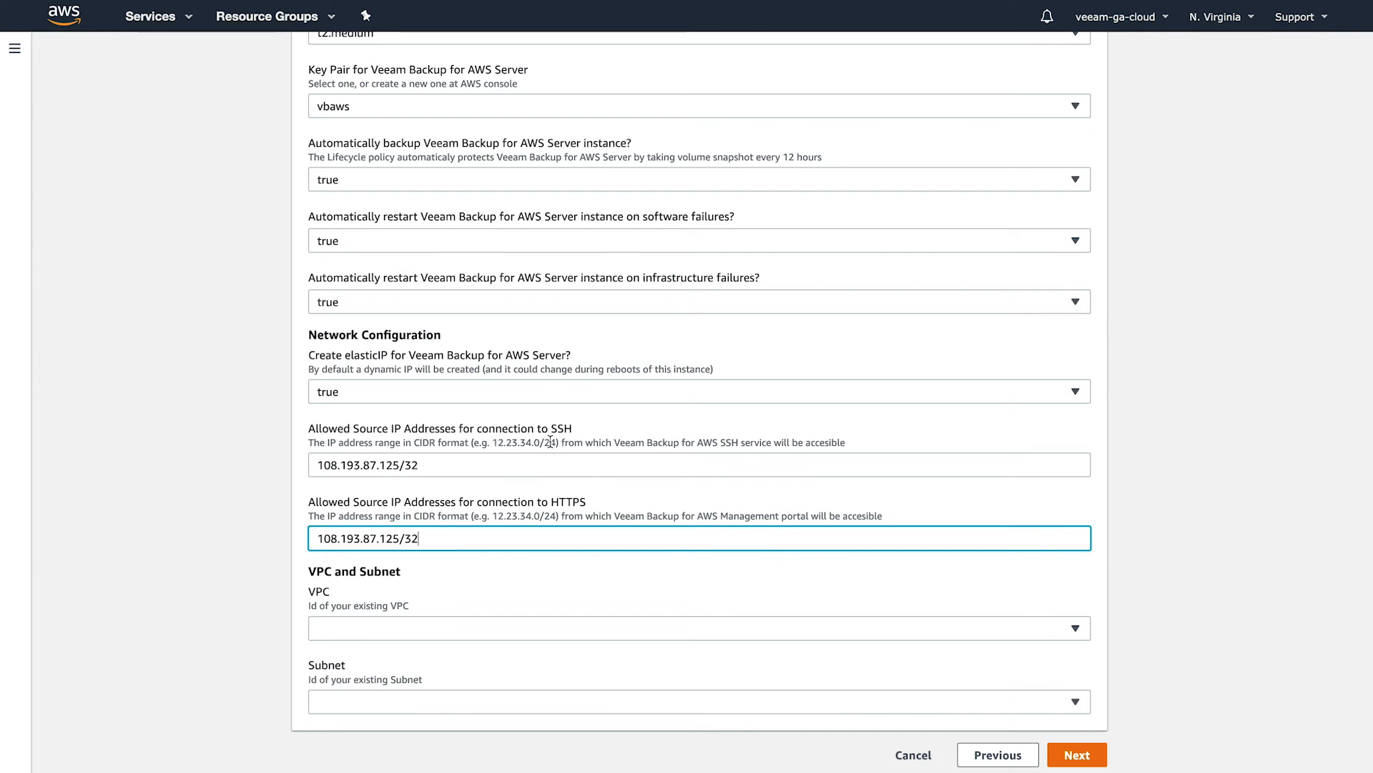
mouse_move(471, 458)
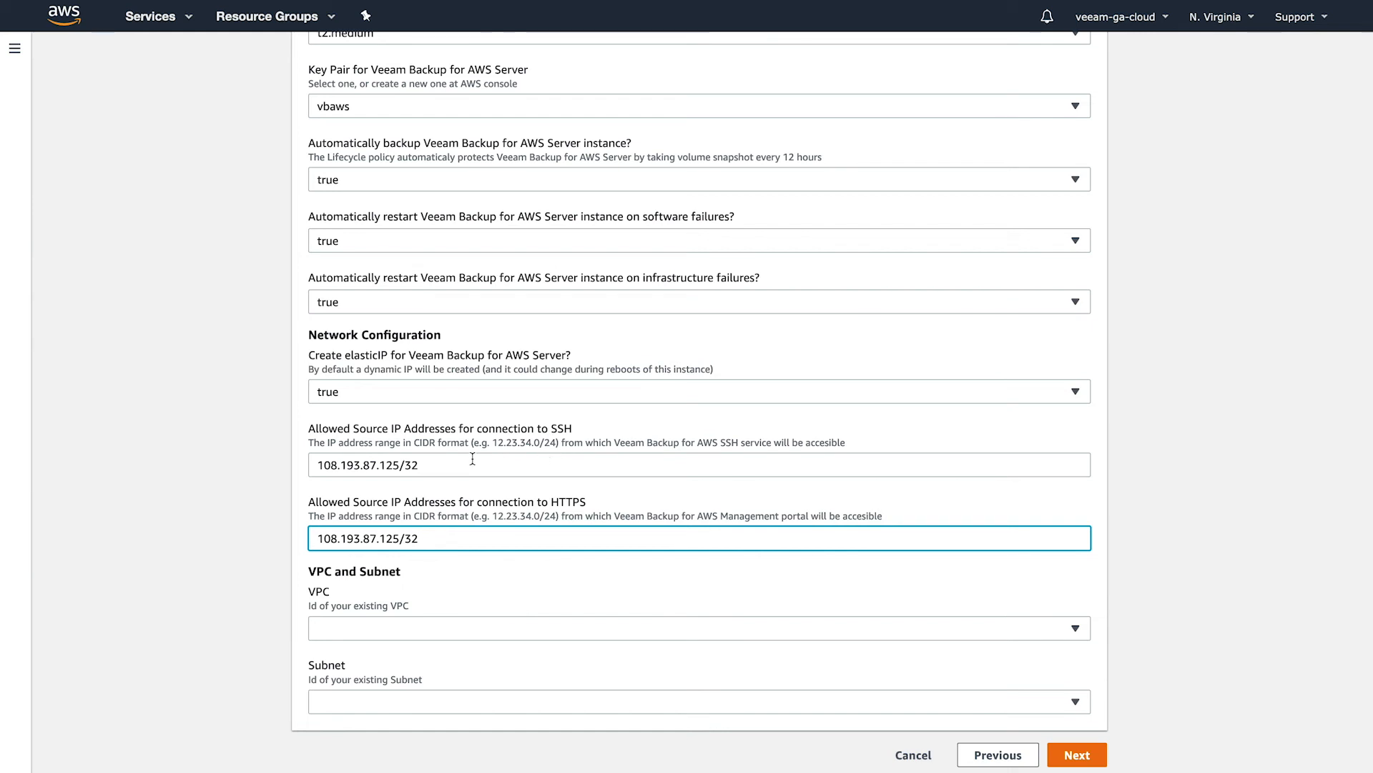
mouse_move(534, 451)
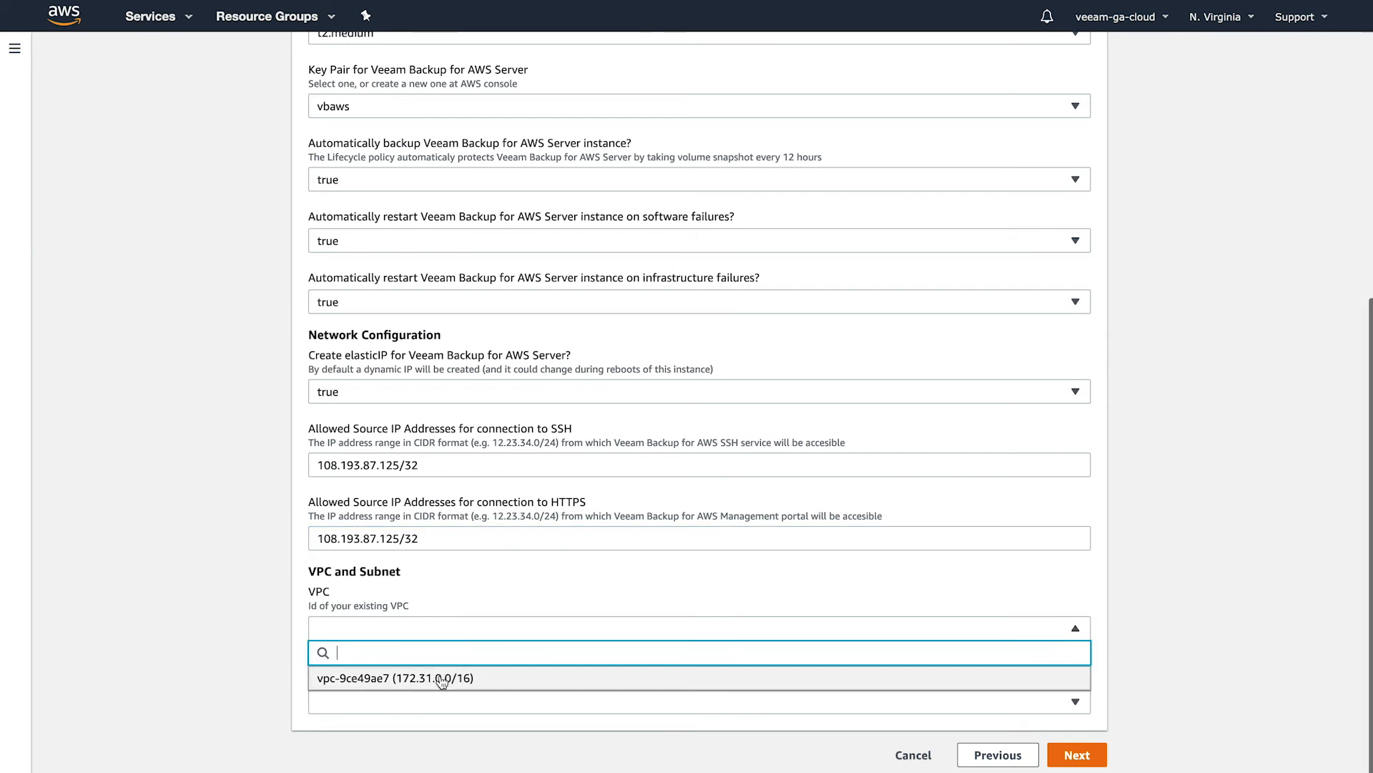
Step: Use the existing vpc-9ce49ae7 VPC and subnet, pass stack options, and reach the review page
click(396, 678)
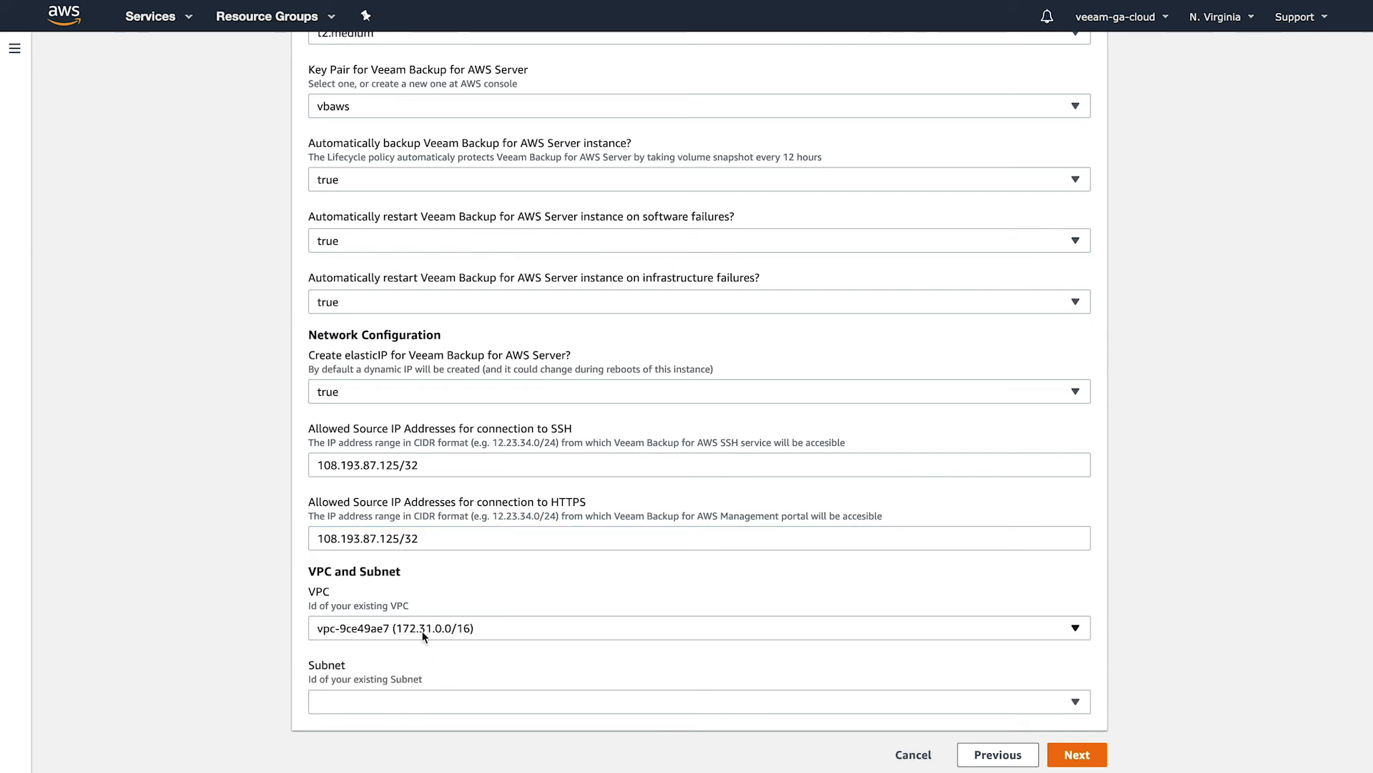
mouse_move(449, 706)
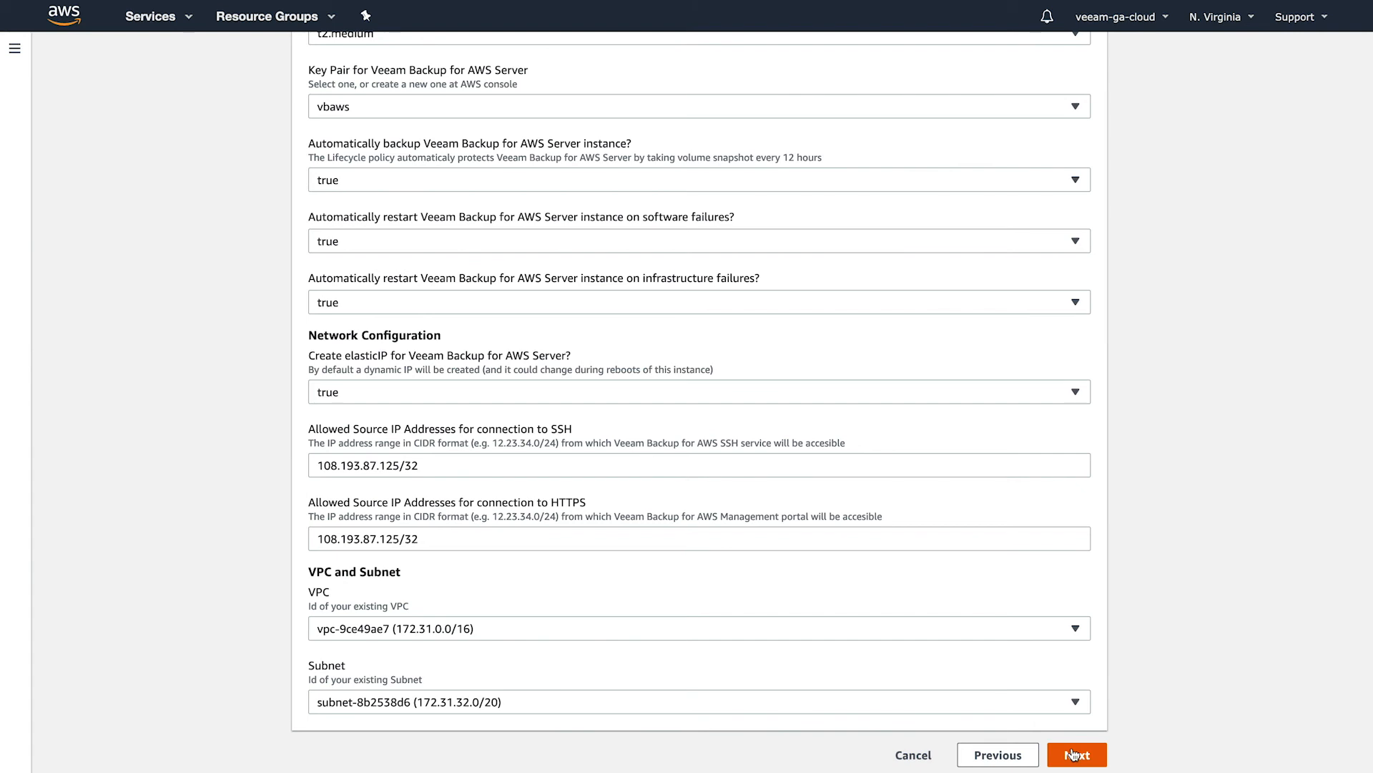
click(1076, 754)
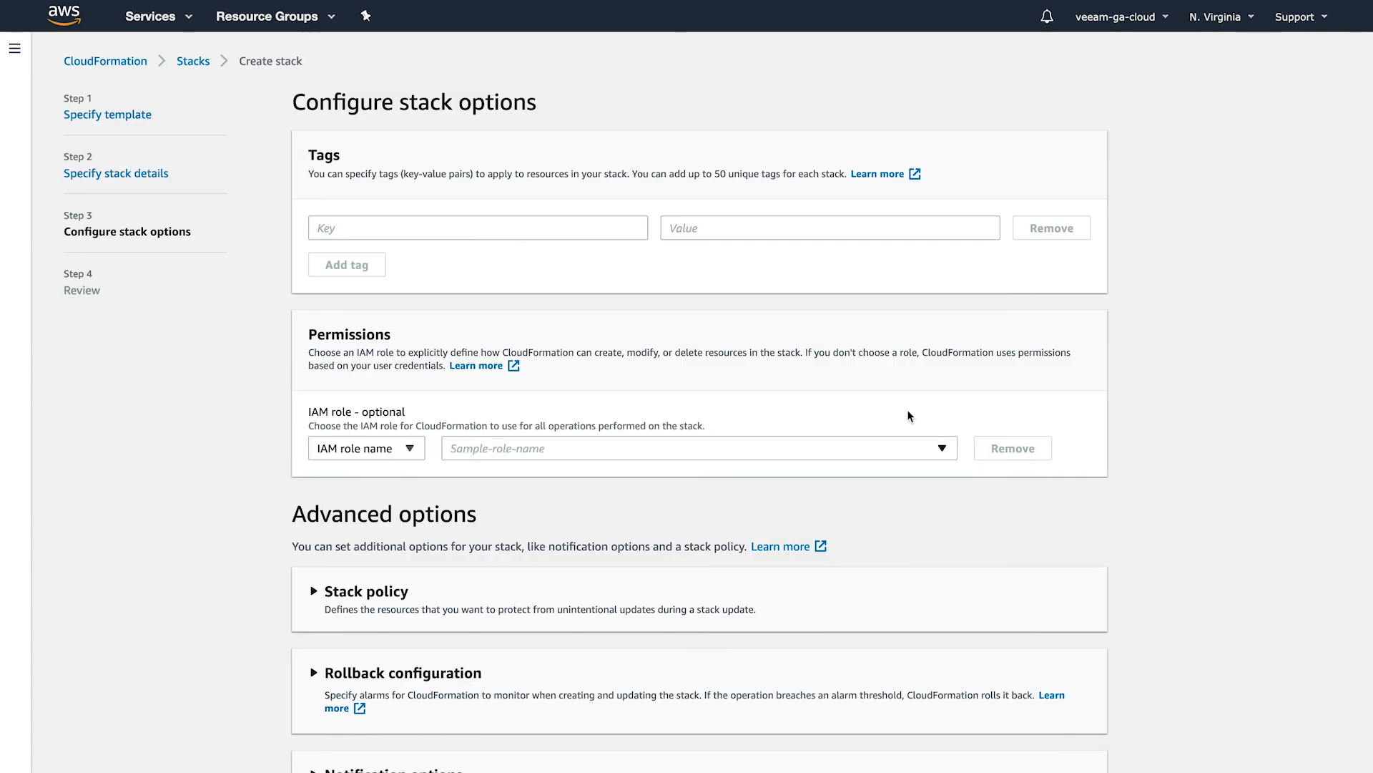
scroll(down, 3)
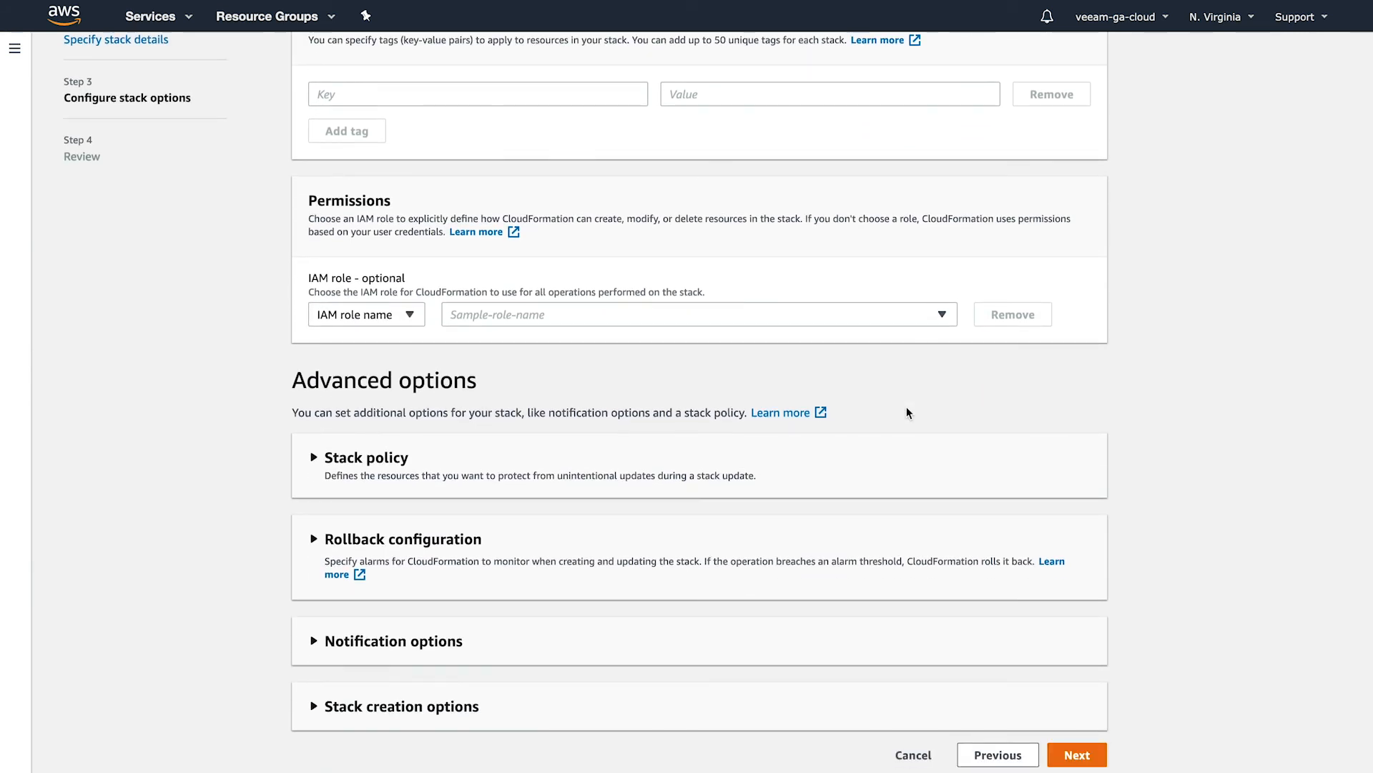
click(1077, 754)
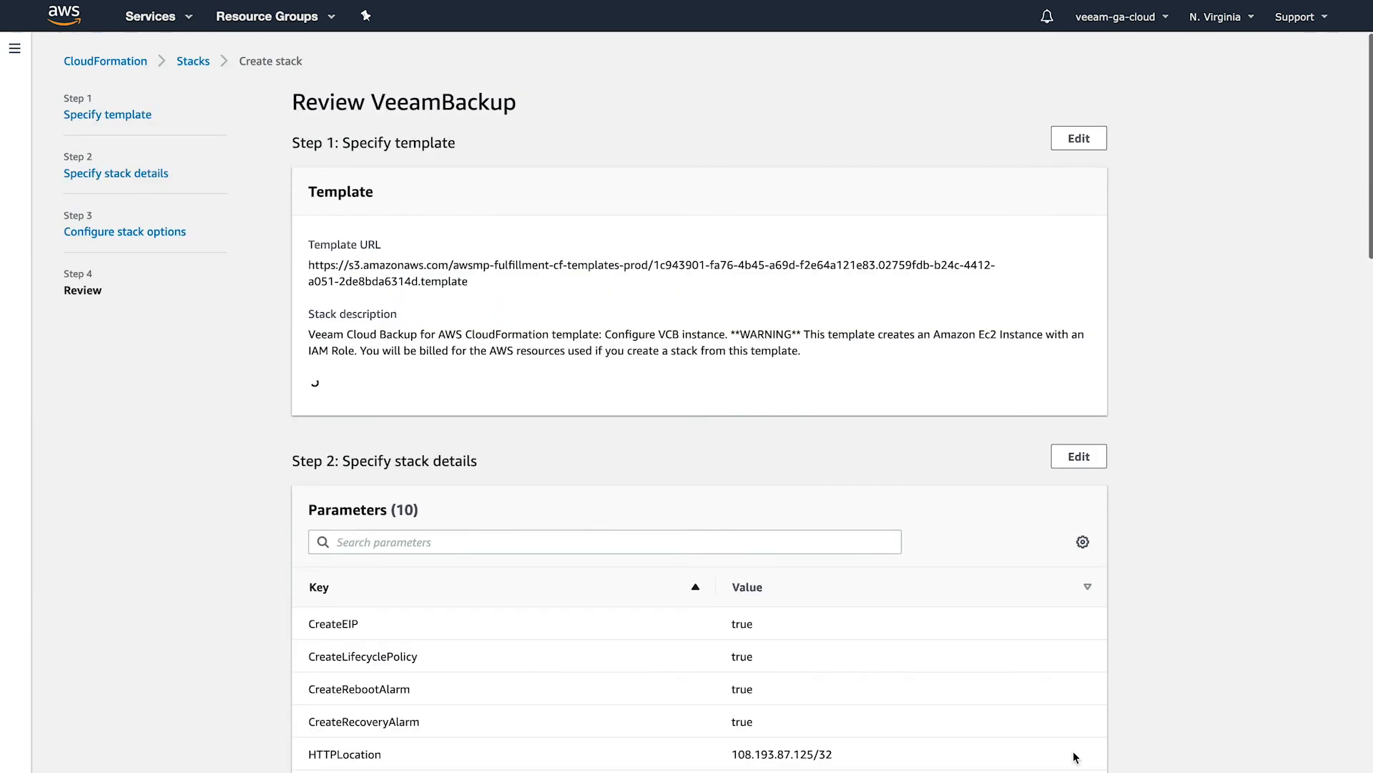
Step: Acknowledge IAM resource creation and create the Veeam-Backup stack
scroll(down, 3)
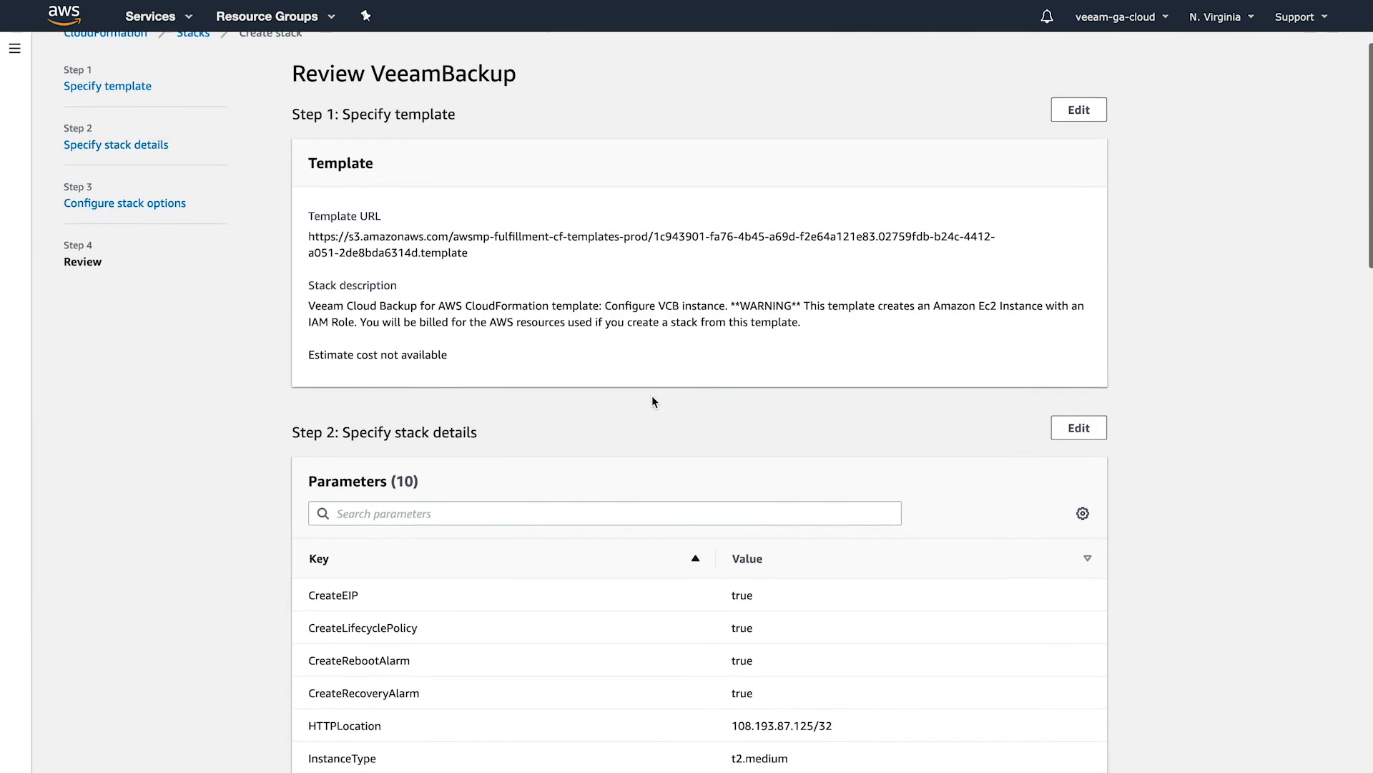
scroll(down, 3)
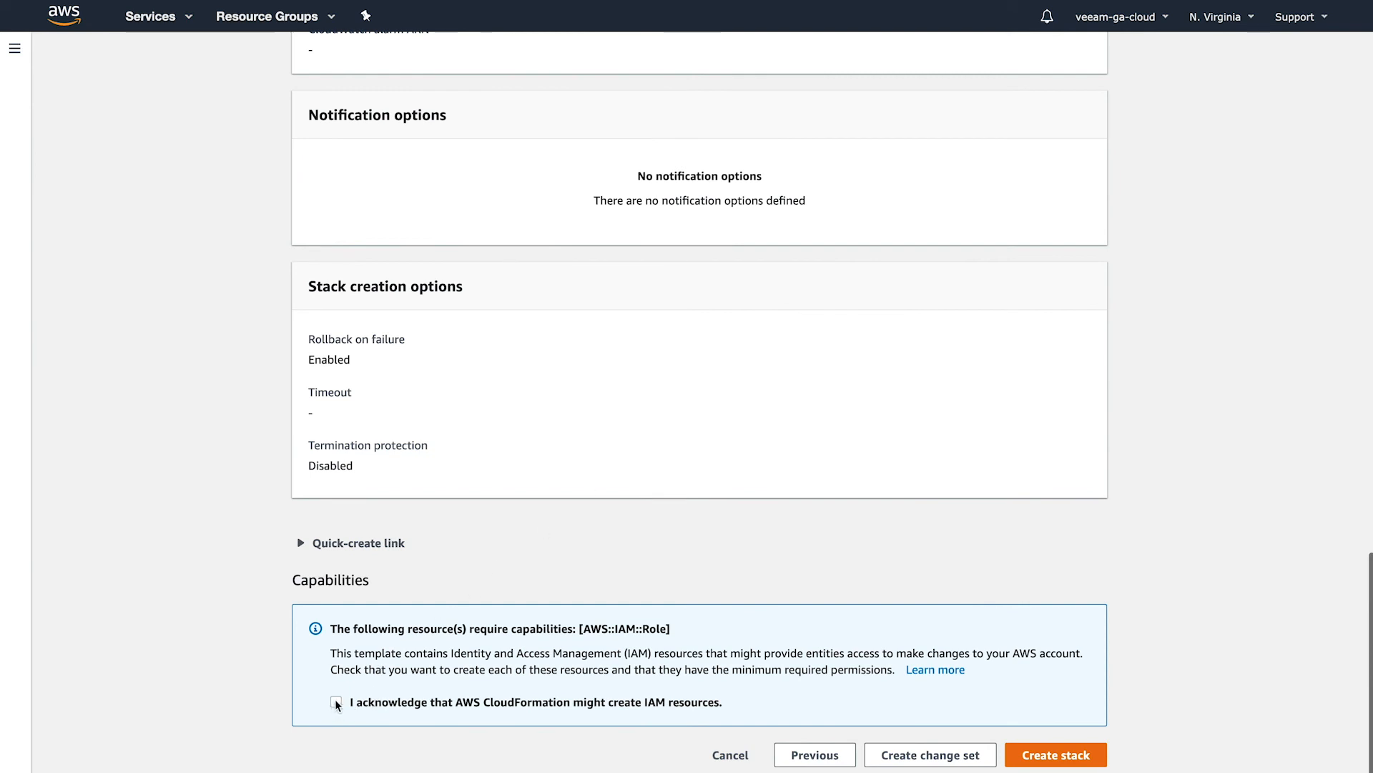
click(335, 702)
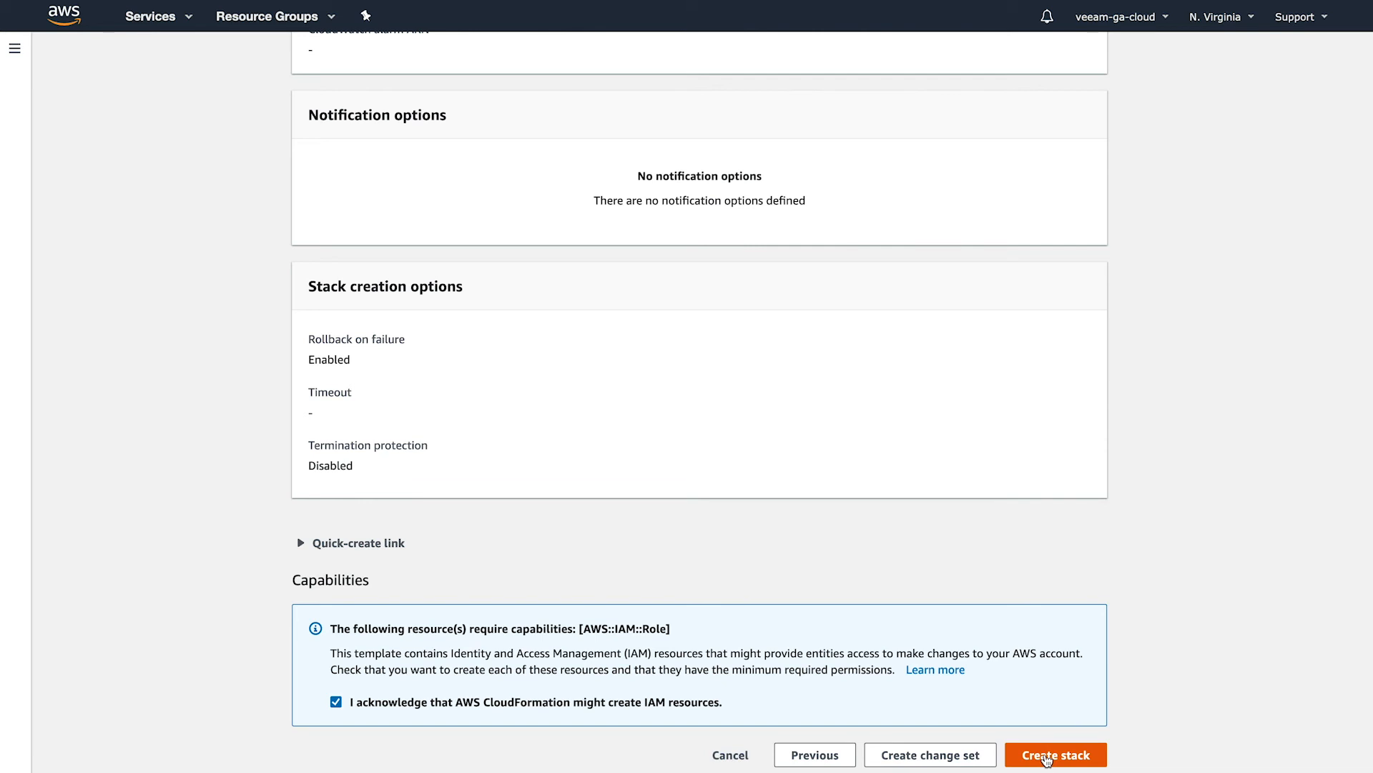
click(1056, 754)
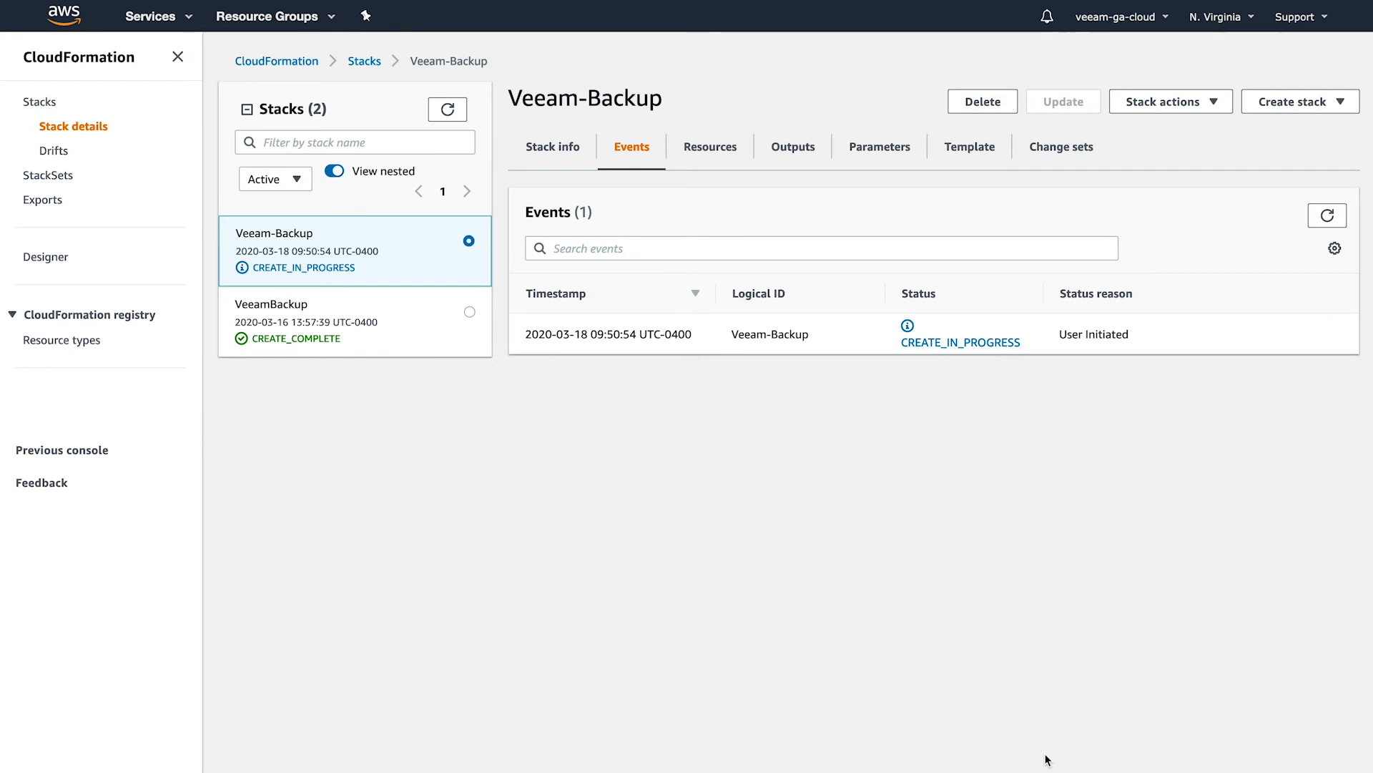
mouse_move(655, 391)
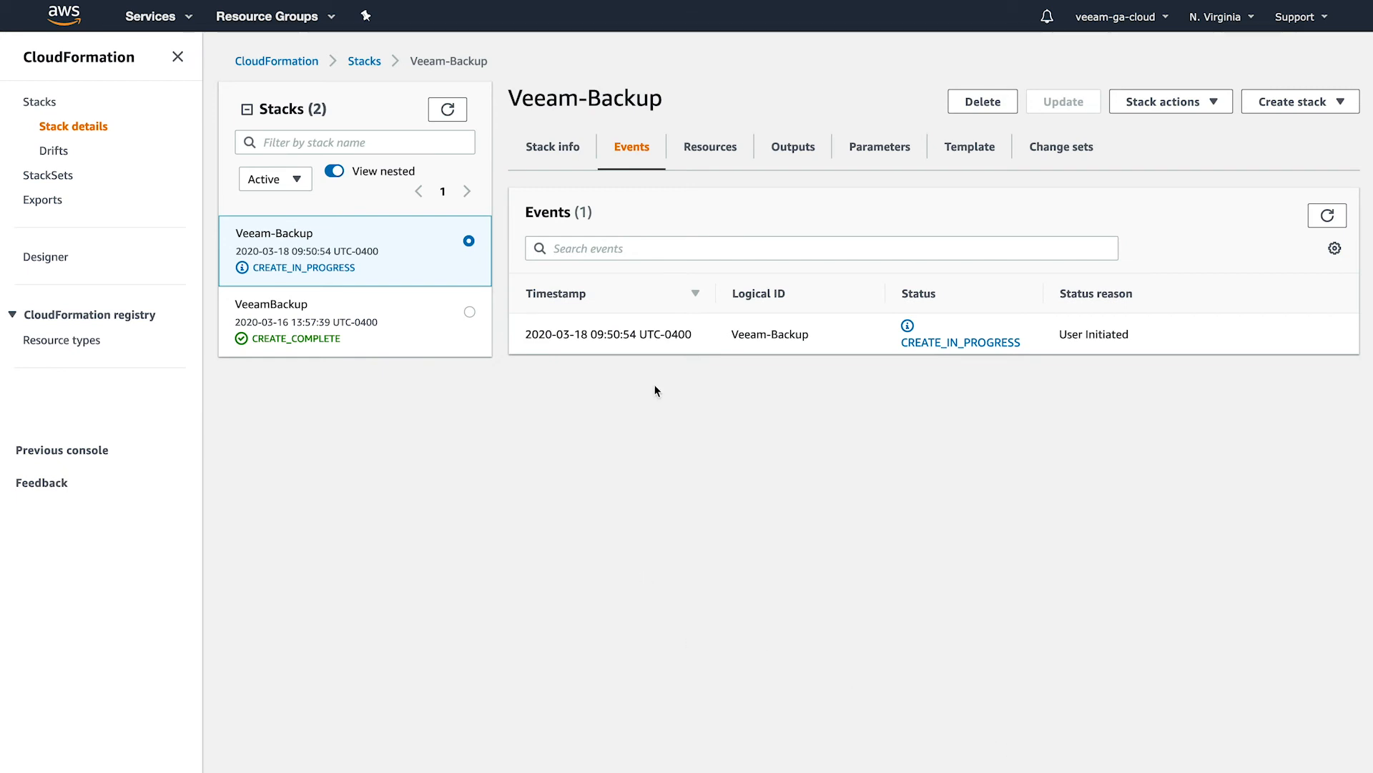
mouse_move(813, 316)
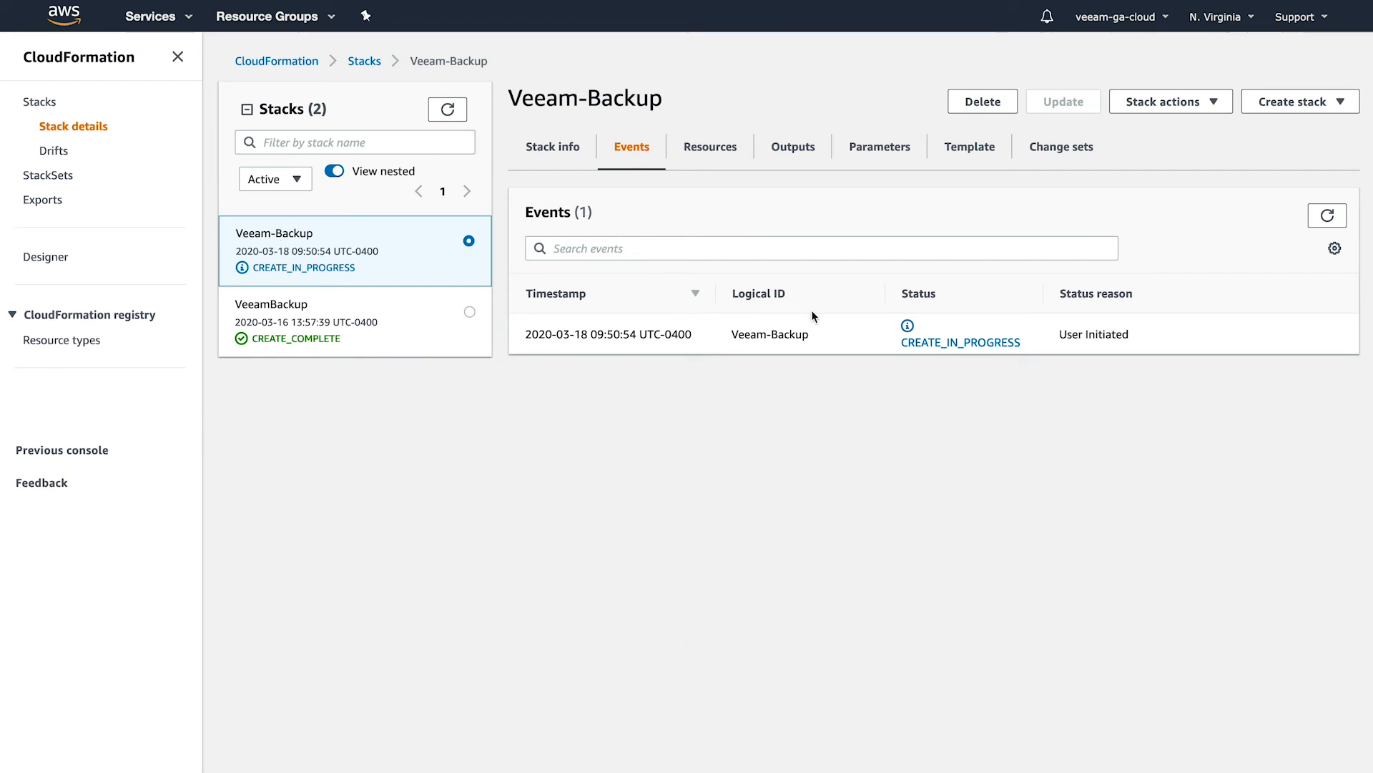
mouse_move(994, 355)
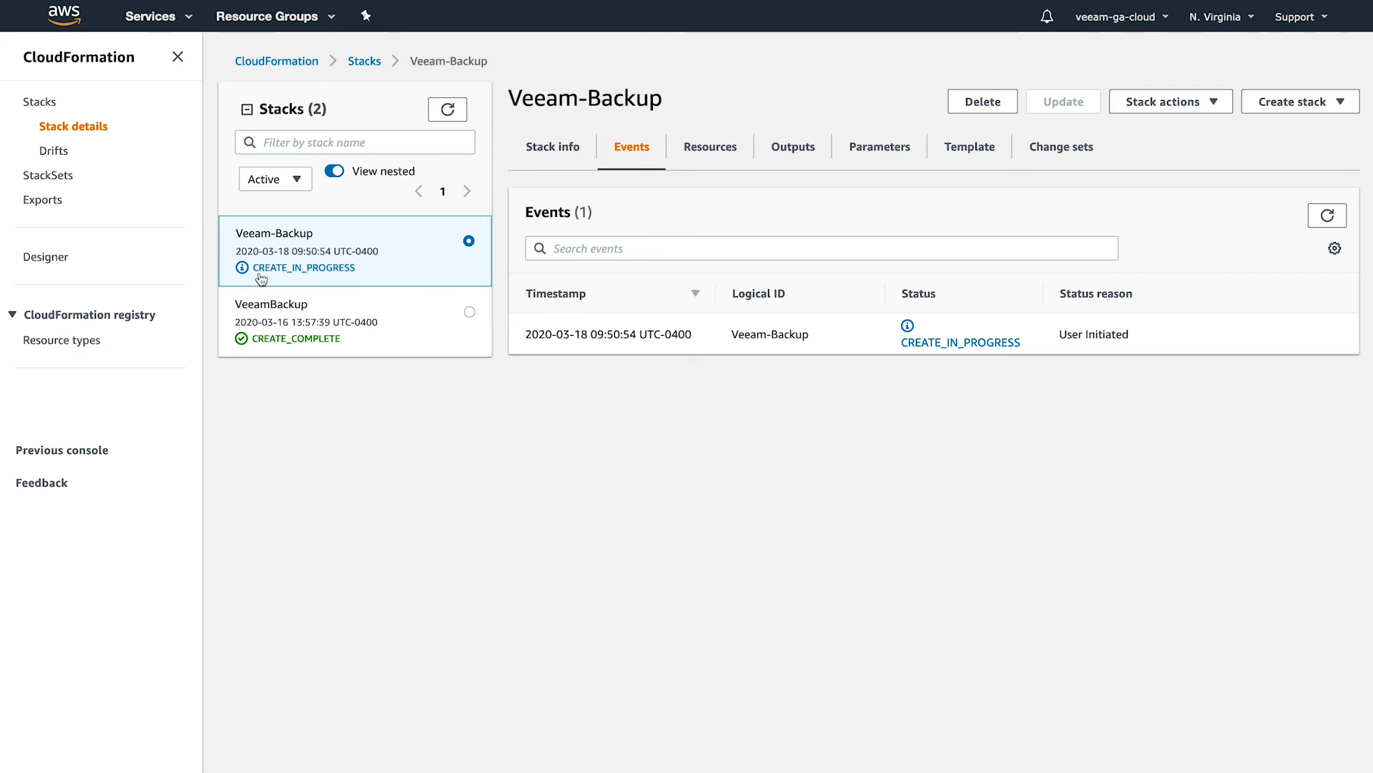
mouse_move(281, 284)
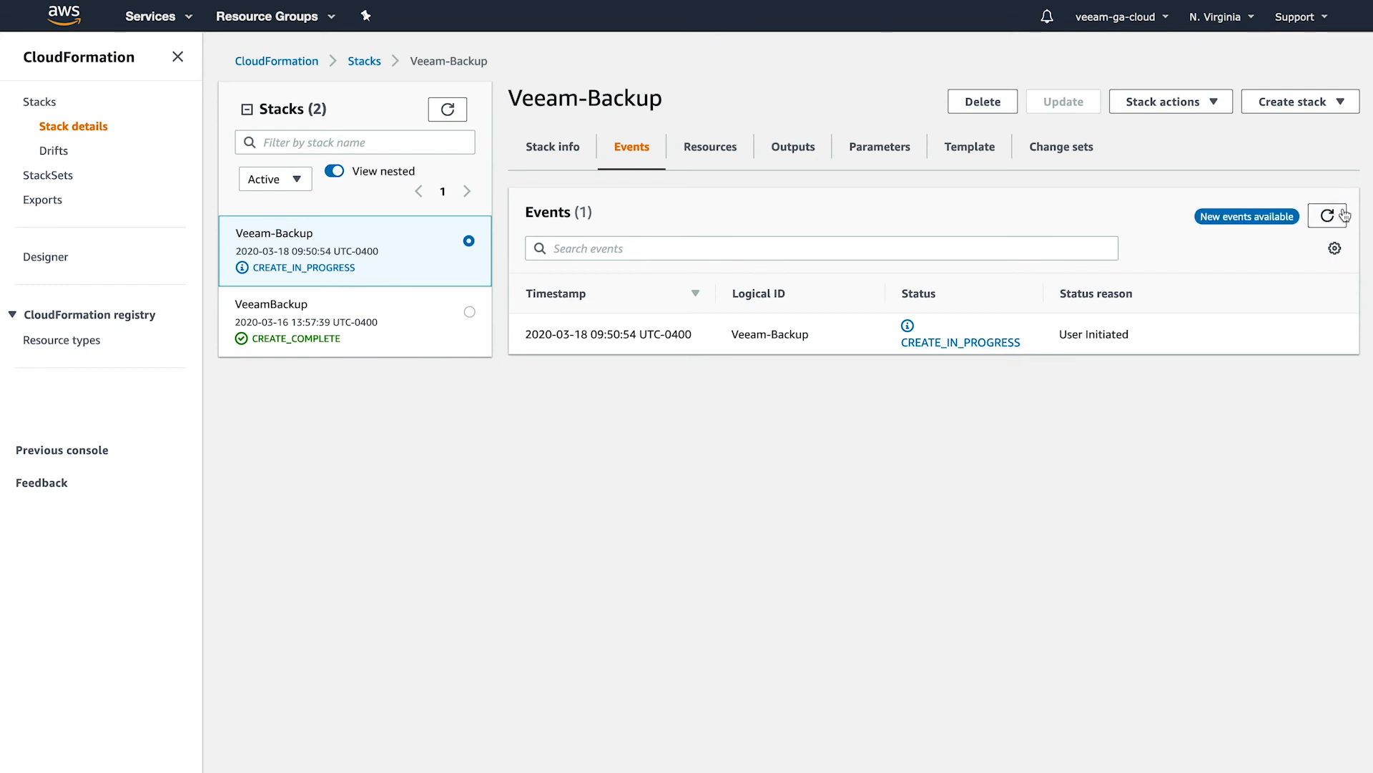
Step: Refresh the stack's events until Veeam-Backup shows CREATE_COMPLETE
click(1326, 215)
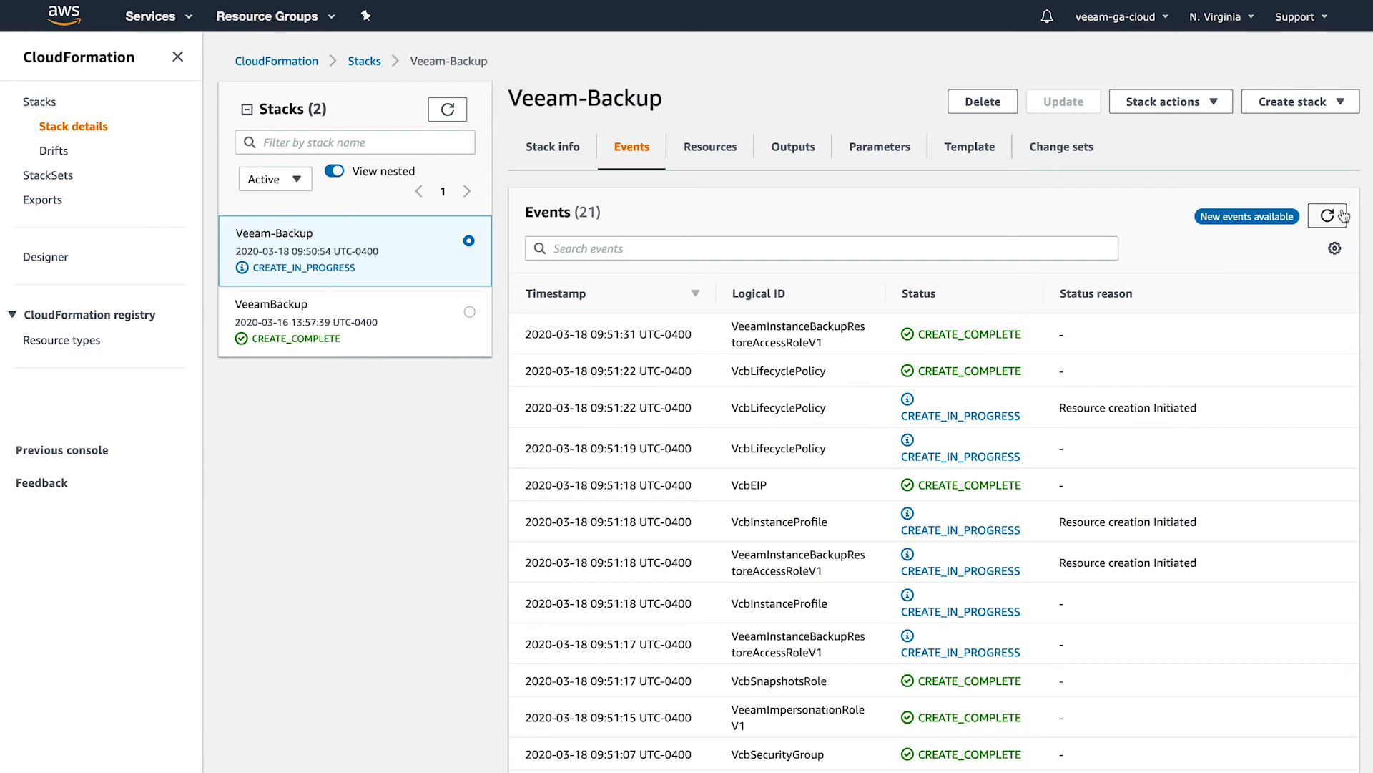
click(1328, 216)
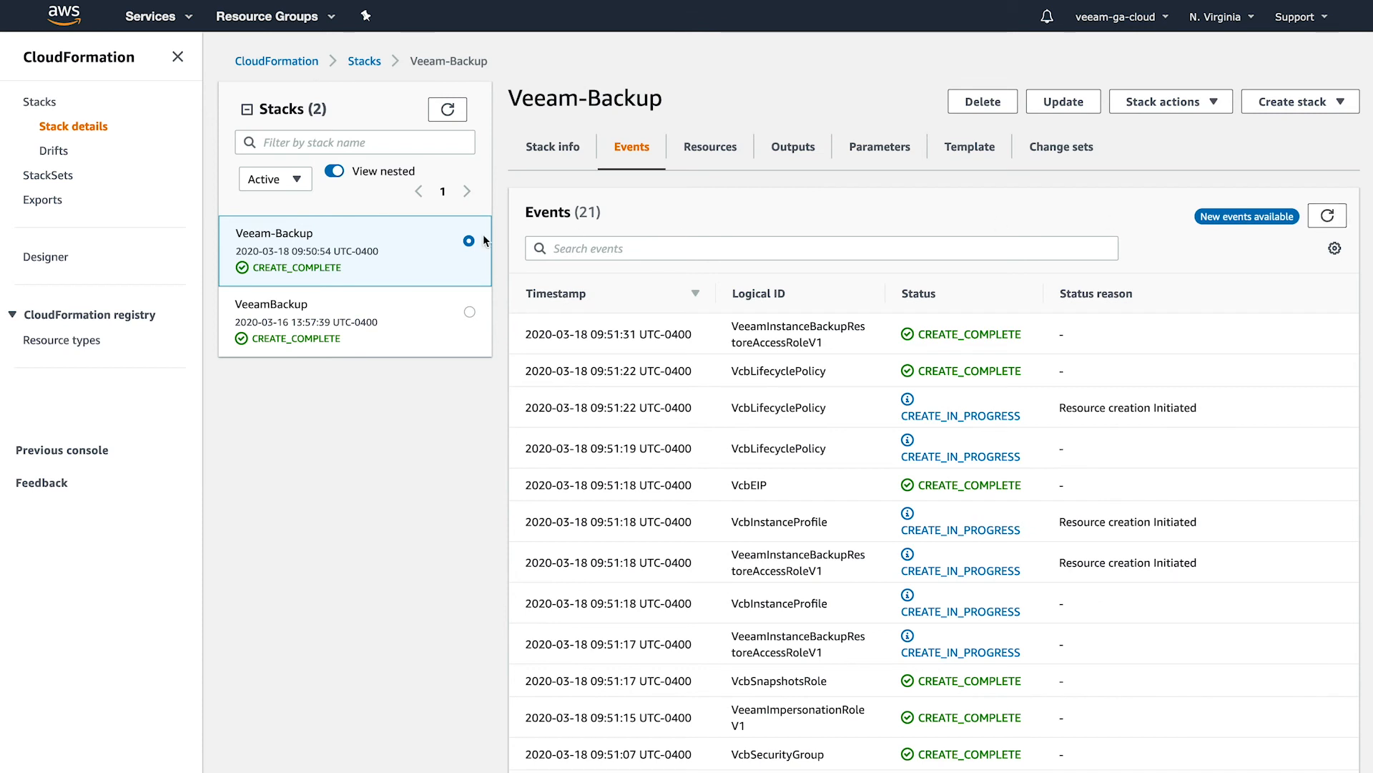
mouse_move(358, 265)
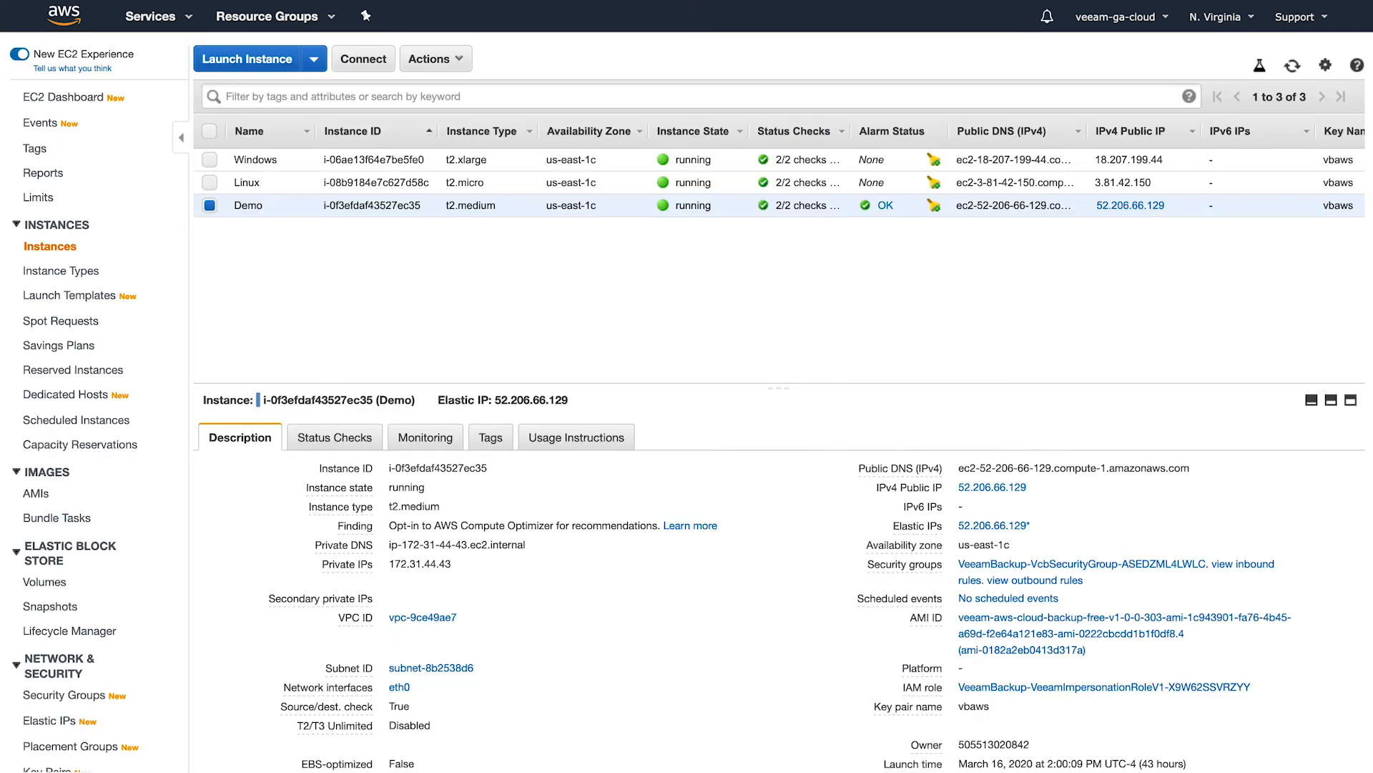
mouse_move(1293, 67)
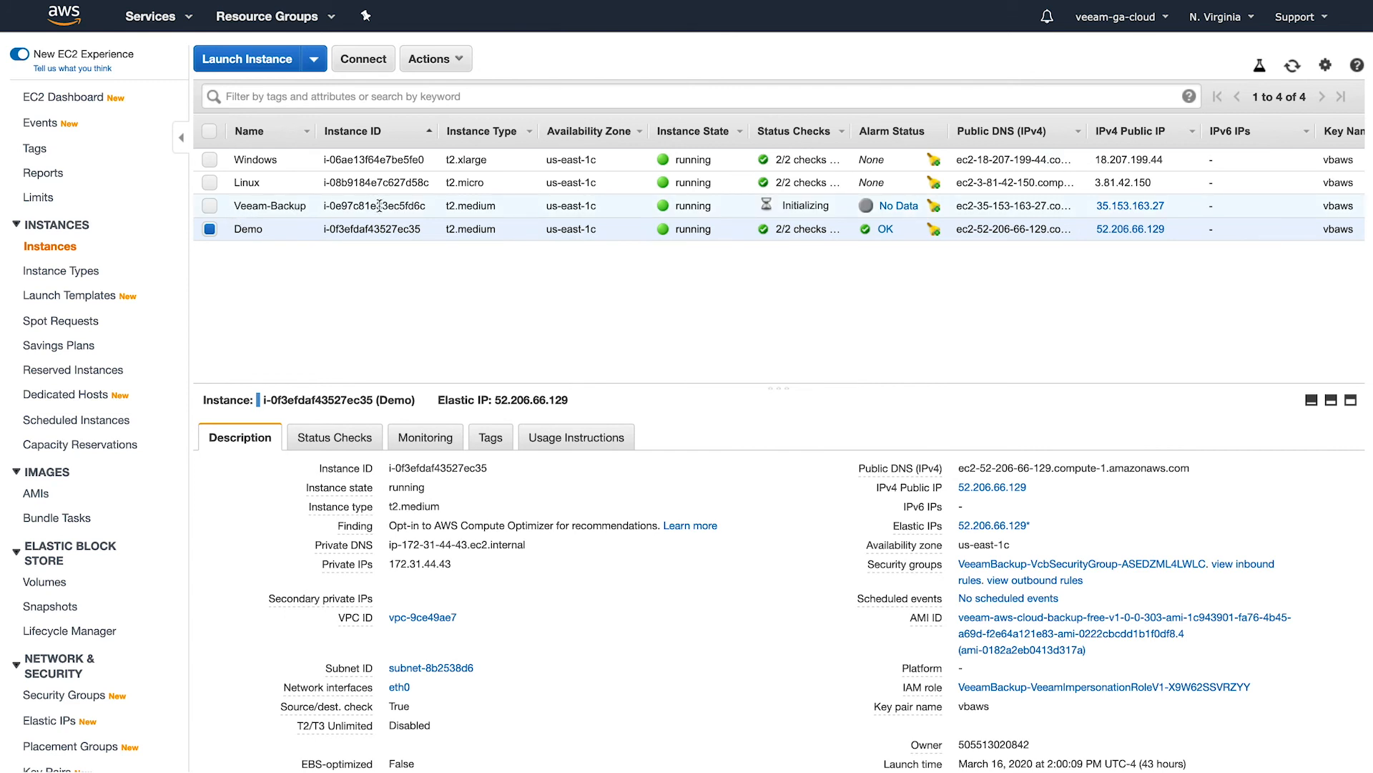
mouse_move(822, 219)
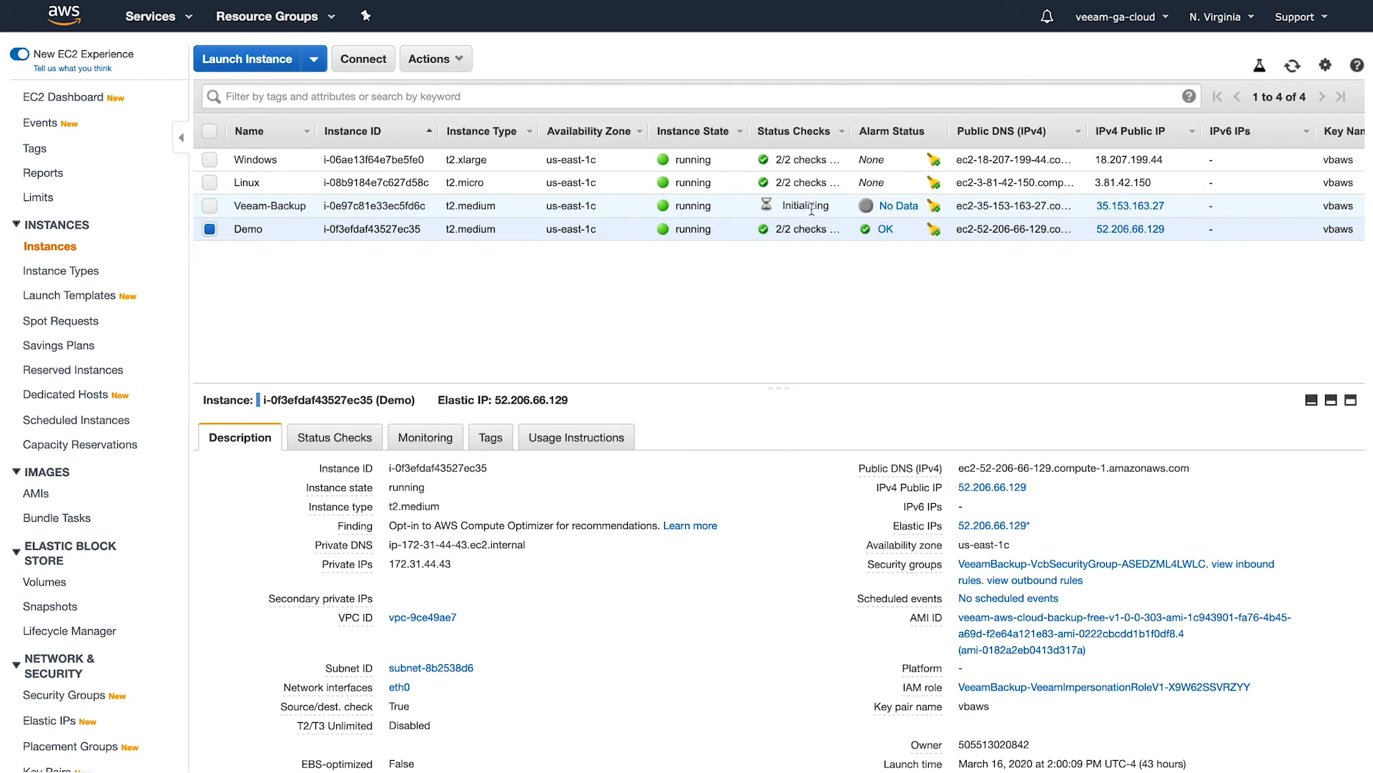
mouse_move(991, 487)
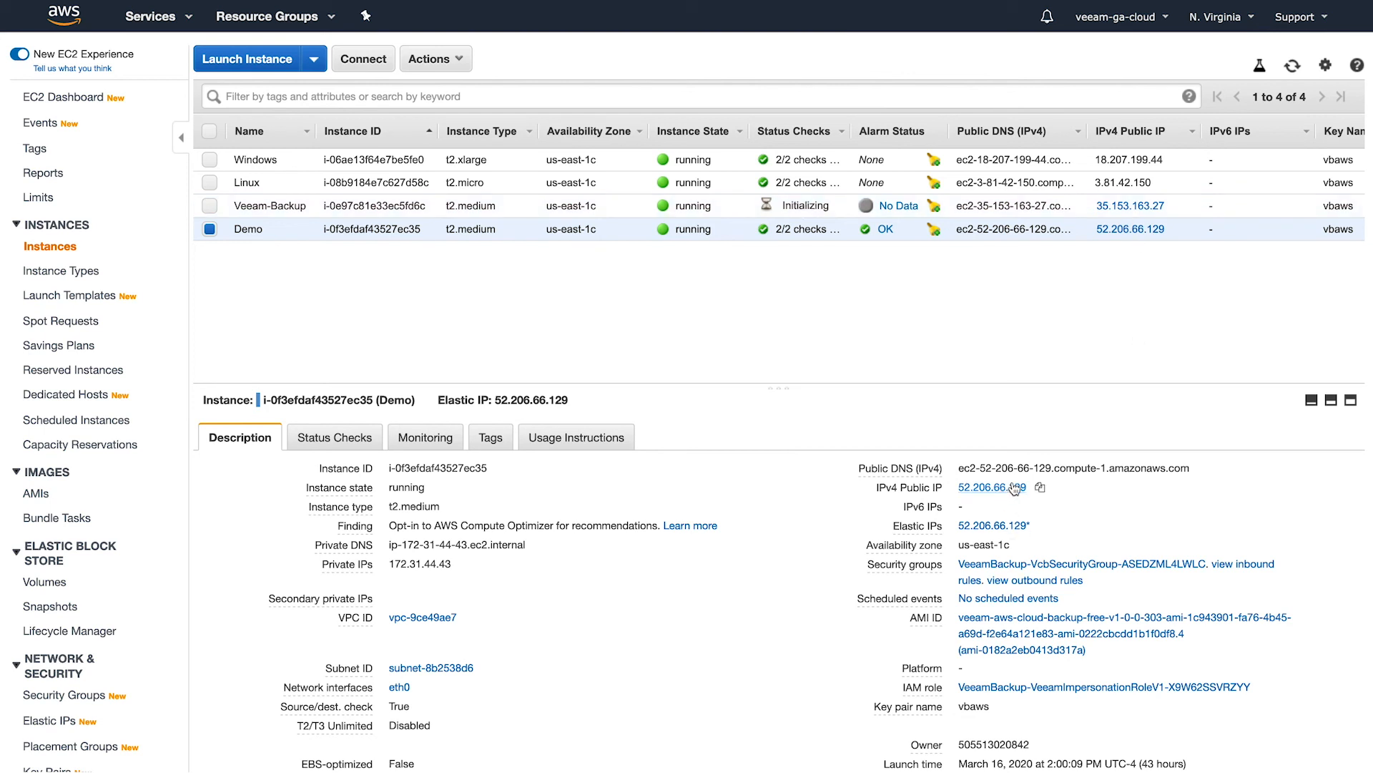
mouse_move(1031, 489)
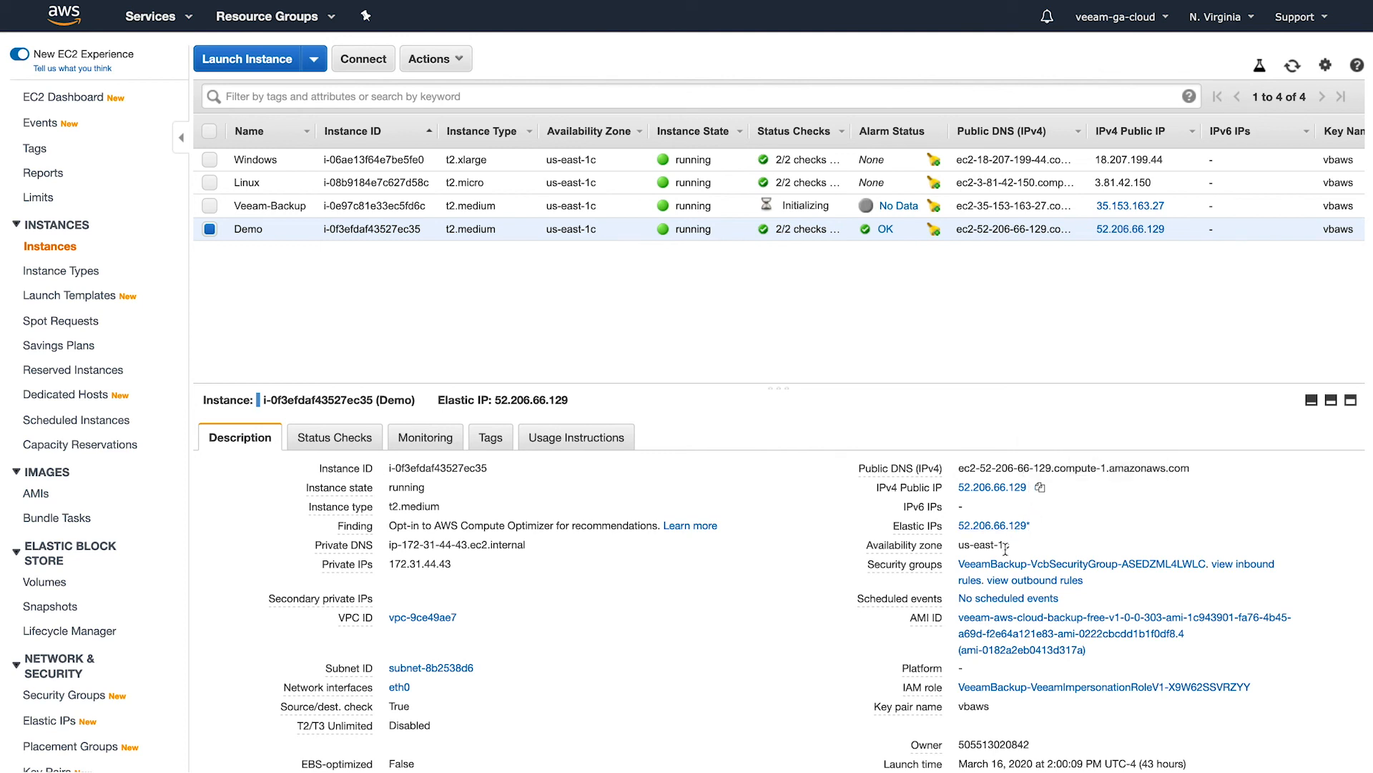
mouse_move(1237, 568)
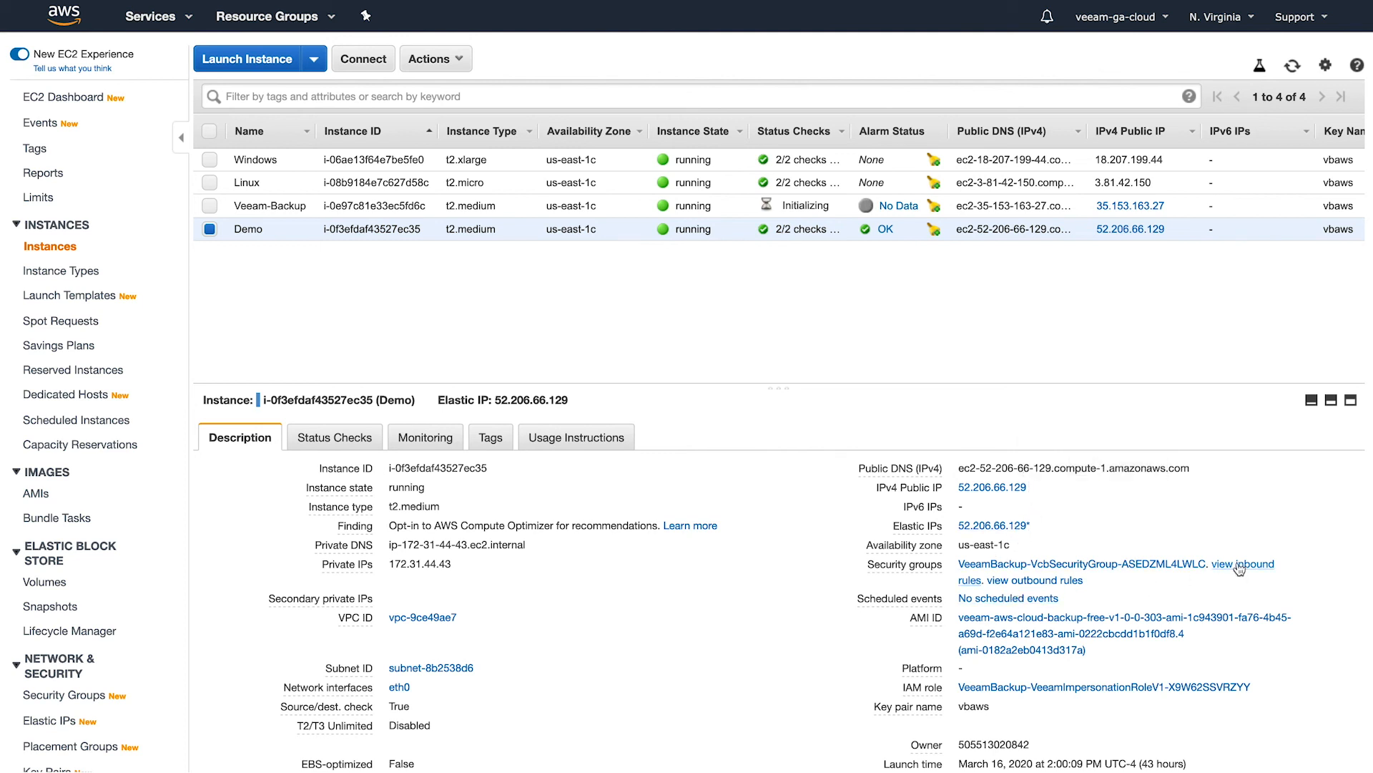
Step: Review the Demo instance's inbound port rules and copy its public DNS address
click(1231, 563)
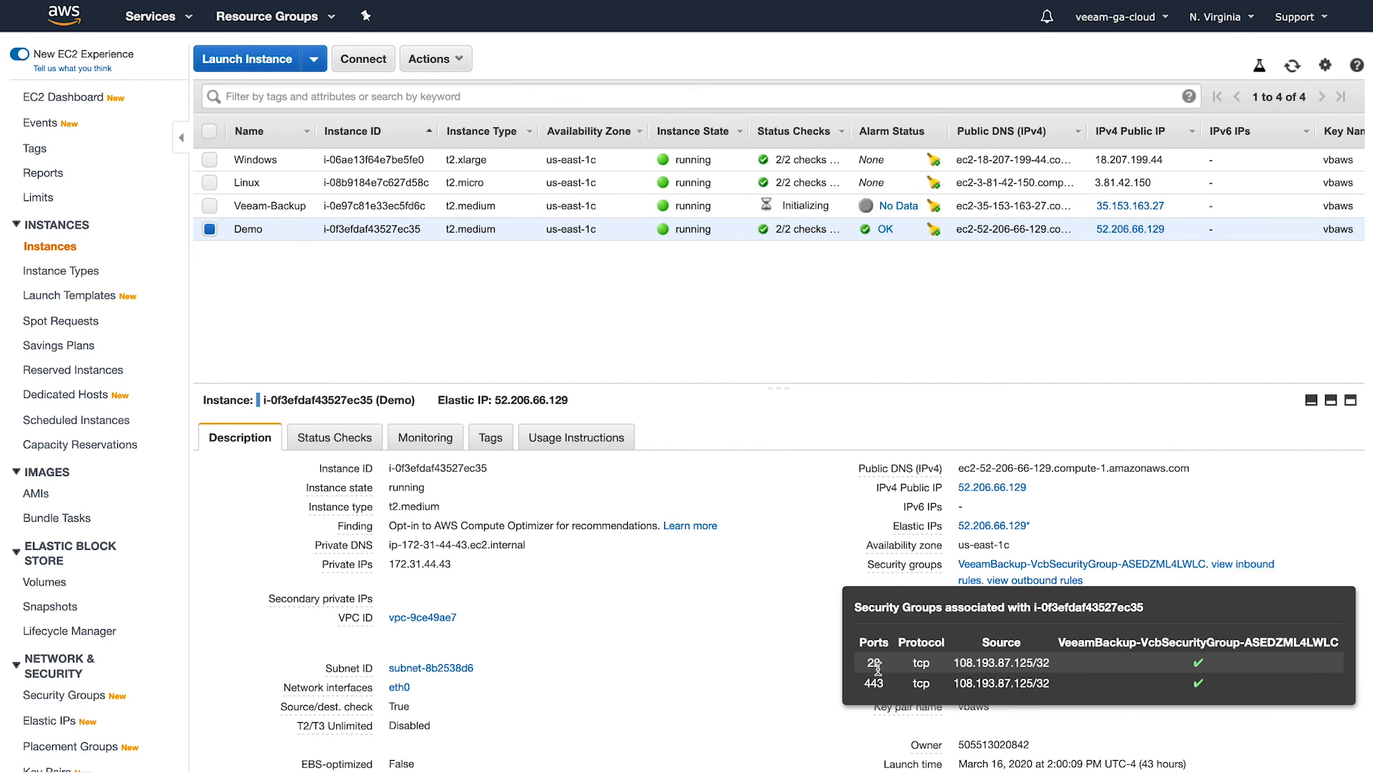
mouse_move(889, 690)
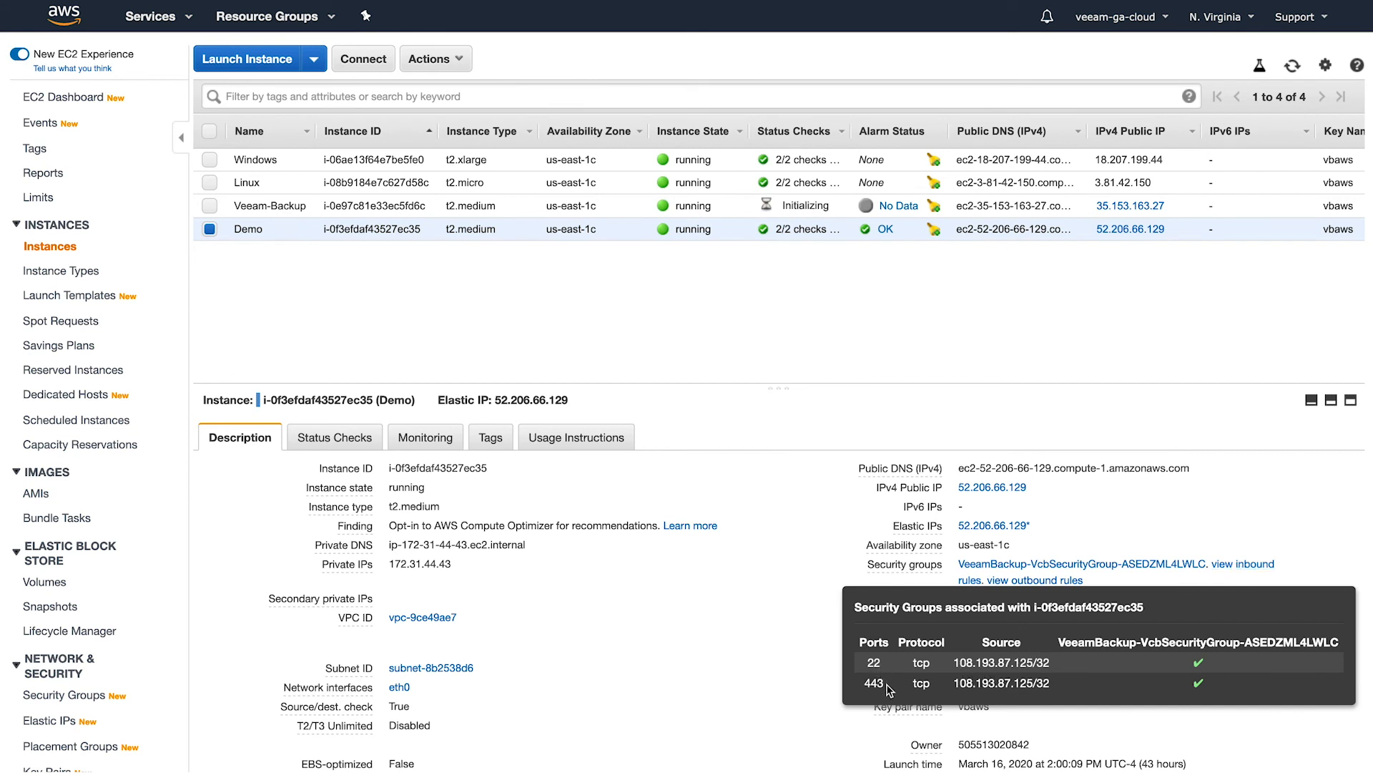
mouse_move(992, 682)
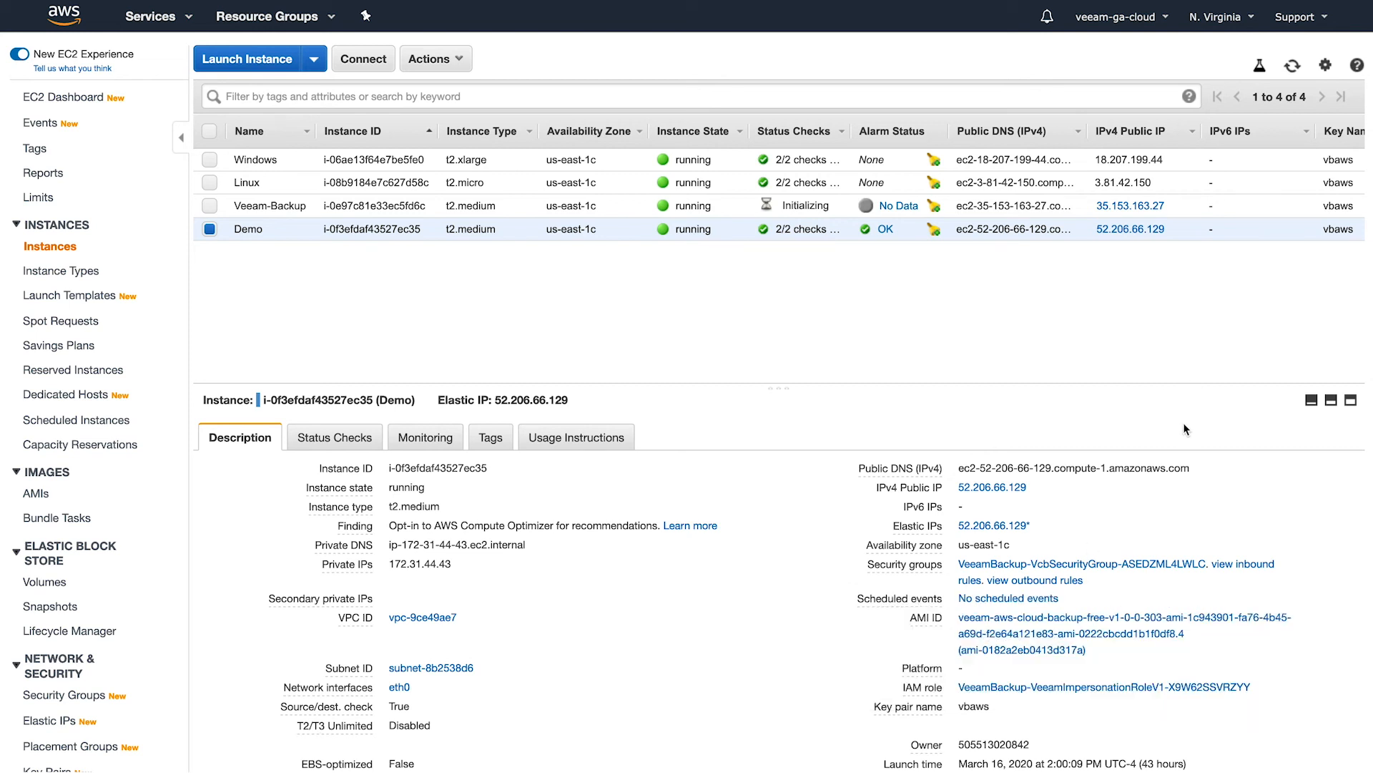
mouse_move(1096, 387)
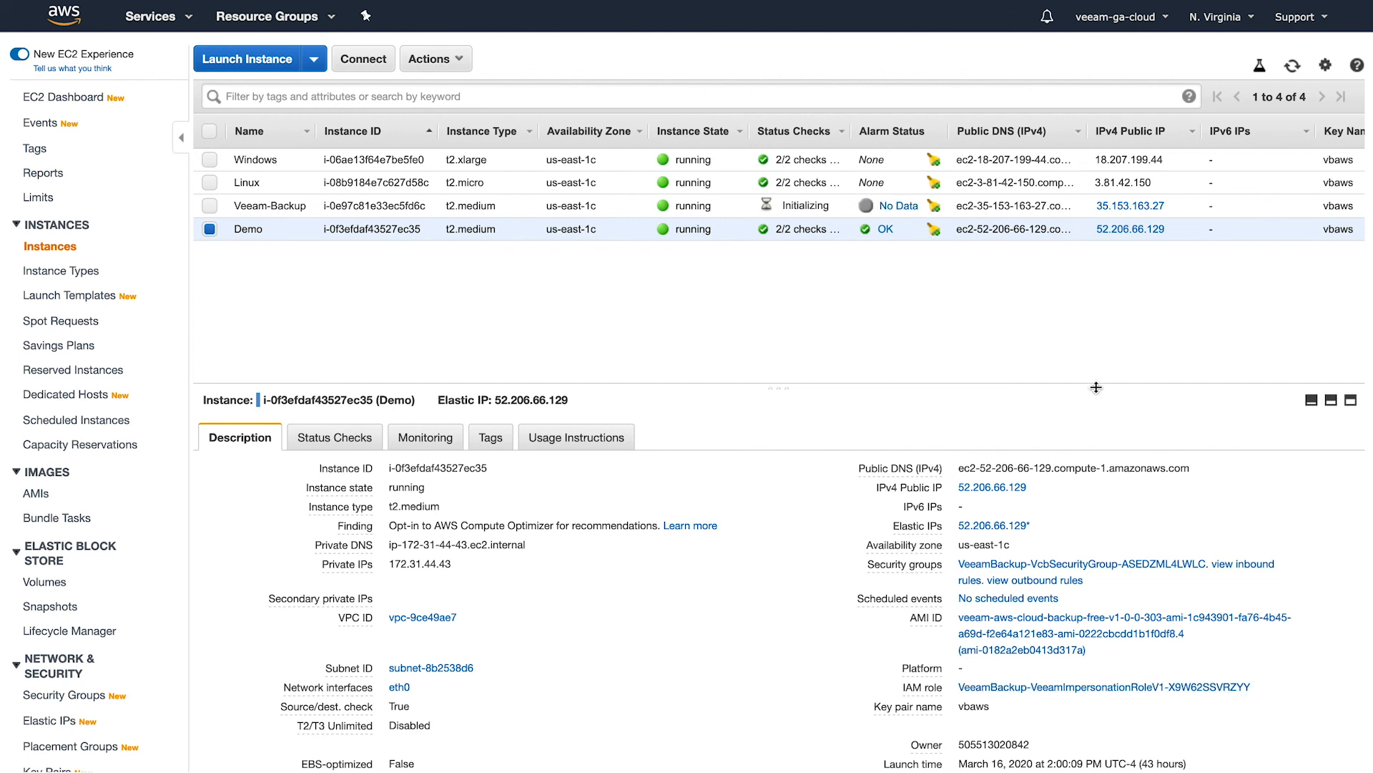
mouse_move(963, 405)
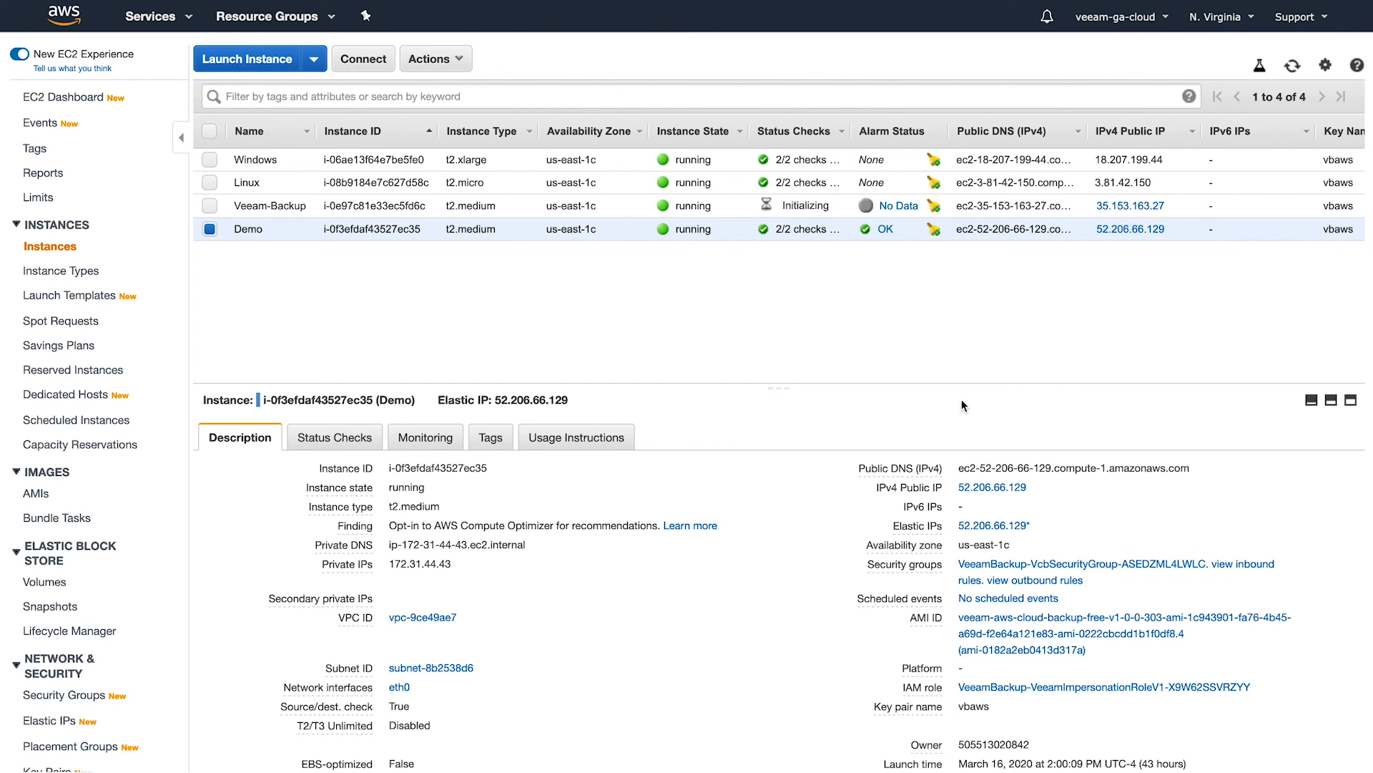
mouse_move(1182, 507)
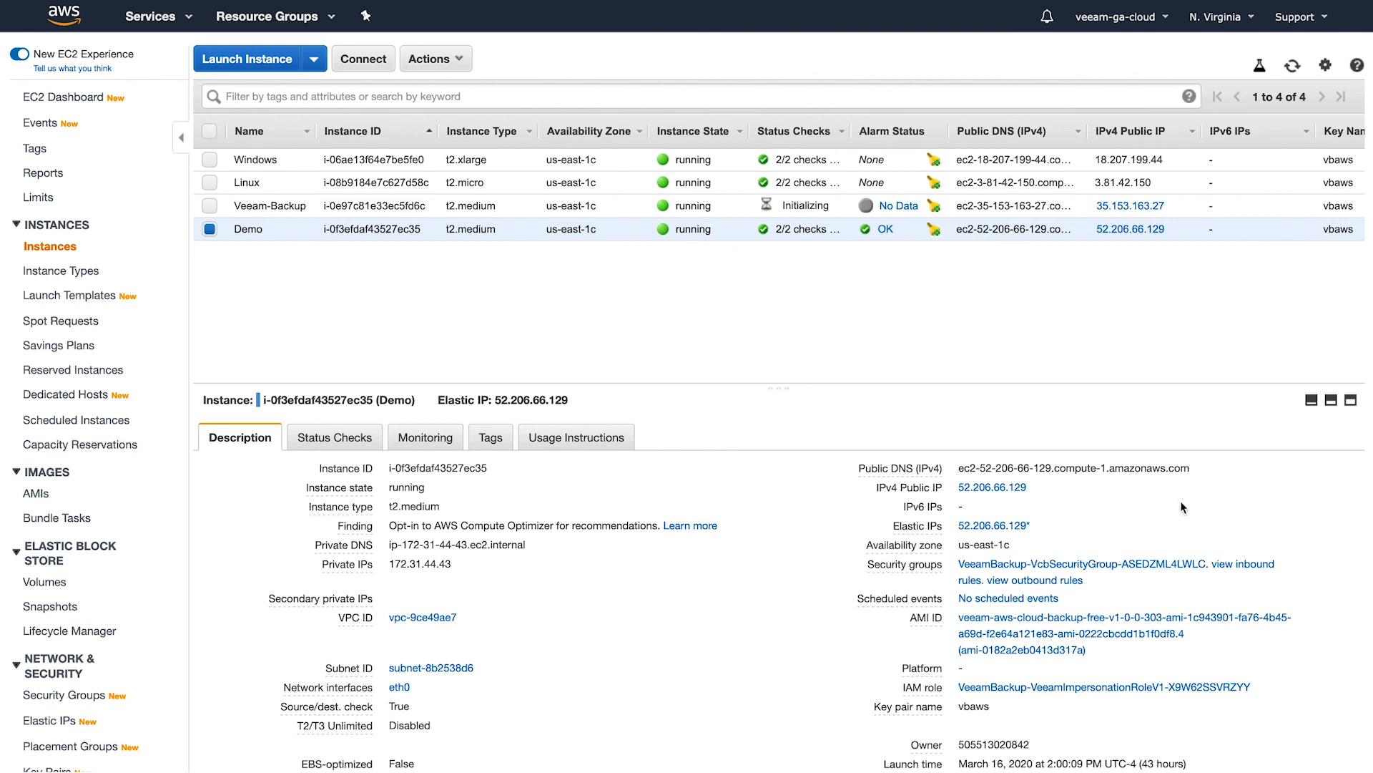
mouse_move(1206, 472)
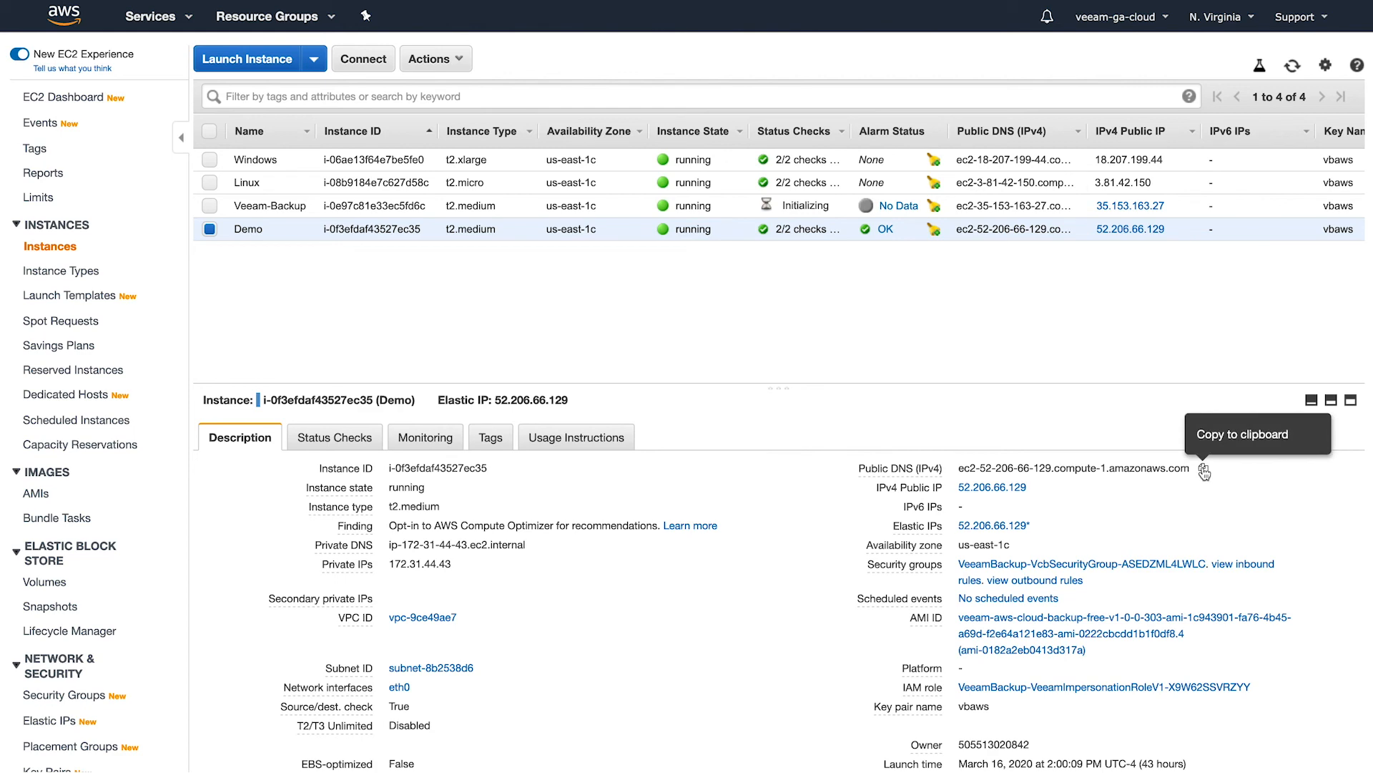
click(1205, 468)
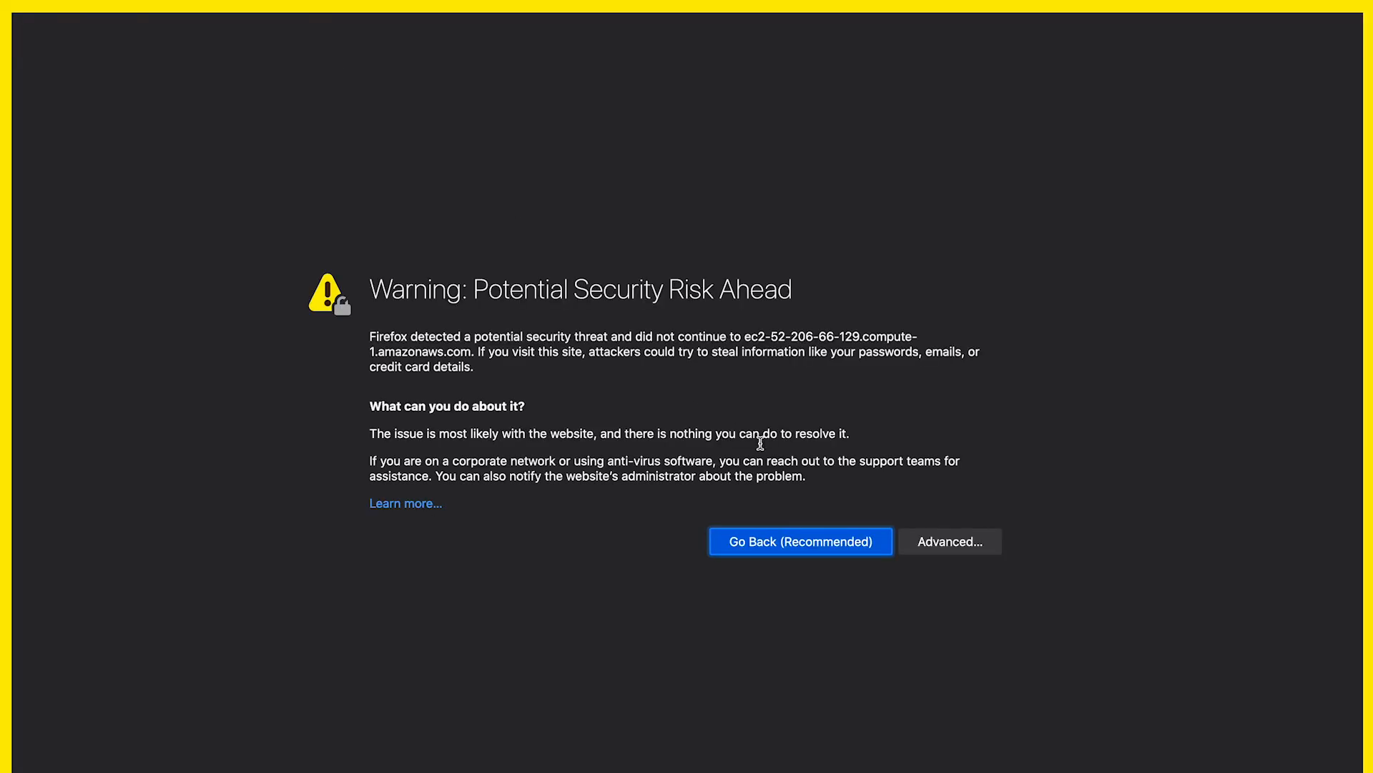
Step: Accept Firefox's certificate risk and continue to the Veeam instance's site
click(949, 542)
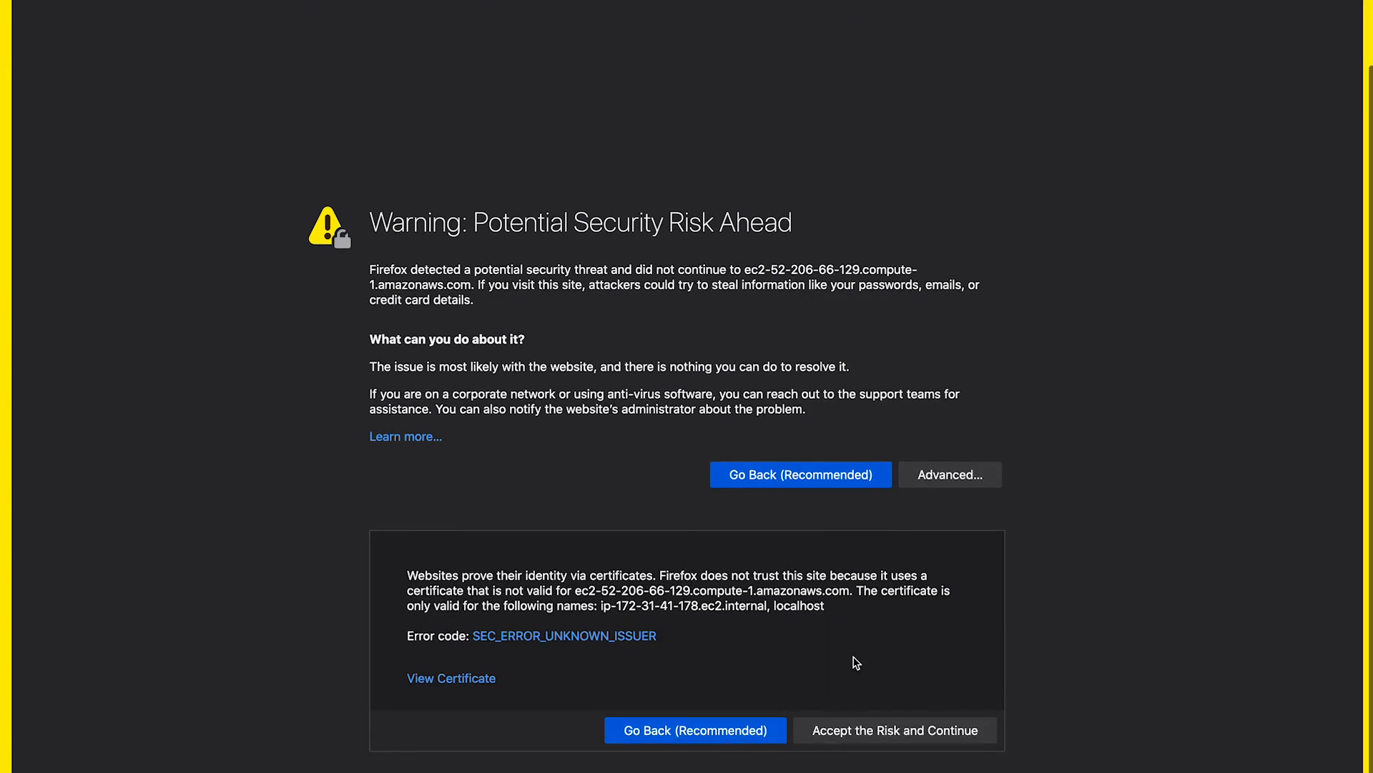
click(893, 729)
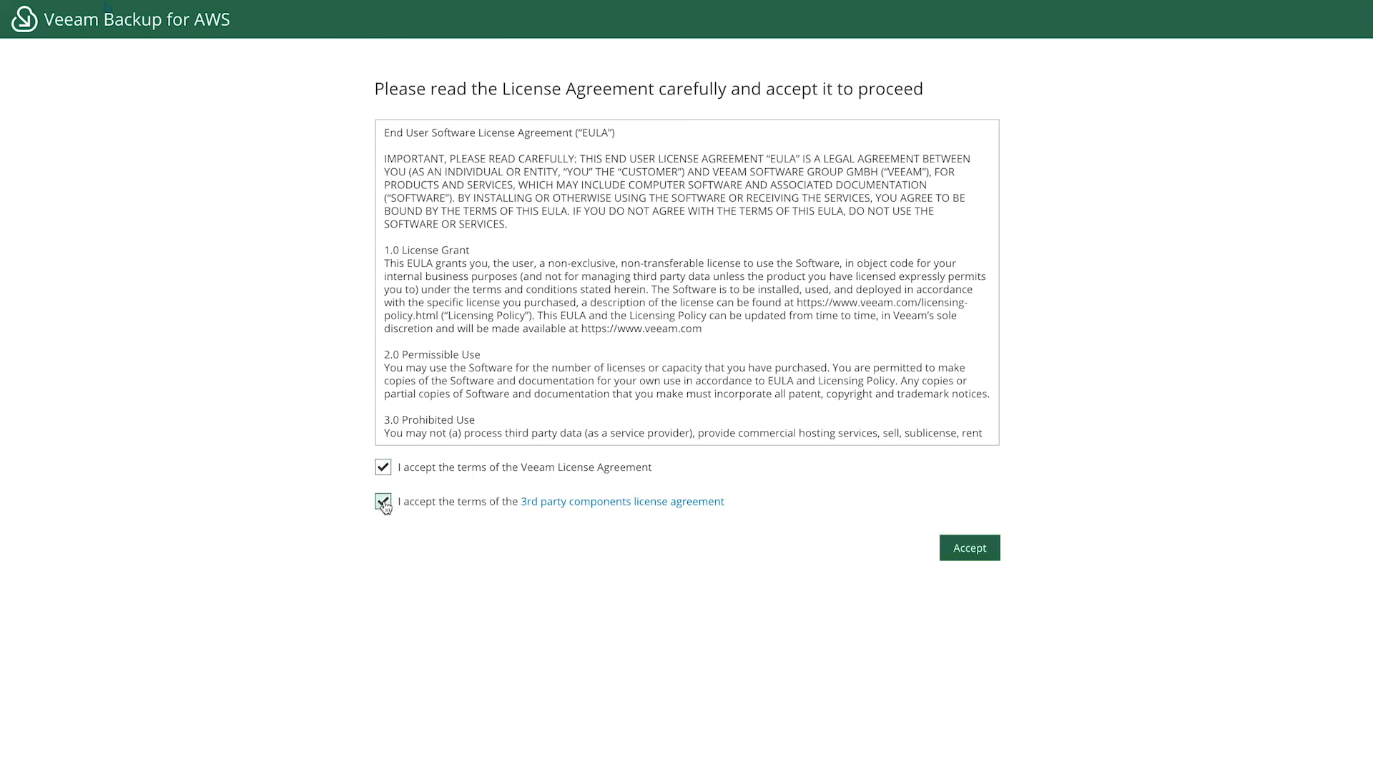
Step: Accept the Veeam and 3rd party component license agreements
click(383, 501)
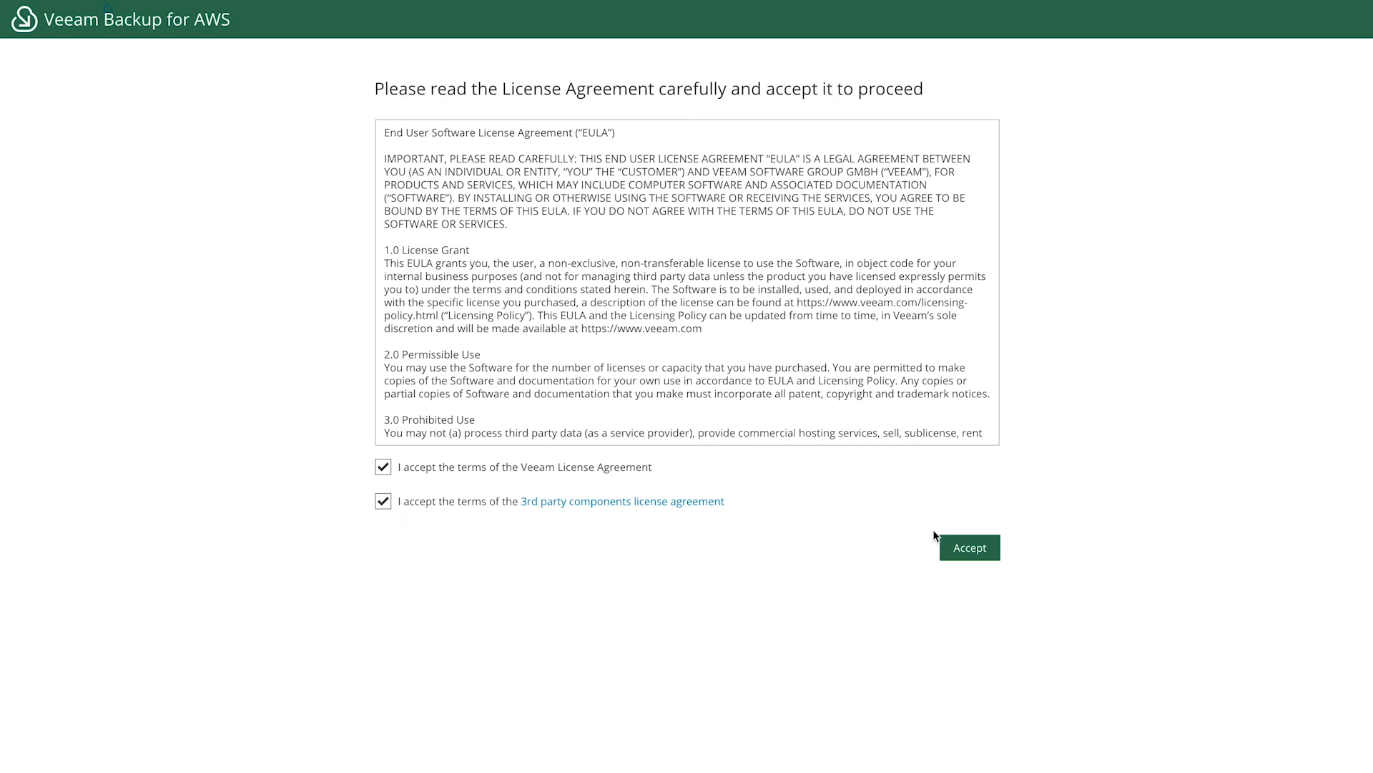
click(969, 546)
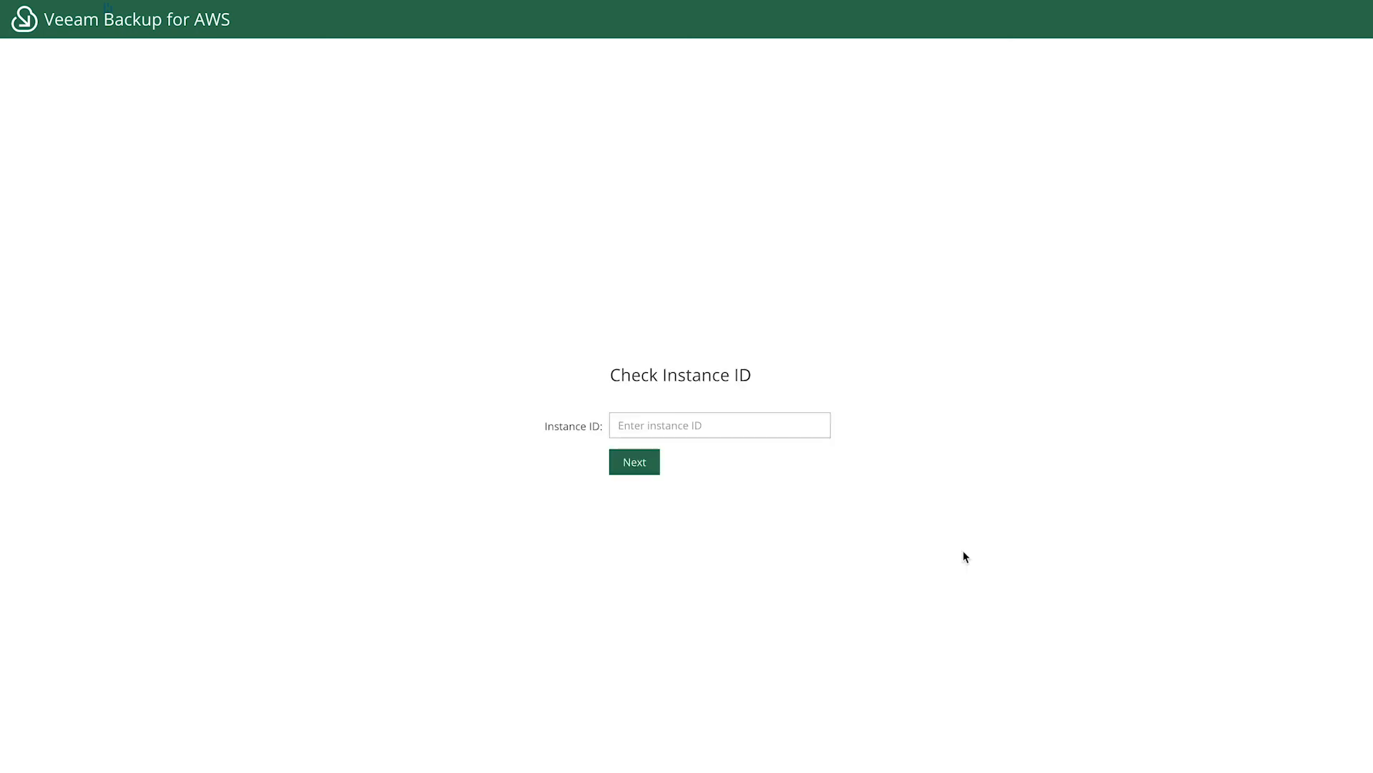
Step: Paste the Demo instance ID into the Instance ID field and submit it for verification
click(718, 425)
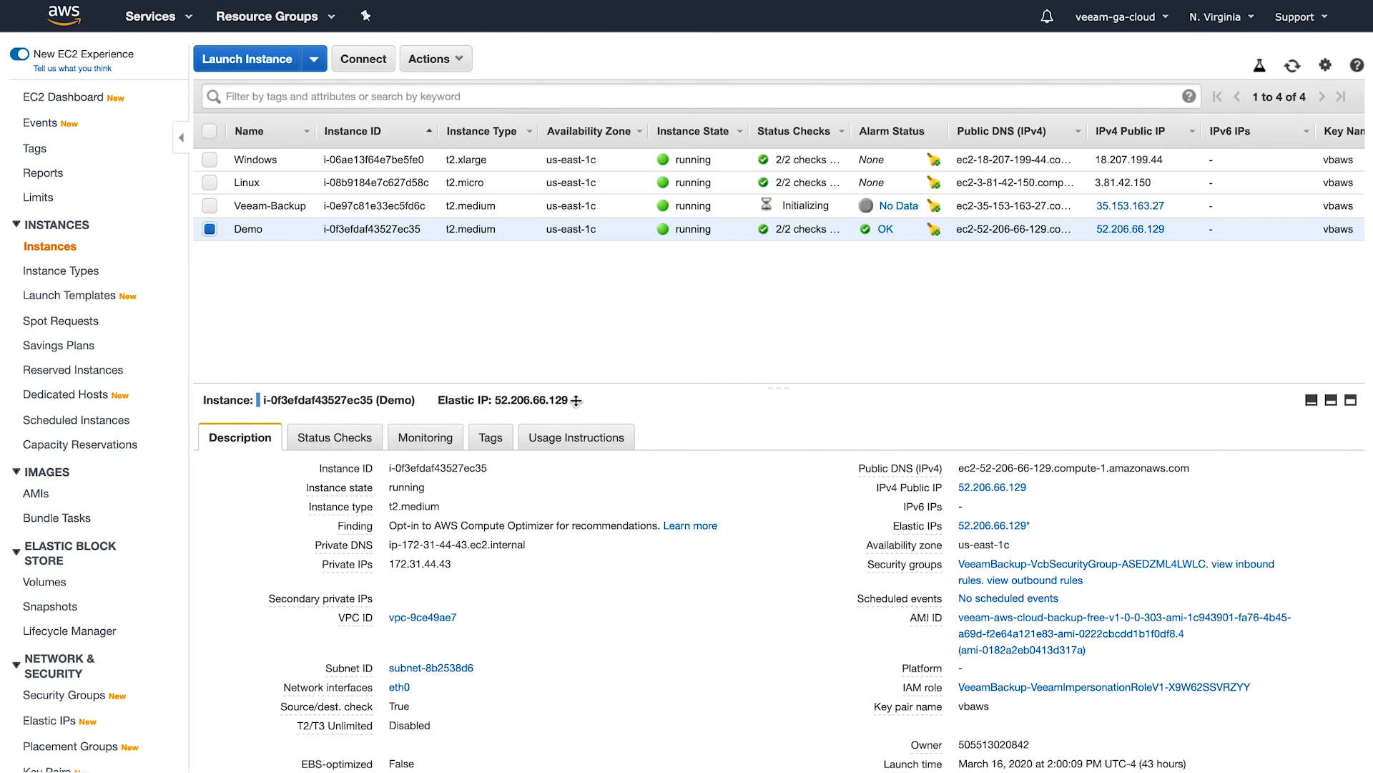
mouse_move(499, 471)
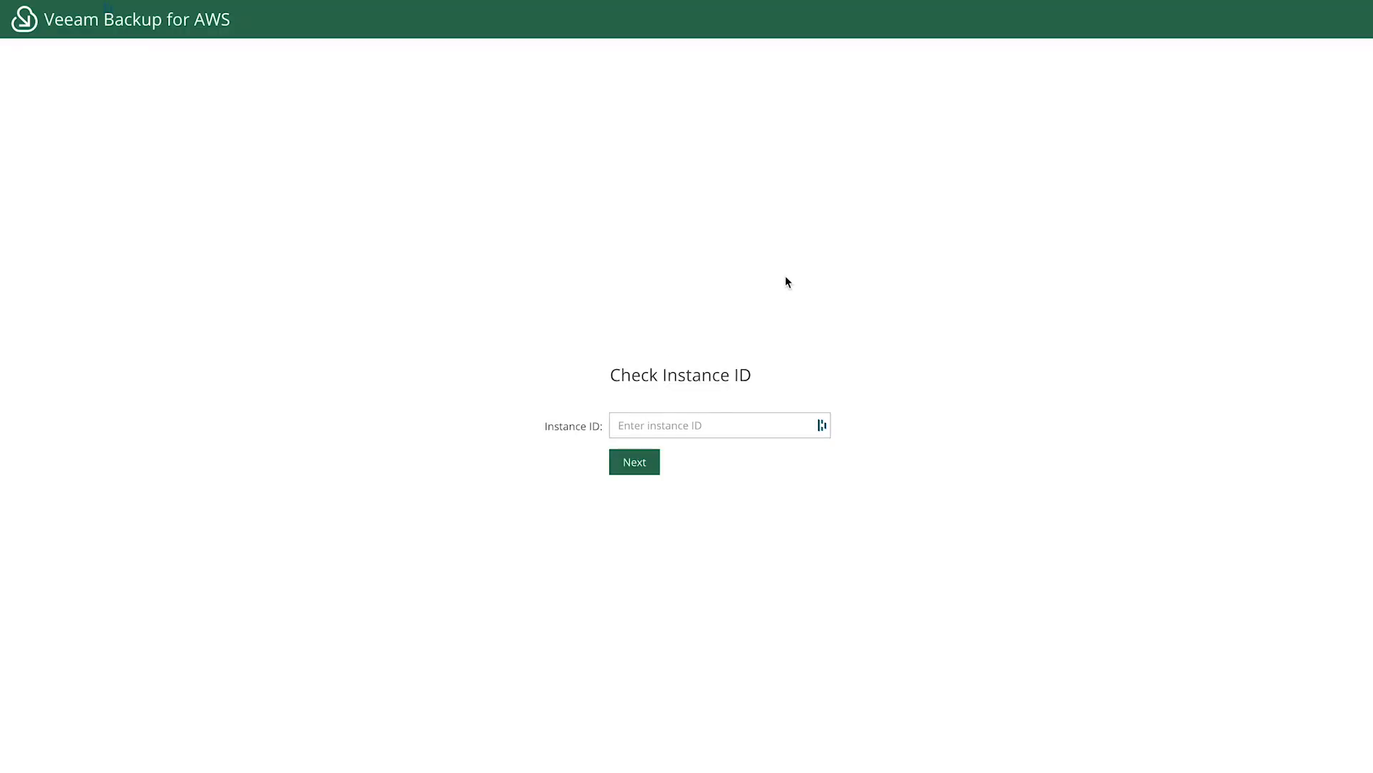
right_click(718, 425)
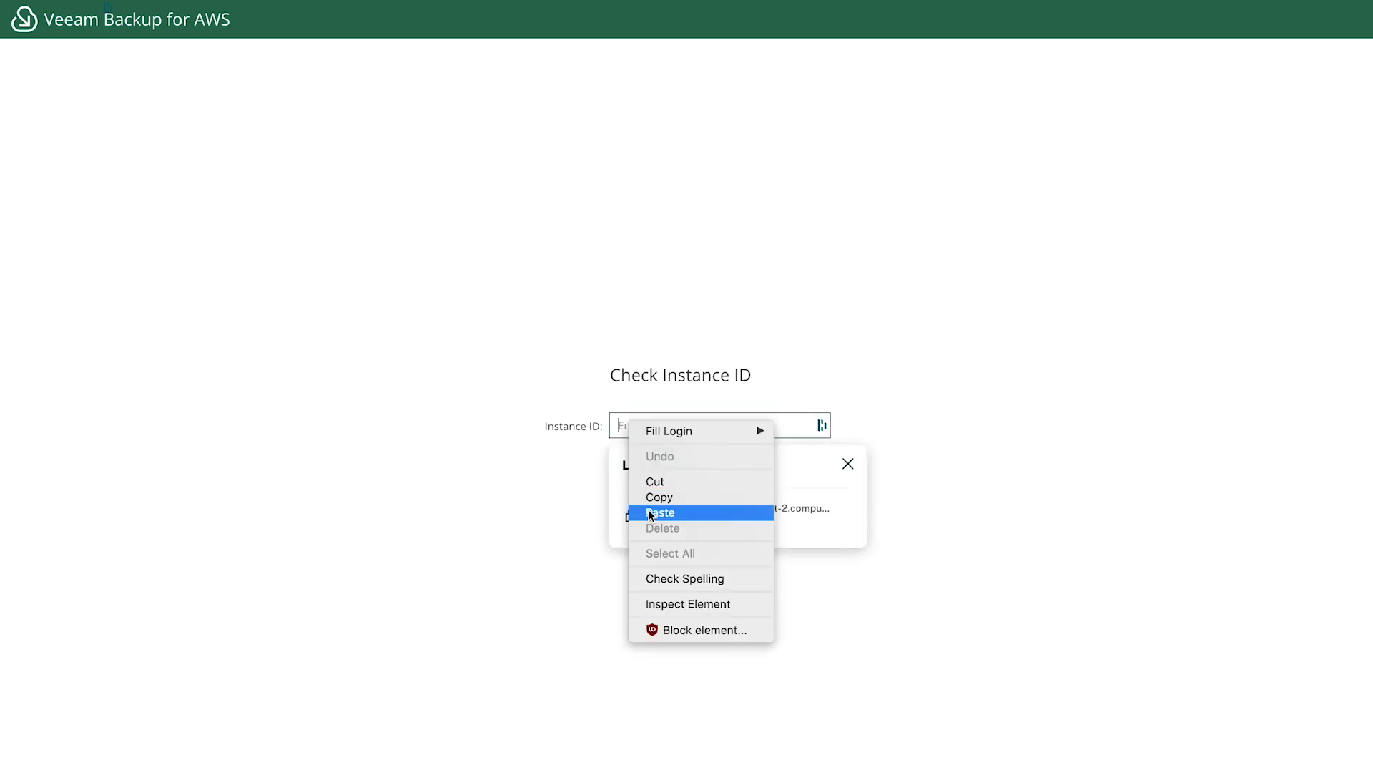
click(660, 512)
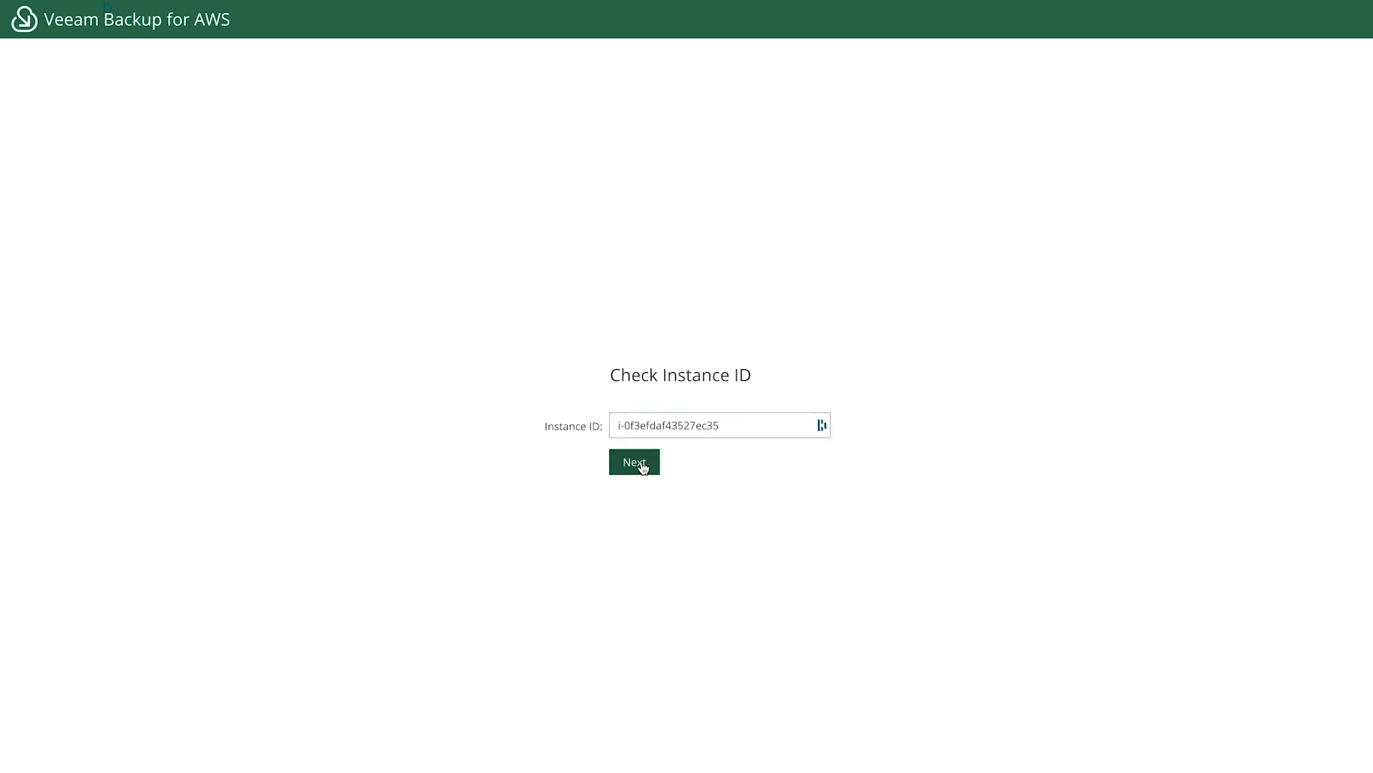
click(633, 462)
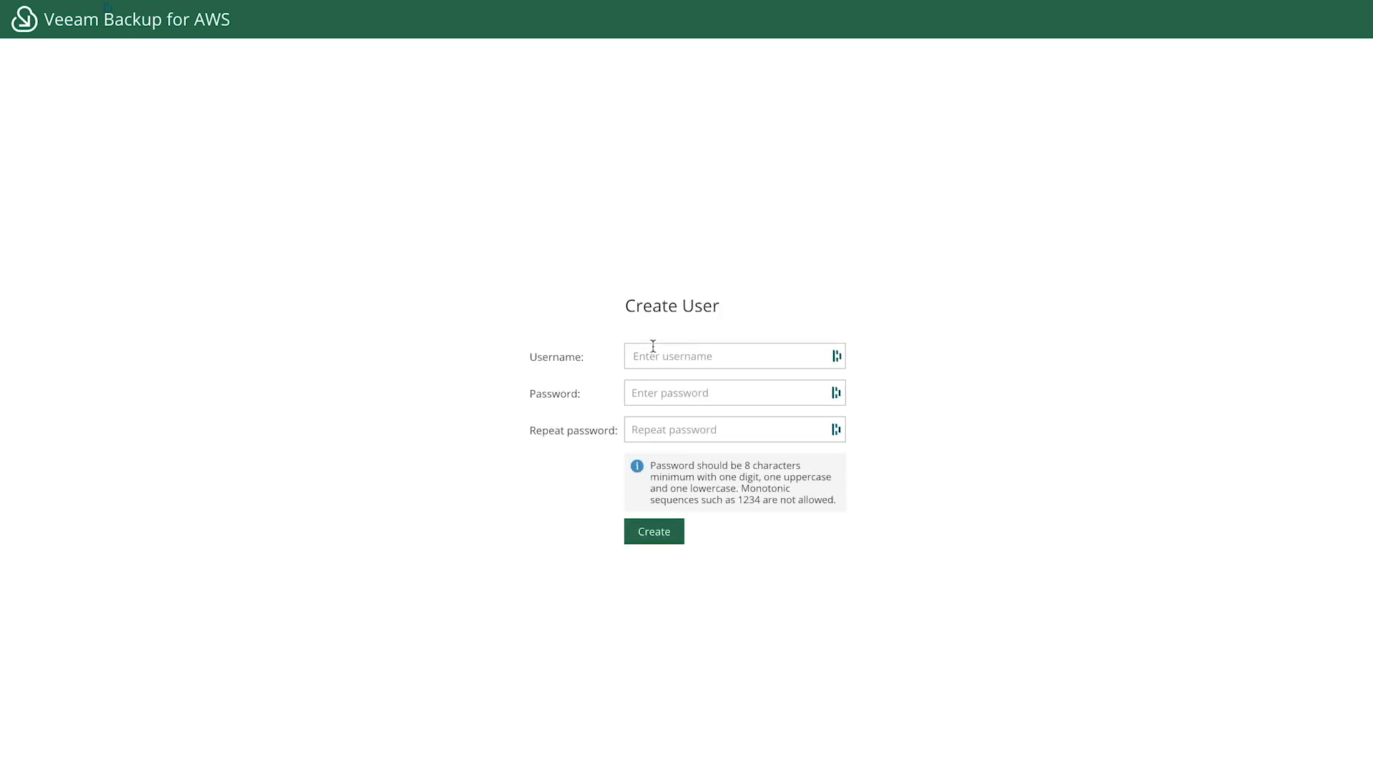
Step: Create the administrator user demoadmin with a confirmed password
click(734, 354)
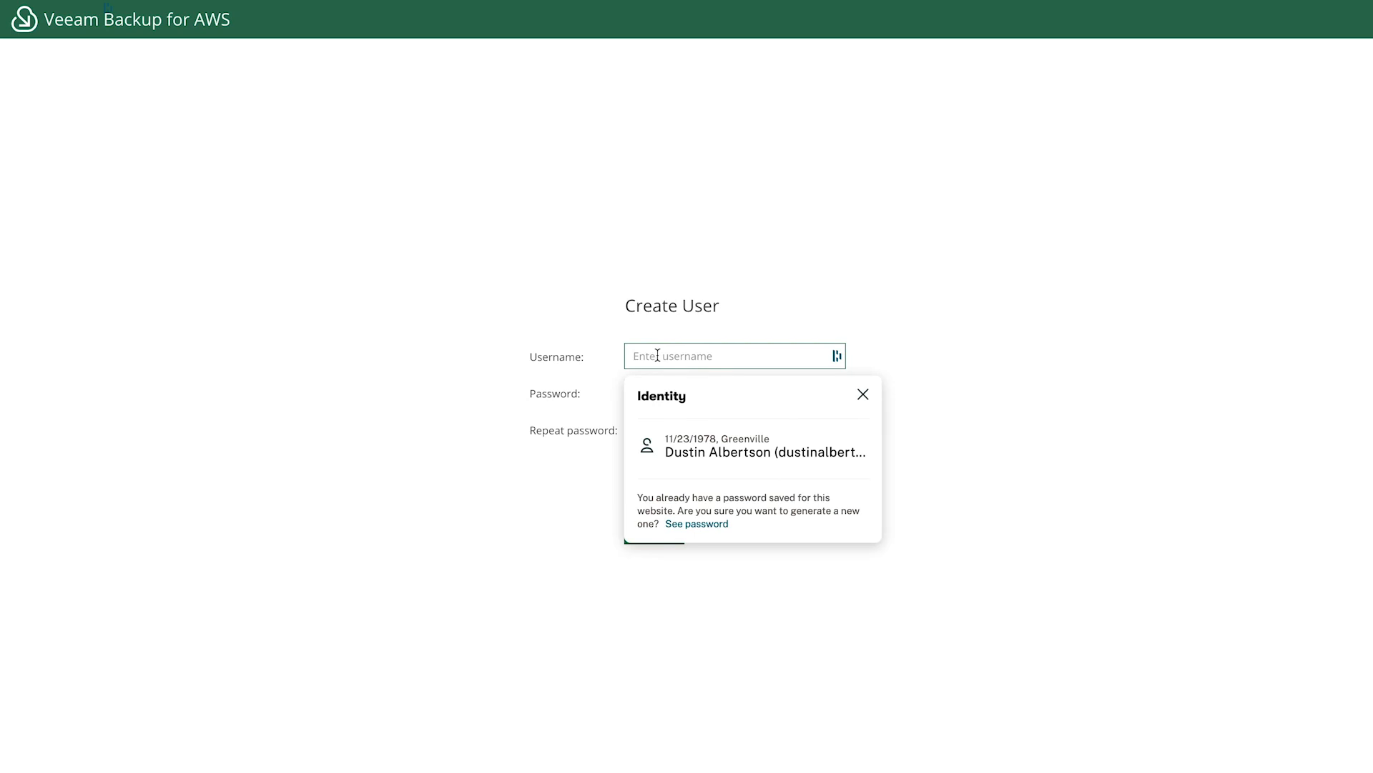
text(d)
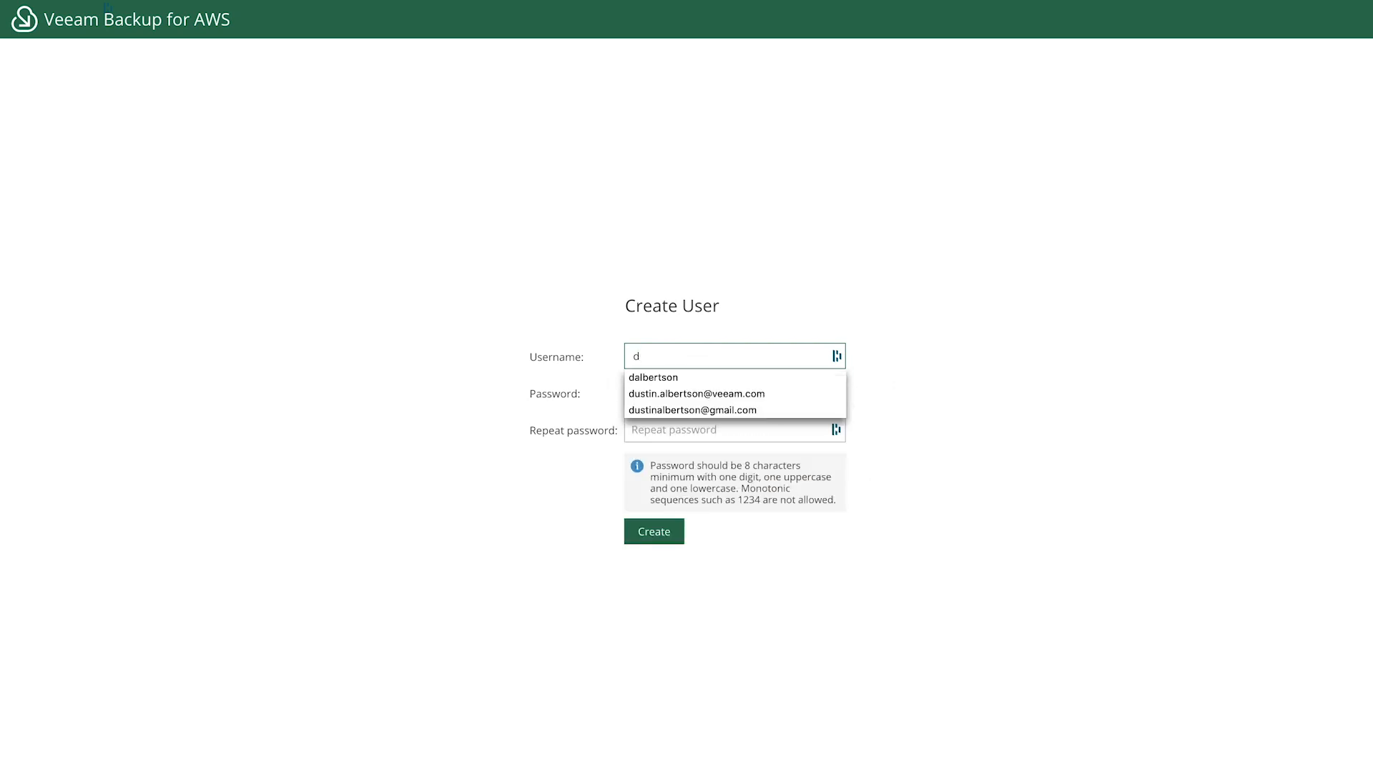
text(emoadmin)
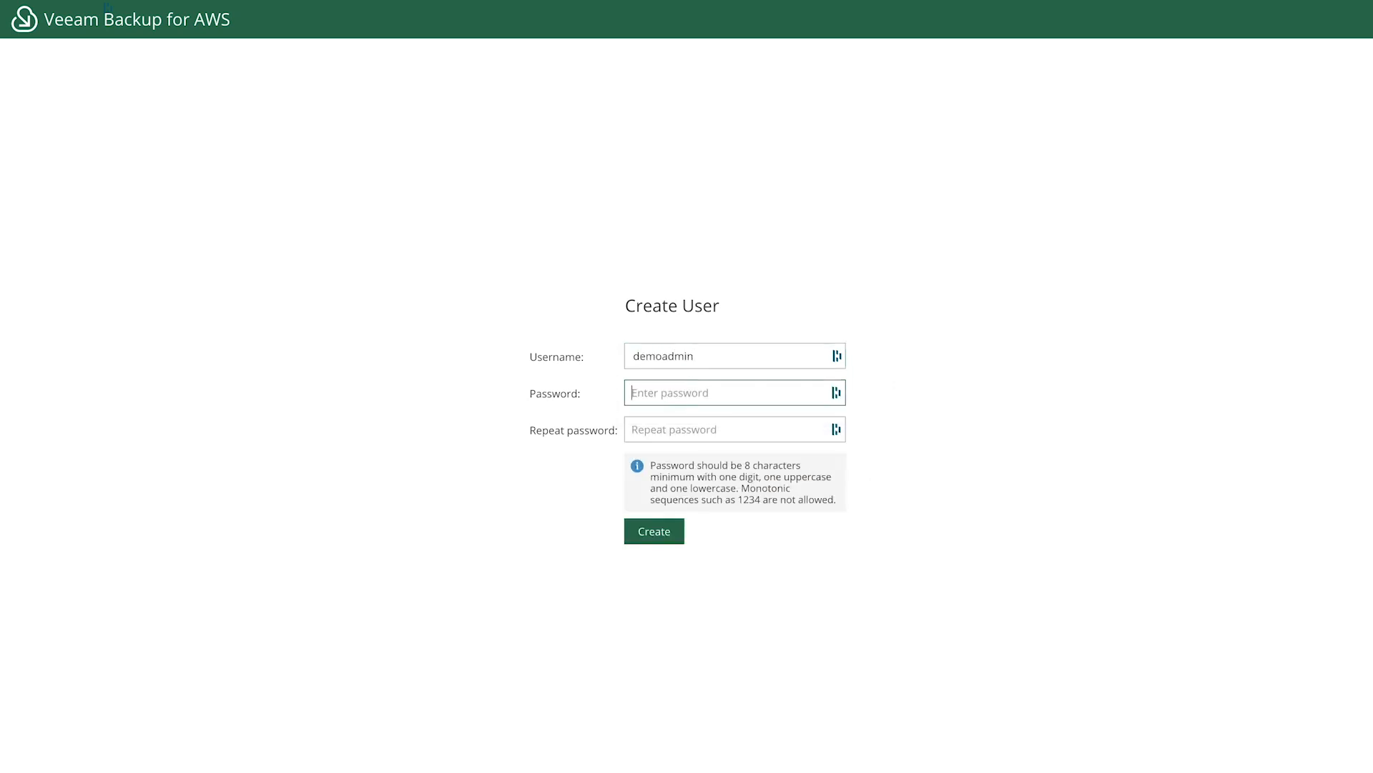
click(833, 391)
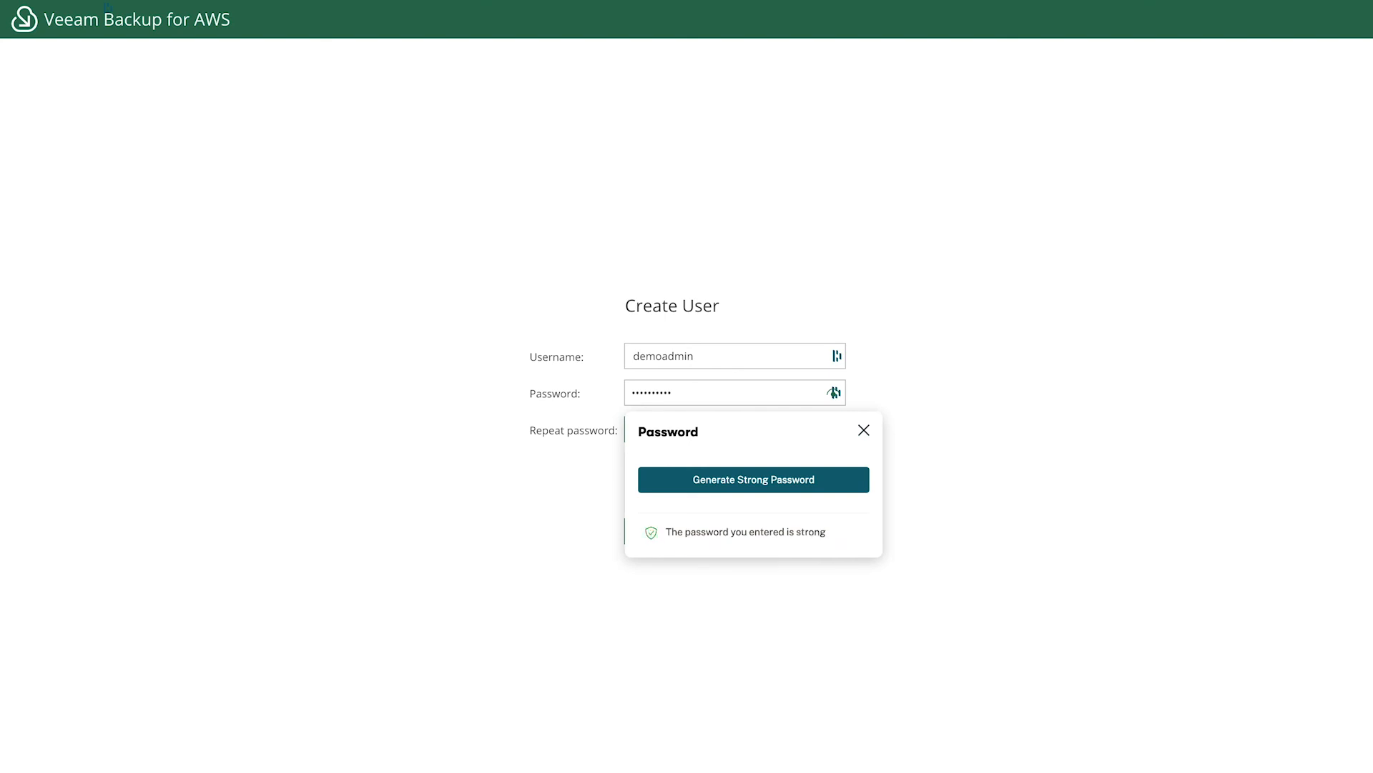
mouse_move(773, 409)
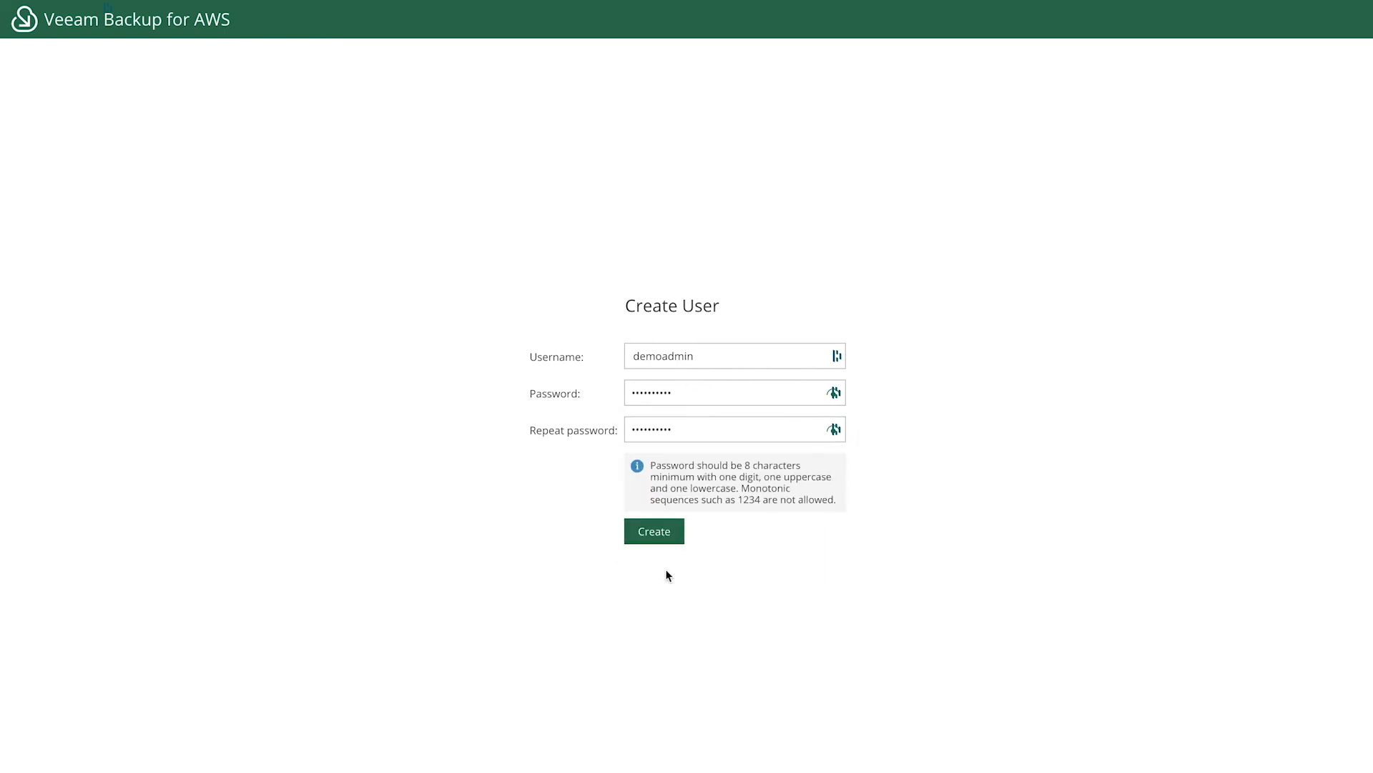
click(653, 531)
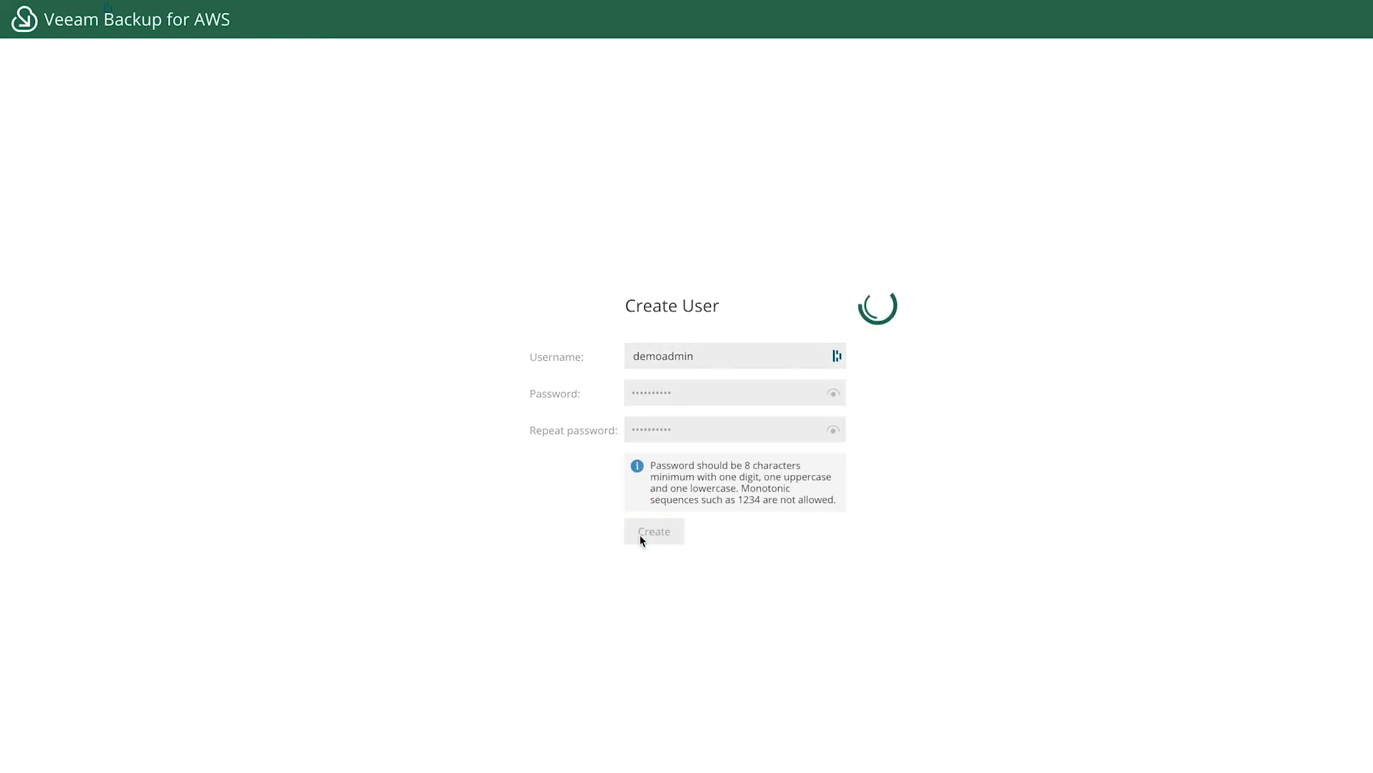
click(653, 530)
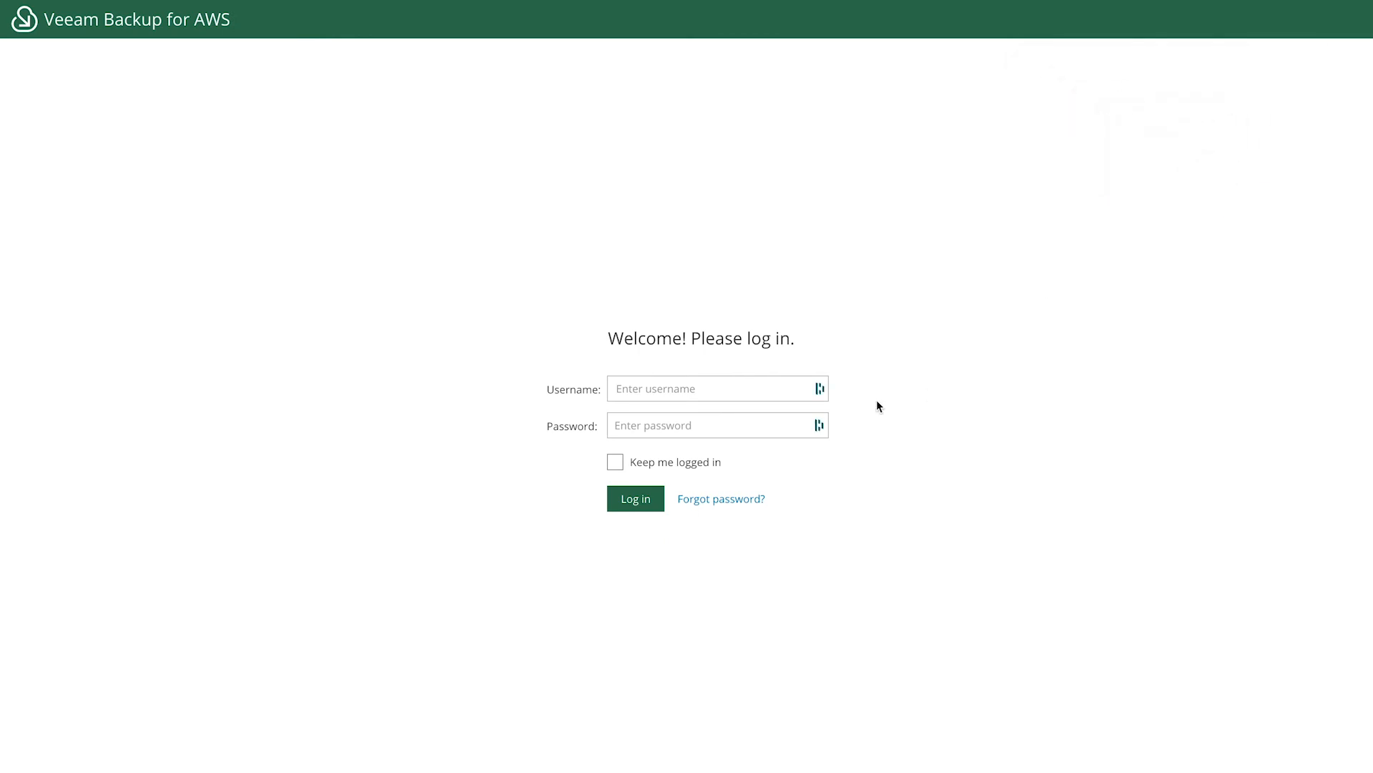
mouse_move(849, 265)
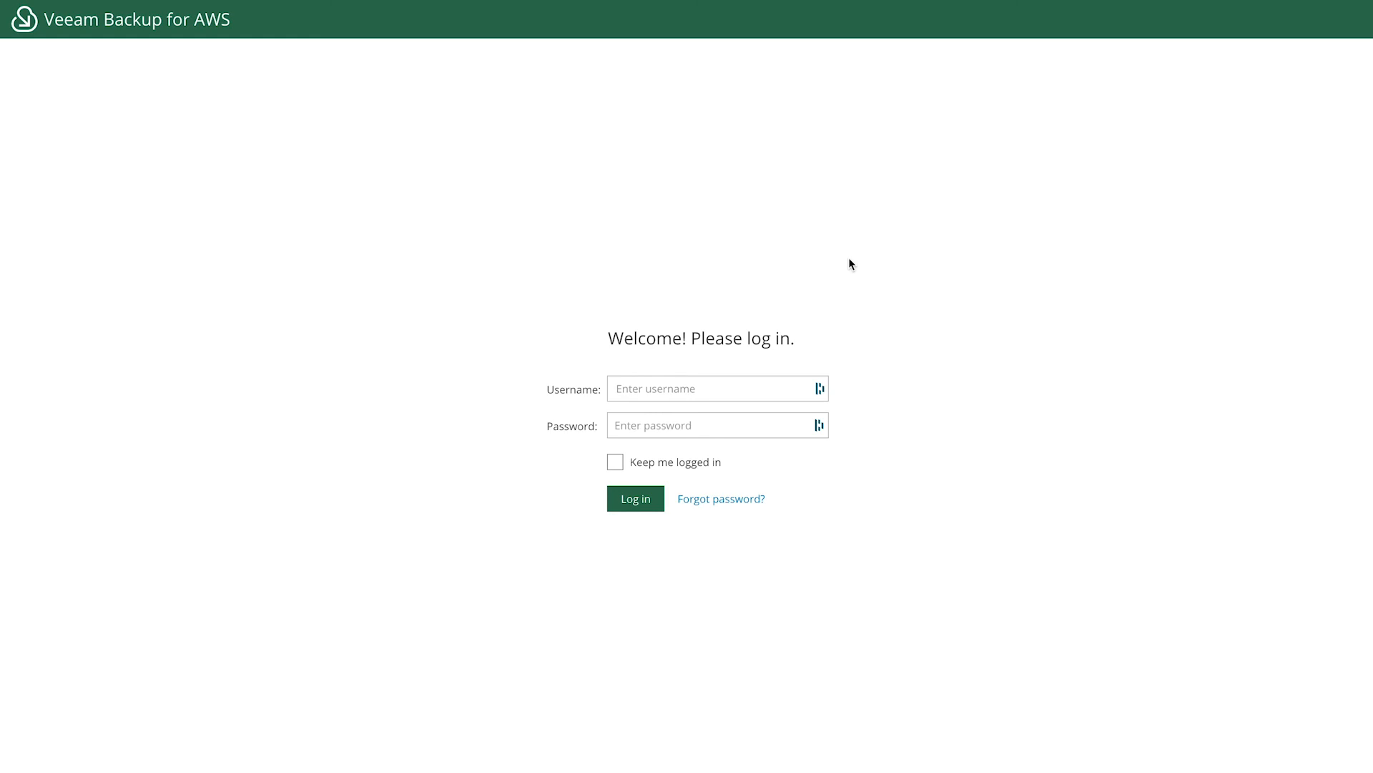
mouse_move(850, 265)
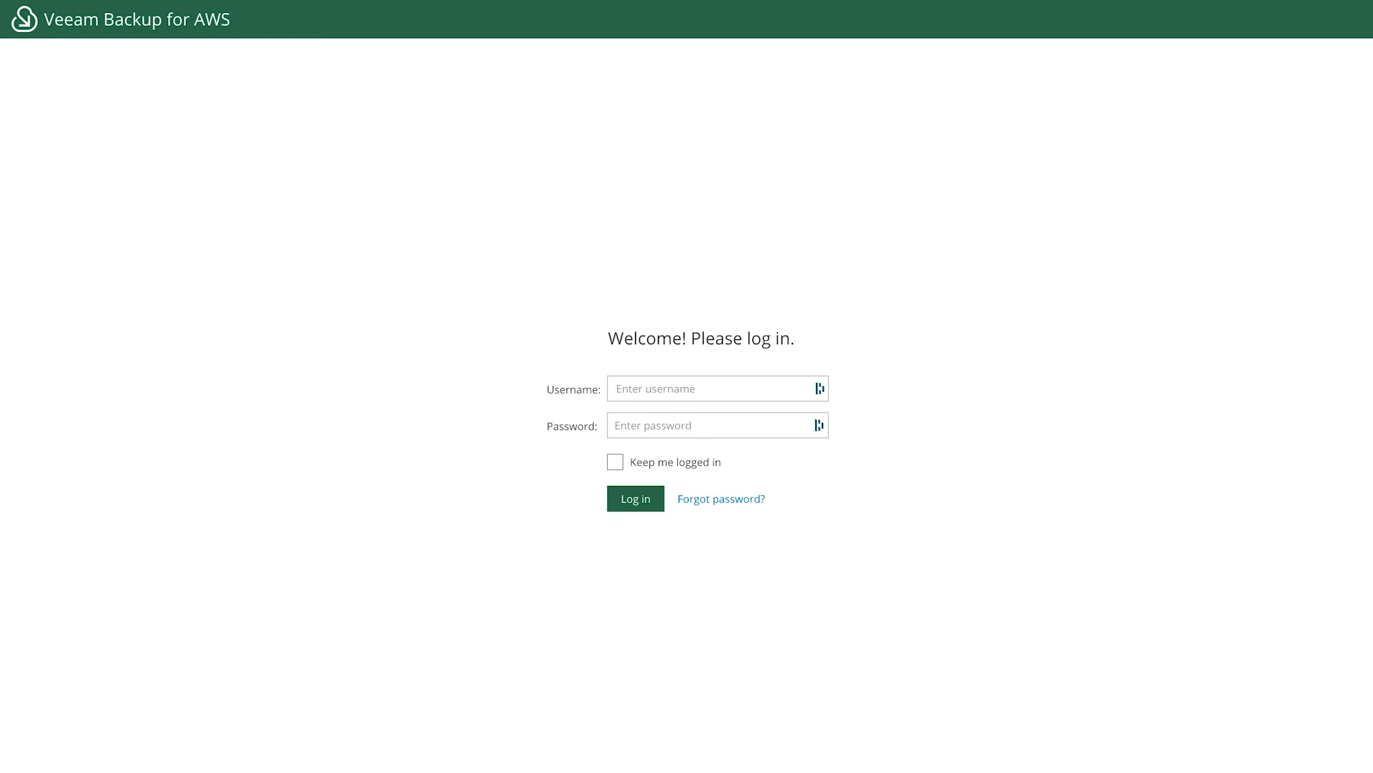